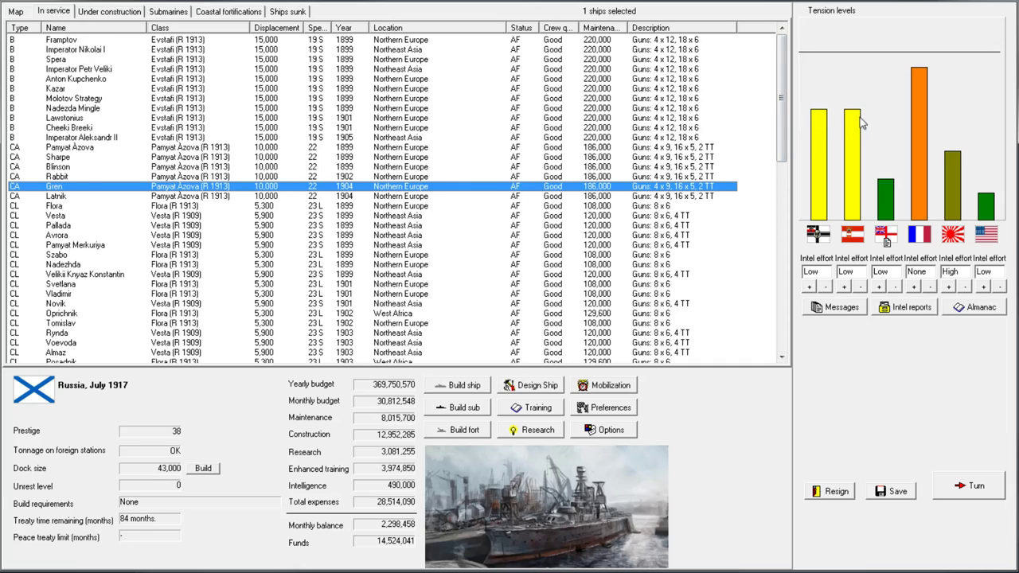
mouse_move(928, 64)
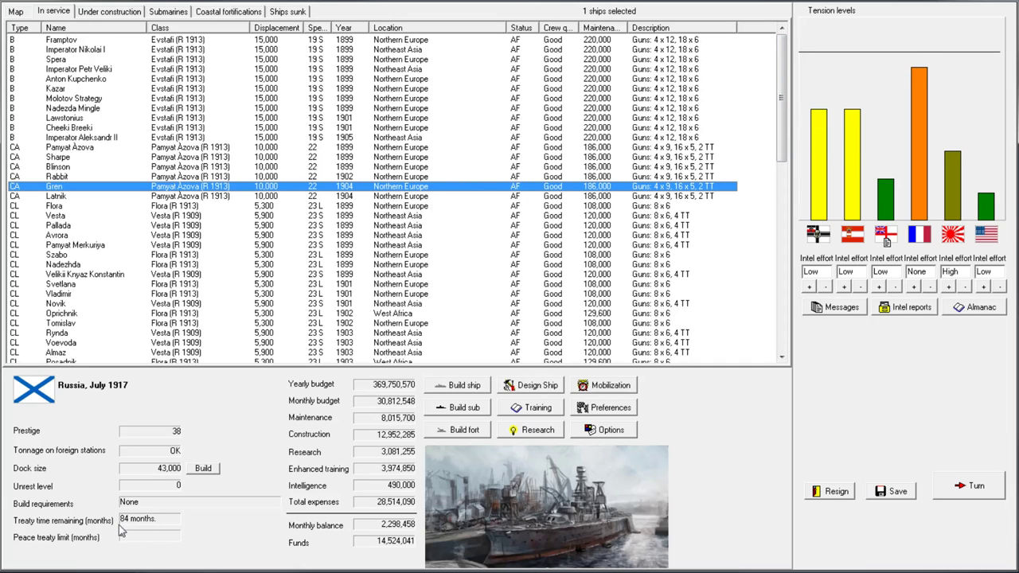
mouse_move(133, 524)
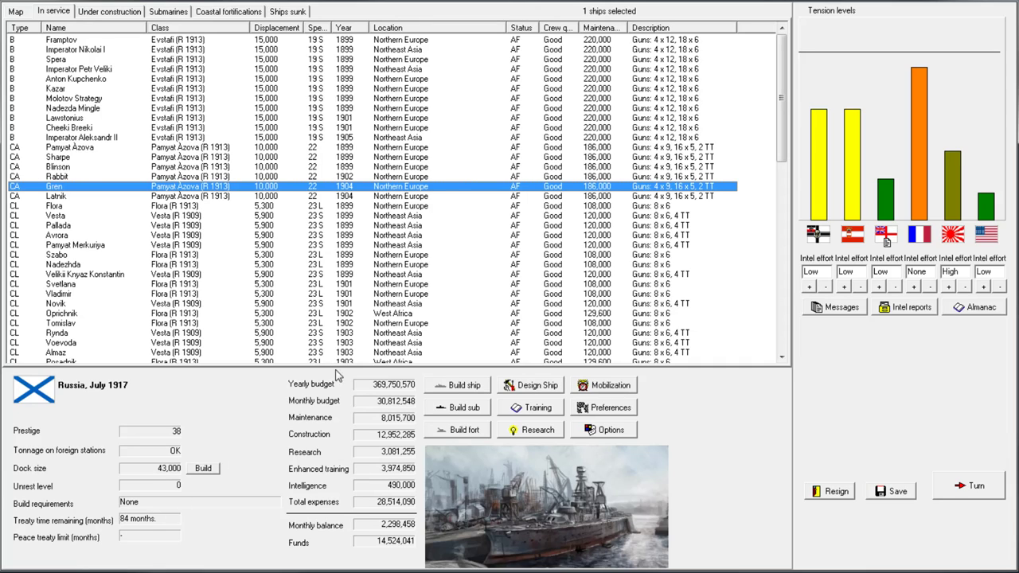
mouse_move(219, 410)
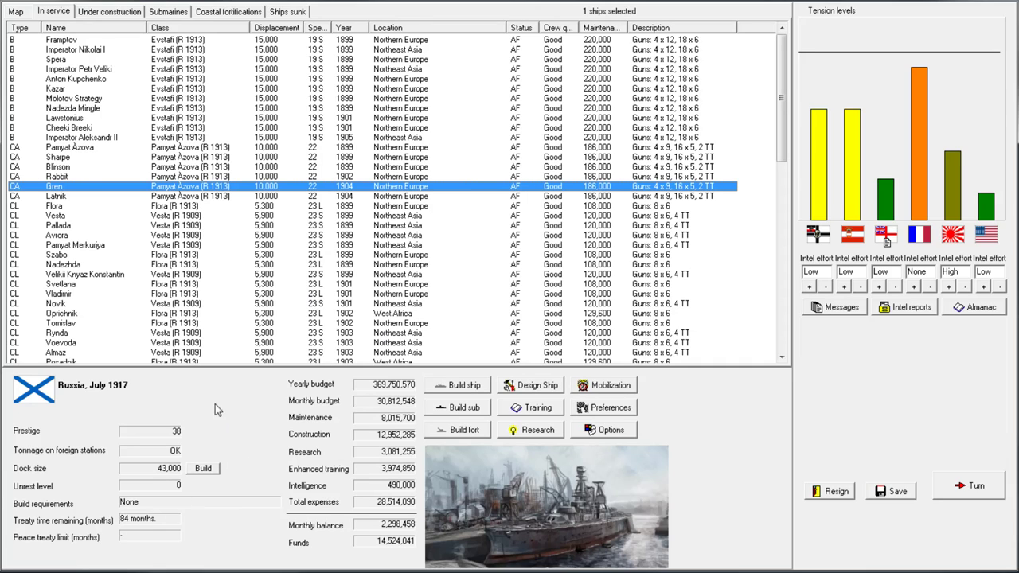
mouse_move(819, 199)
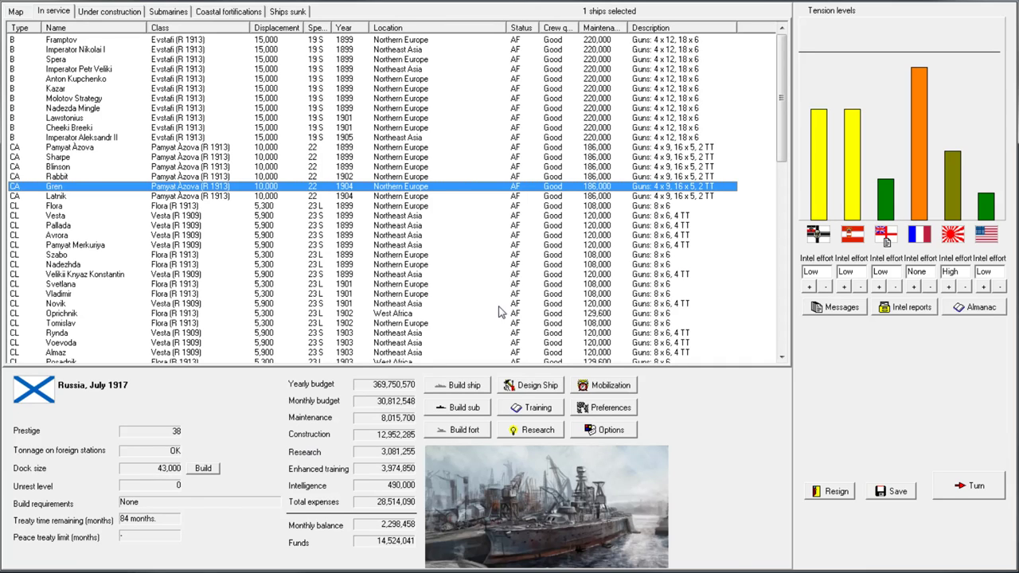
Resume construction of battlecruiser McStabman from the Under construction list
click(109, 11)
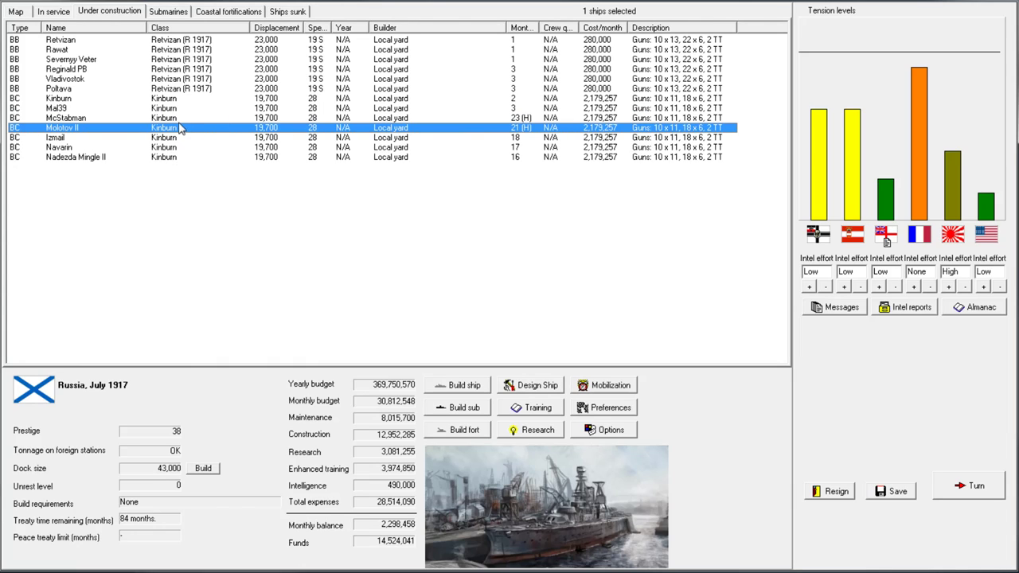
mouse_move(930, 110)
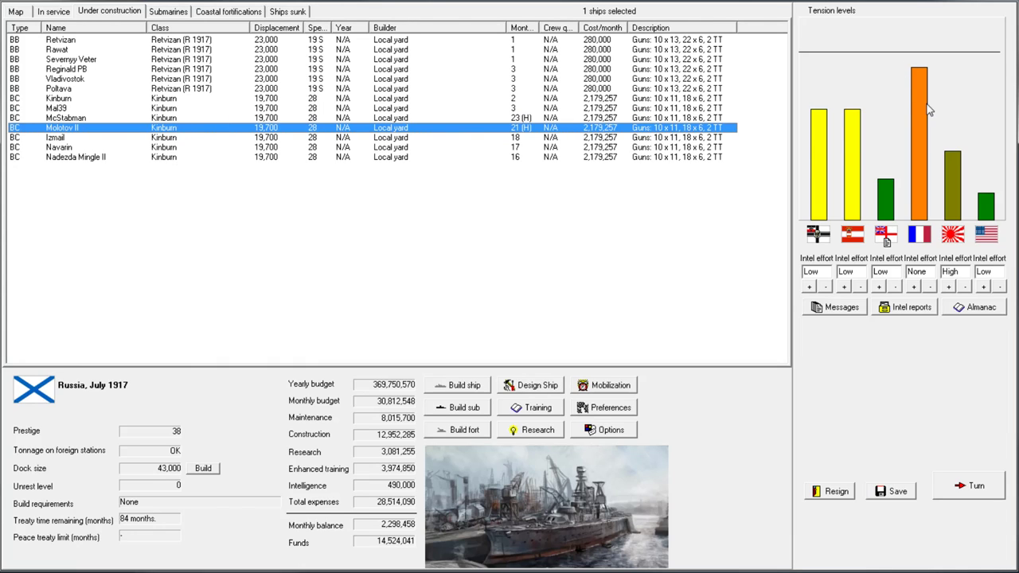
mouse_move(924, 103)
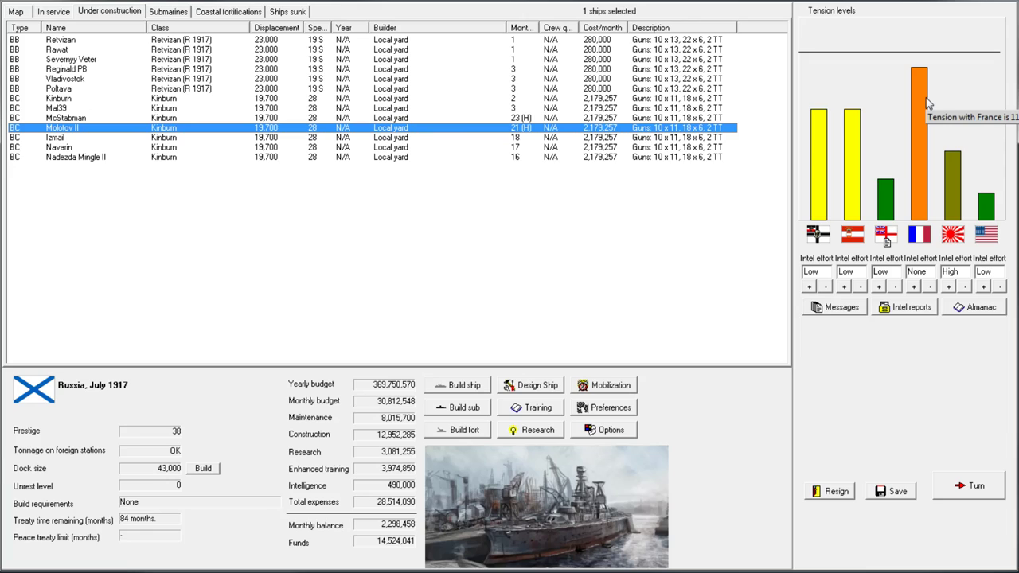
mouse_move(930, 103)
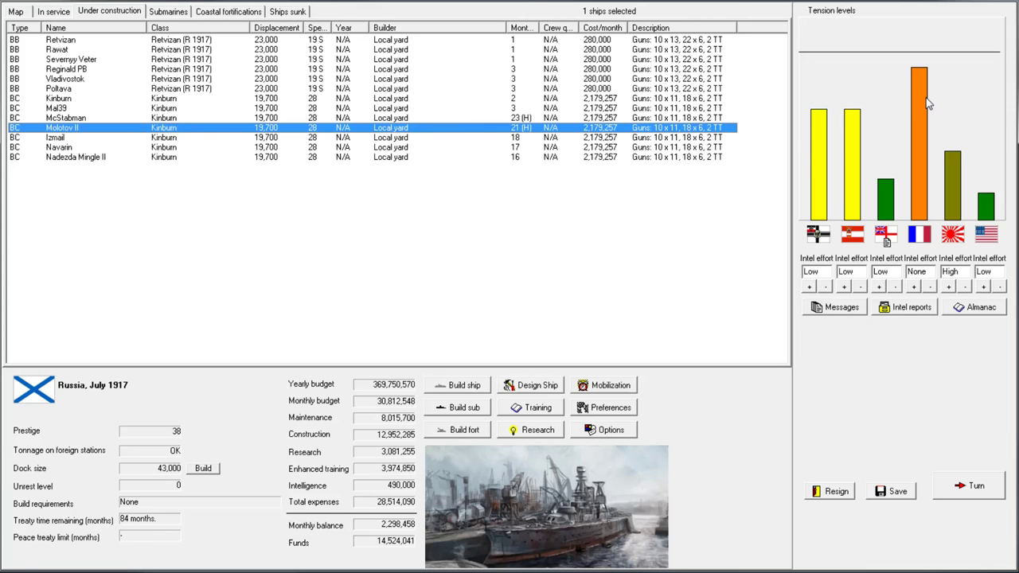
mouse_move(190, 102)
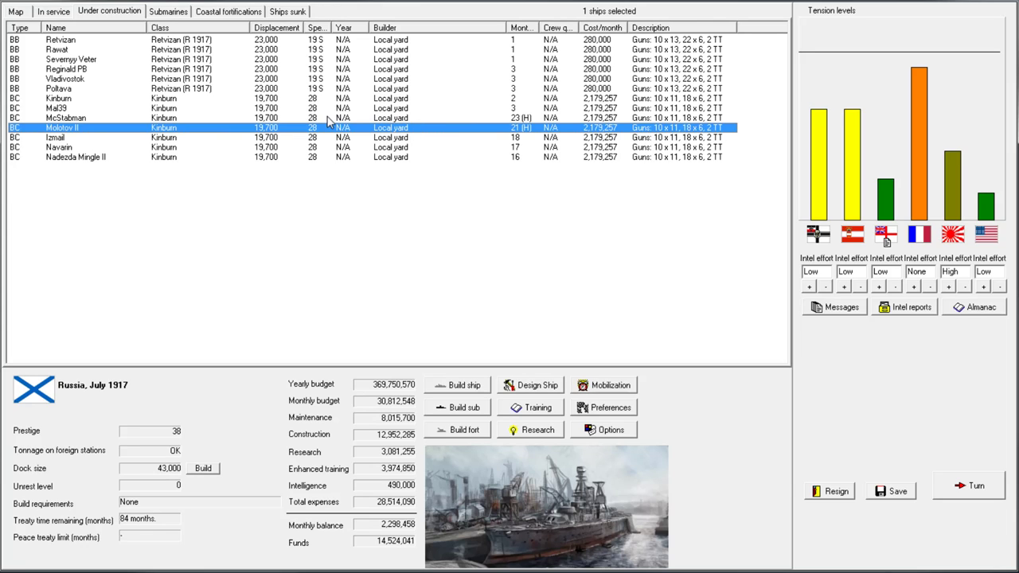
right_click(327, 118)
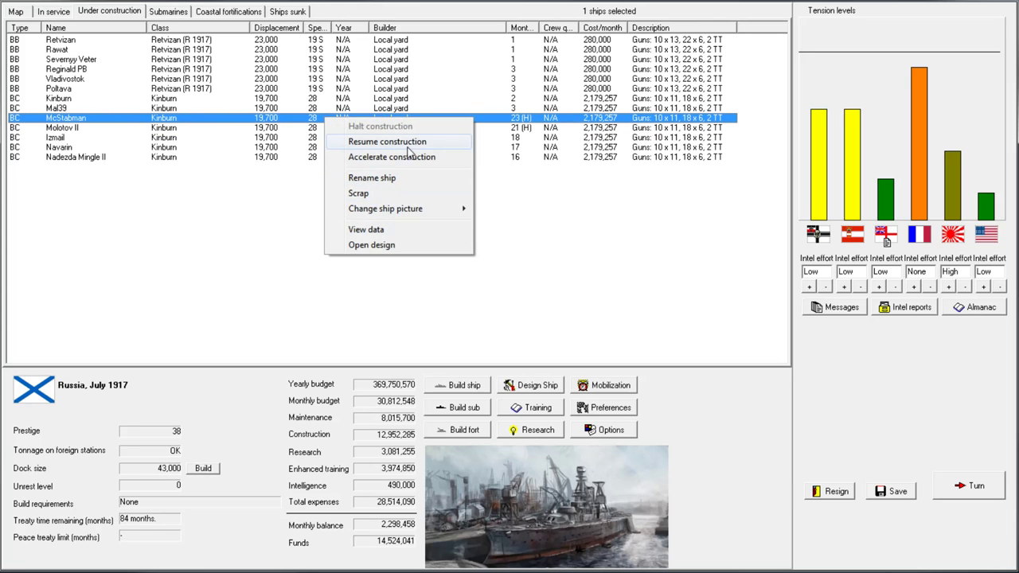
click(387, 142)
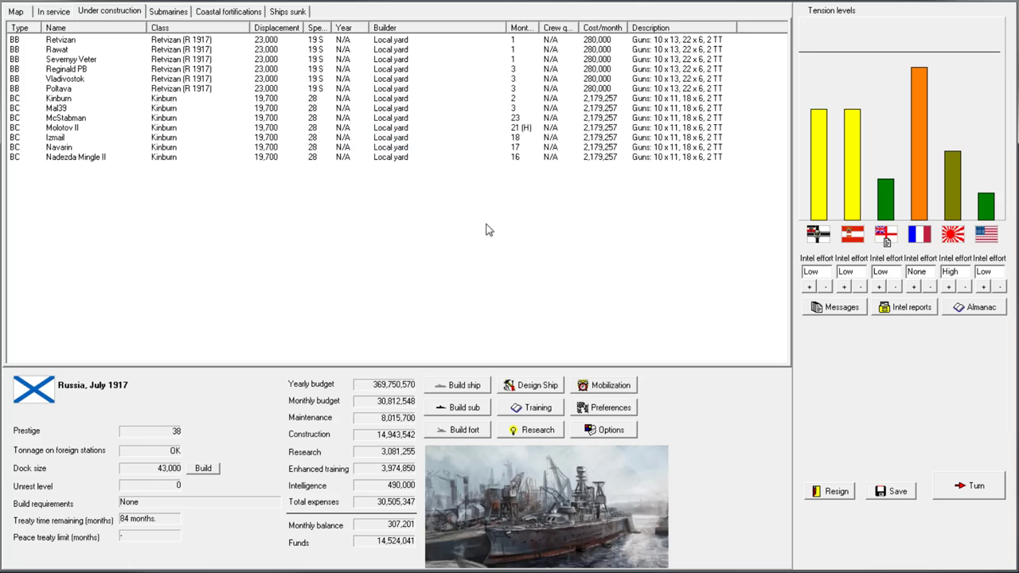
mouse_move(464, 217)
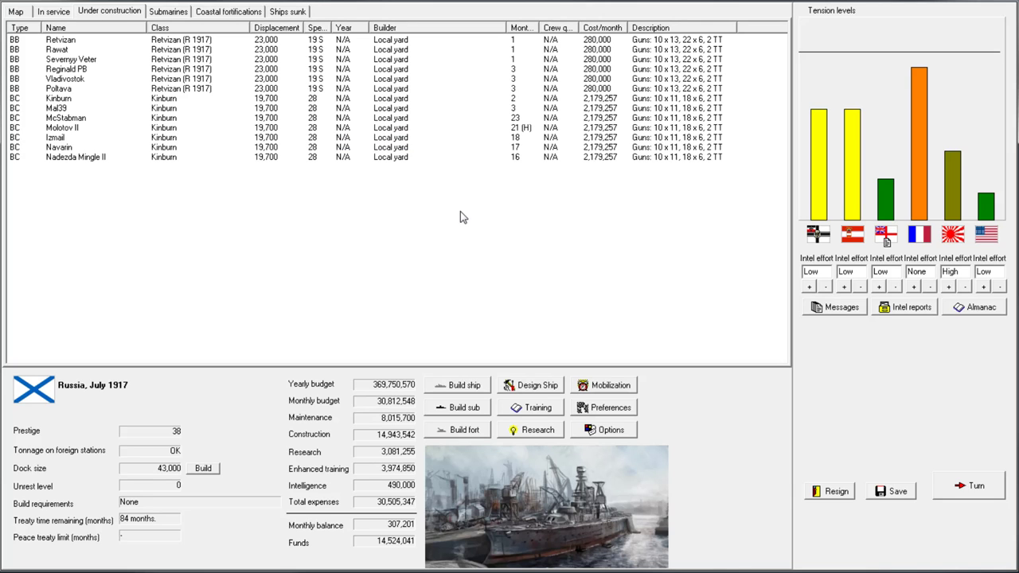
Advance to August 1917, acknowledge Retvizan's reconstruction, and review destroyer Burni's data card
click(968, 486)
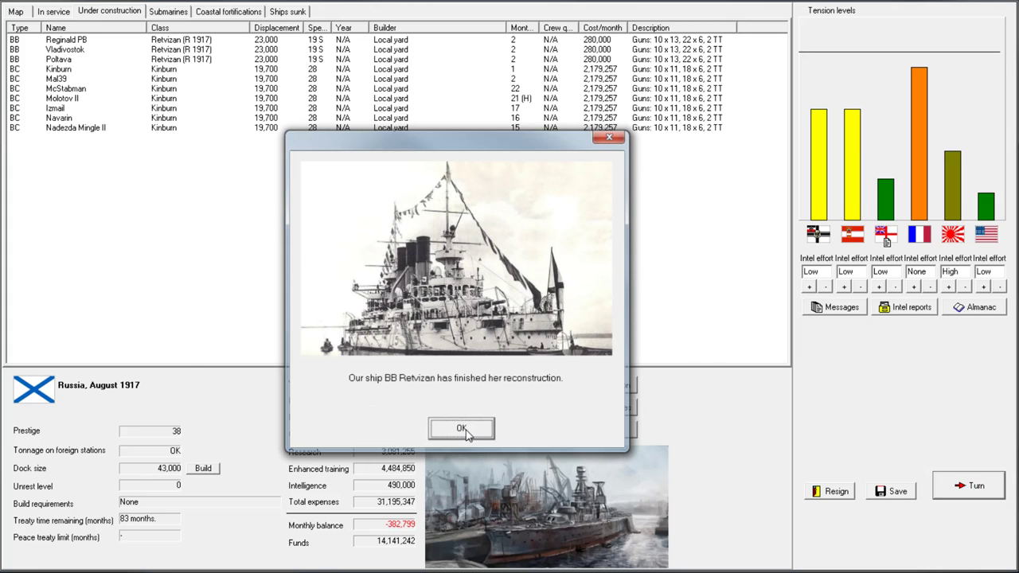
click(462, 428)
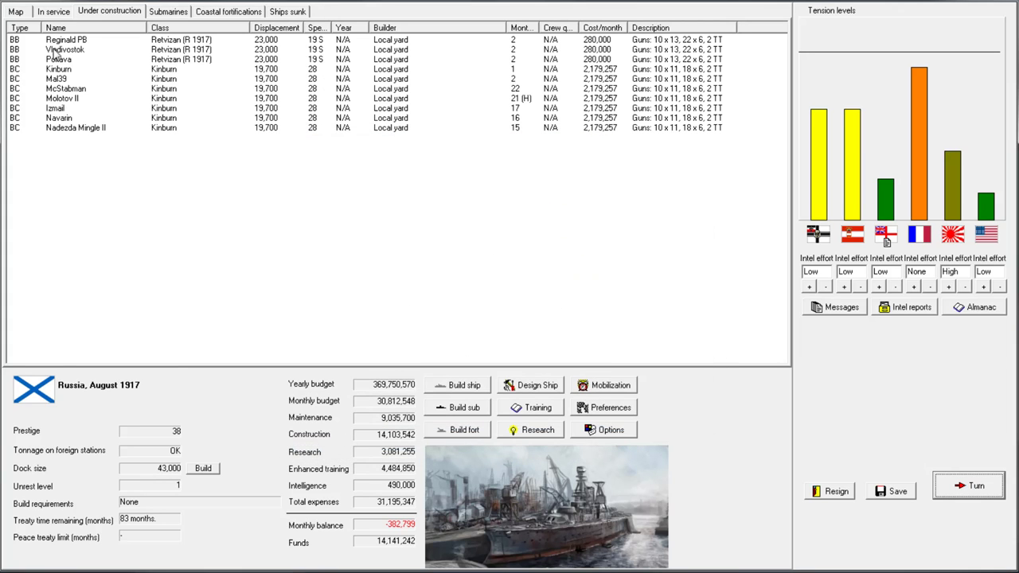
click(53, 11)
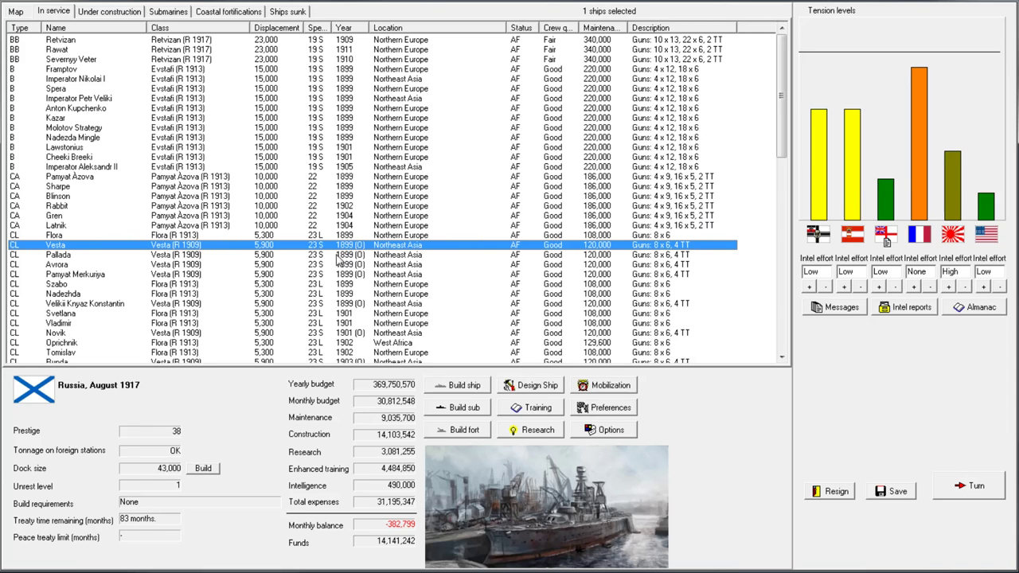
scroll(down, 3)
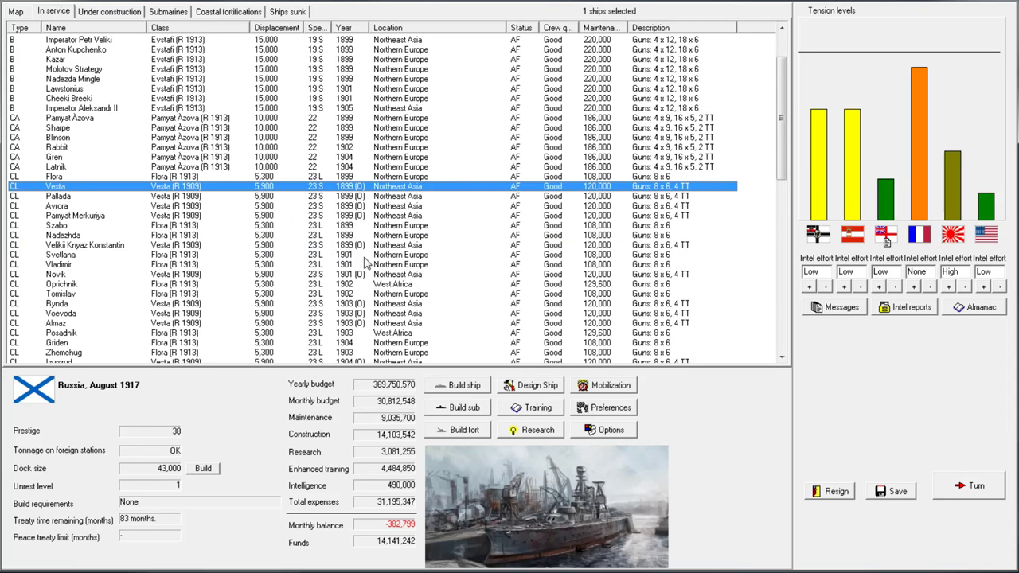
scroll(down, 3)
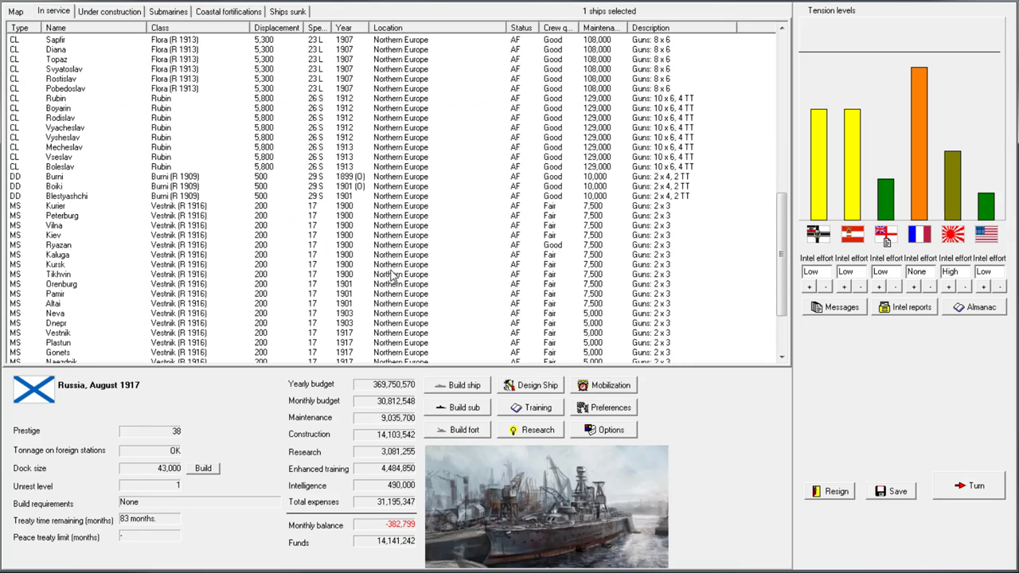
mouse_move(141, 195)
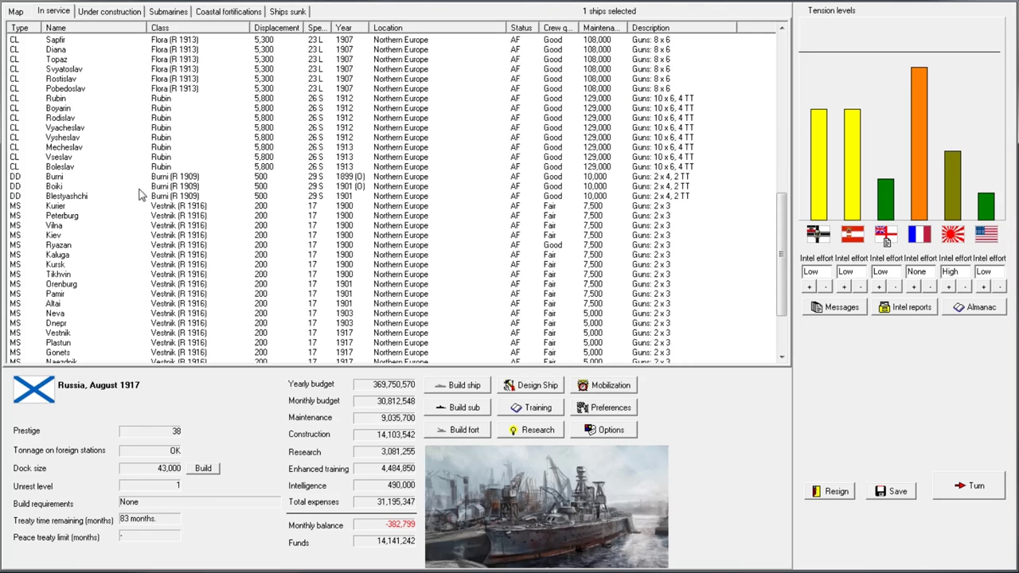
double_click(54, 176)
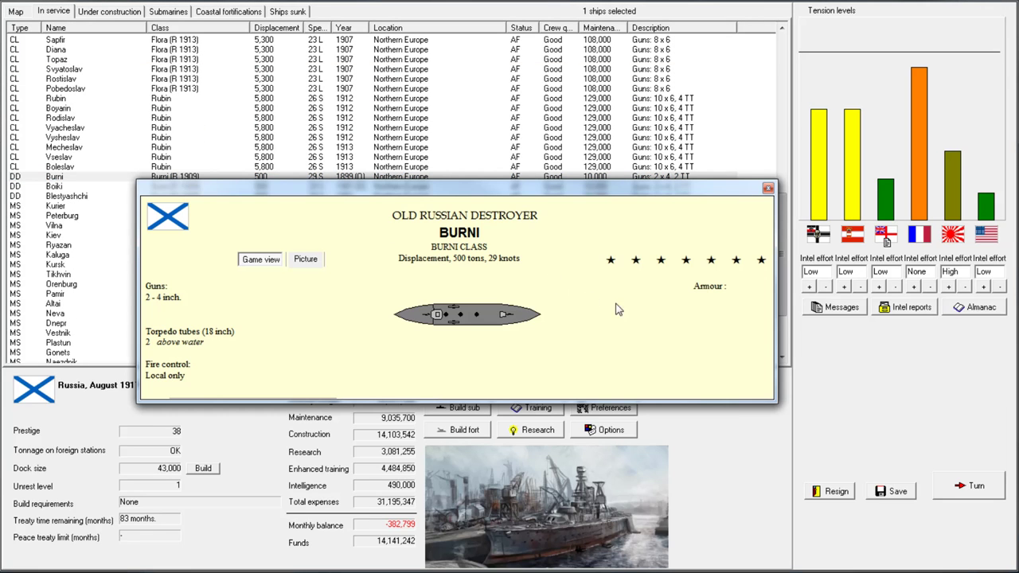
mouse_move(721, 234)
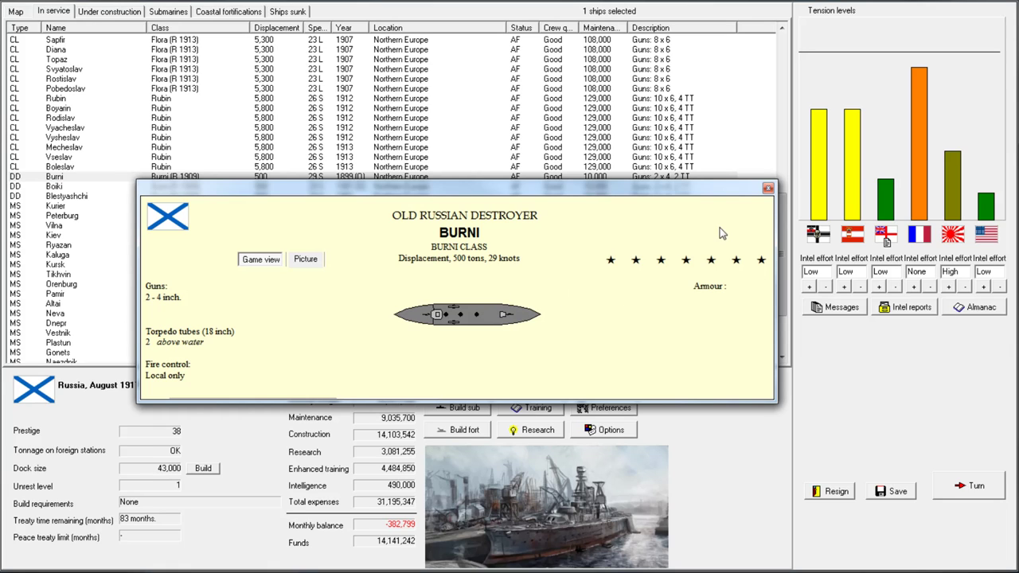
mouse_move(758, 199)
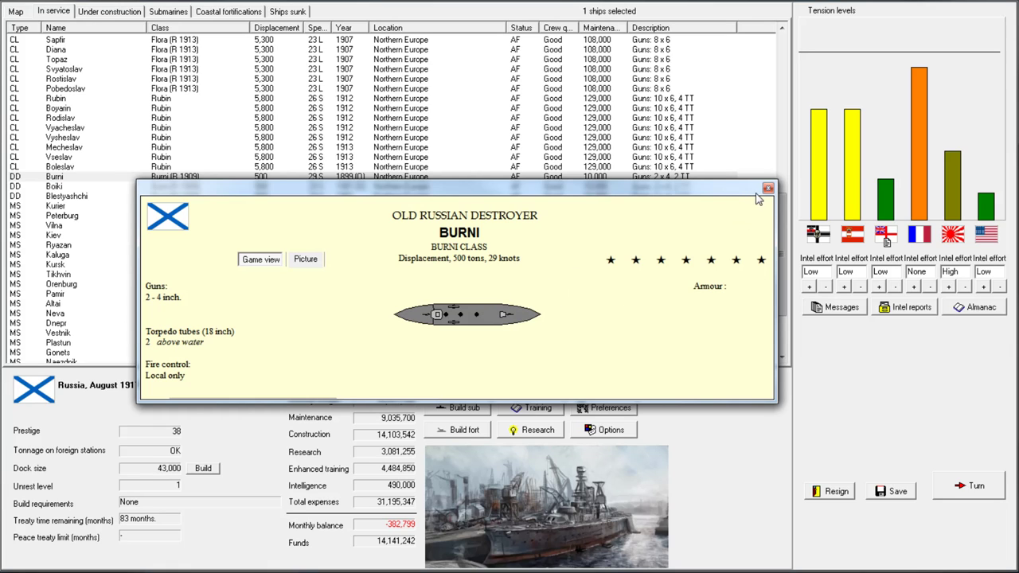
click(767, 189)
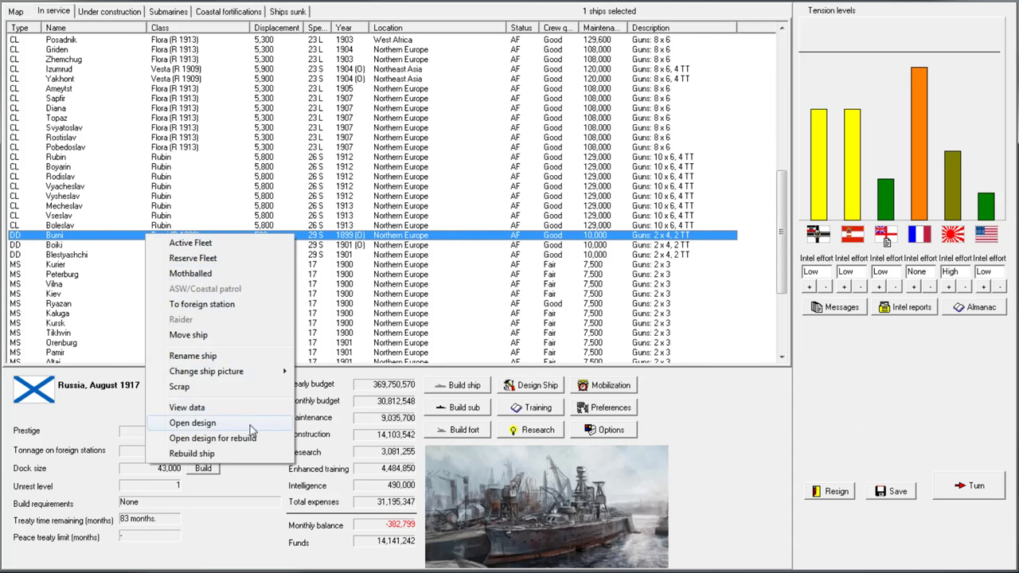
Open Burni's ship design, keep local-only fire control, and accept the checked design report
click(192, 423)
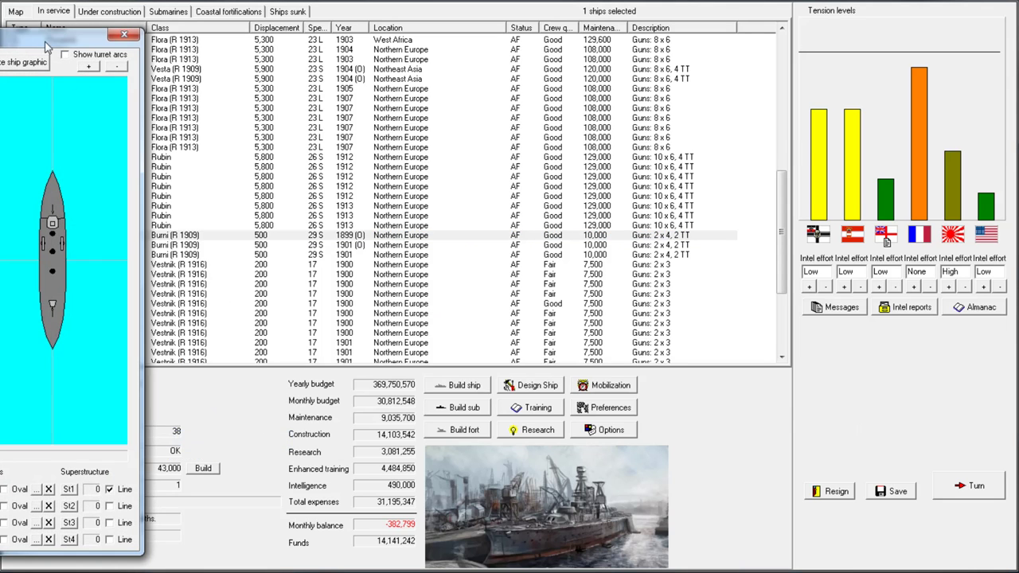
click(538, 384)
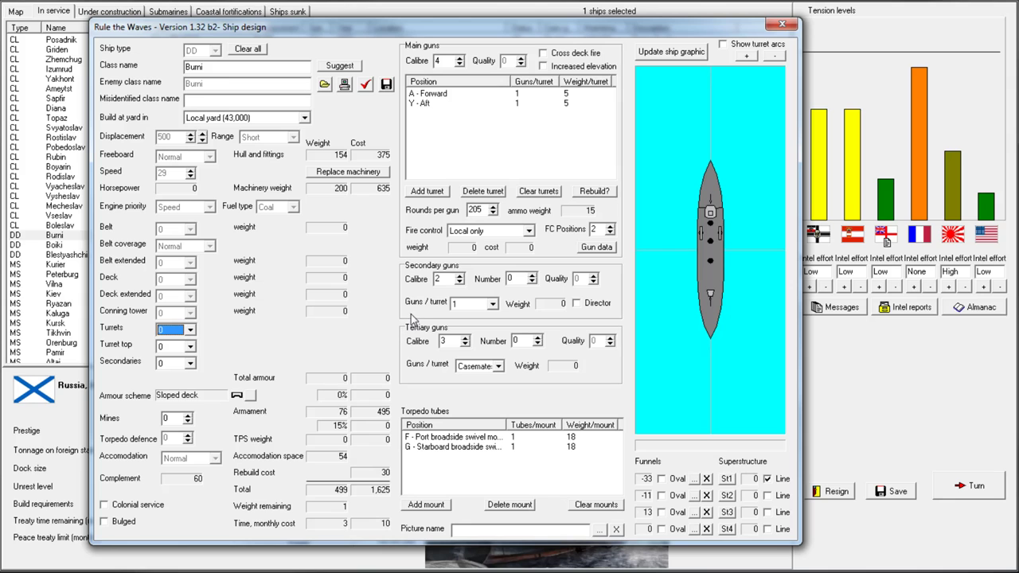
mouse_move(781, 69)
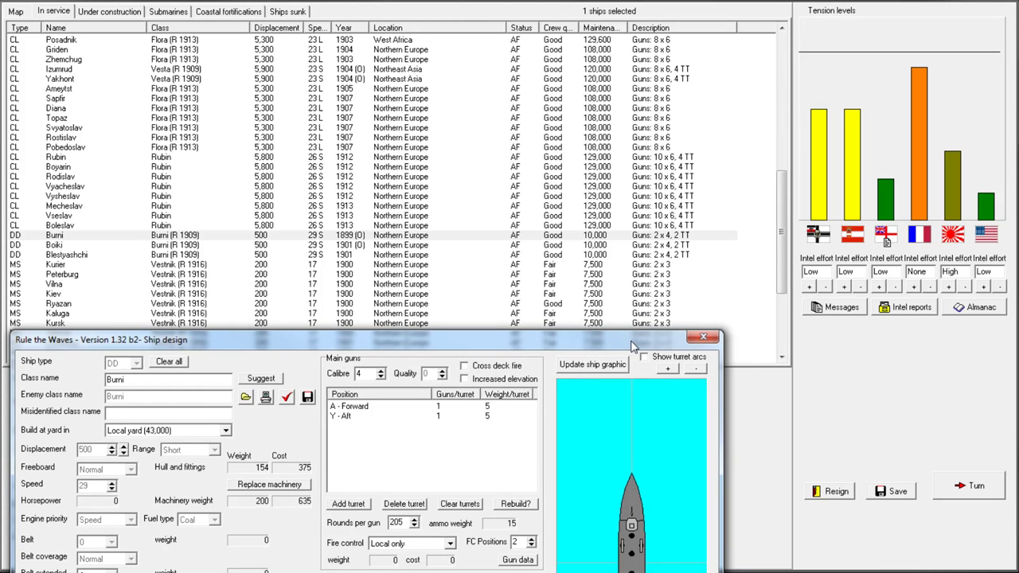
mouse_move(630, 345)
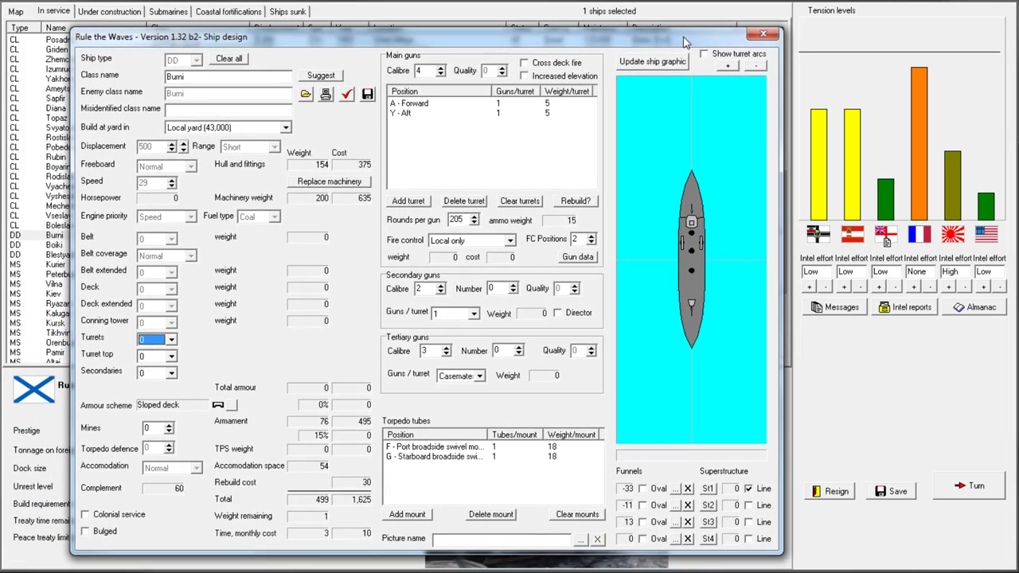
mouse_move(374, 143)
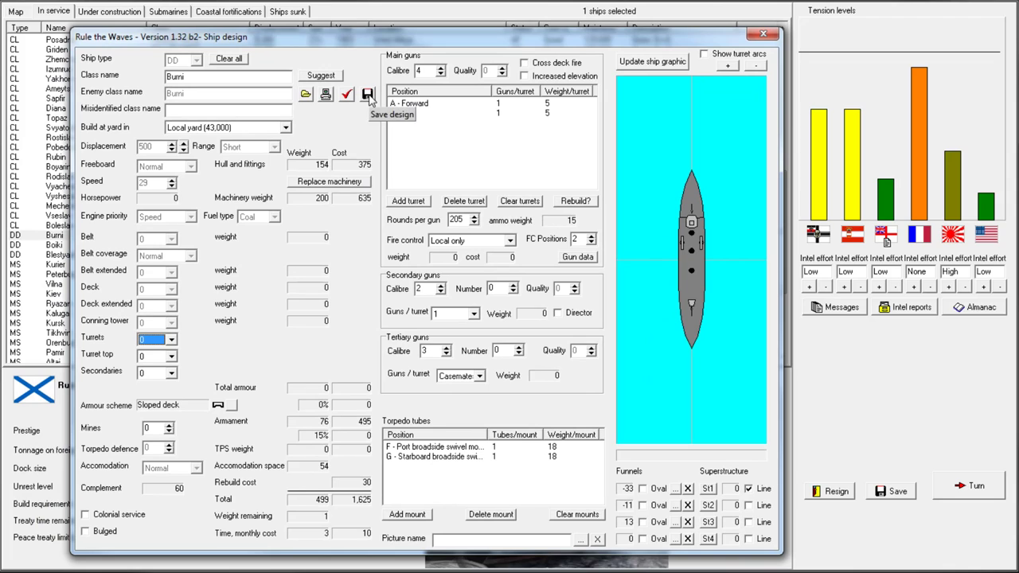
click(368, 94)
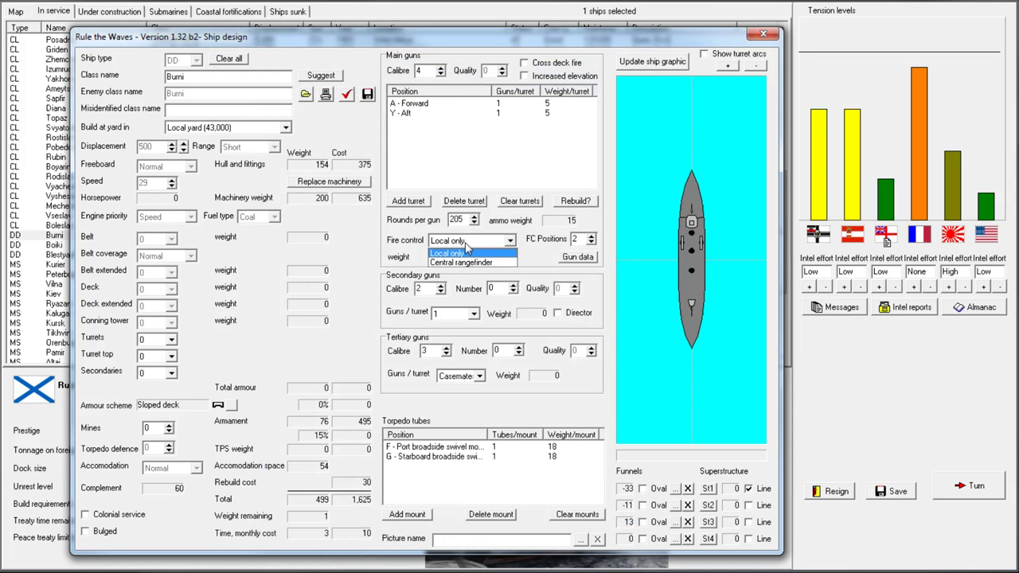
click(463, 253)
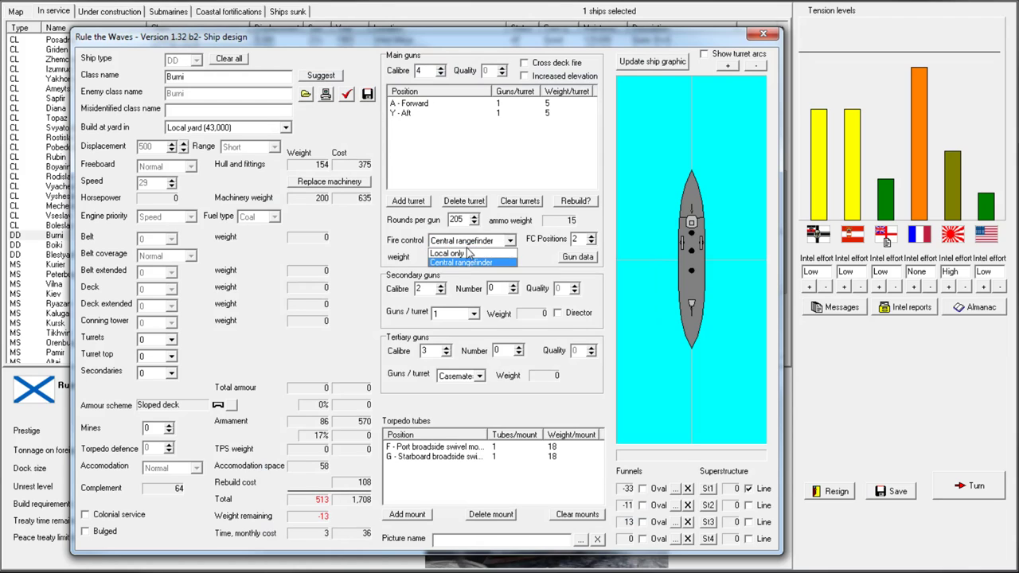
click(467, 253)
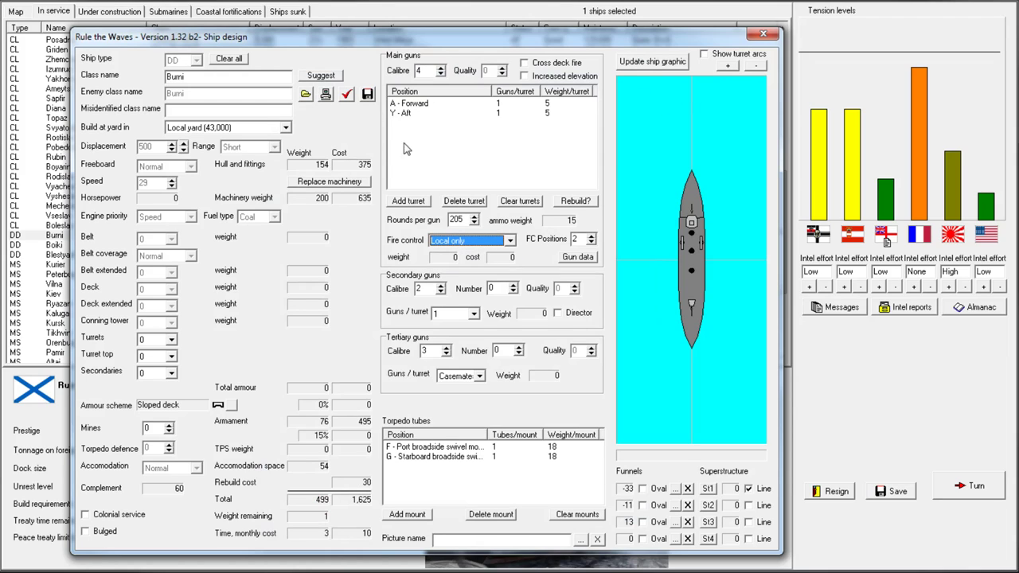
mouse_move(747, 43)
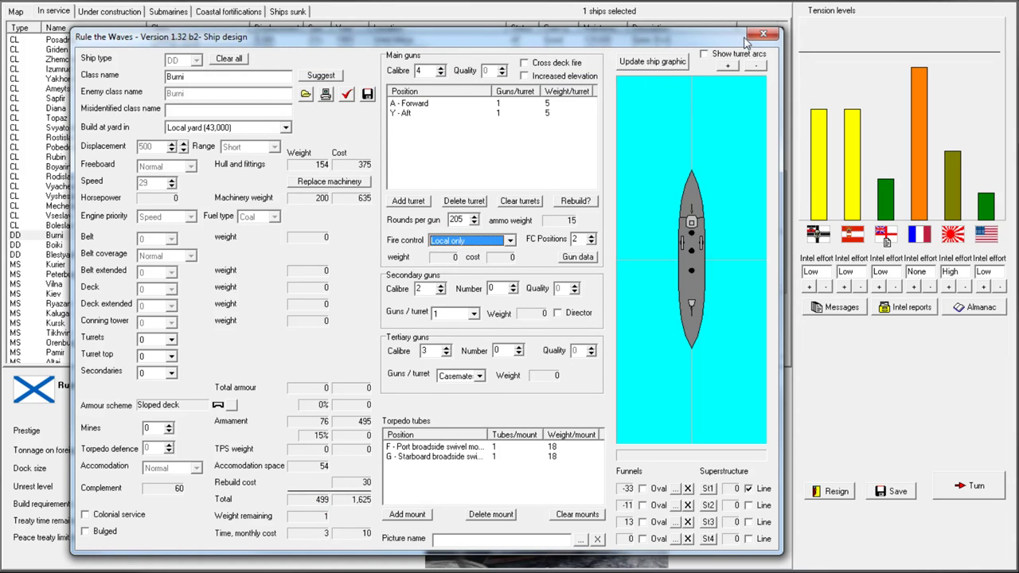
click(346, 94)
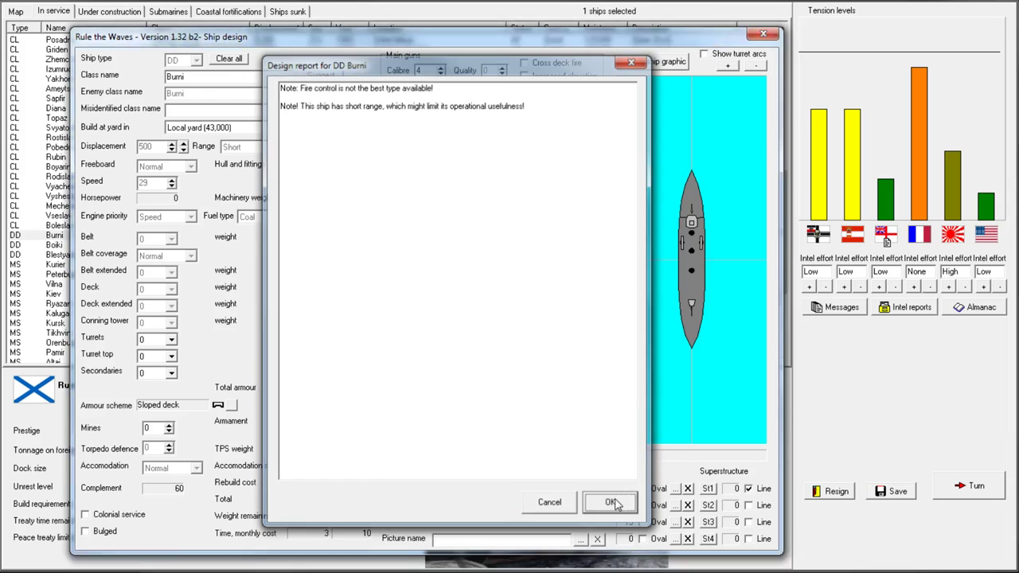
click(610, 503)
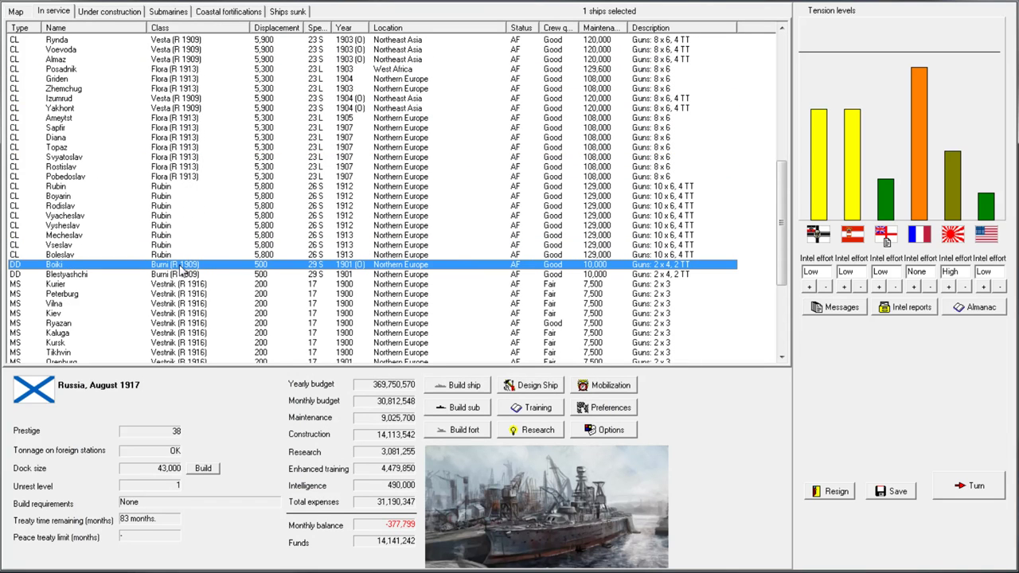
Order both selected destroyers rebuilt to the Burni (R 1917) design and confirm
right_click(67, 273)
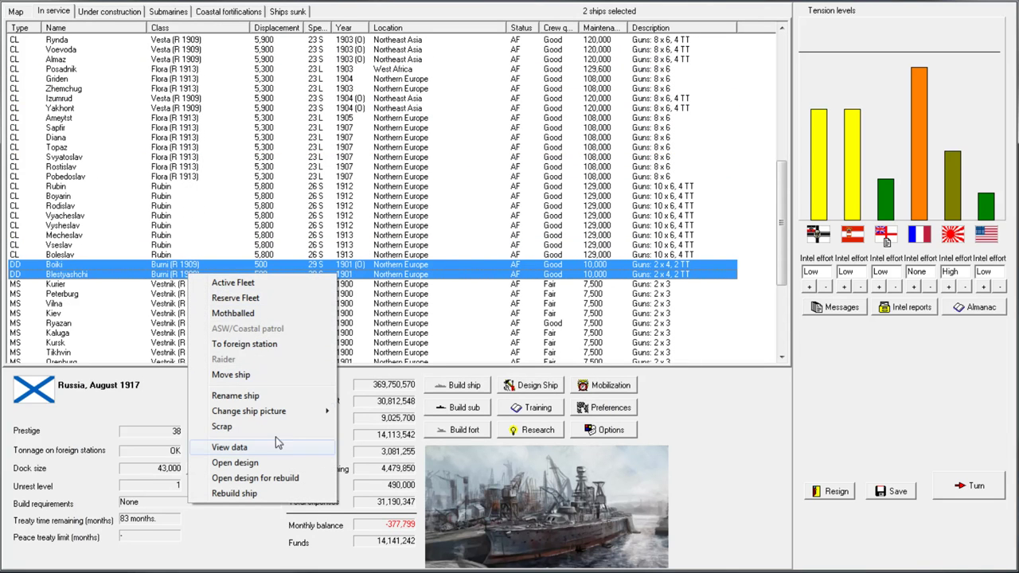
click(235, 492)
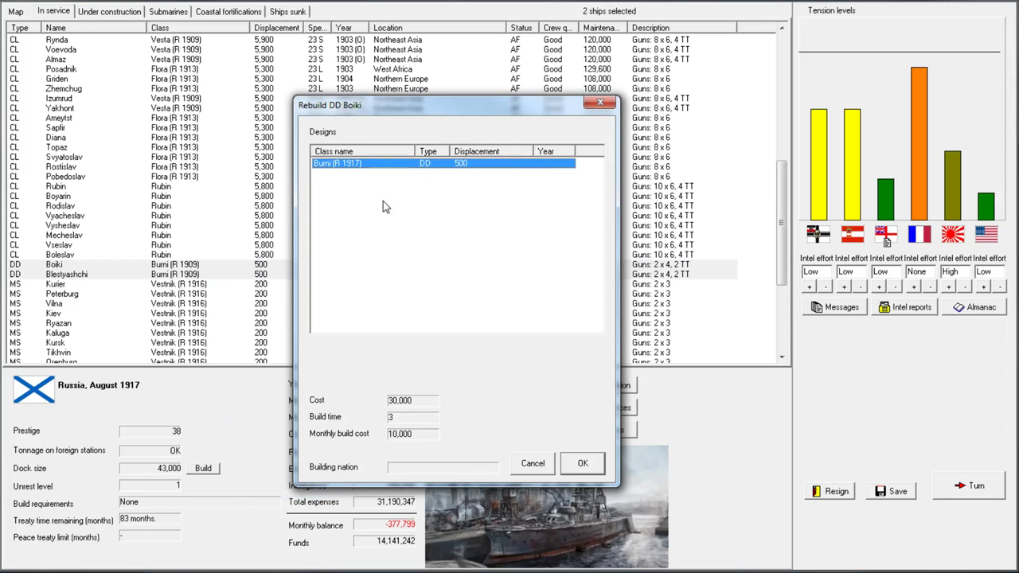
click(582, 462)
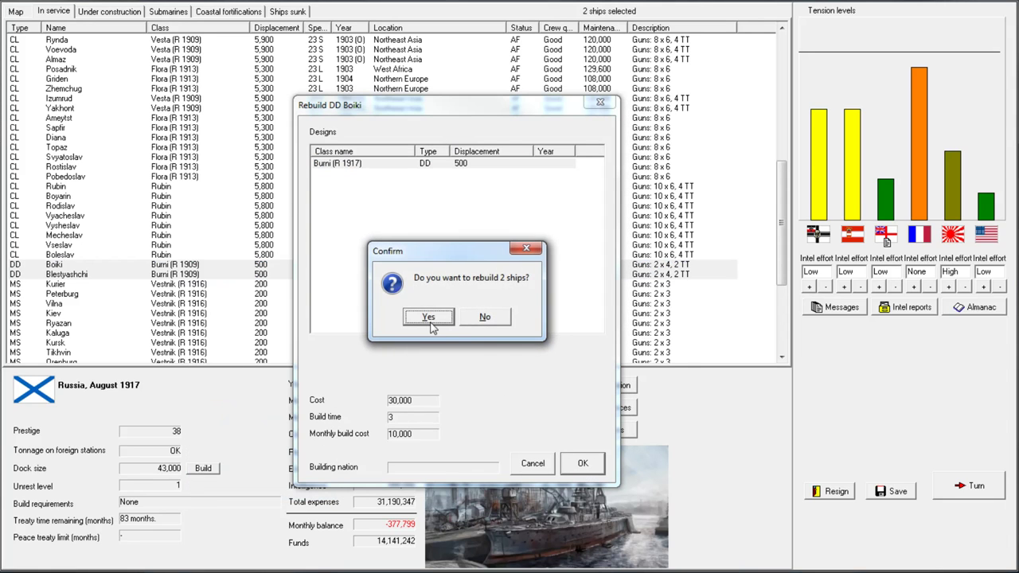
click(429, 317)
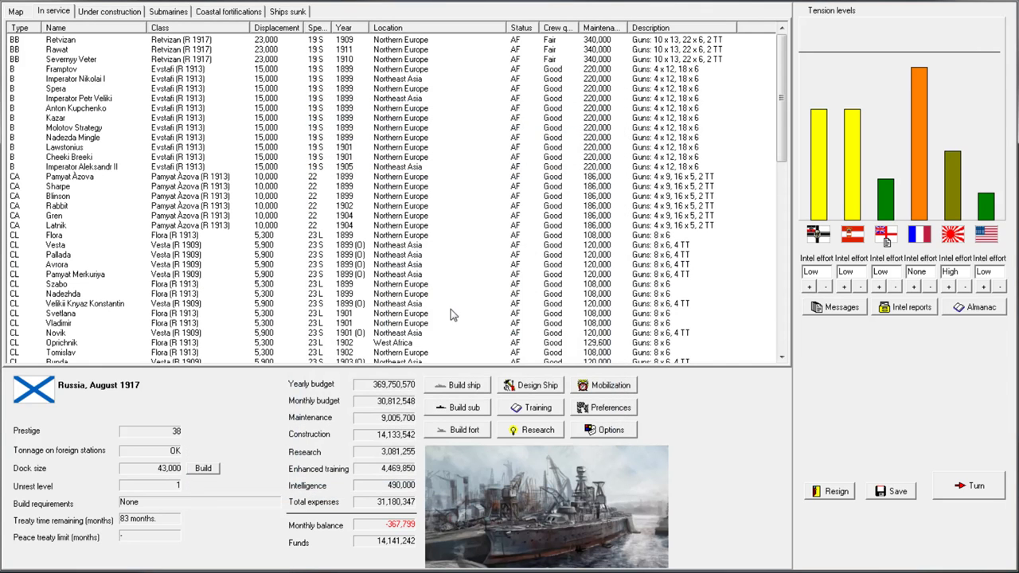
mouse_move(434, 255)
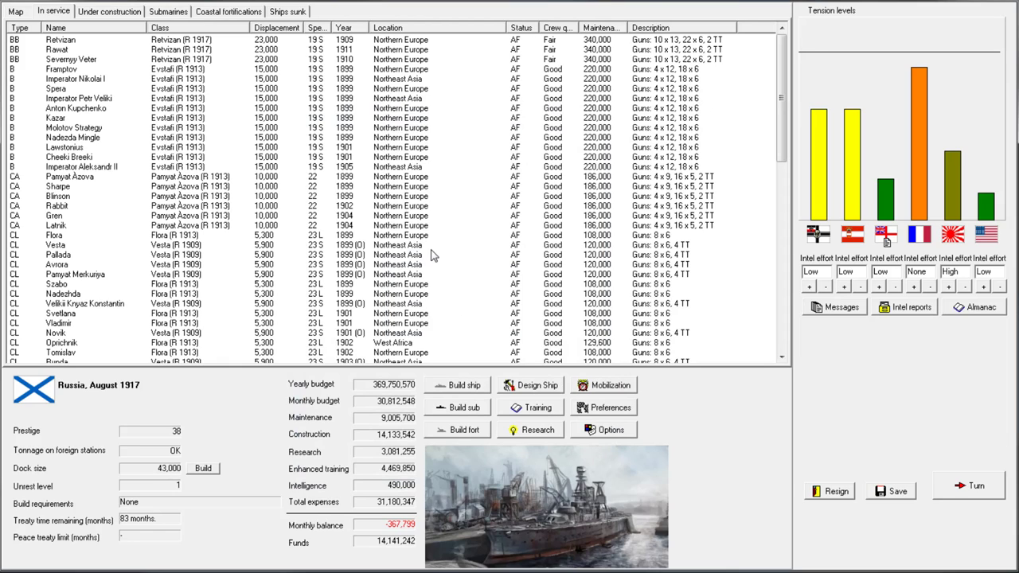
mouse_move(663, 289)
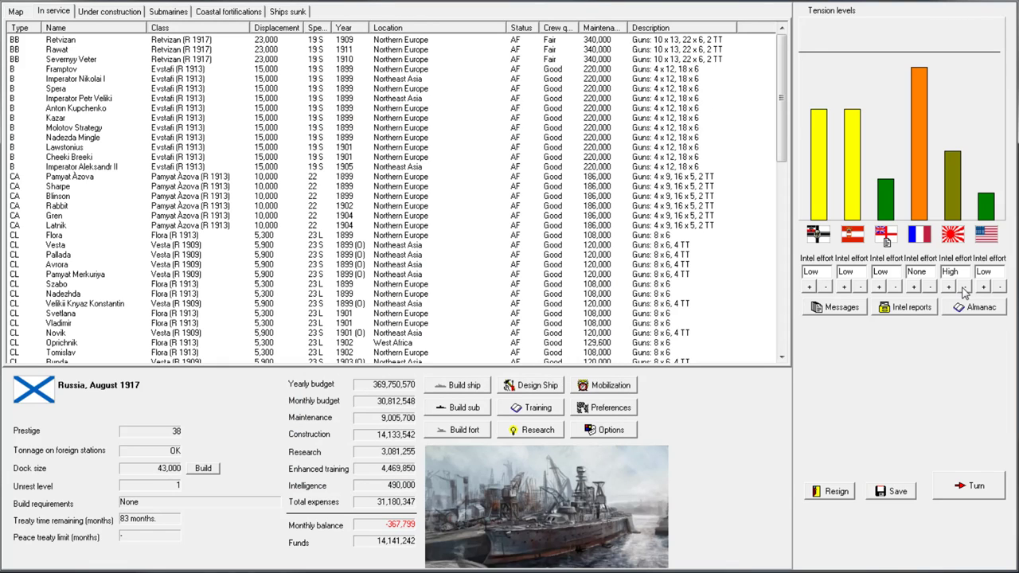
mouse_move(941, 241)
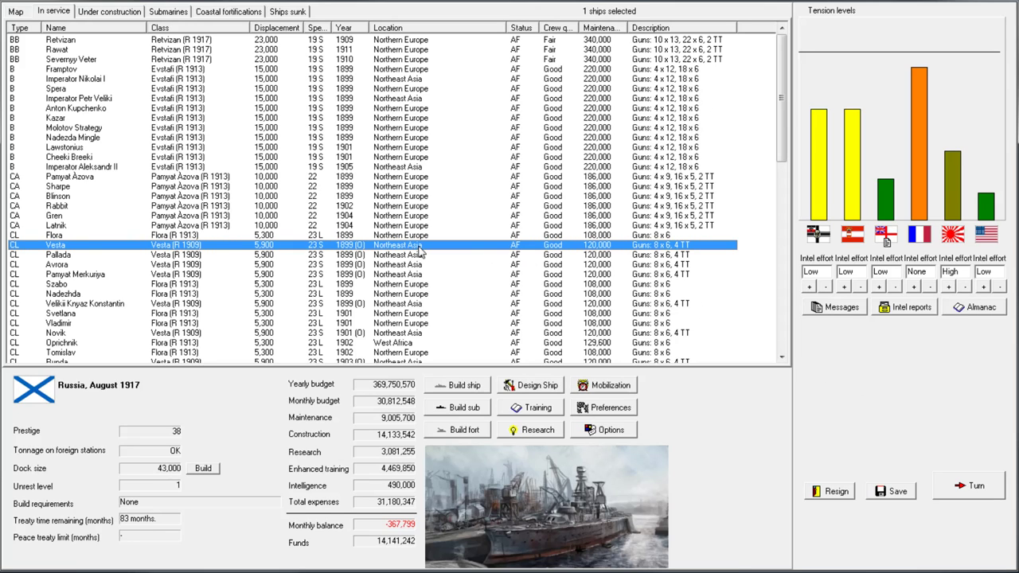
mouse_move(412, 532)
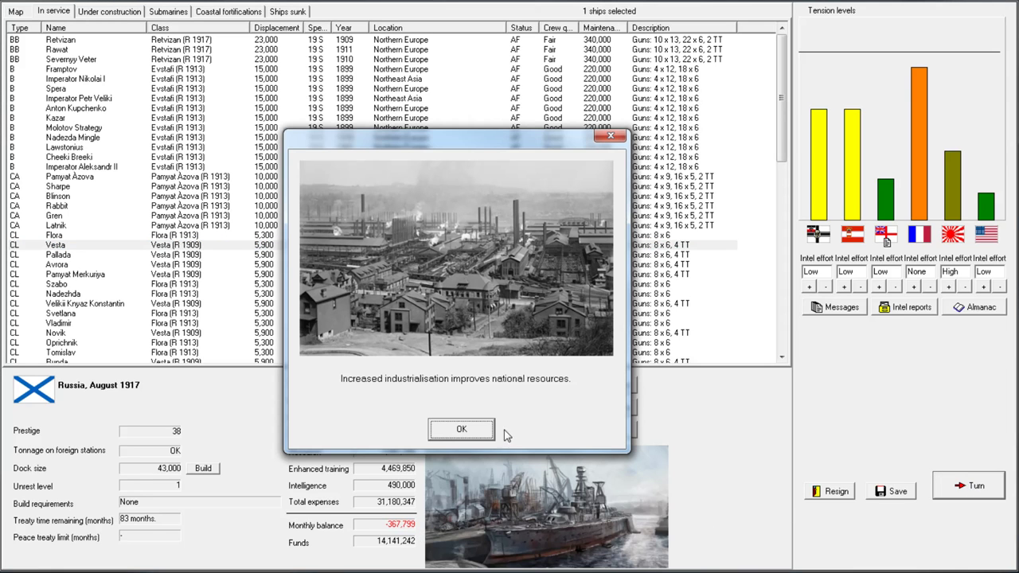
Dismiss the industrialisation and Kinburn commissioning notices, then open battlecruiser Kinburn from the fleet list
click(461, 429)
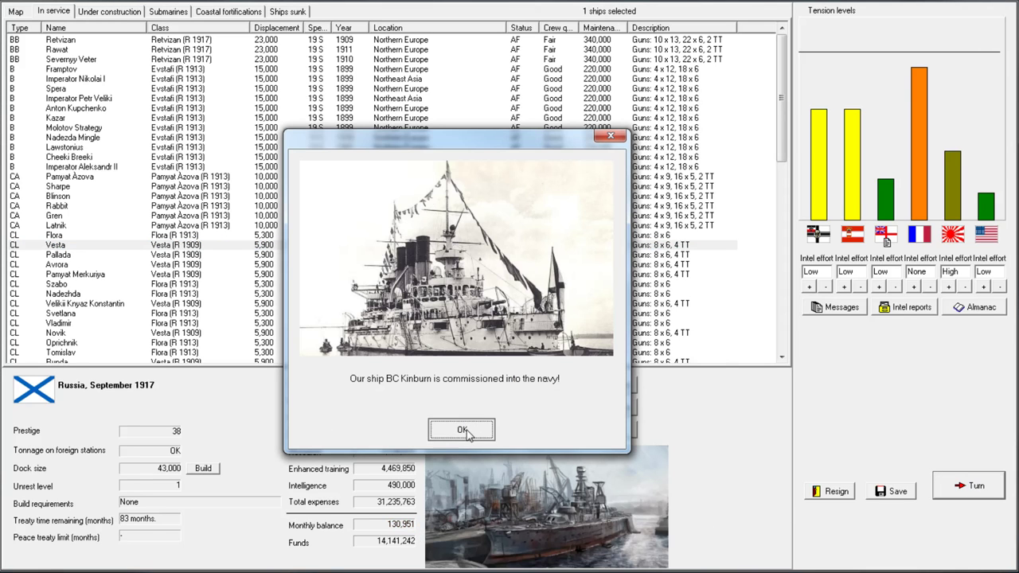
click(462, 429)
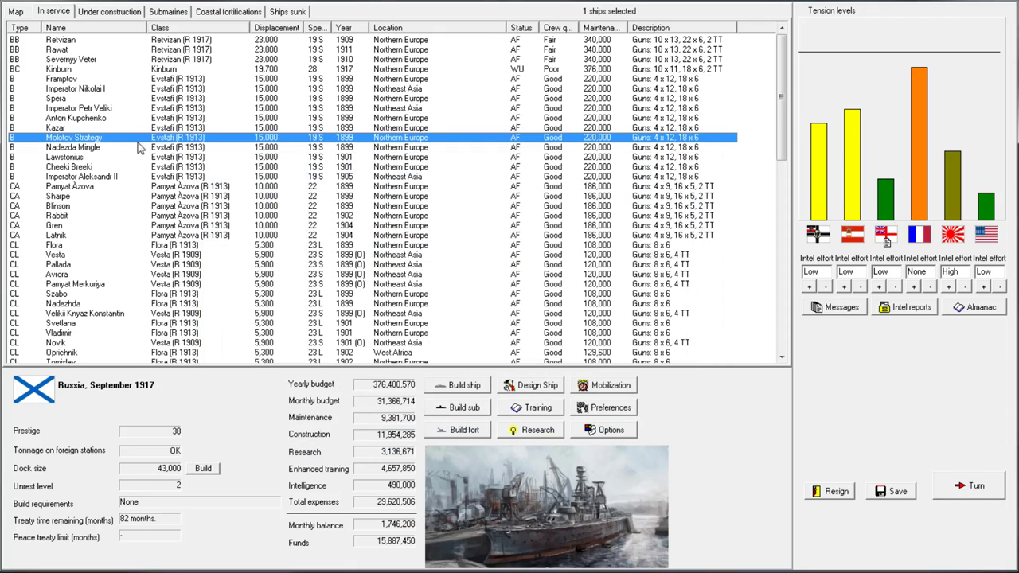
click(72, 59)
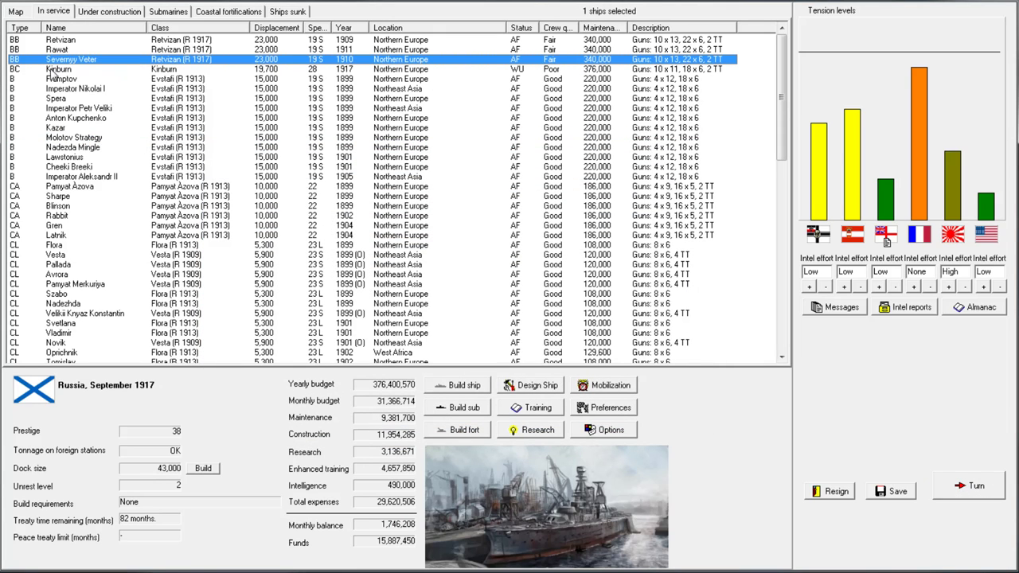
double_click(58, 70)
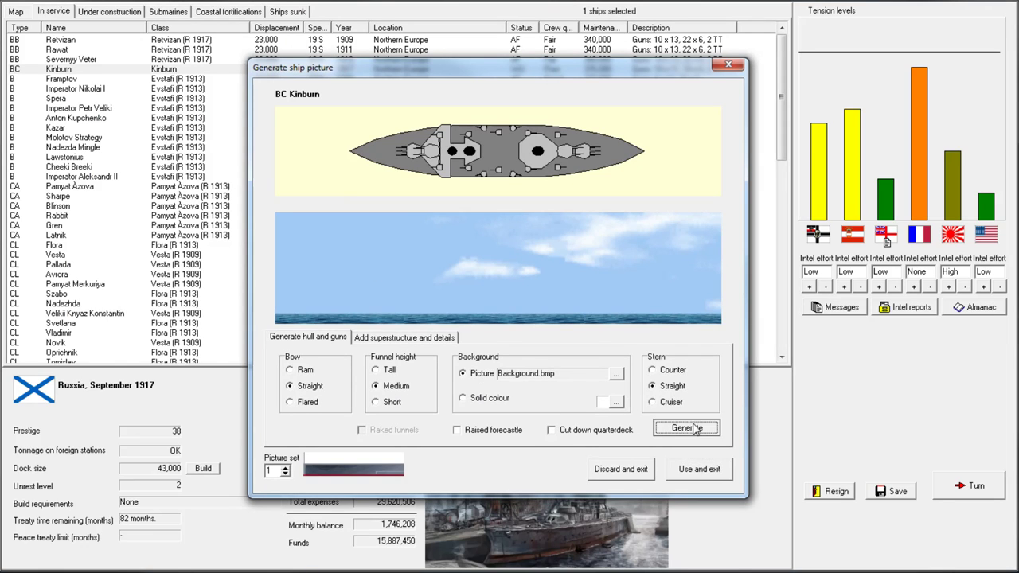
Generate Kinburn's hull and guns profile with straight bow and stern and medium funnels
click(685, 427)
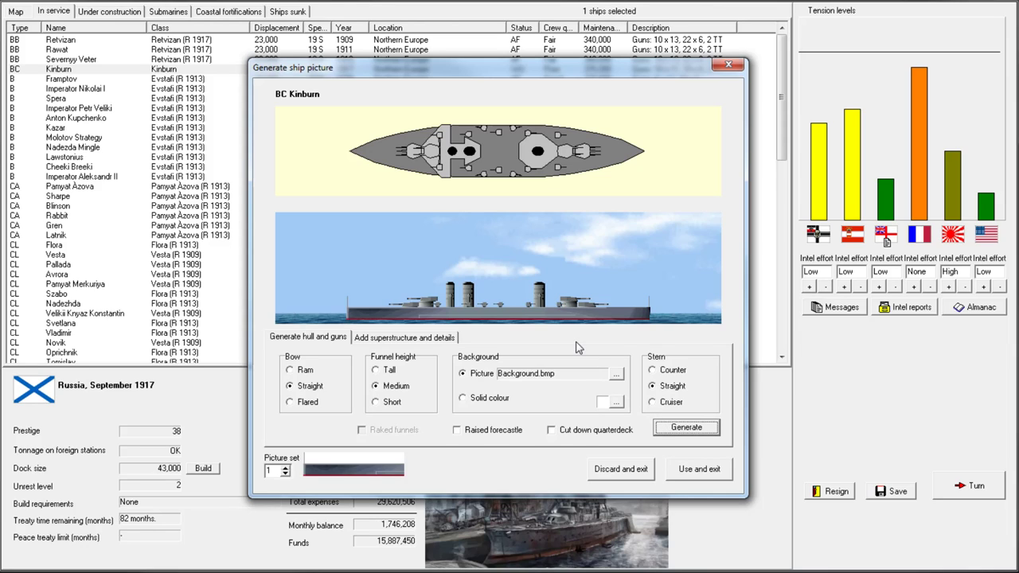
mouse_move(502, 311)
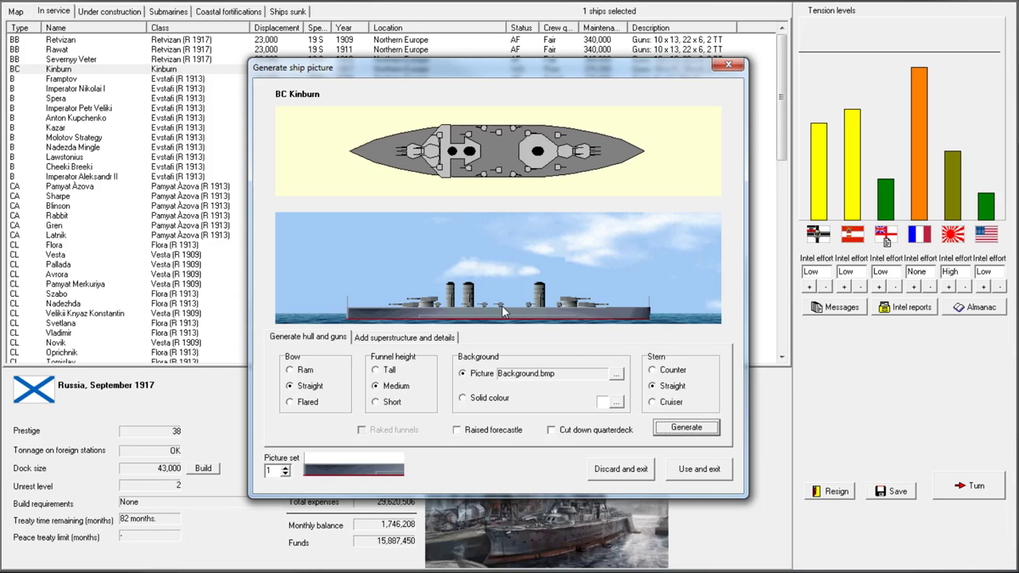
mouse_move(498, 304)
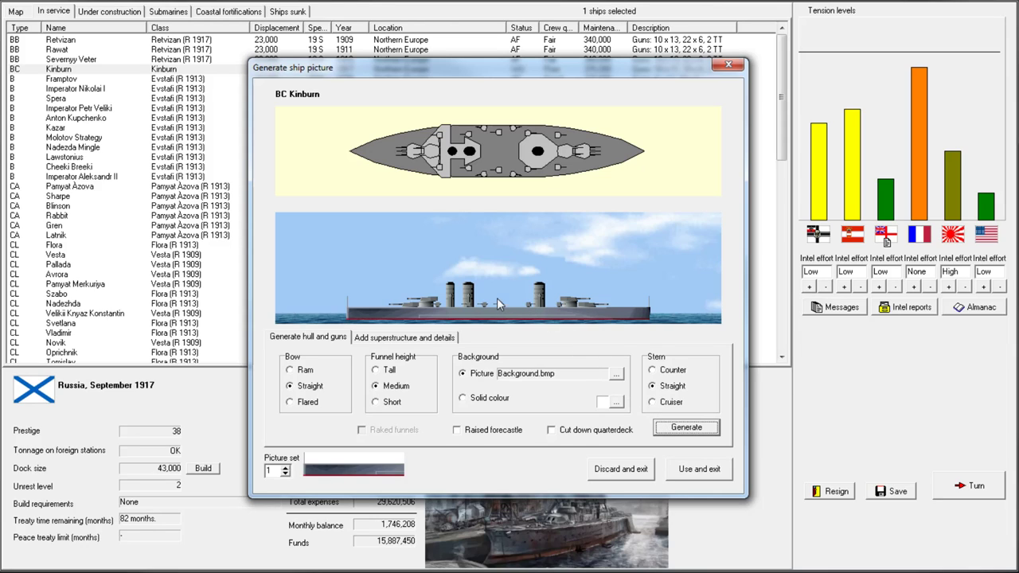
mouse_move(563, 309)
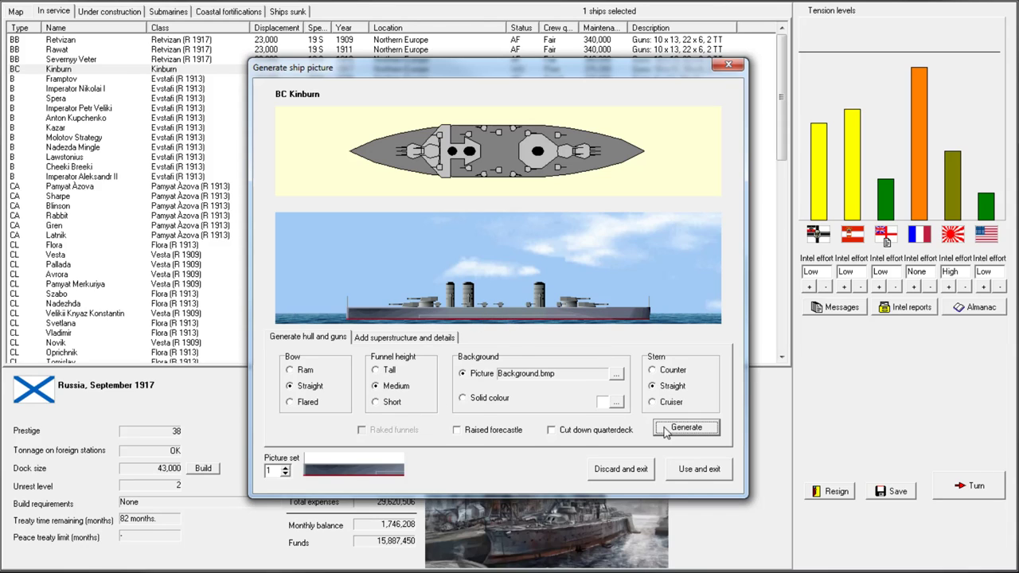
click(405, 336)
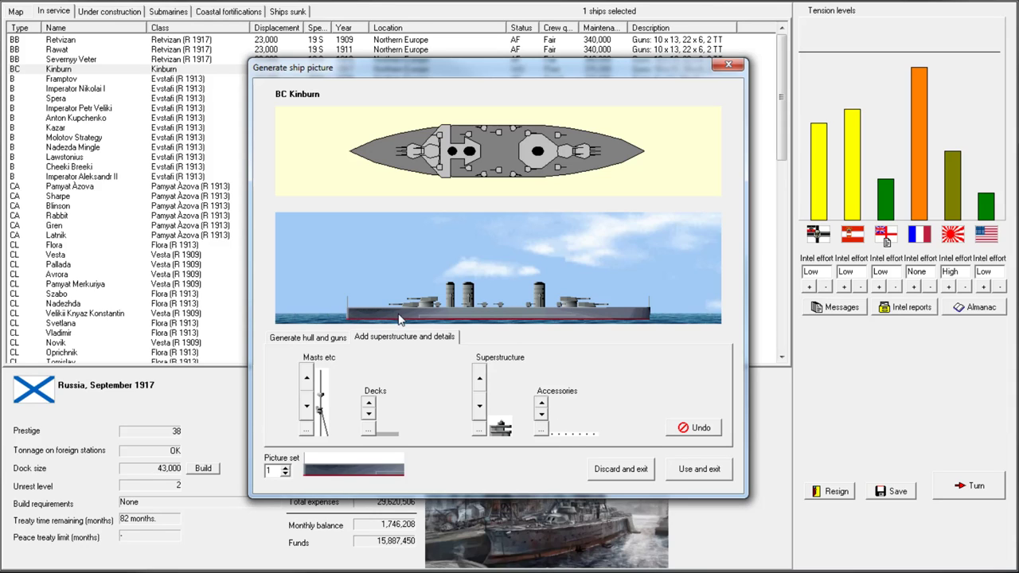
mouse_move(577, 415)
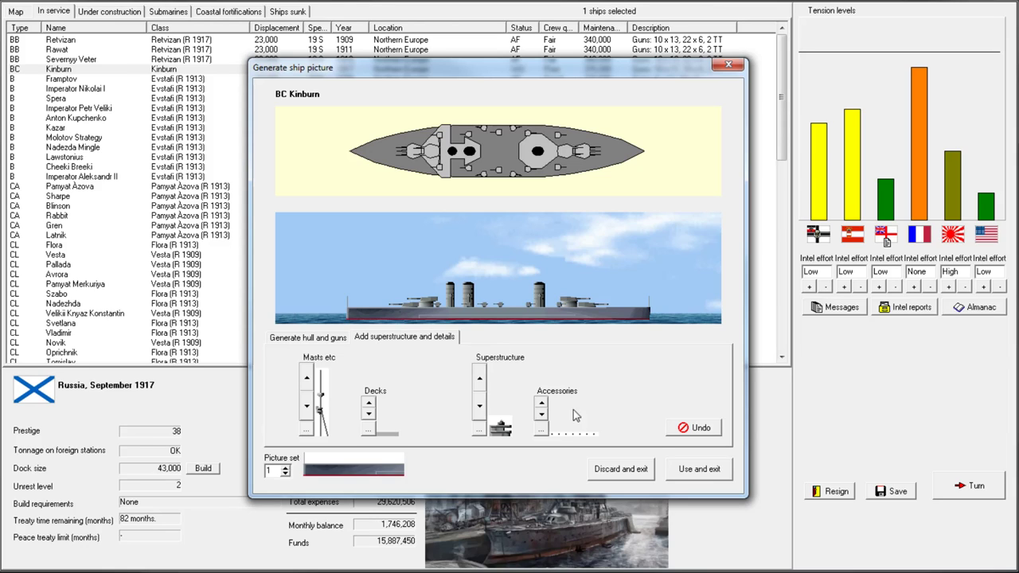
mouse_move(645, 319)
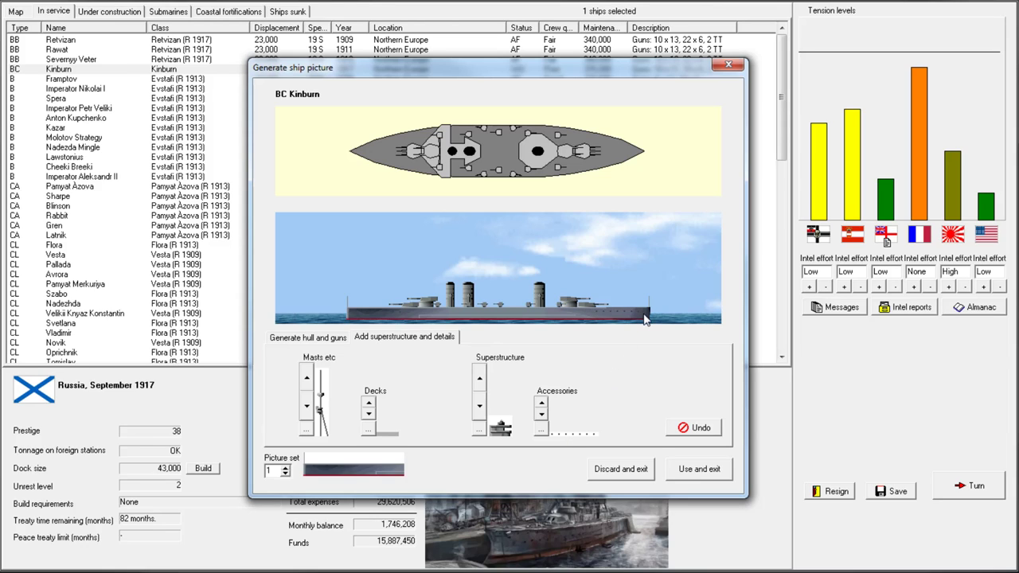
mouse_move(651, 320)
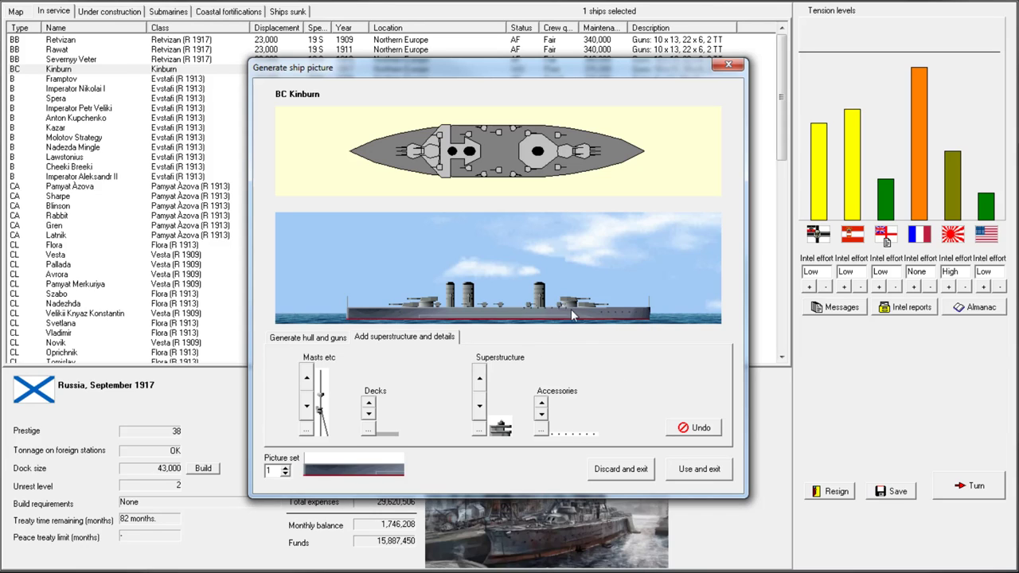
mouse_move(532, 320)
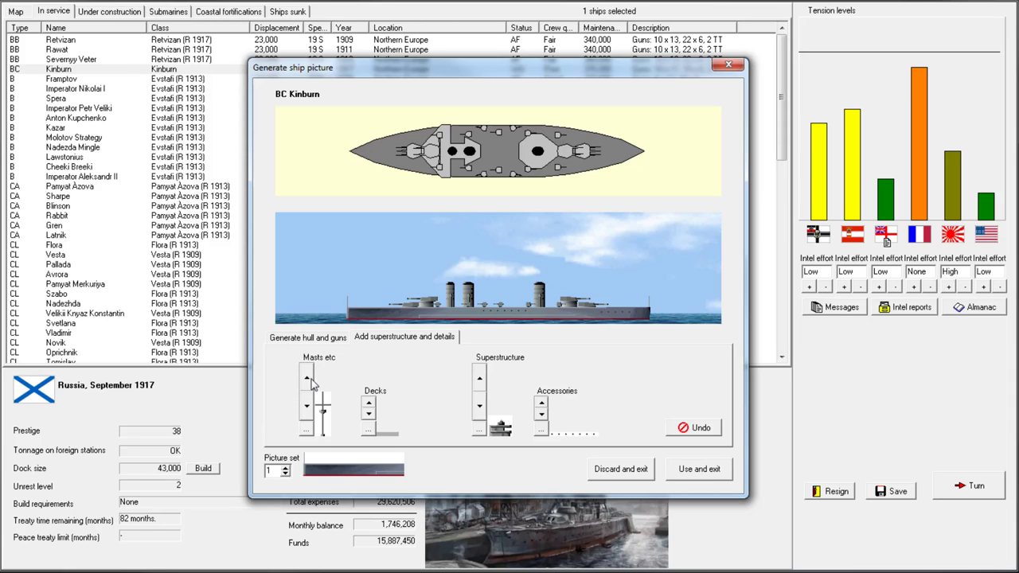
mouse_move(324, 422)
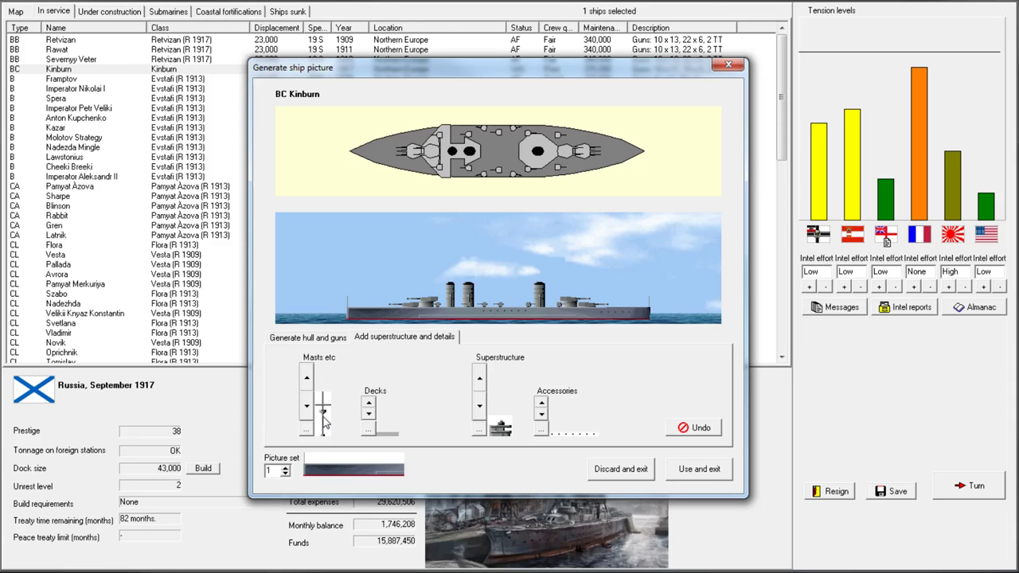
click(306, 376)
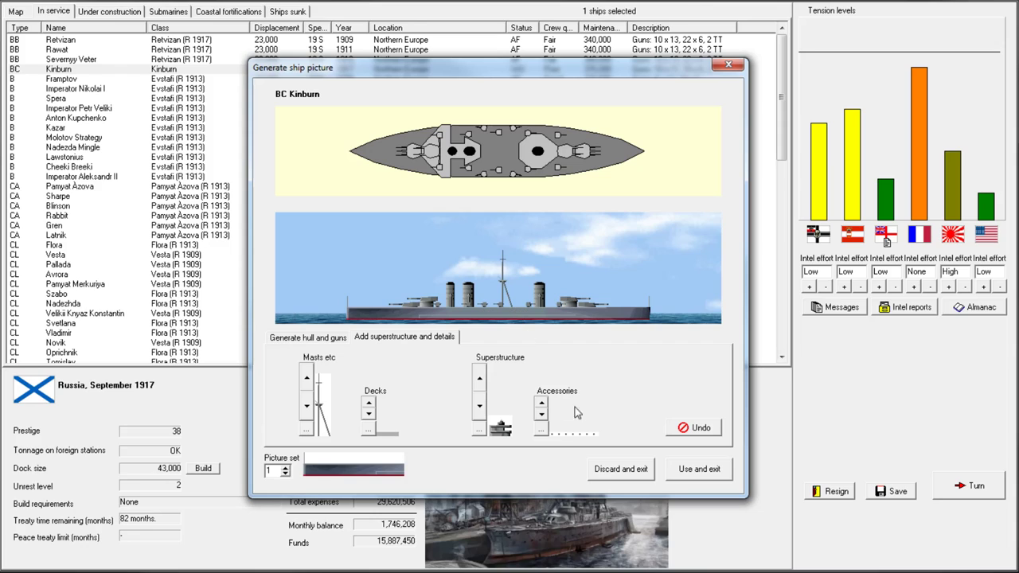
mouse_move(541, 357)
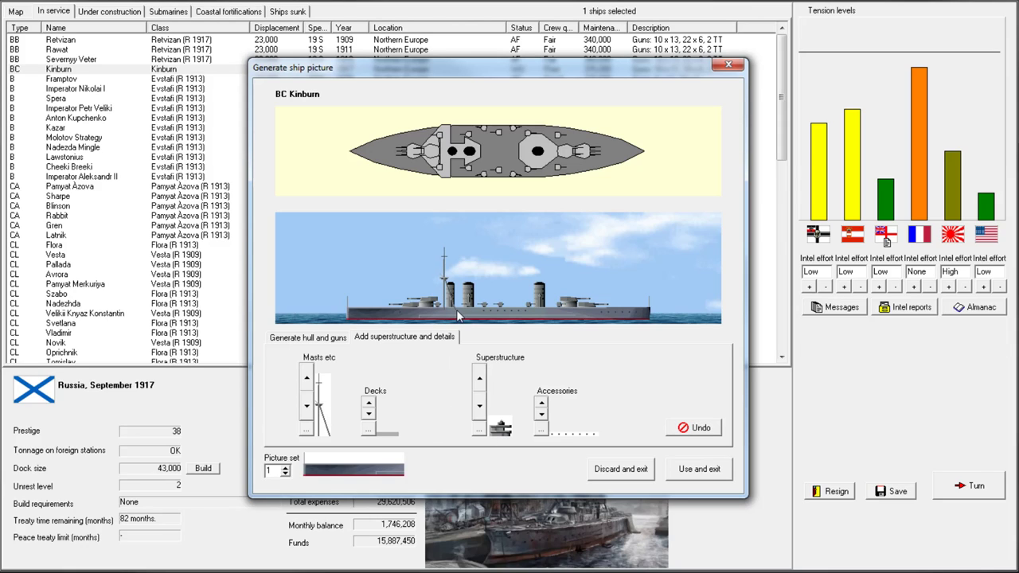
mouse_move(478, 349)
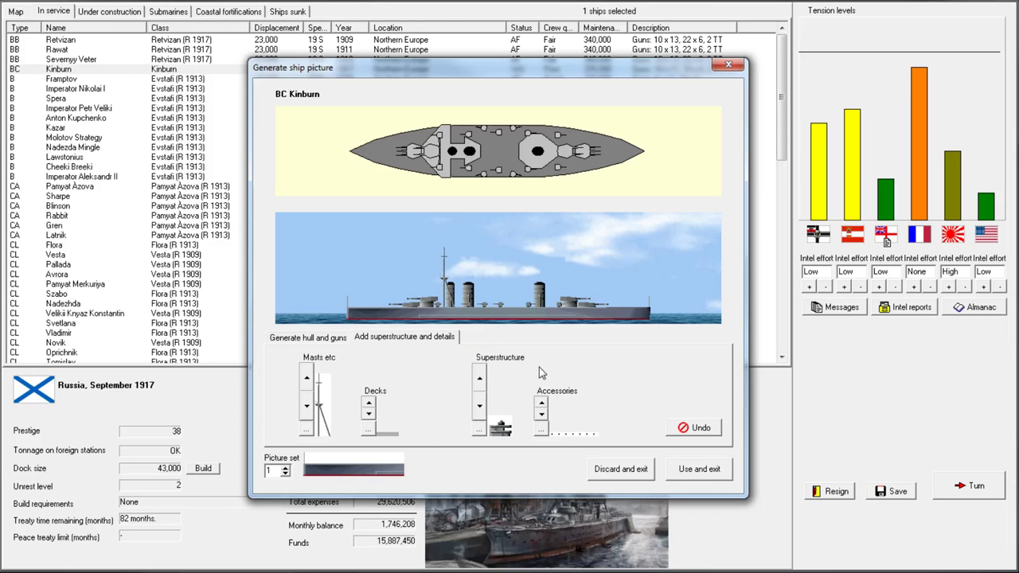
mouse_move(523, 290)
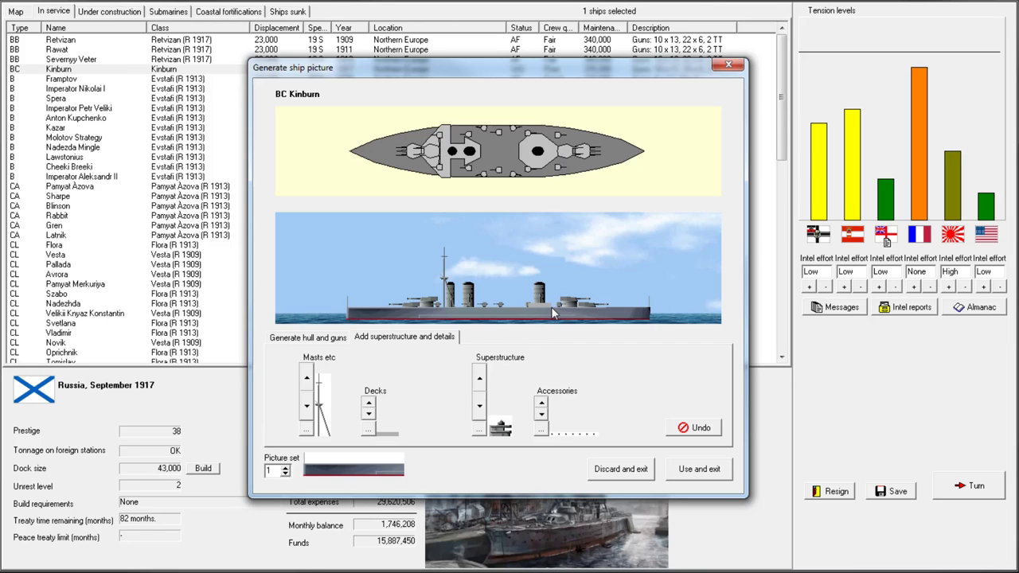
mouse_move(605, 438)
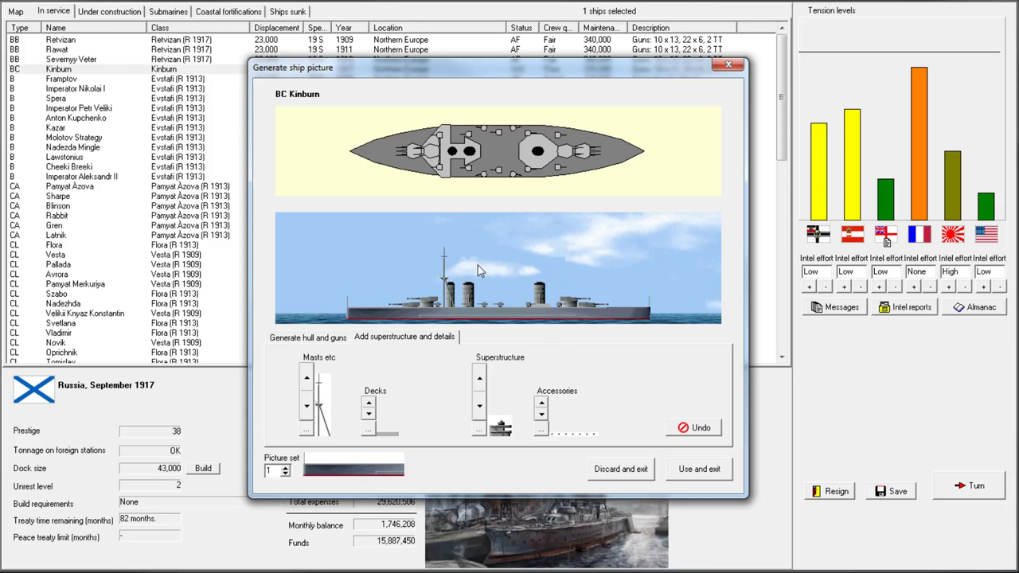
mouse_move(368, 438)
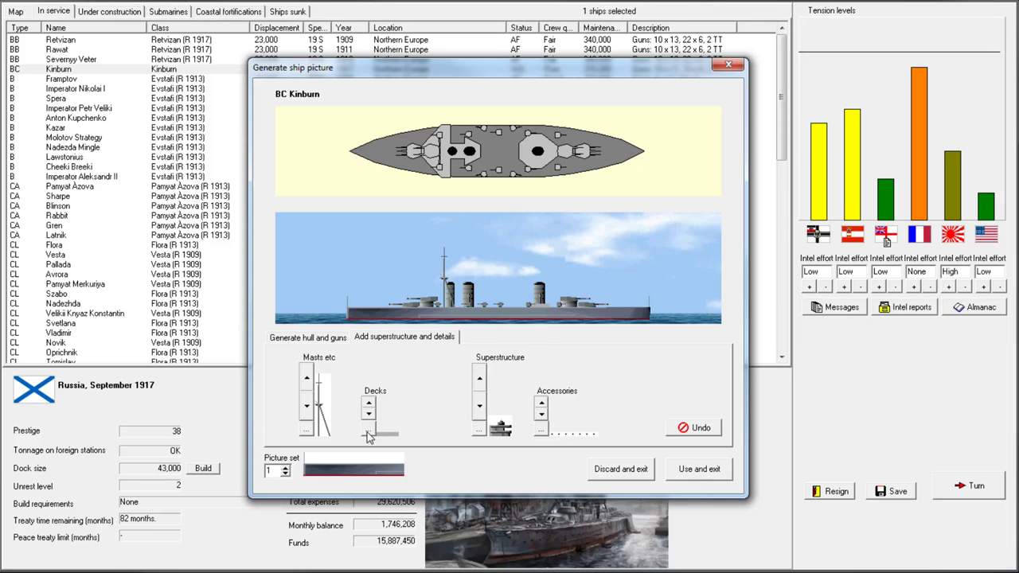
mouse_move(499, 415)
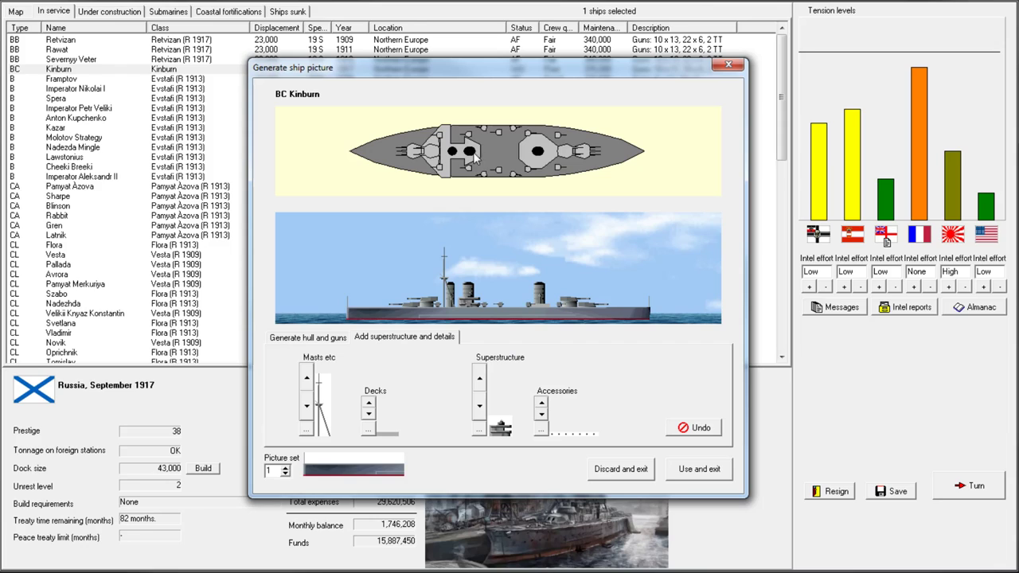
mouse_move(490, 386)
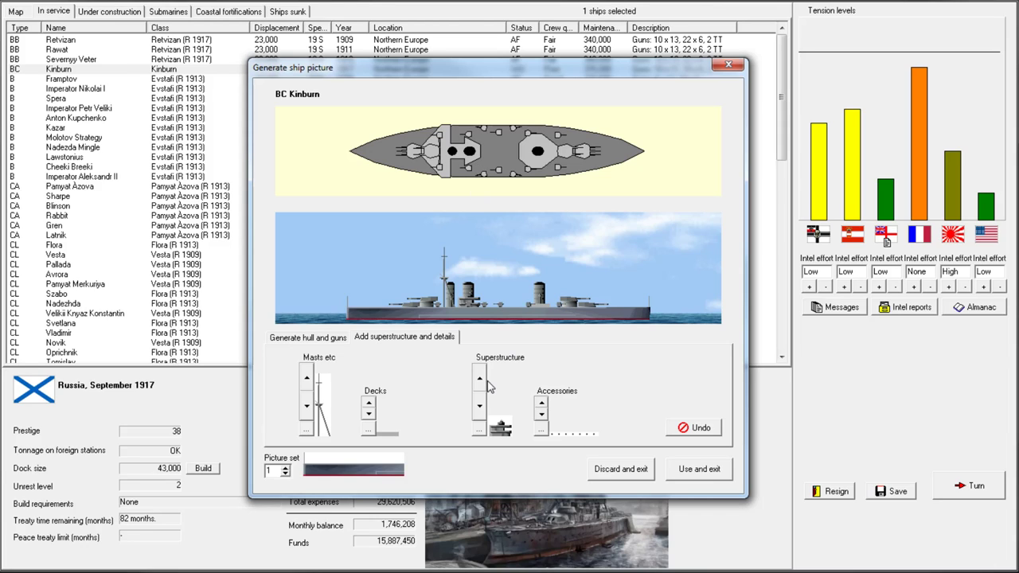
mouse_move(472, 233)
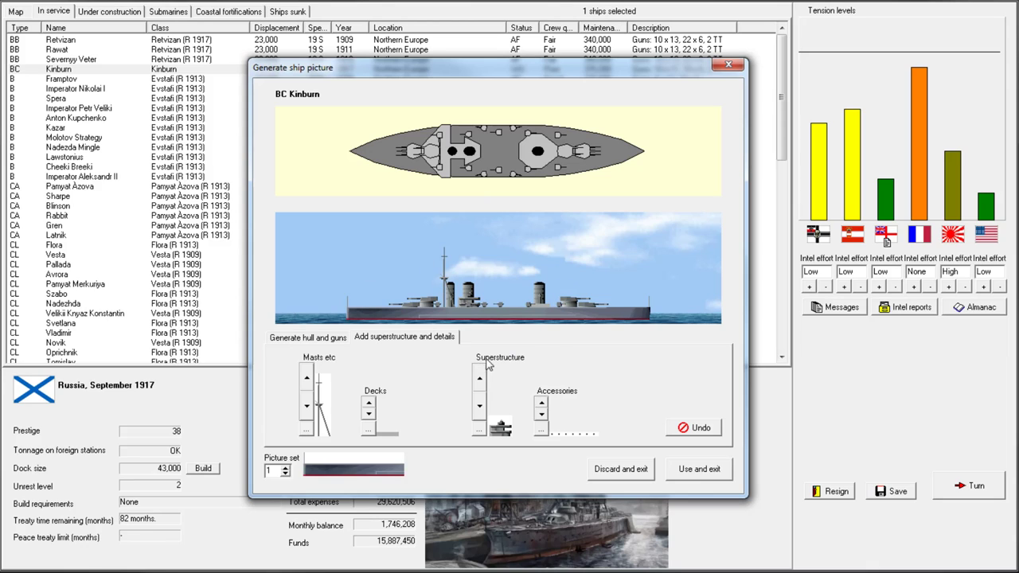
mouse_move(476, 378)
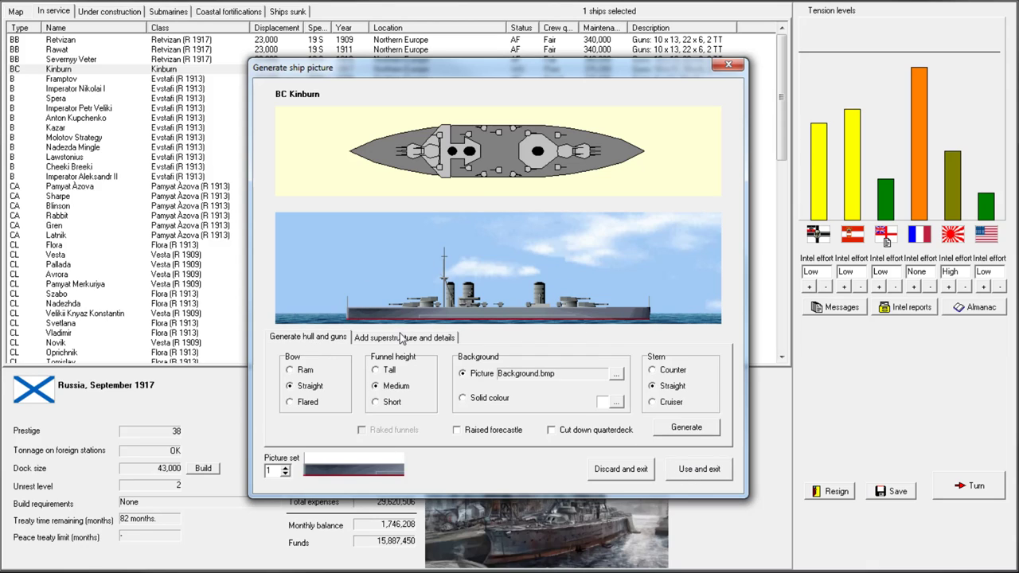
Keep Kinburn's generated picture, then check it on the battlecruiser's data card and close it
click(404, 337)
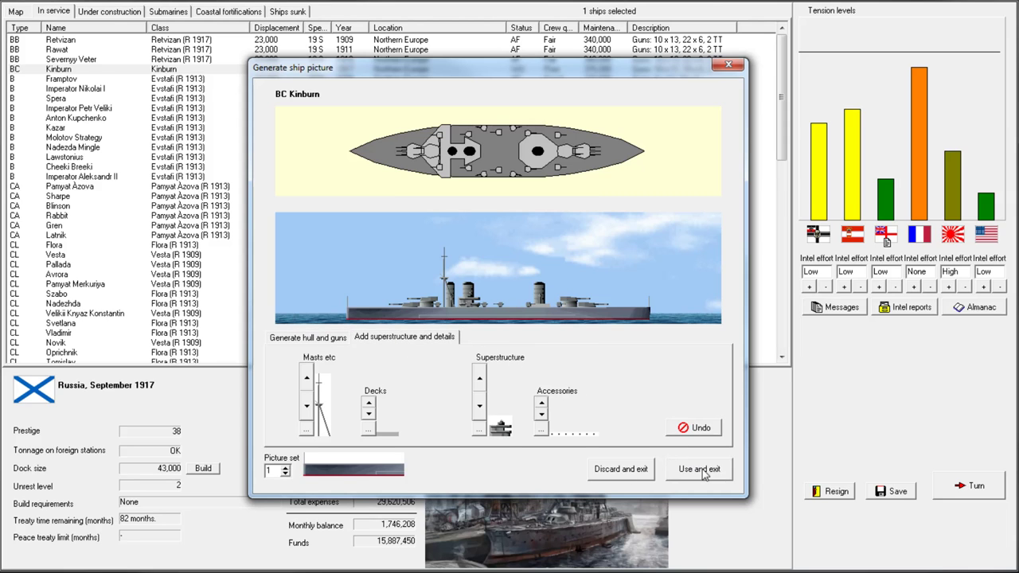
click(698, 469)
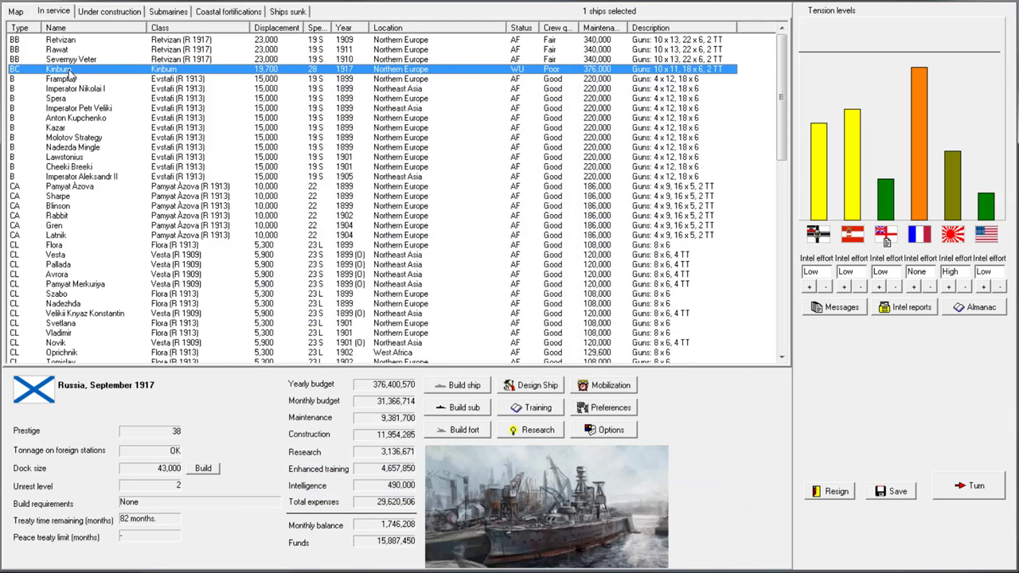
double_click(60, 68)
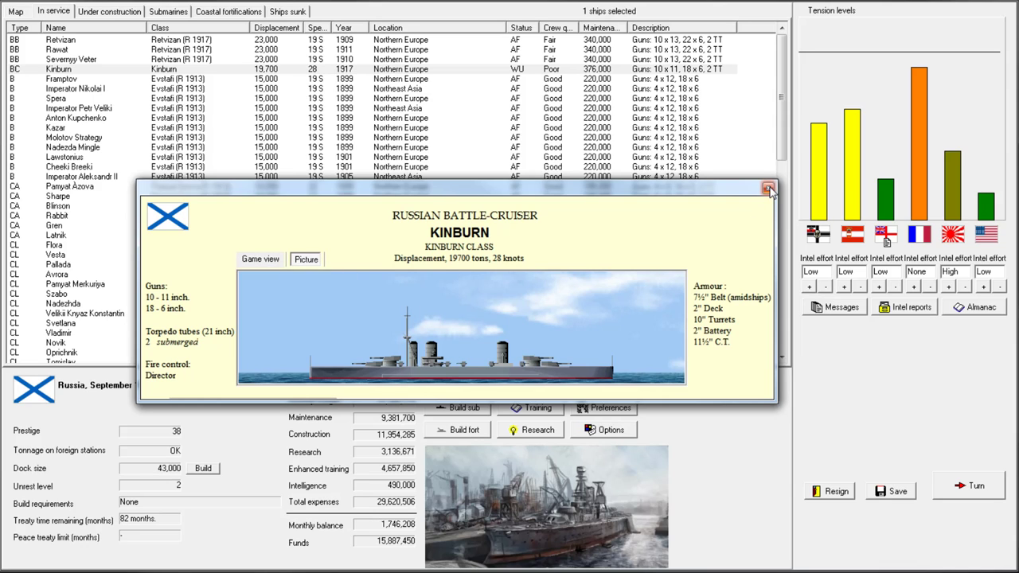
click(770, 190)
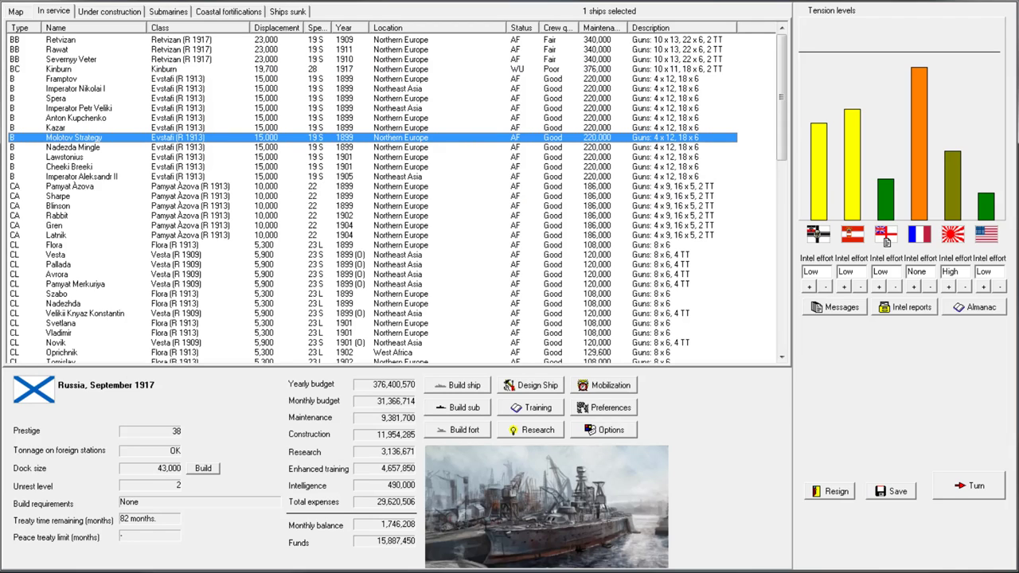
mouse_move(746, 412)
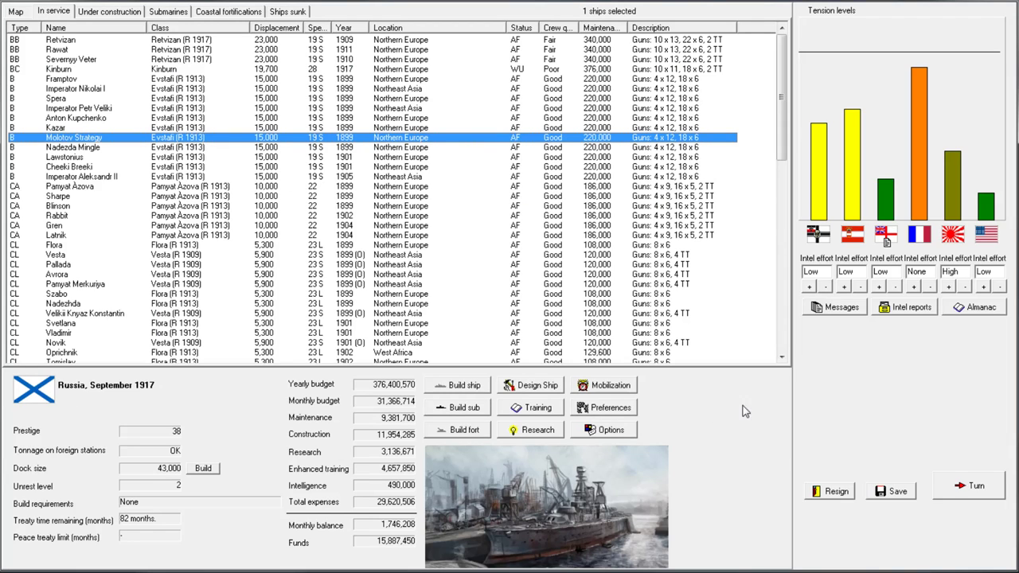
mouse_move(423, 519)
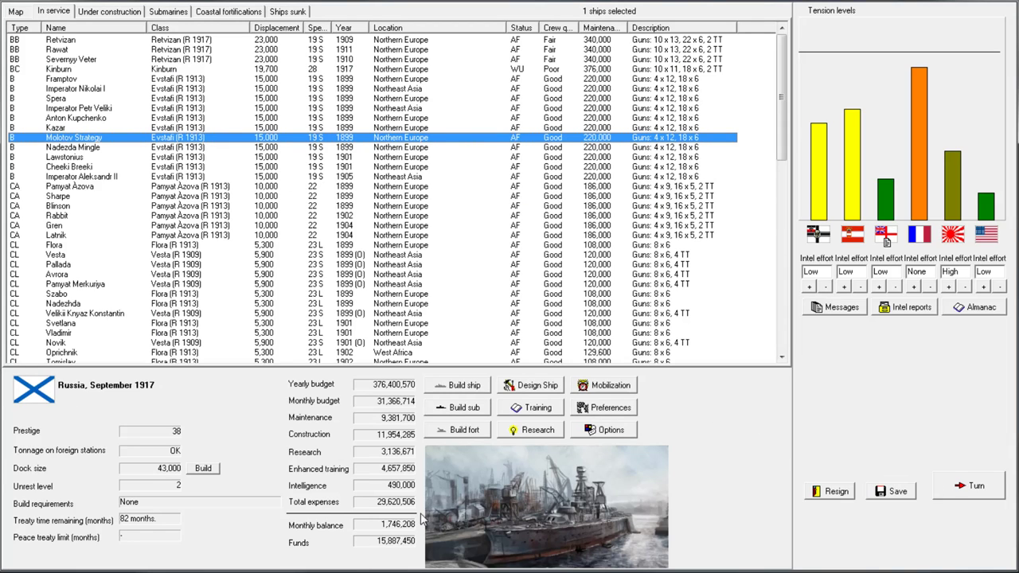
Accelerate construction of battlecruiser Molotov II
click(109, 11)
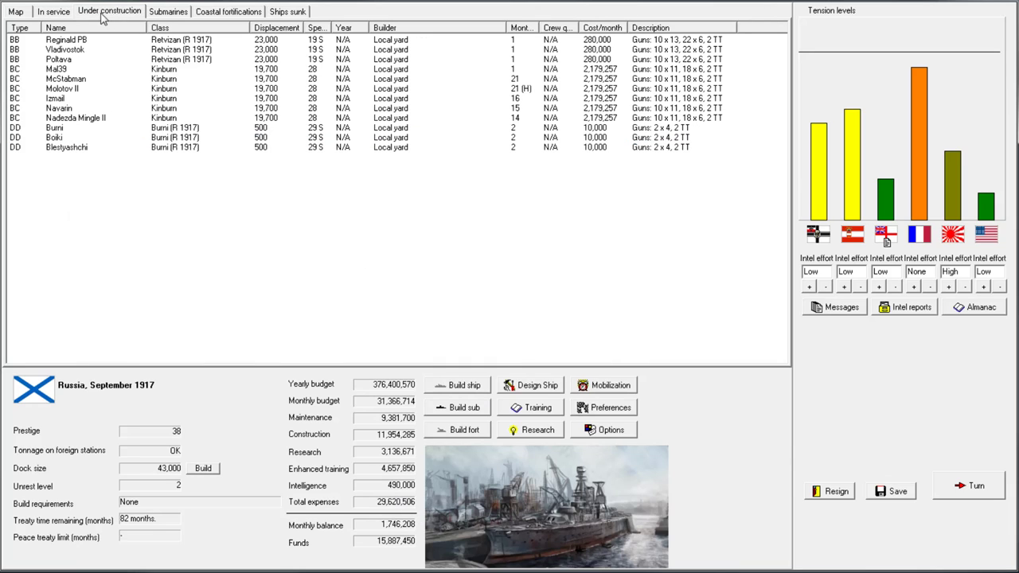
right_click(63, 89)
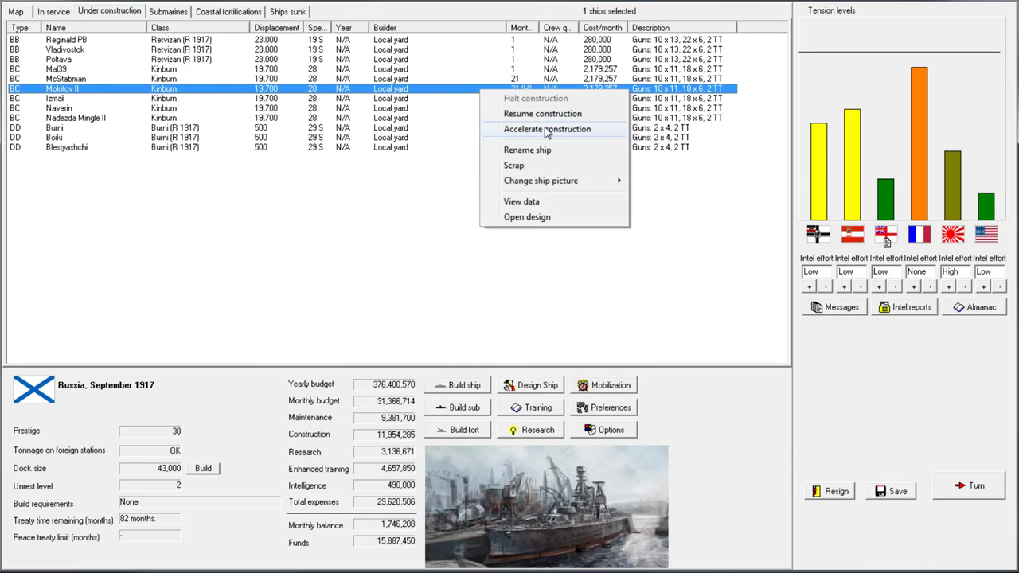
click(547, 129)
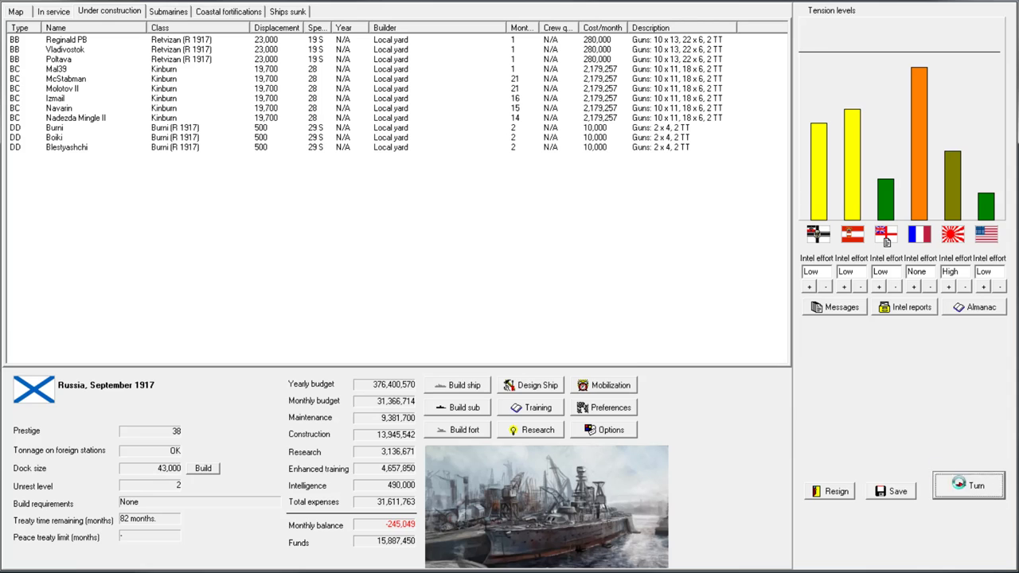
Advance to October 1917, acknowledge Poltava and Reginald PB reconstructions, and send a strong note to the USA
click(969, 485)
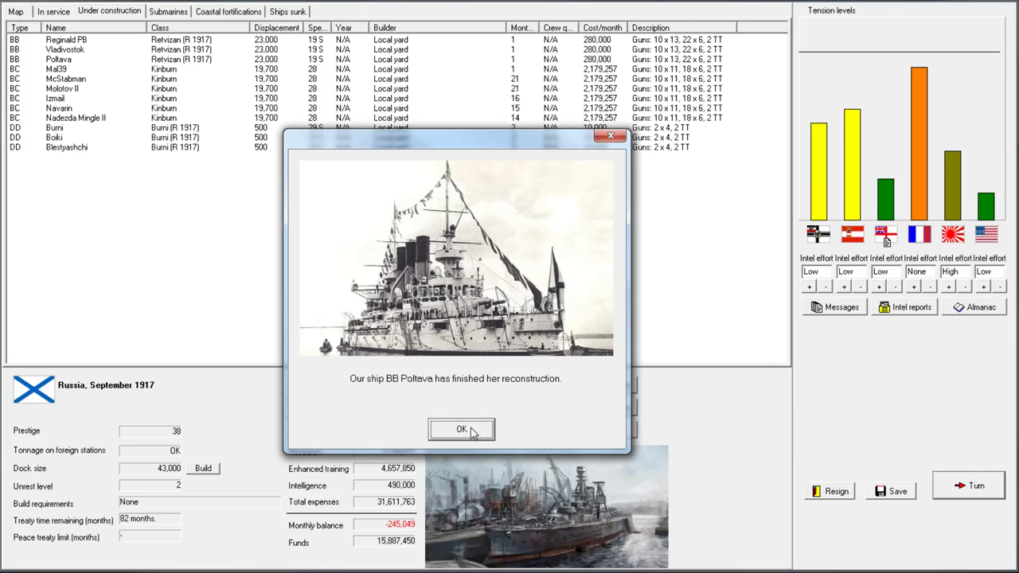
click(461, 429)
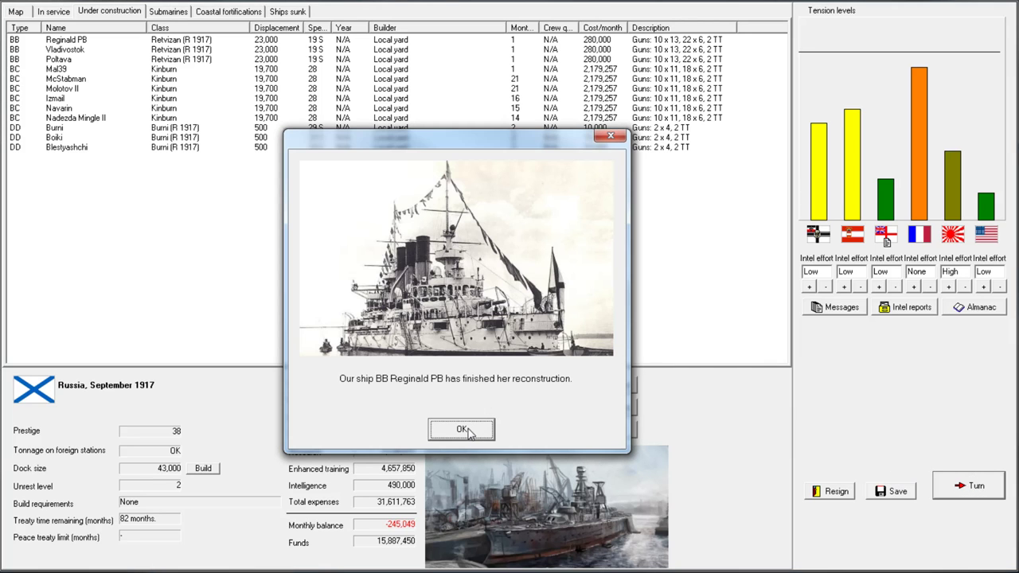
click(461, 429)
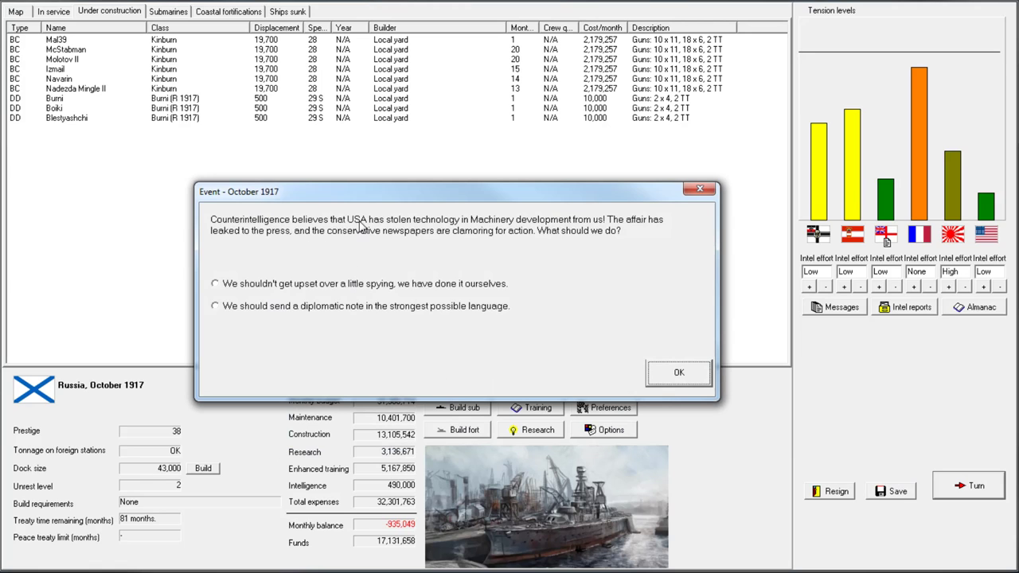
click(214, 305)
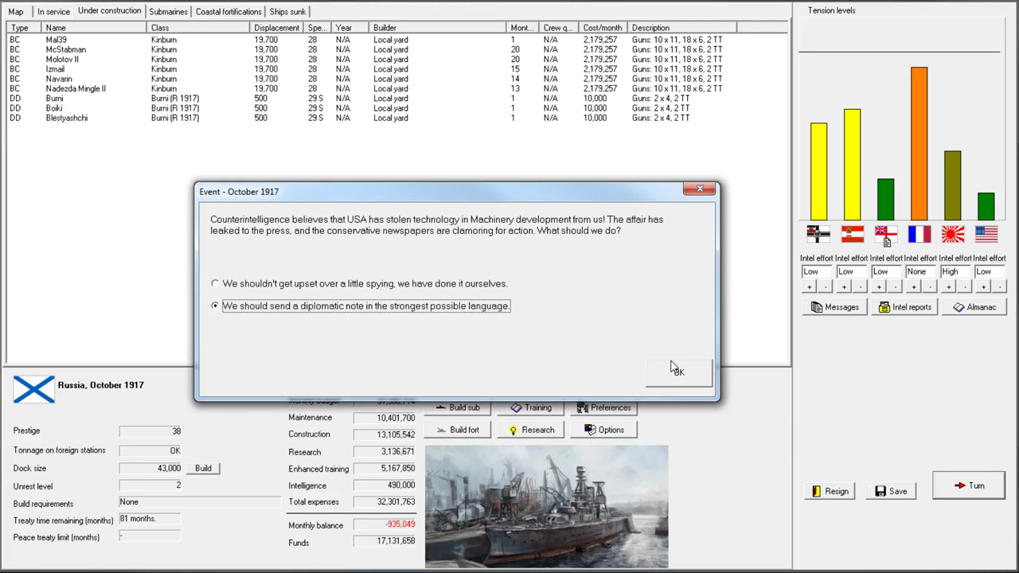
click(678, 372)
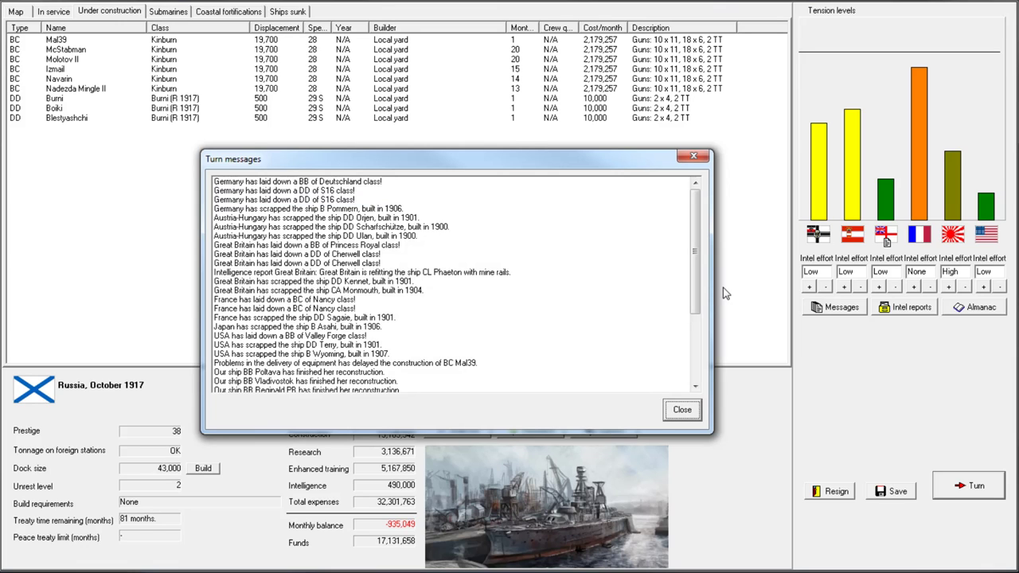
click(681, 409)
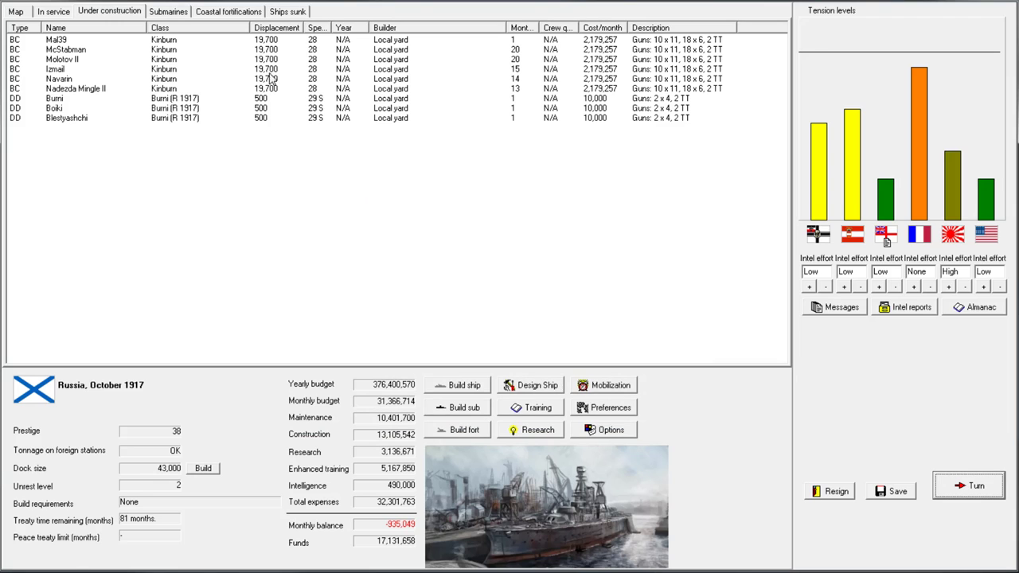
click(52, 11)
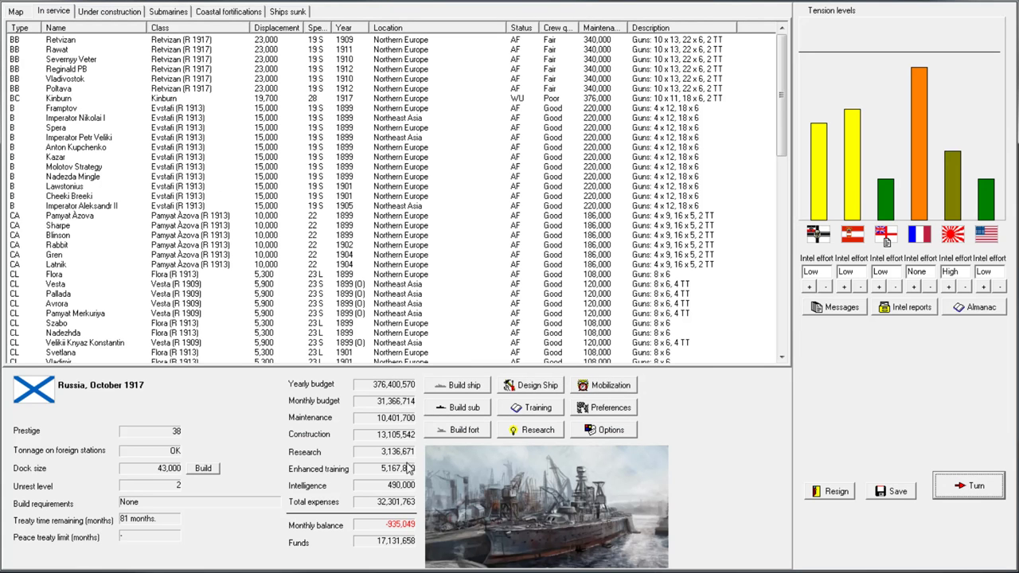
Advance to November 1917, acknowledging Mal39's commissioning and Blestyashchi's reconstruction
click(968, 486)
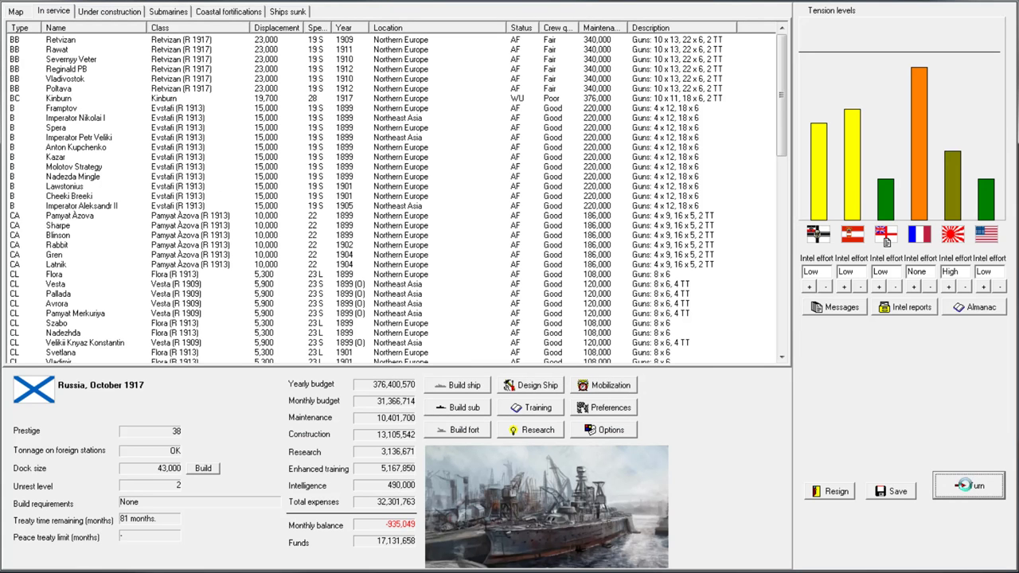
click(968, 486)
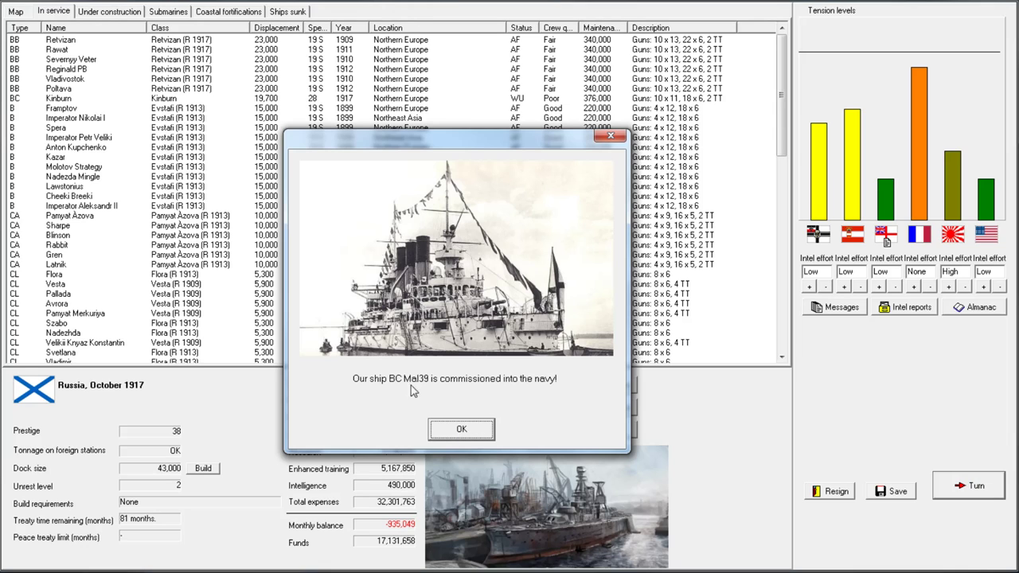
click(461, 429)
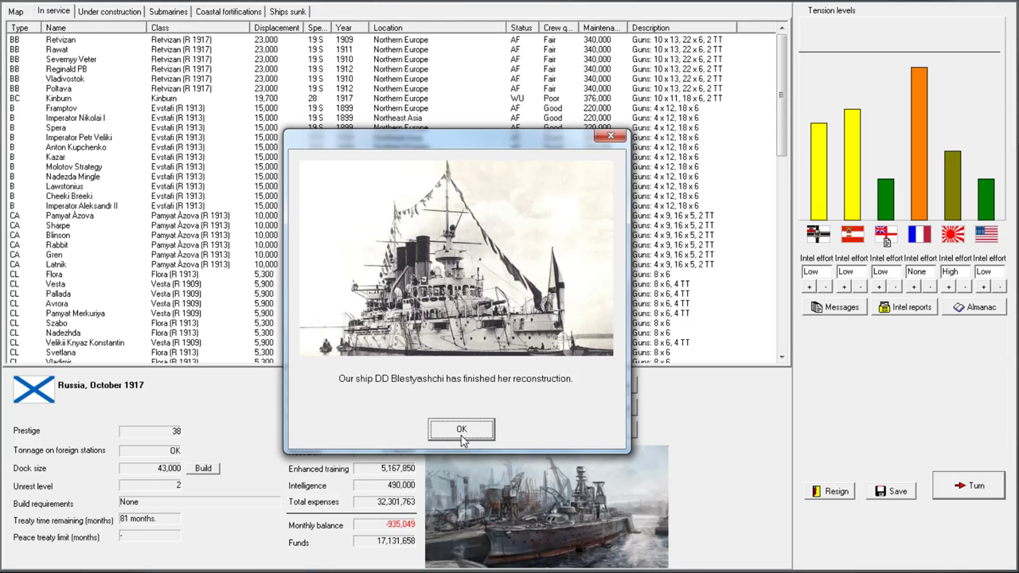
click(461, 430)
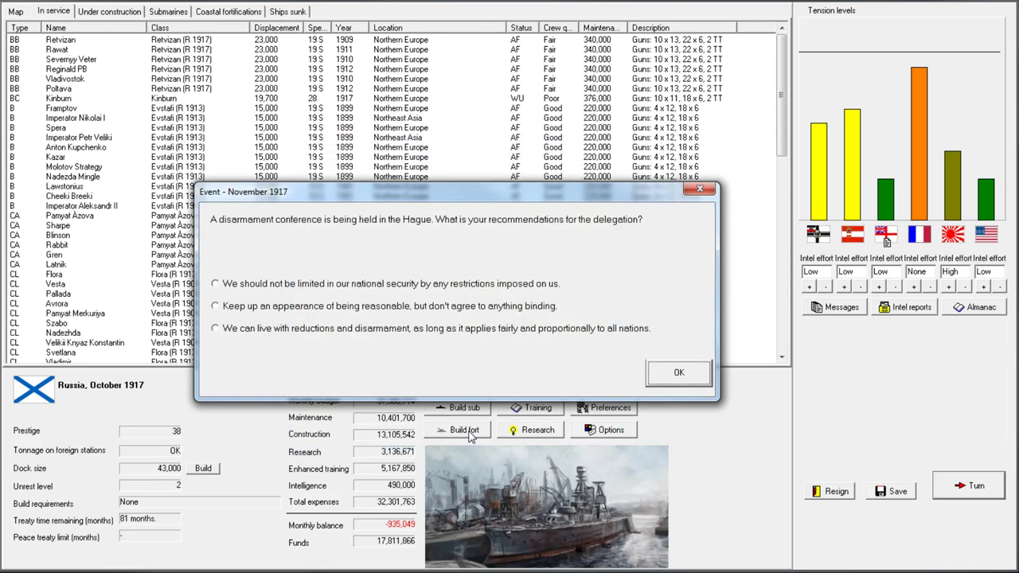
mouse_move(392, 264)
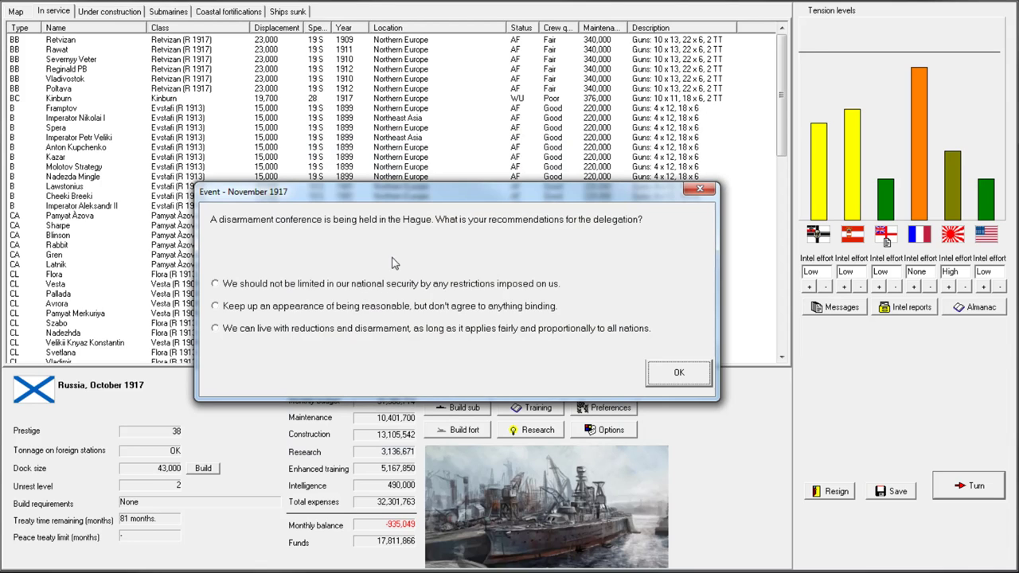
mouse_move(136, 530)
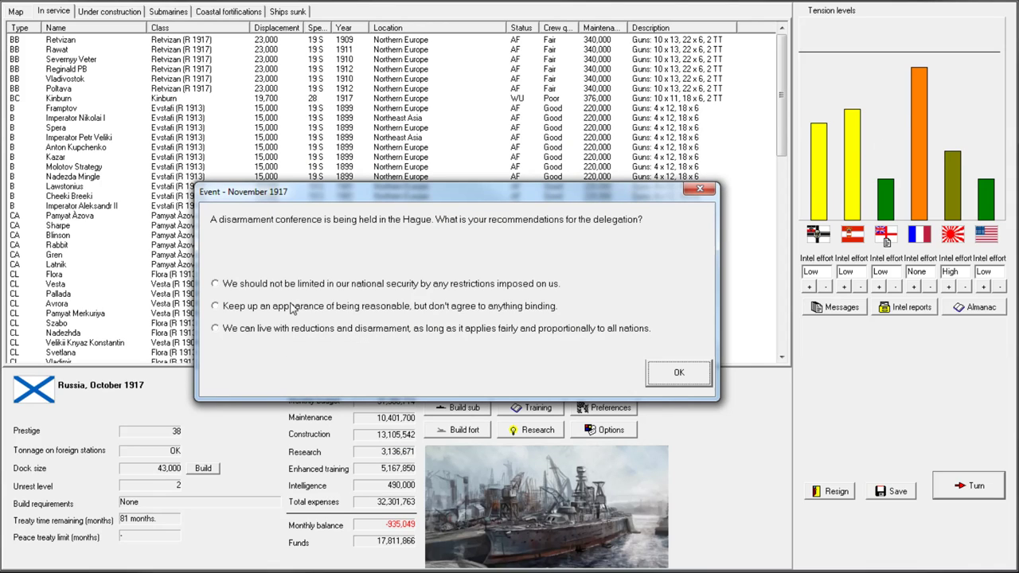
mouse_move(295, 336)
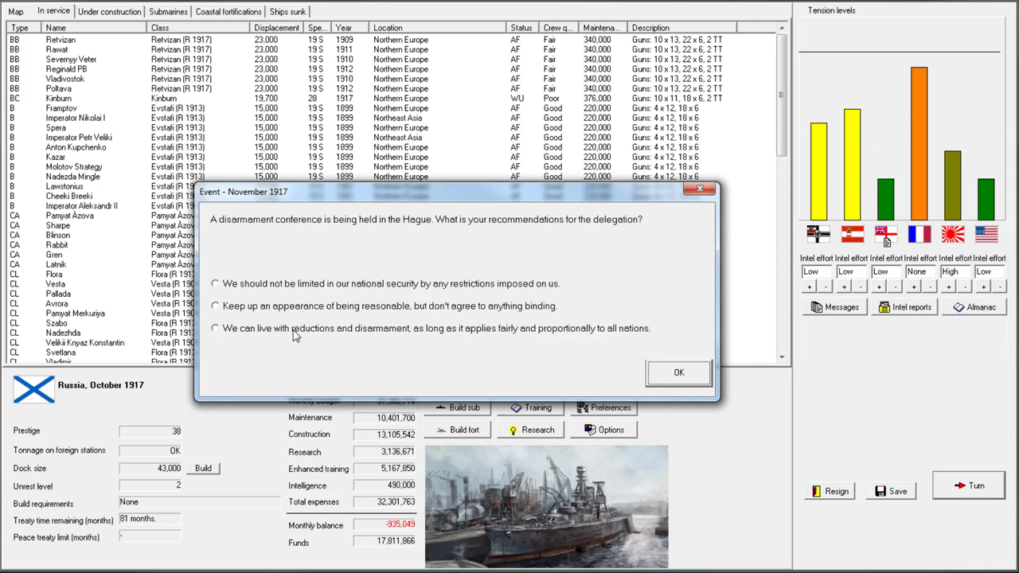
mouse_move(305, 290)
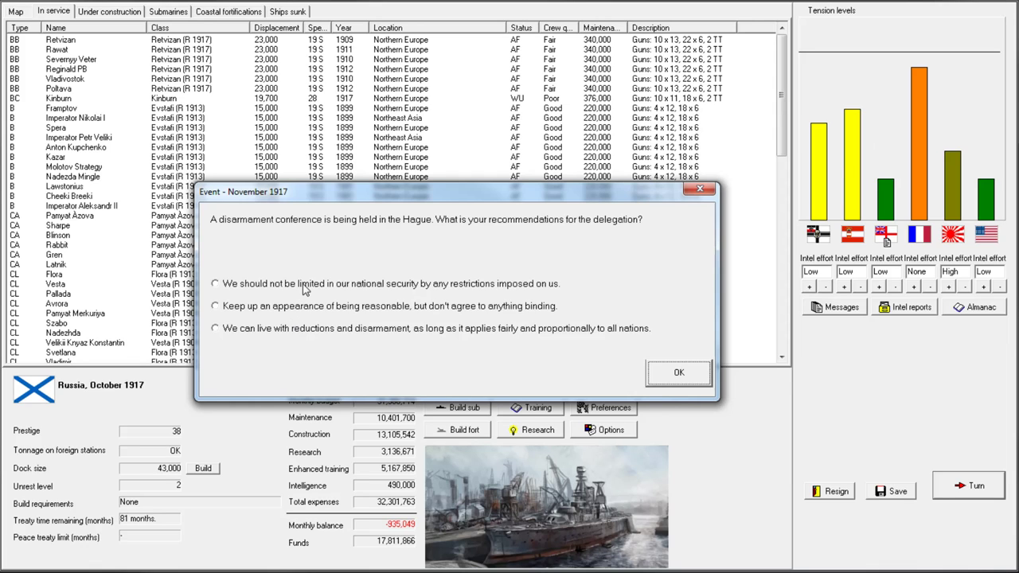
Recommend appearing reasonable at the disarmament conference; acknowledge the treaty extension and Inclined armour research
click(215, 306)
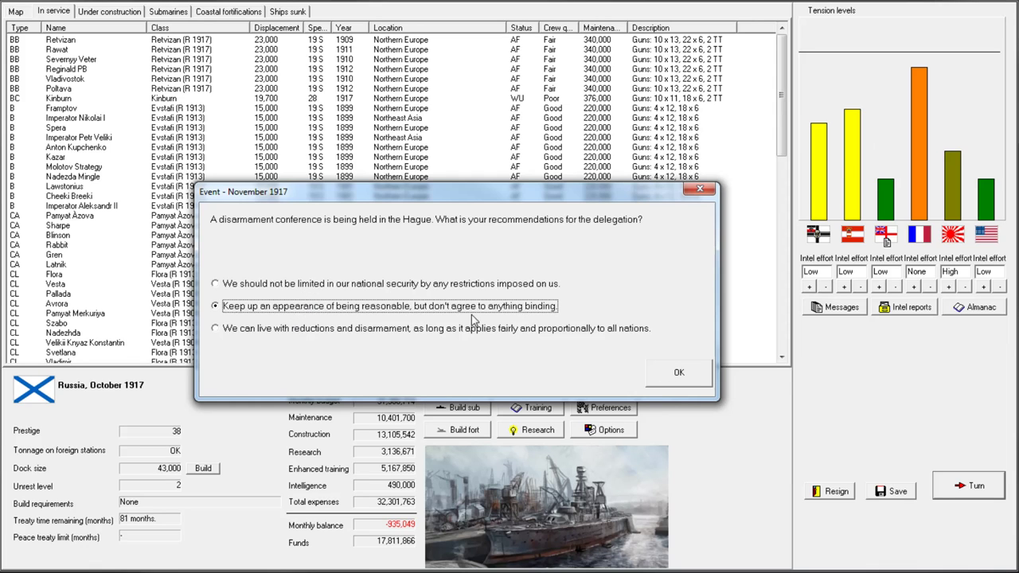
click(679, 372)
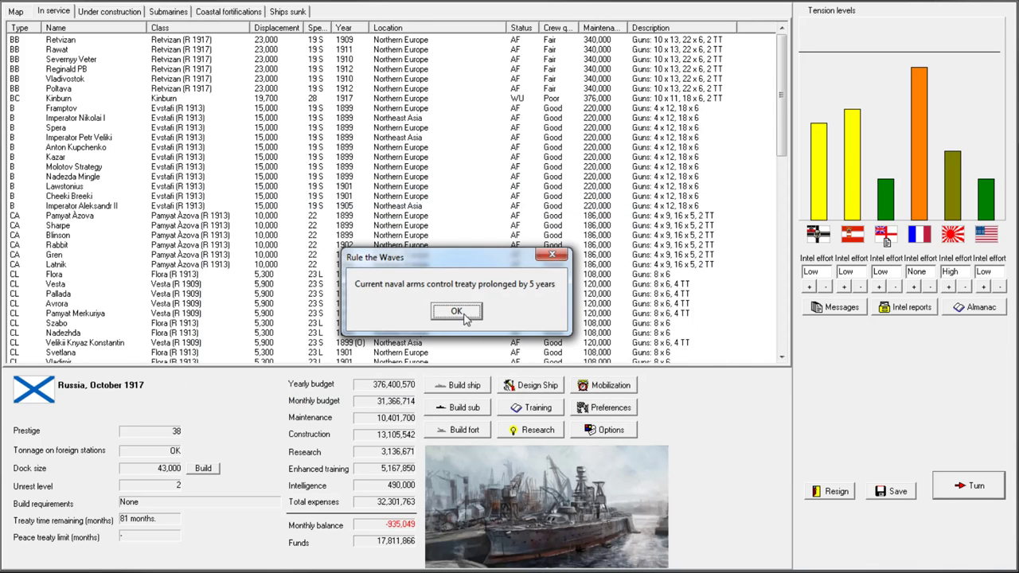
click(456, 310)
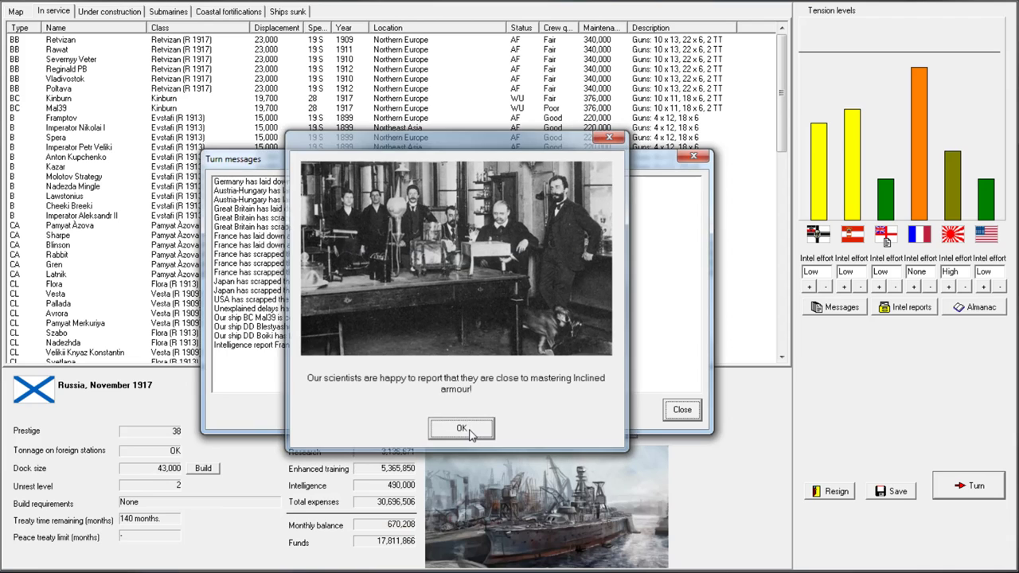
click(461, 429)
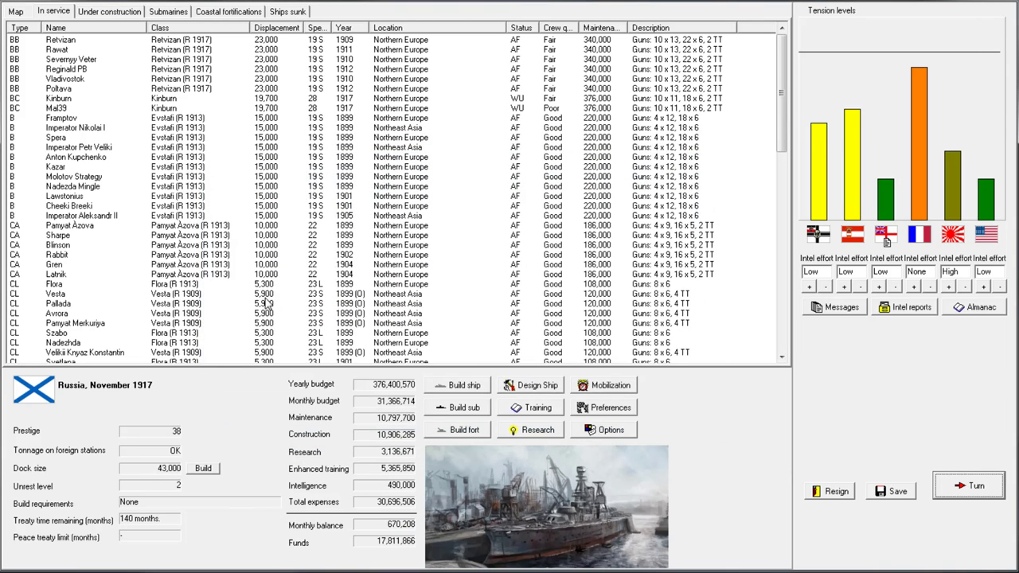
Review old cruiser Avrora's data sheet, then open the Rubin-class design for rebuilding
click(60, 235)
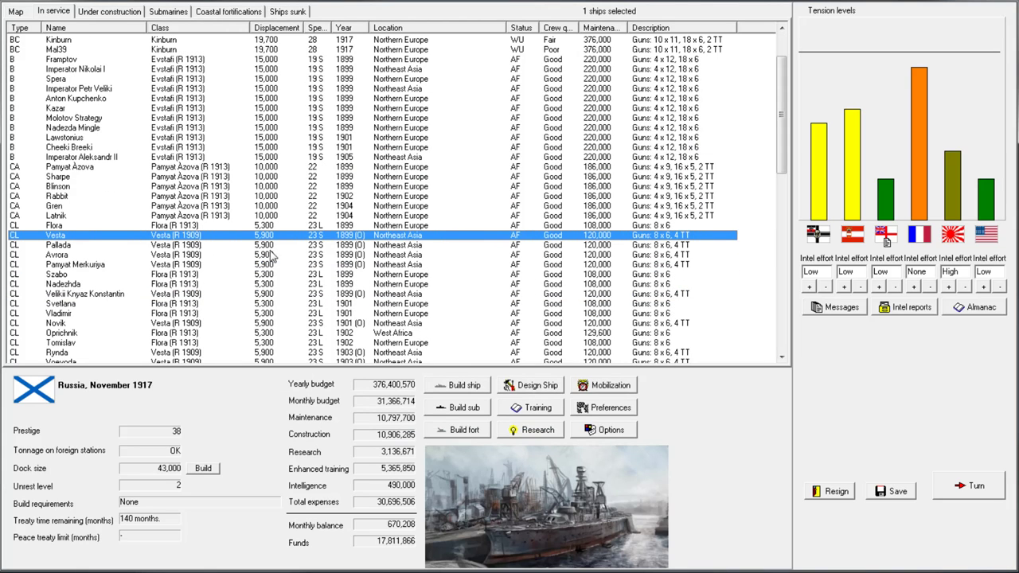
scroll(down, 3)
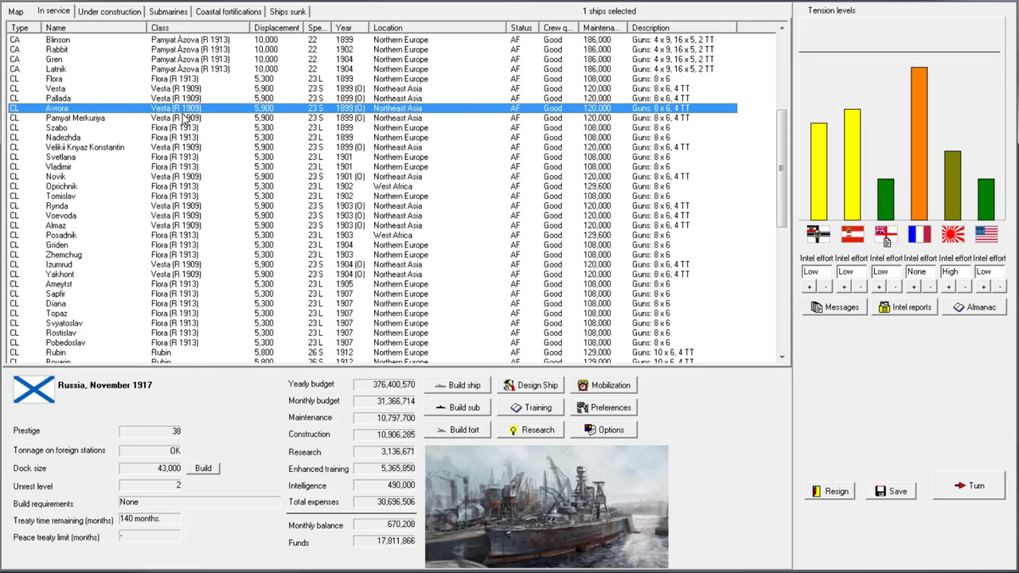
double_click(57, 107)
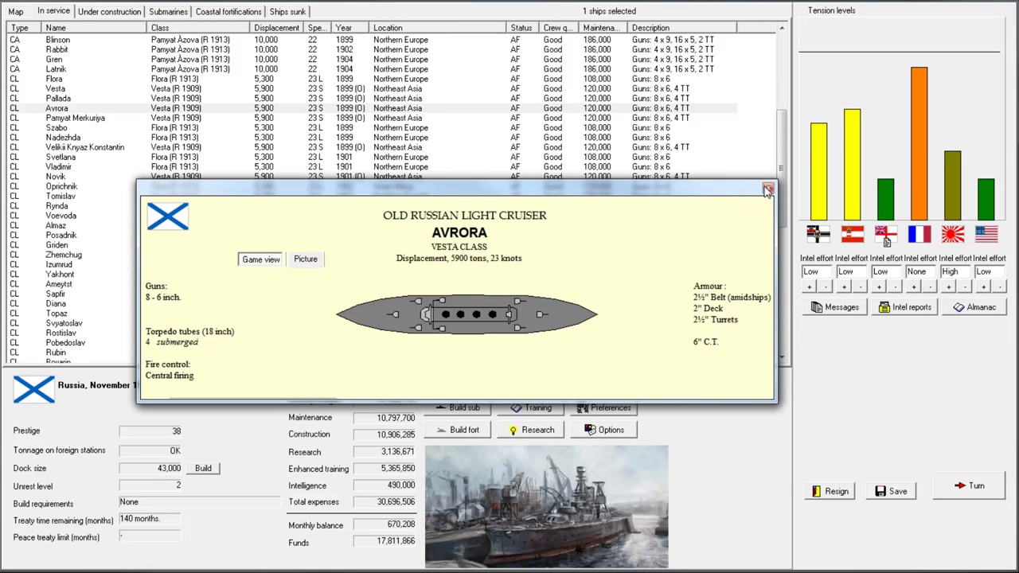
mouse_move(726, 312)
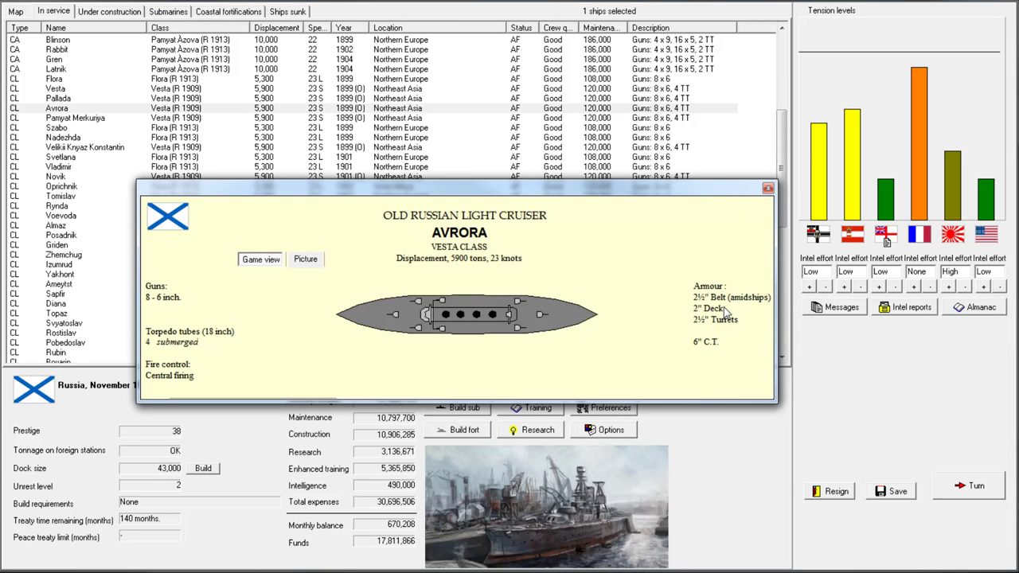
mouse_move(768, 205)
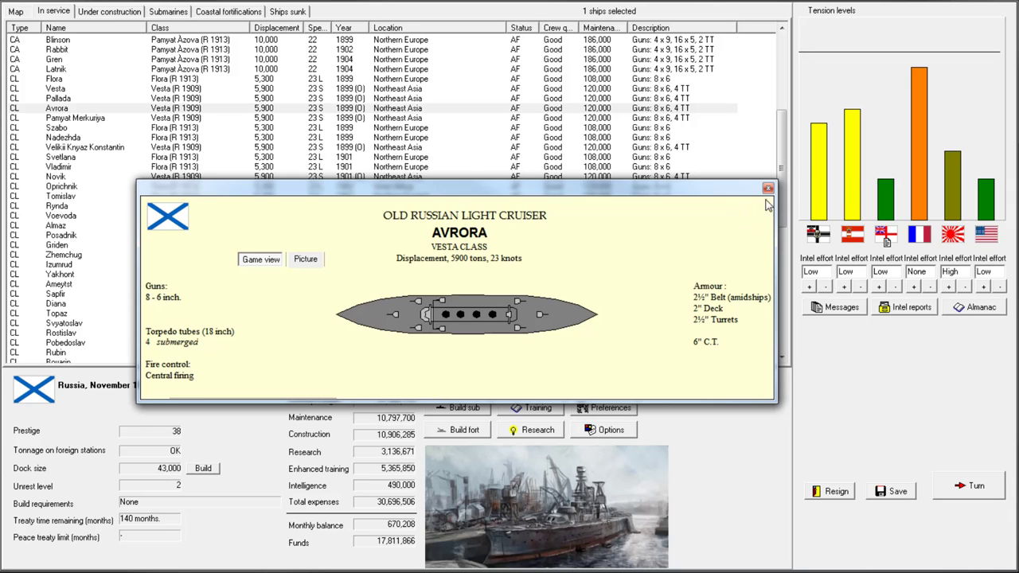
click(766, 188)
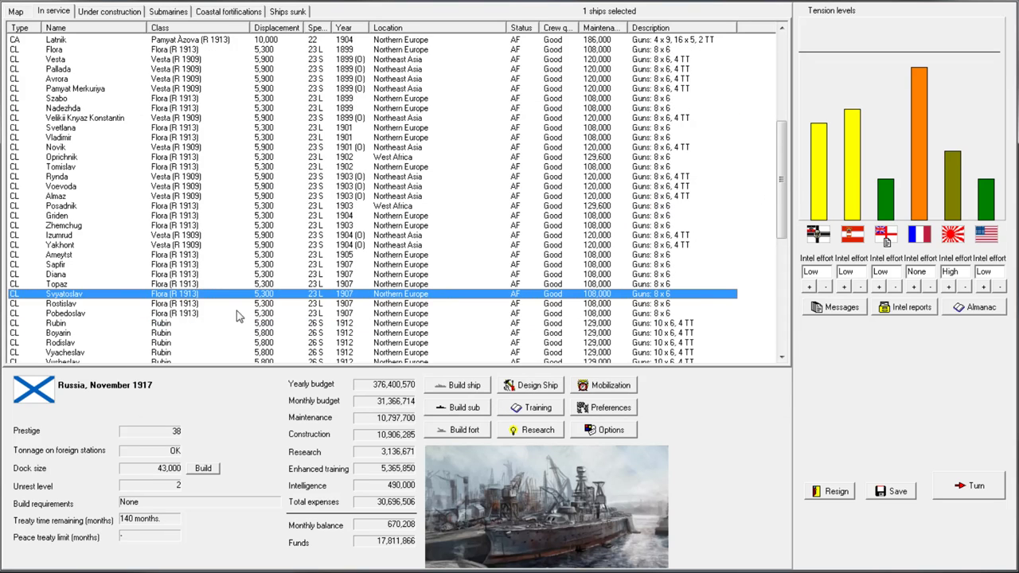
double_click(58, 332)
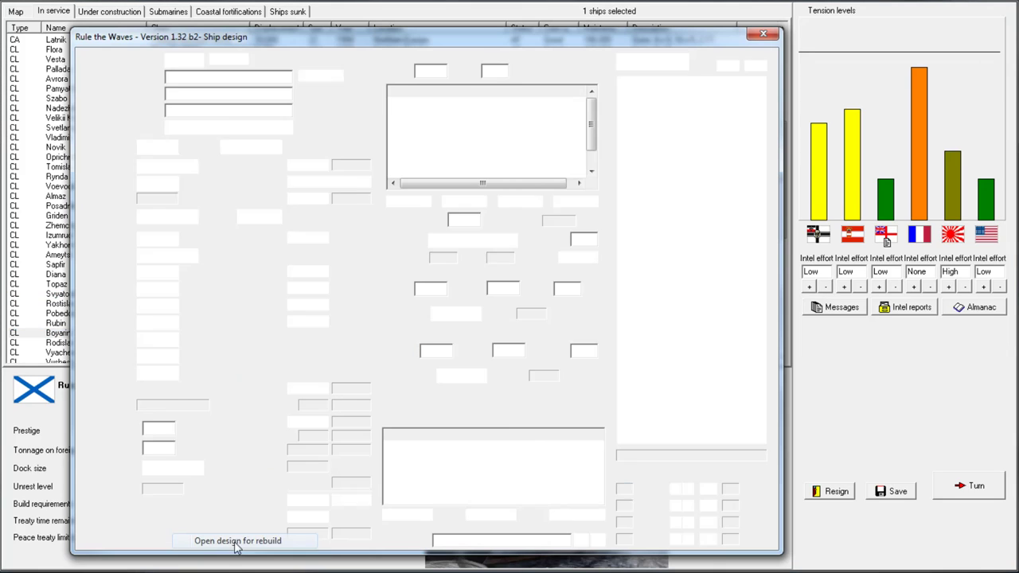
Switch Rubin's main guns to director fire control, accept the short-range warning, and proceed to rebuild
click(237, 540)
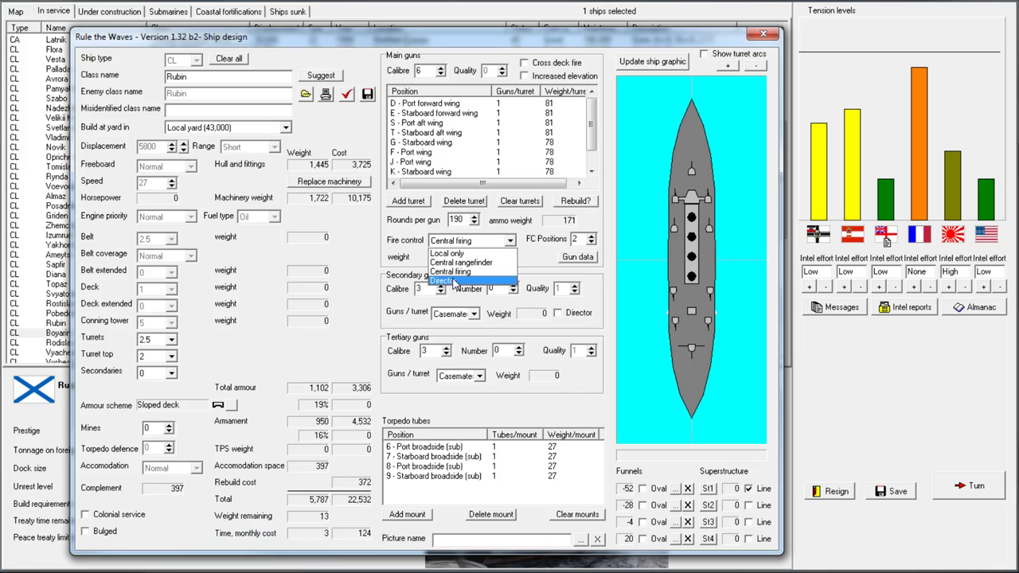
click(442, 280)
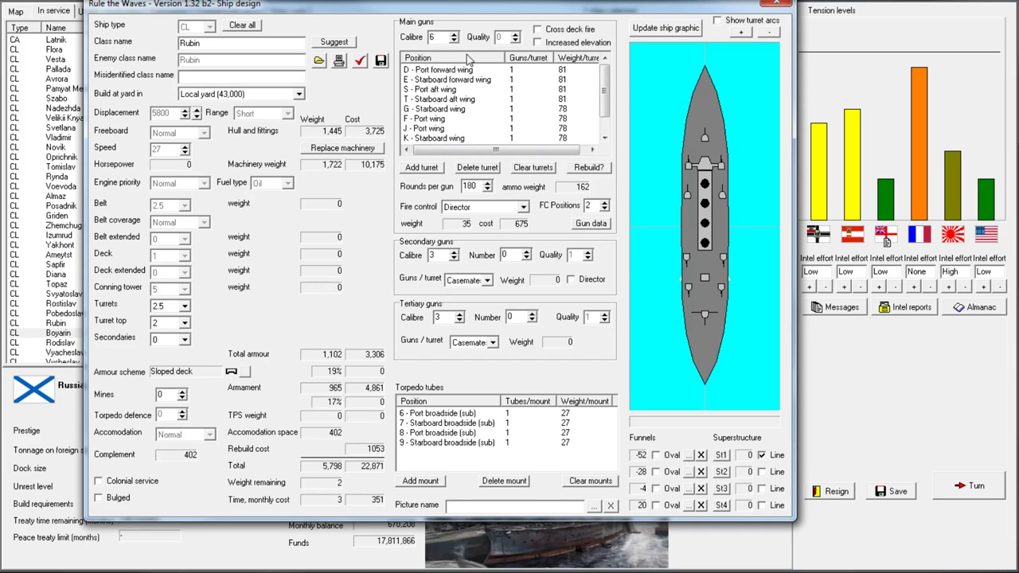
mouse_move(522, 203)
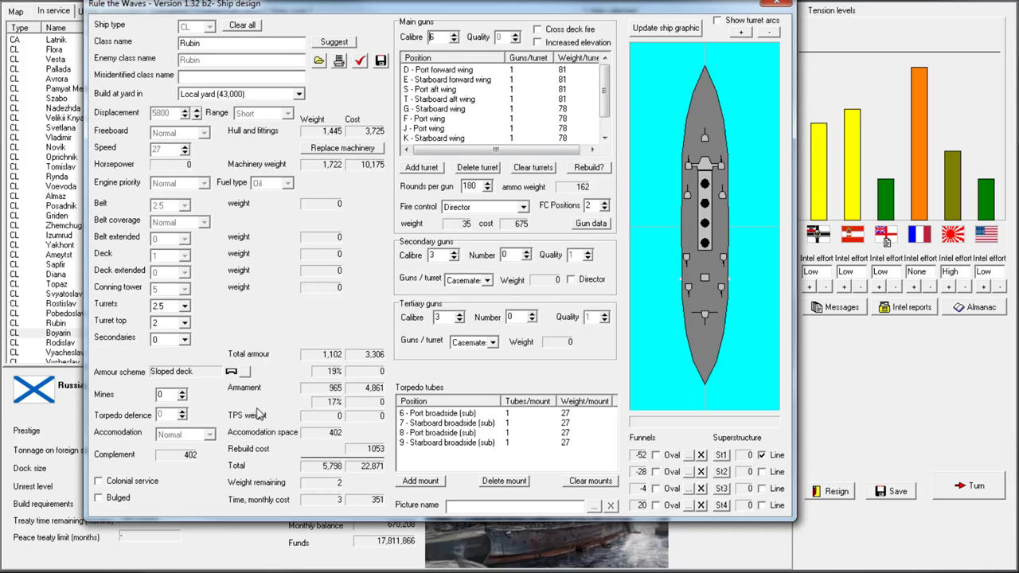
mouse_move(199, 167)
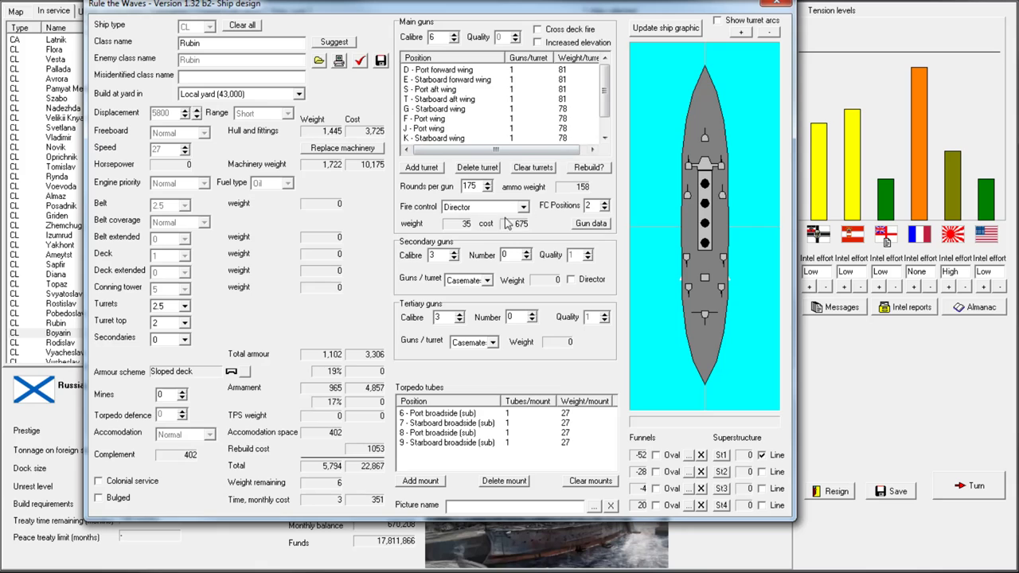
mouse_move(507, 223)
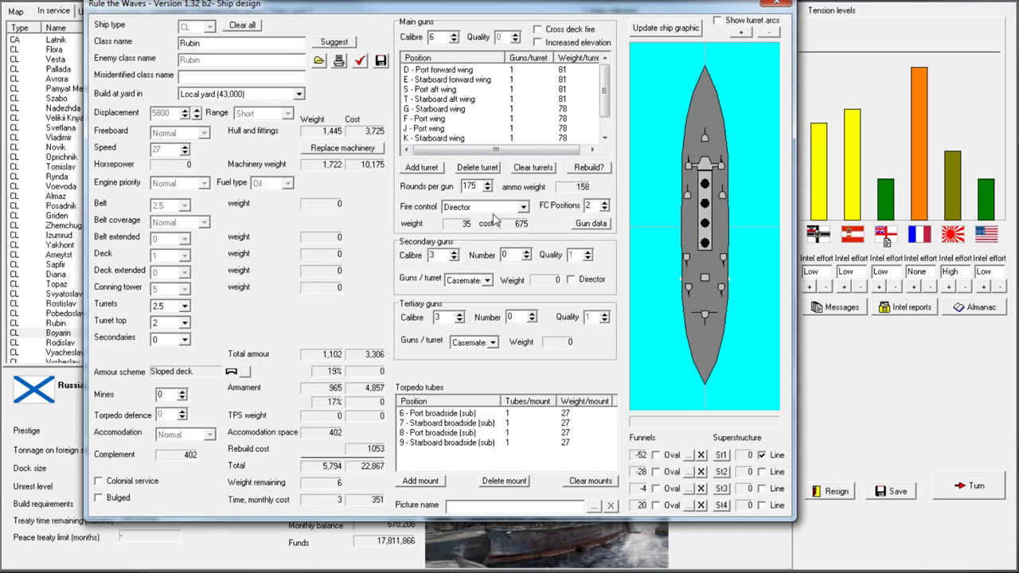
mouse_move(439, 217)
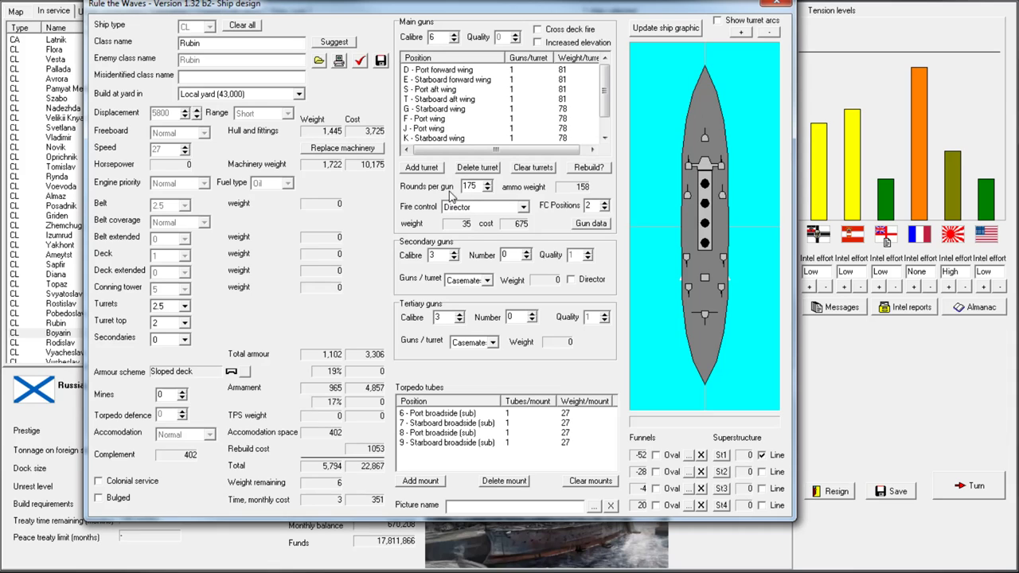
mouse_move(455, 199)
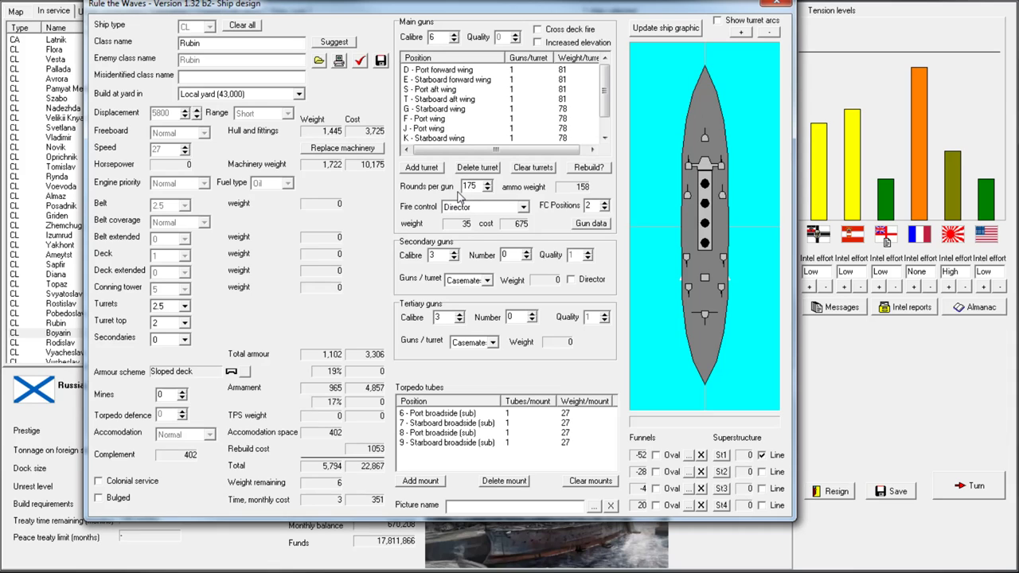
mouse_move(460, 197)
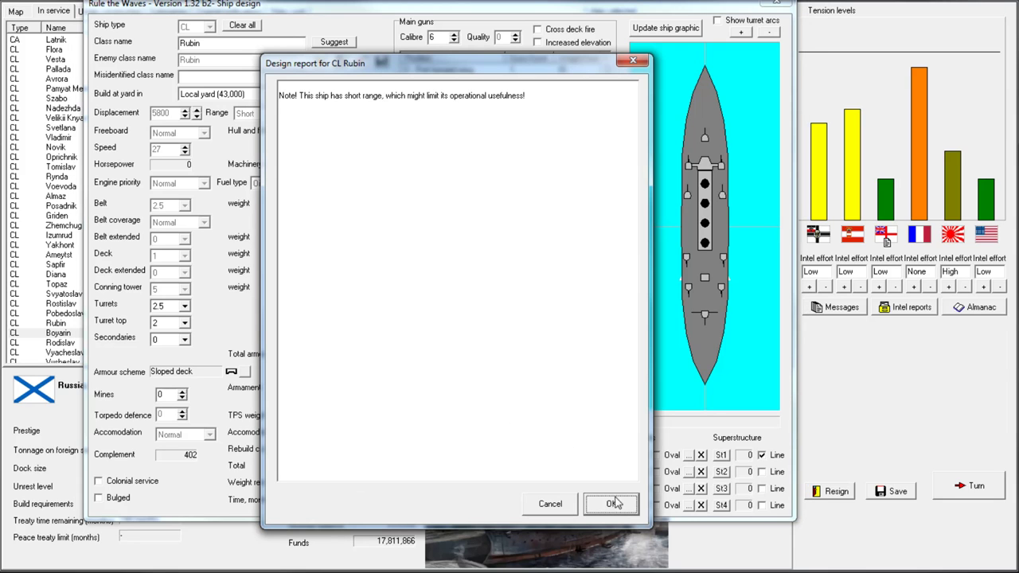
click(612, 503)
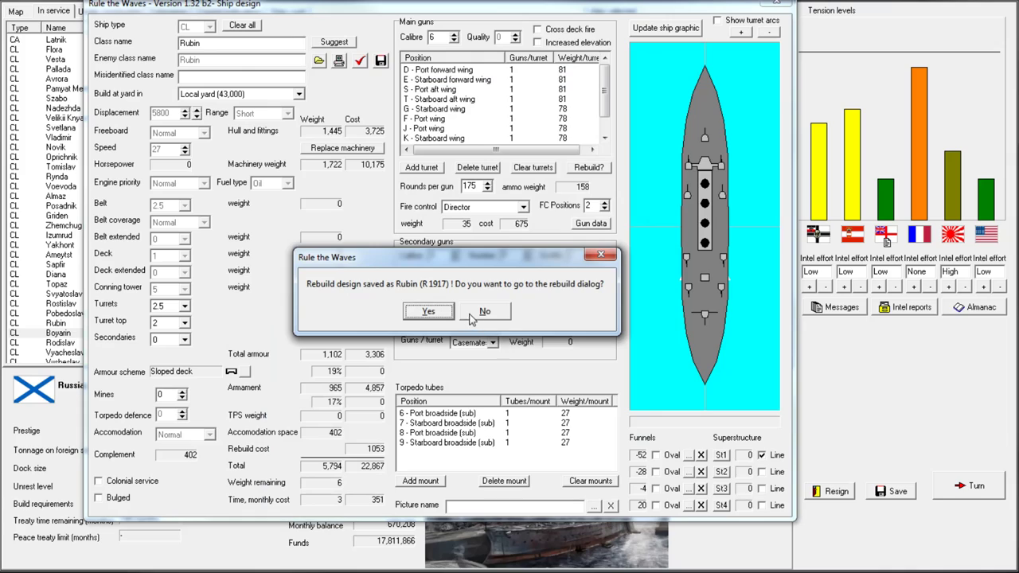
click(428, 311)
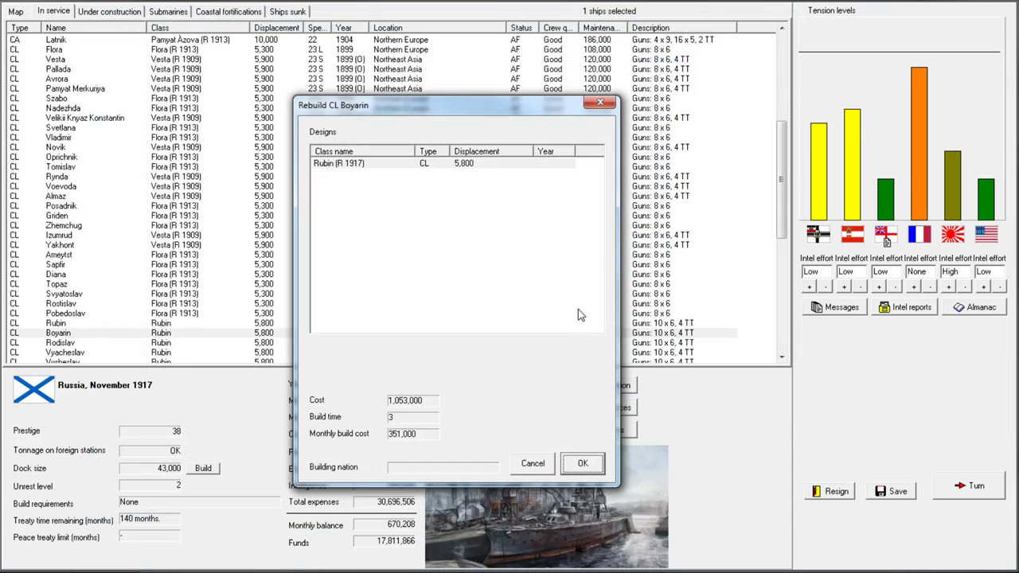
Rebuild Boyarin and seven selected Rubin-class cruisers to the Rubin (R 1917) design
click(532, 464)
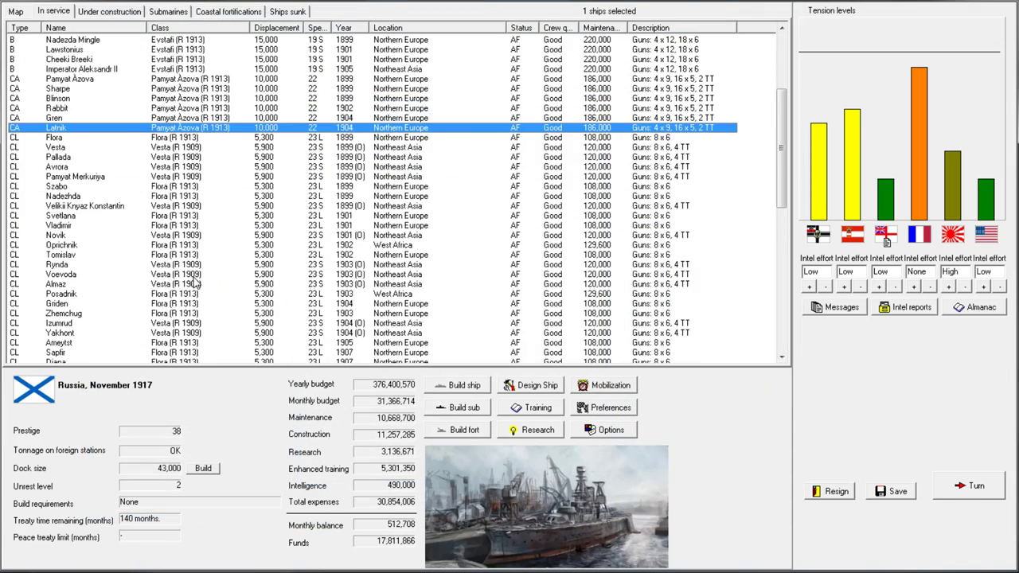
scroll(down, 3)
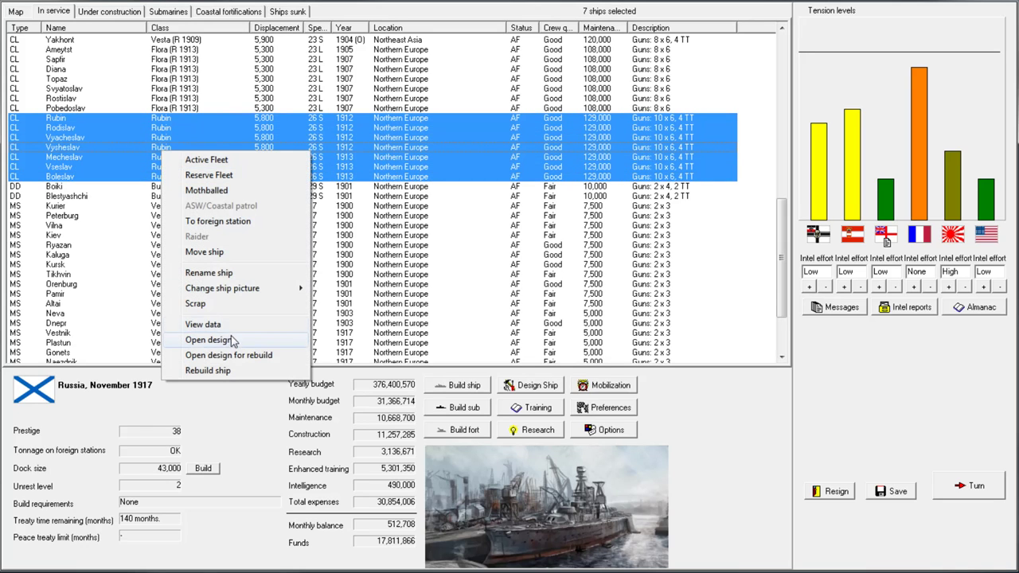
click(229, 355)
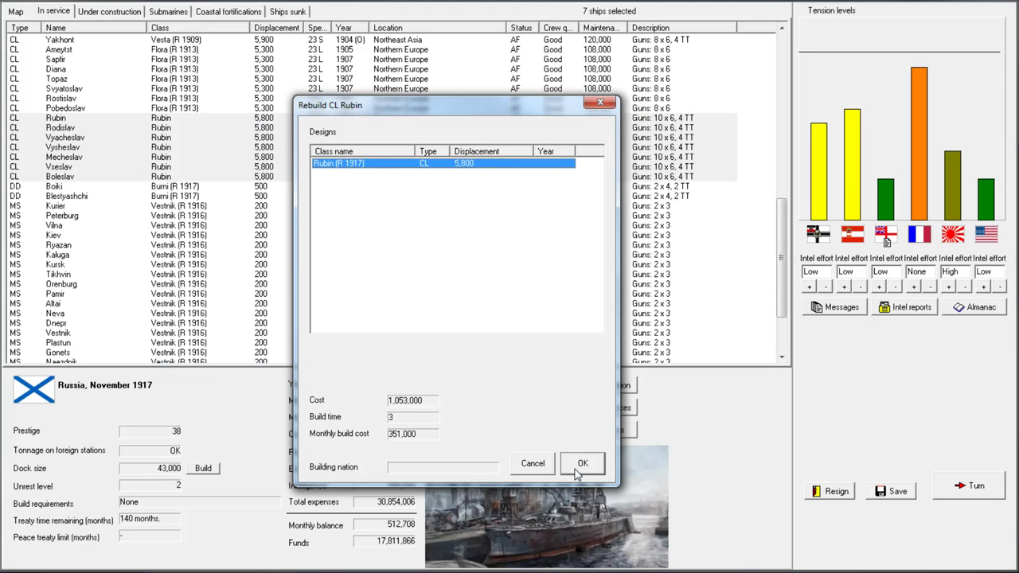
click(582, 462)
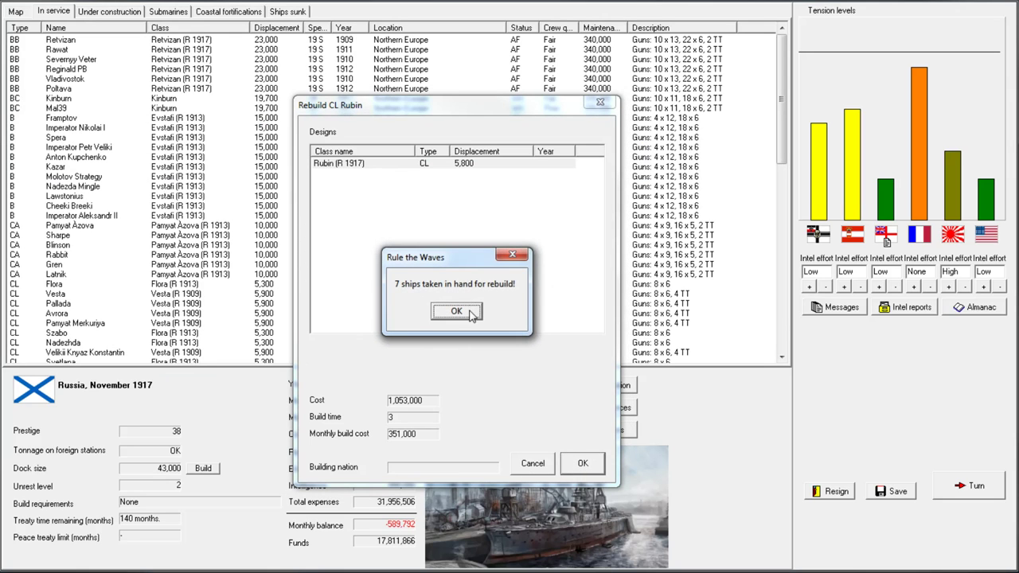
click(456, 311)
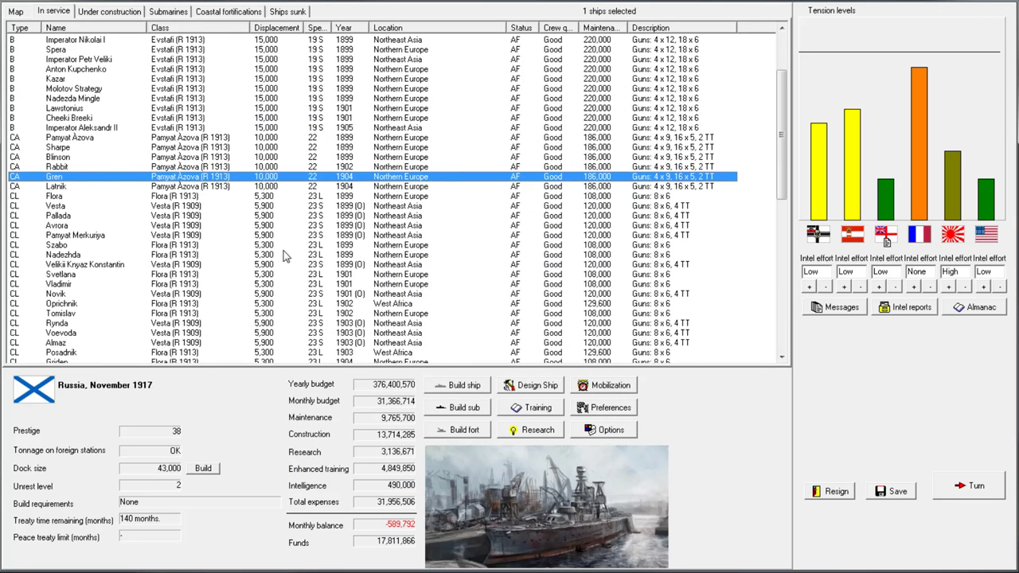
scroll(down, 3)
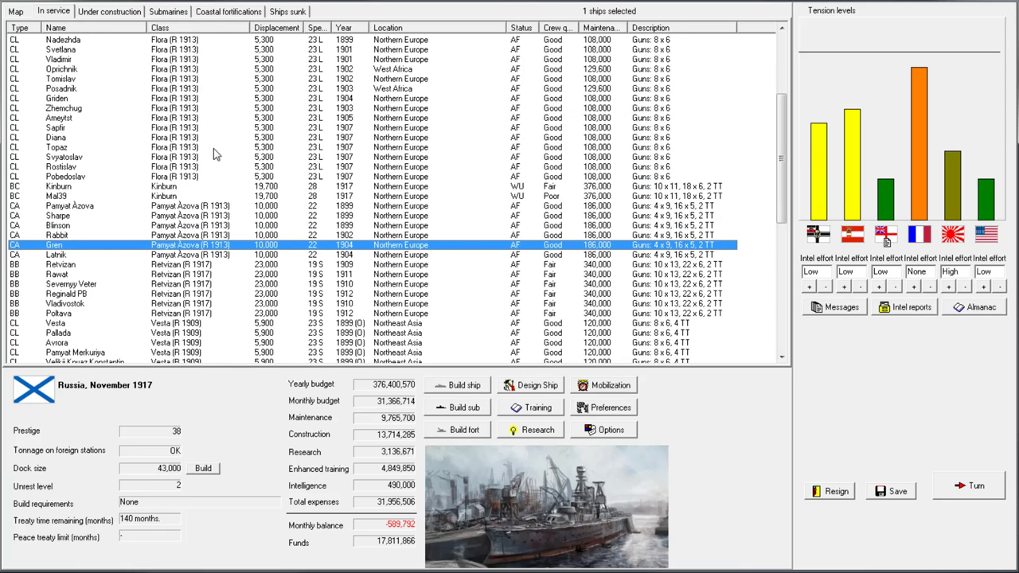
scroll(down, 3)
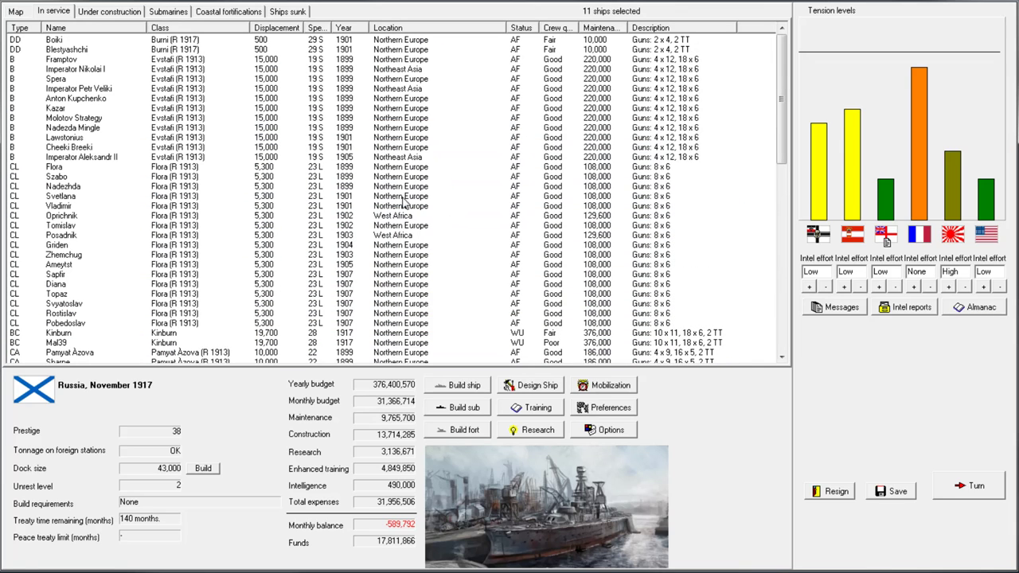
mouse_move(239, 167)
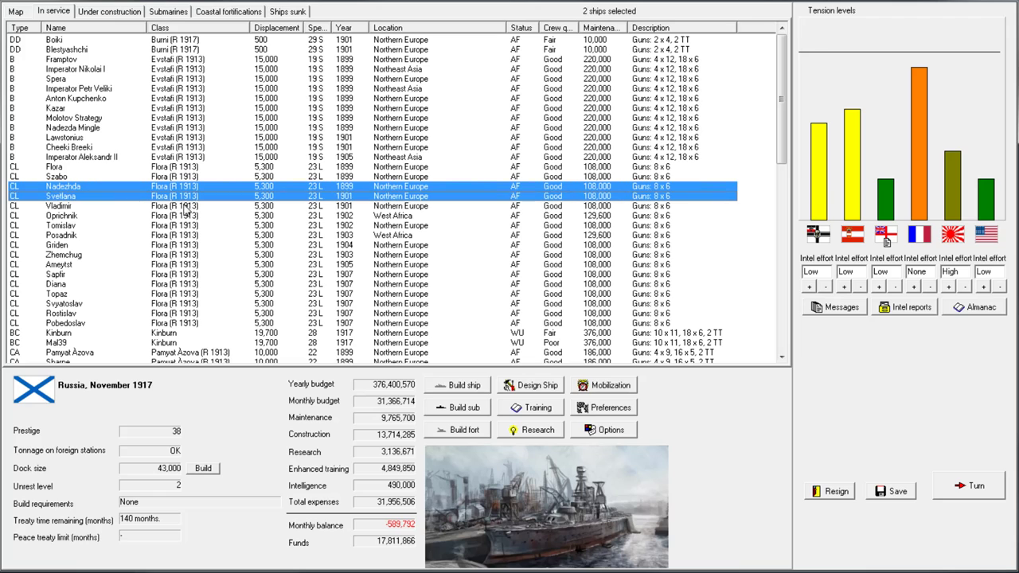
right_click(183, 205)
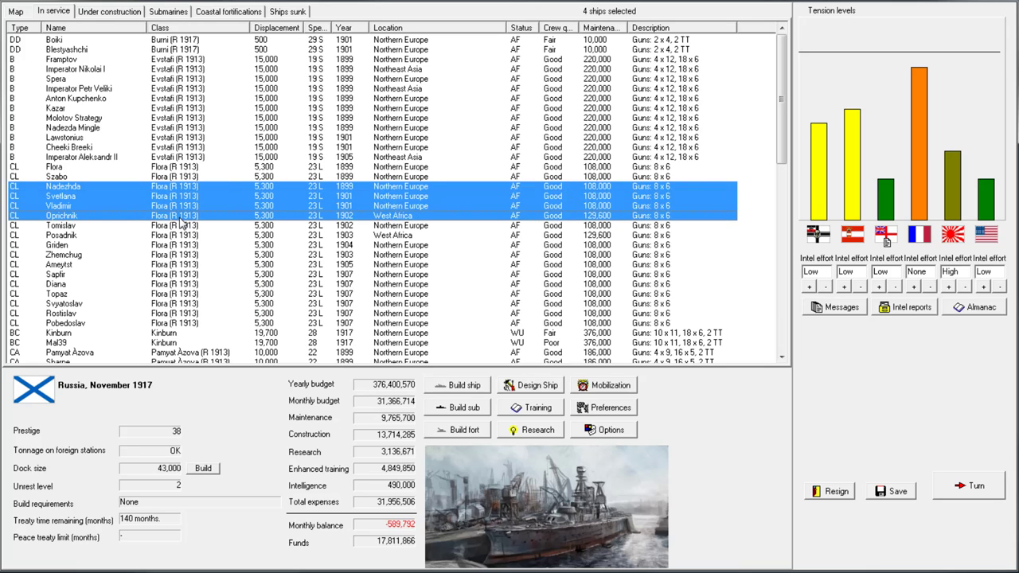
right_click(183, 215)
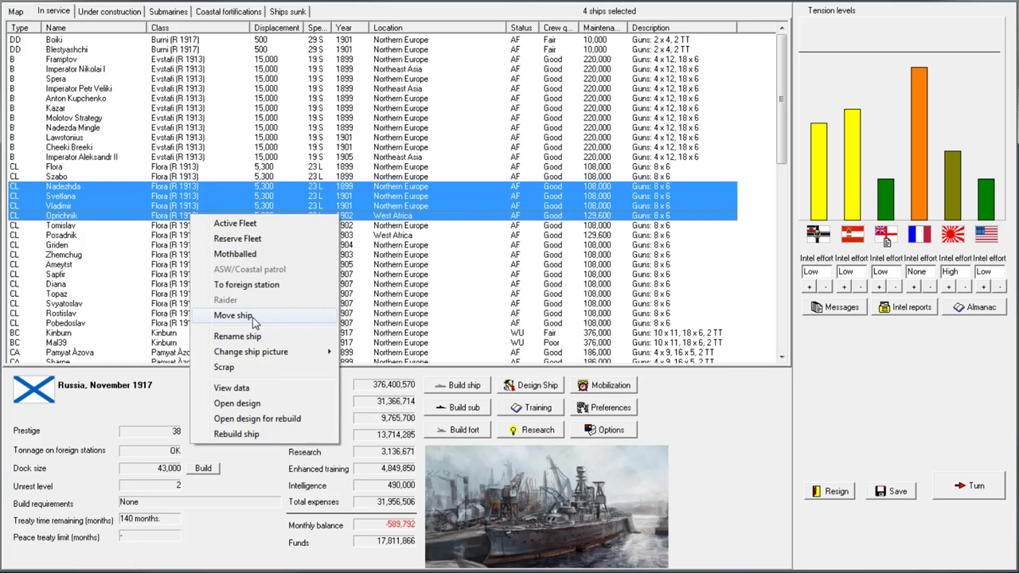
click(233, 315)
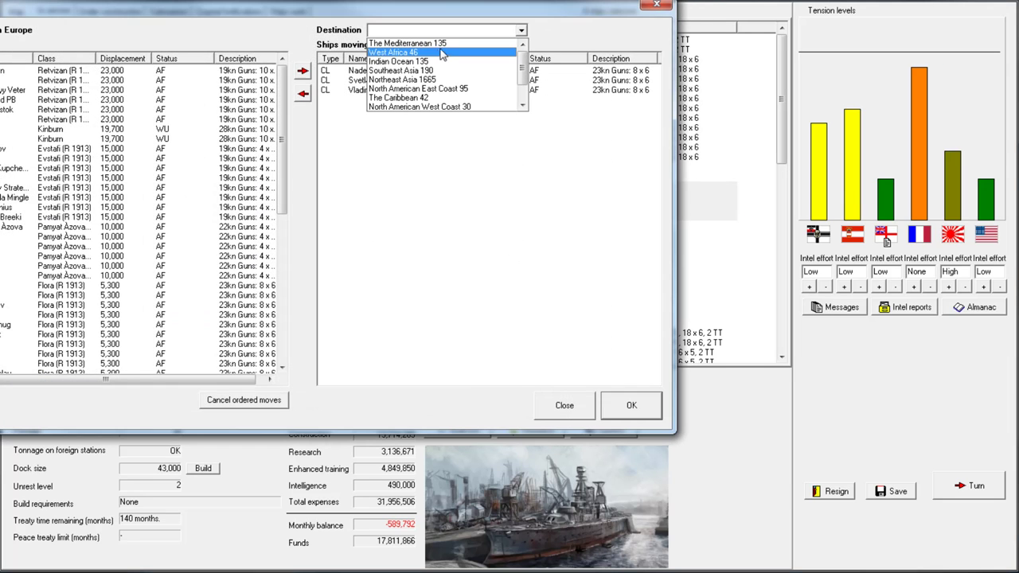
click(402, 79)
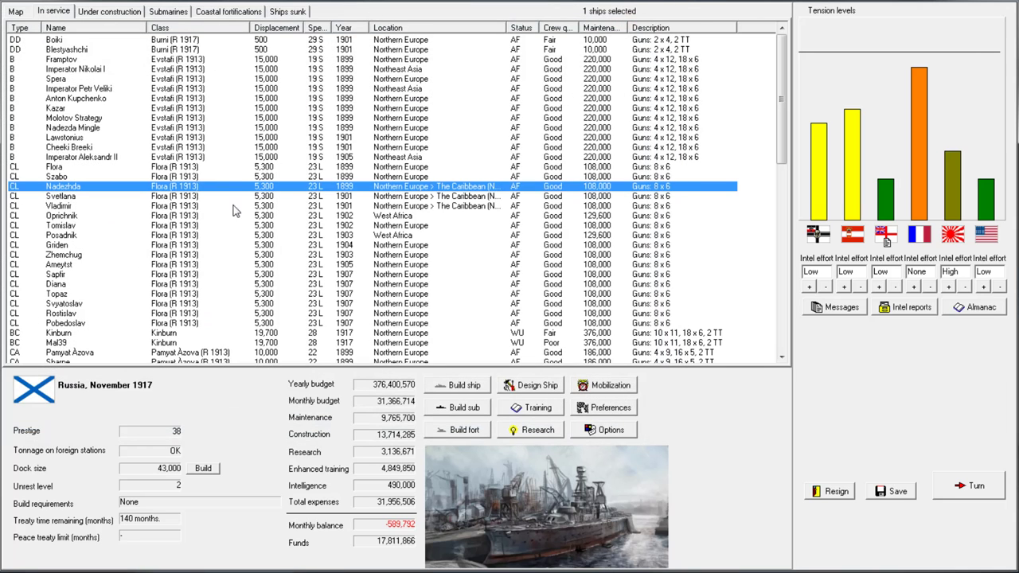
mouse_move(203, 219)
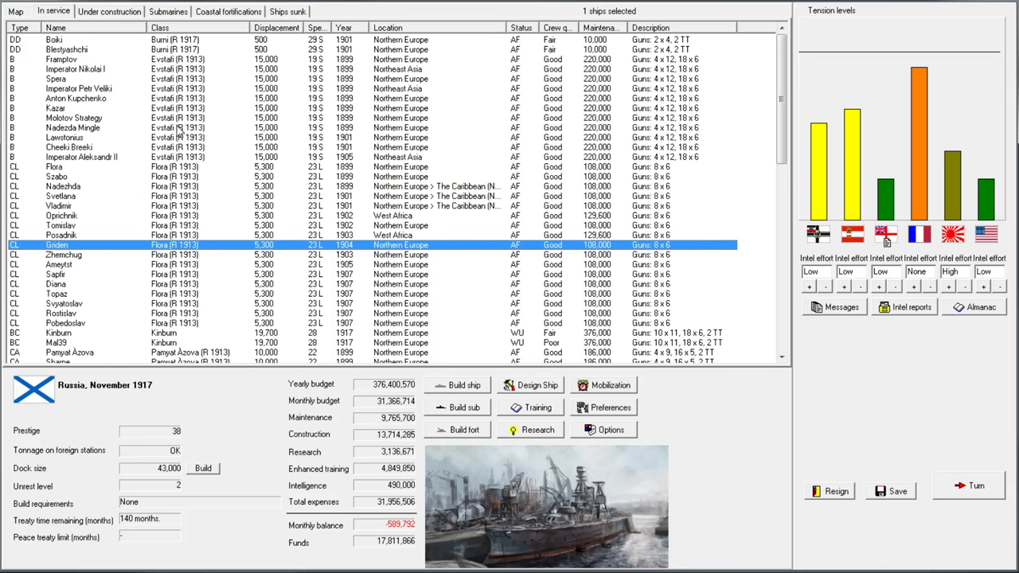
mouse_move(96, 80)
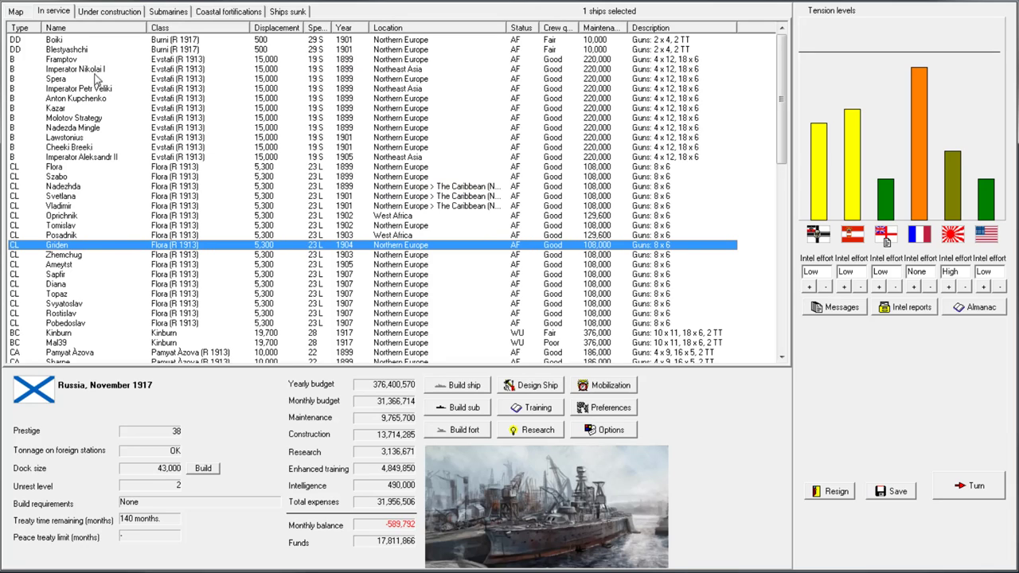
click(207, 195)
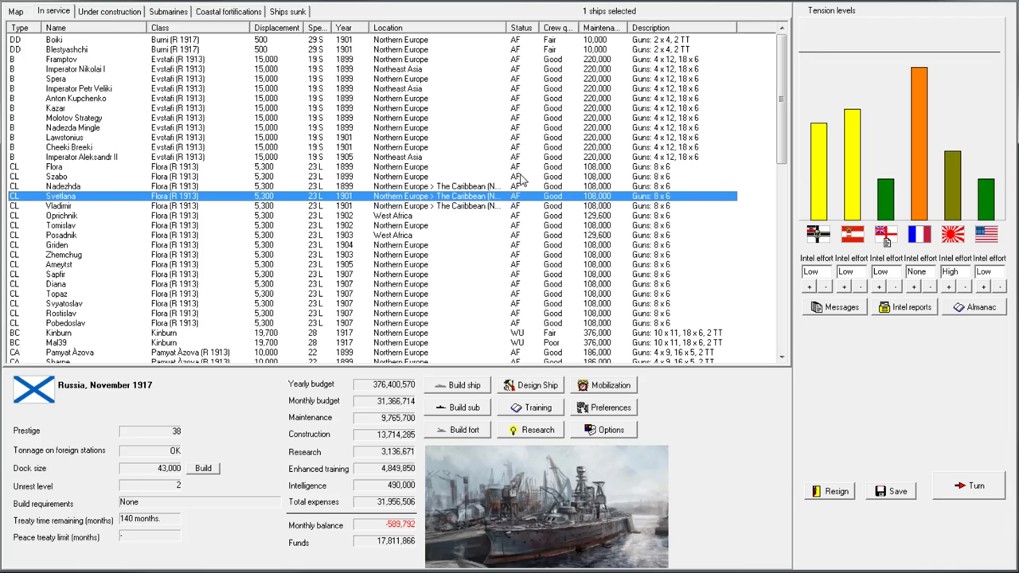
mouse_move(32, 22)
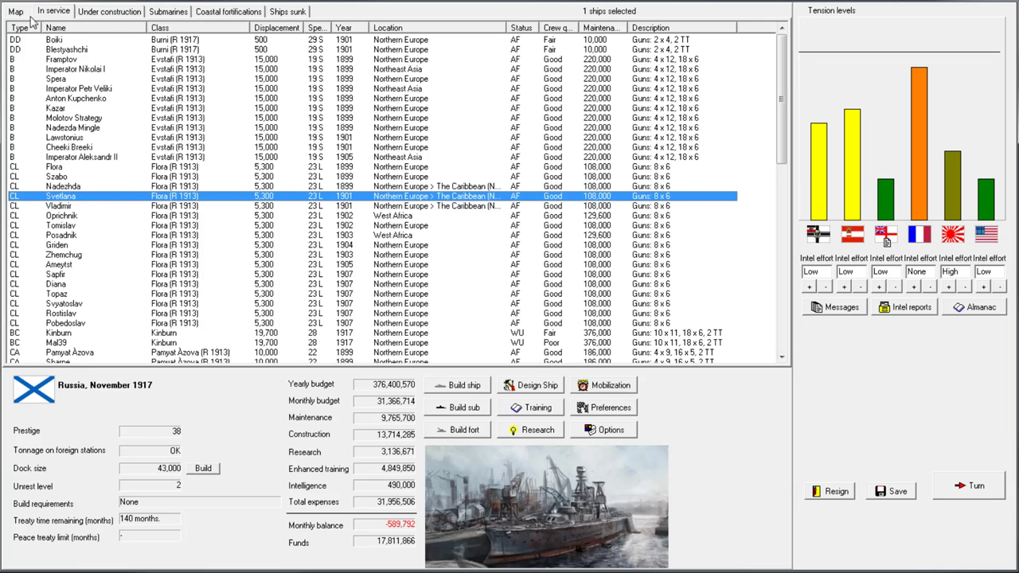
click(16, 10)
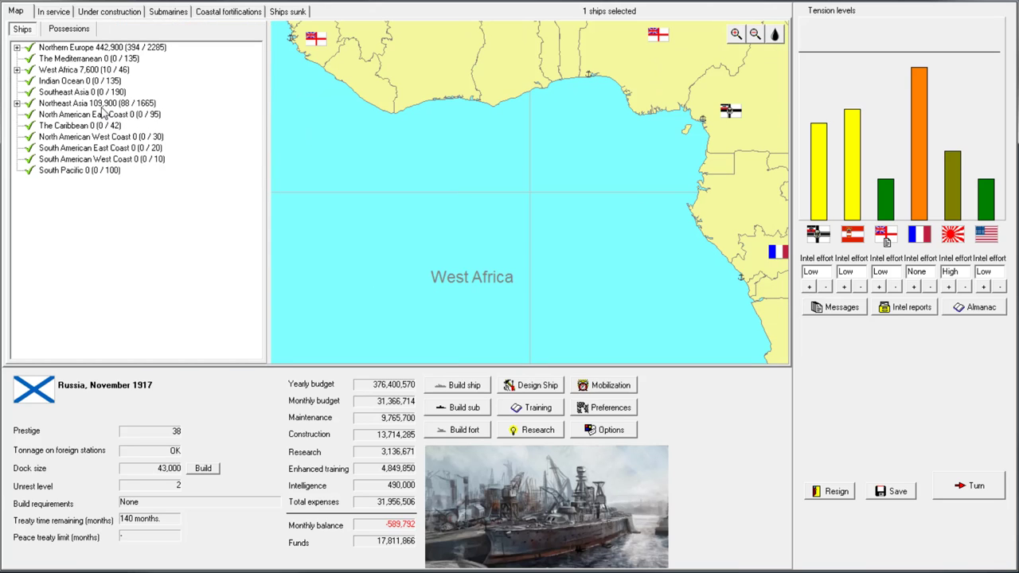
click(96, 103)
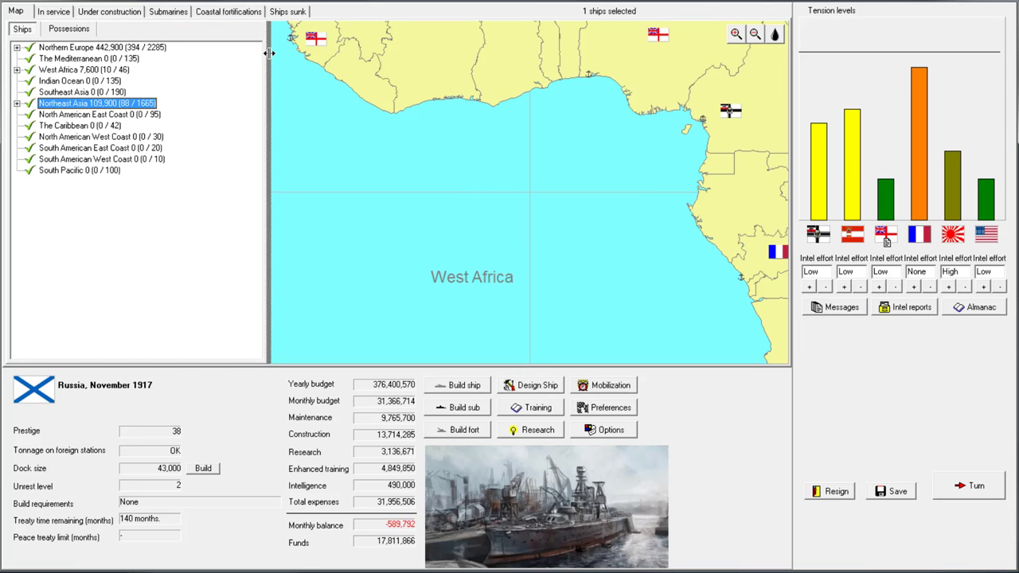
click(109, 11)
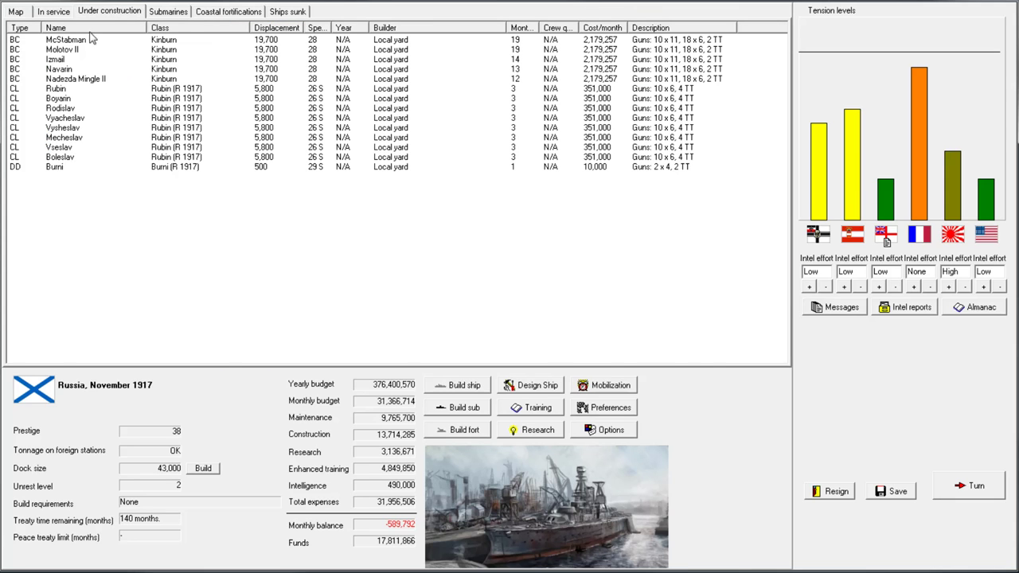
click(53, 11)
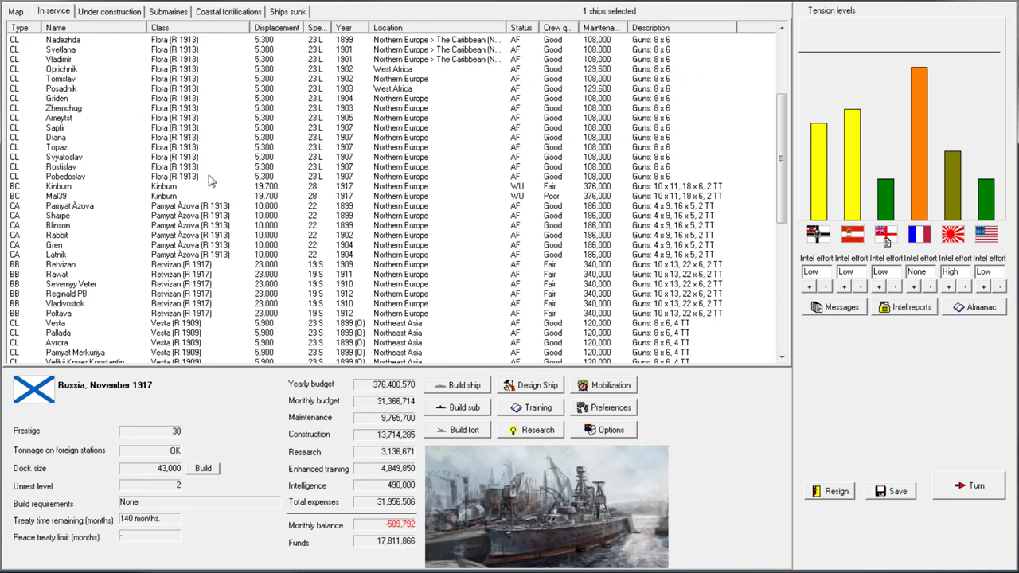
Scrap the eleven selected Vesta-class cruisers and acknowledge their disposal
scroll(down, 3)
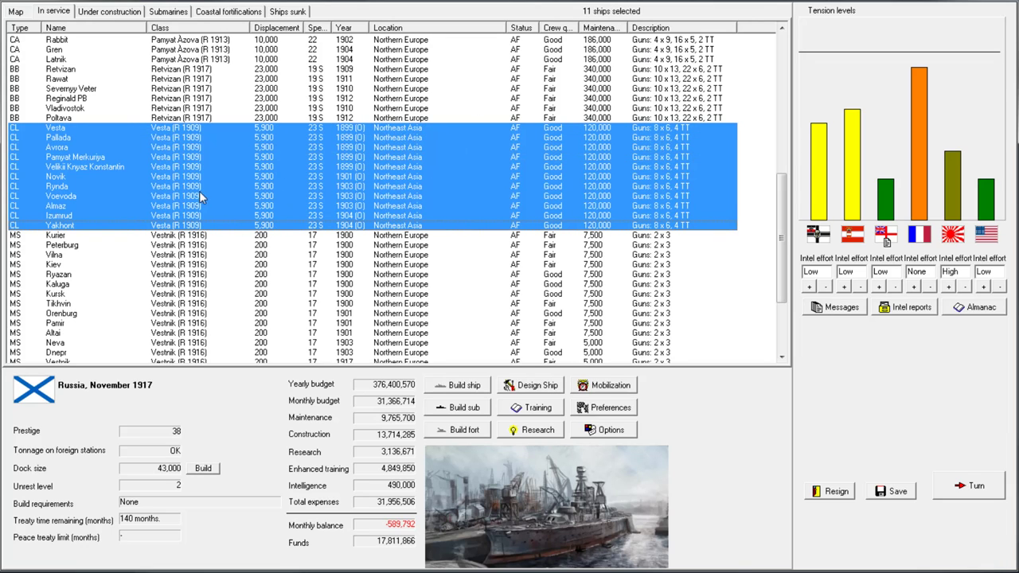
right_click(199, 196)
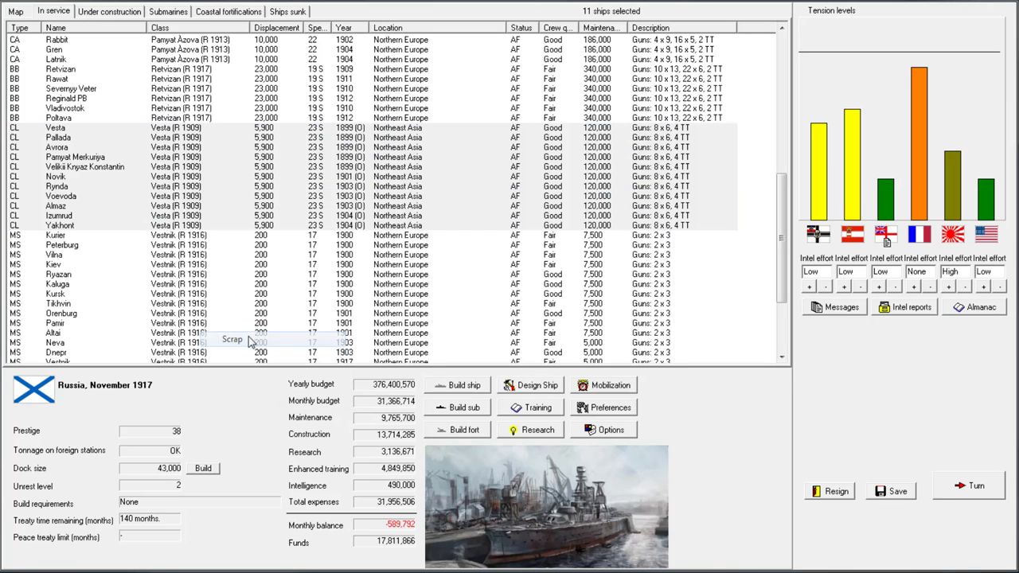
click(232, 339)
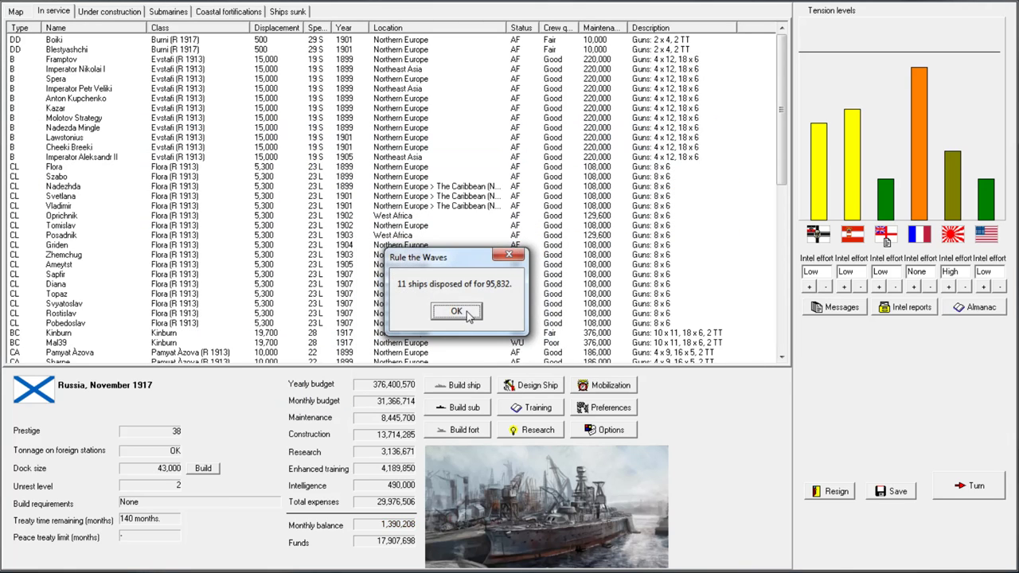
click(456, 310)
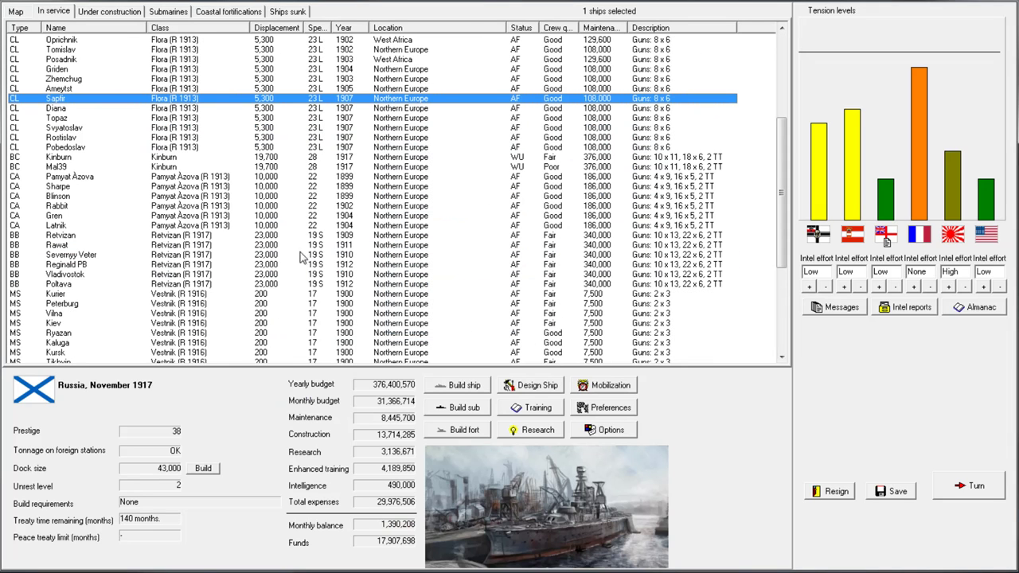
Sort the fleet list by ship type, glance at ships under construction, and return to in-service
scroll(down, 3)
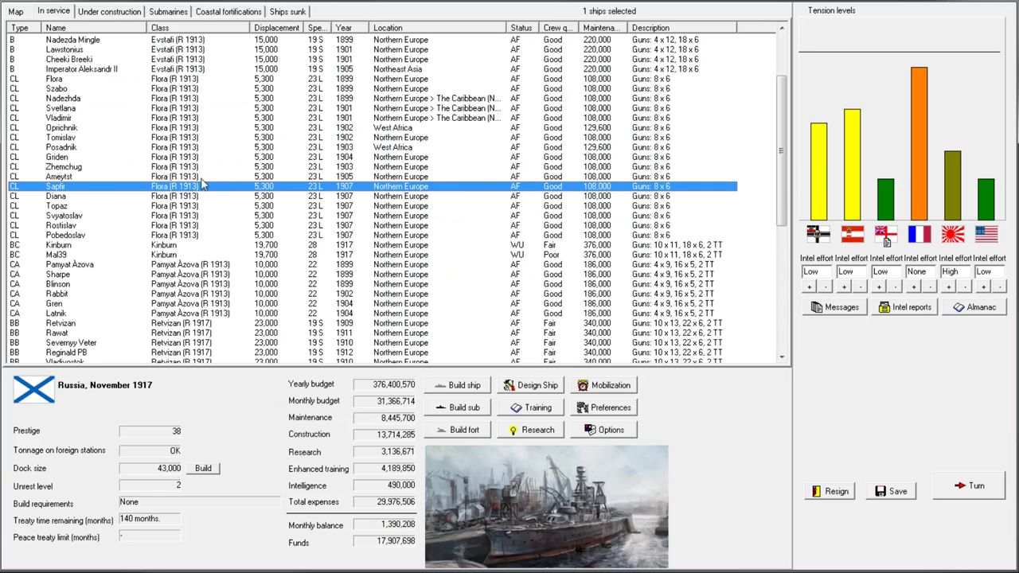
scroll(down, 3)
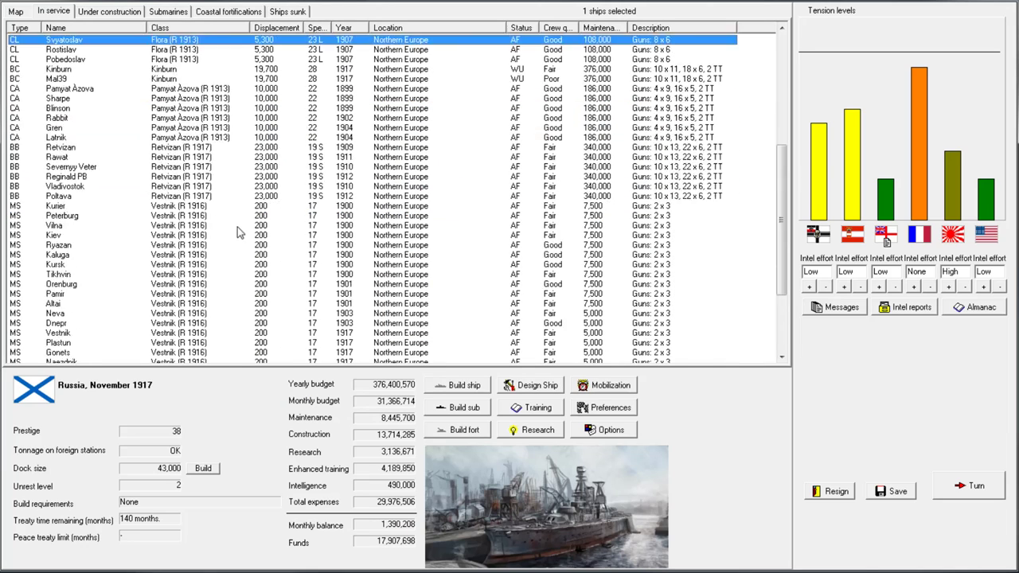
click(19, 27)
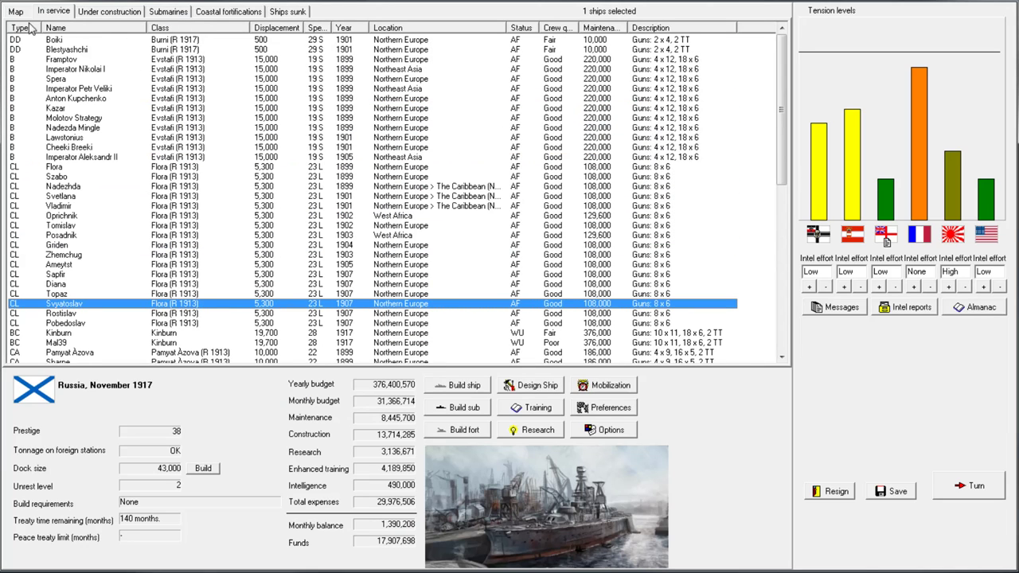
scroll(down, 3)
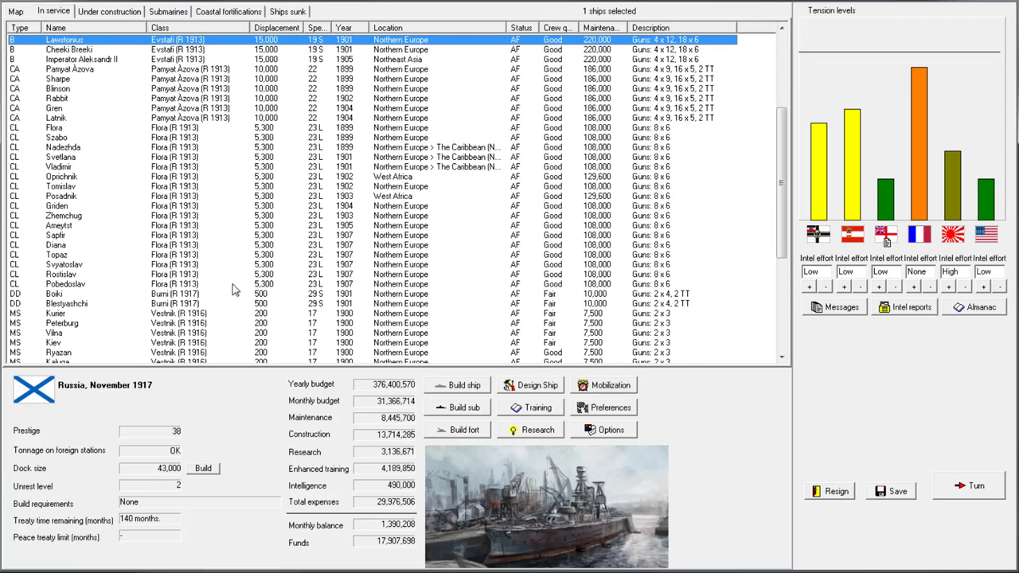
click(109, 11)
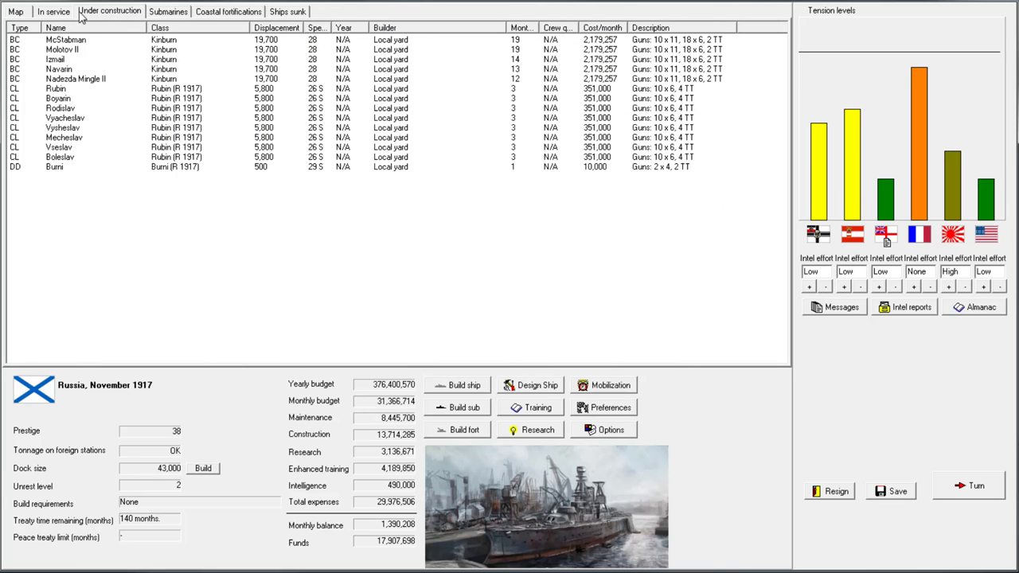
click(53, 11)
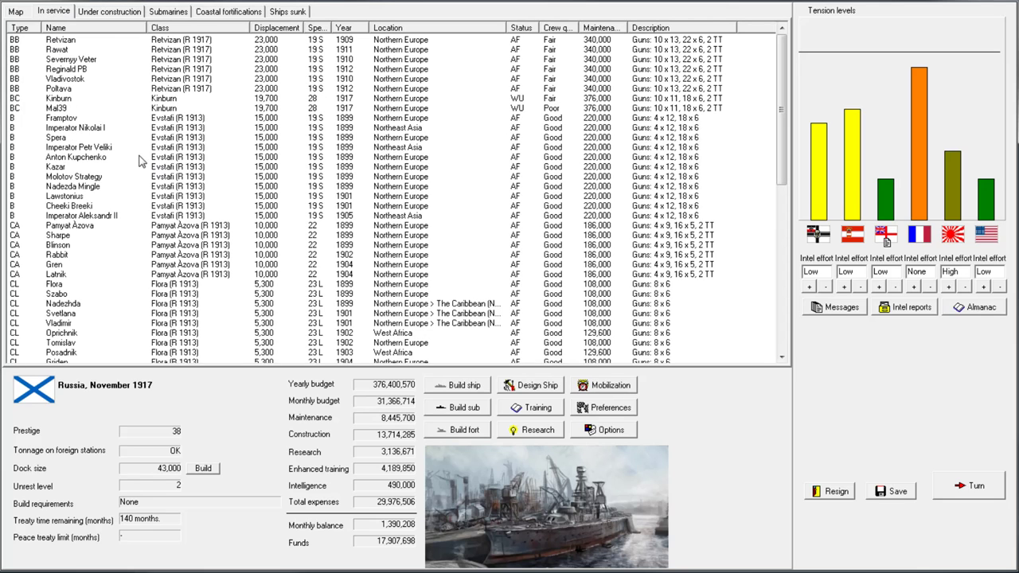
mouse_move(241, 174)
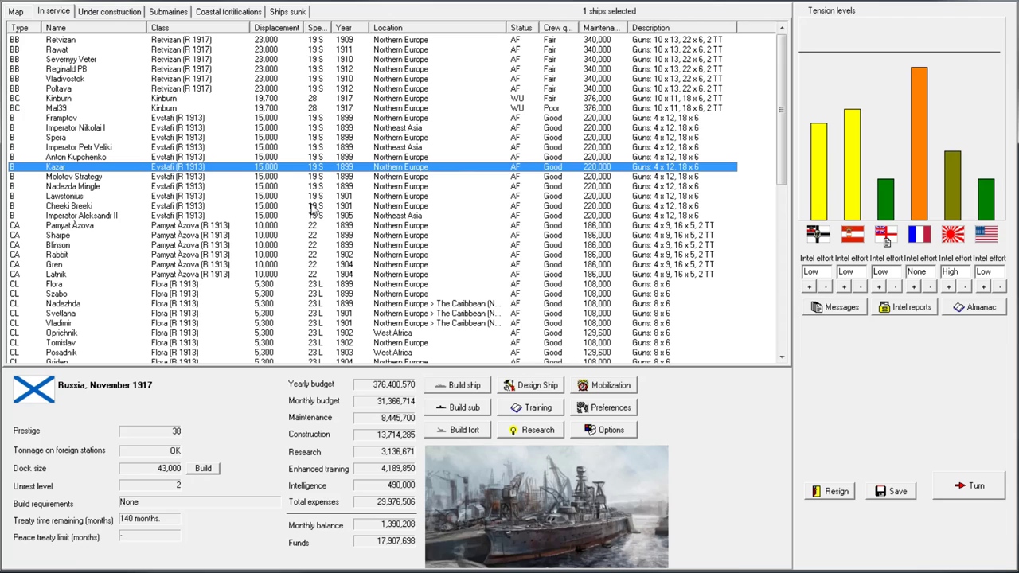
mouse_move(331, 195)
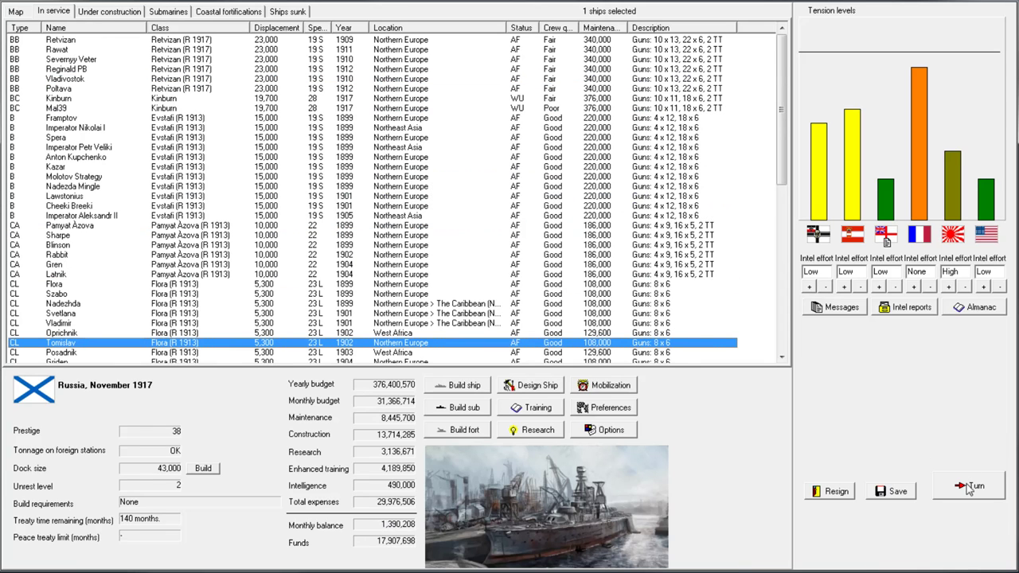
Advance to December 1917, acknowledging Kinburn's work-up and the hydrophone research breakthrough
click(968, 485)
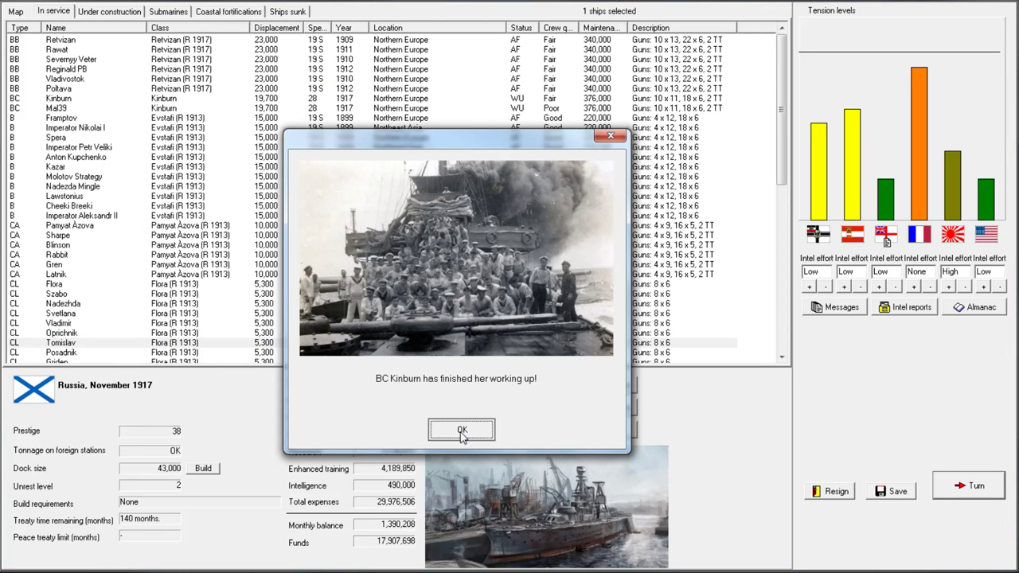
click(461, 429)
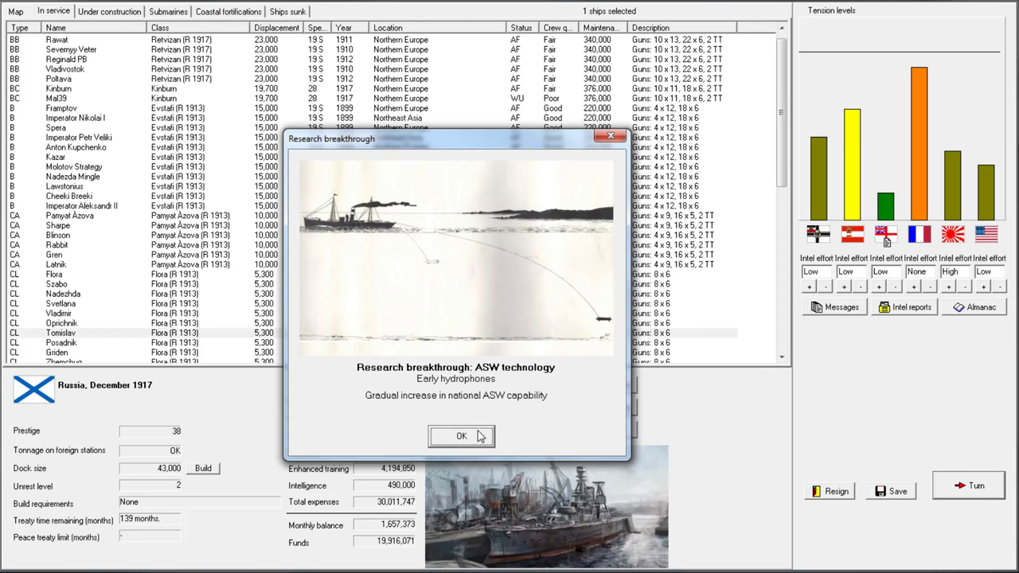
click(461, 436)
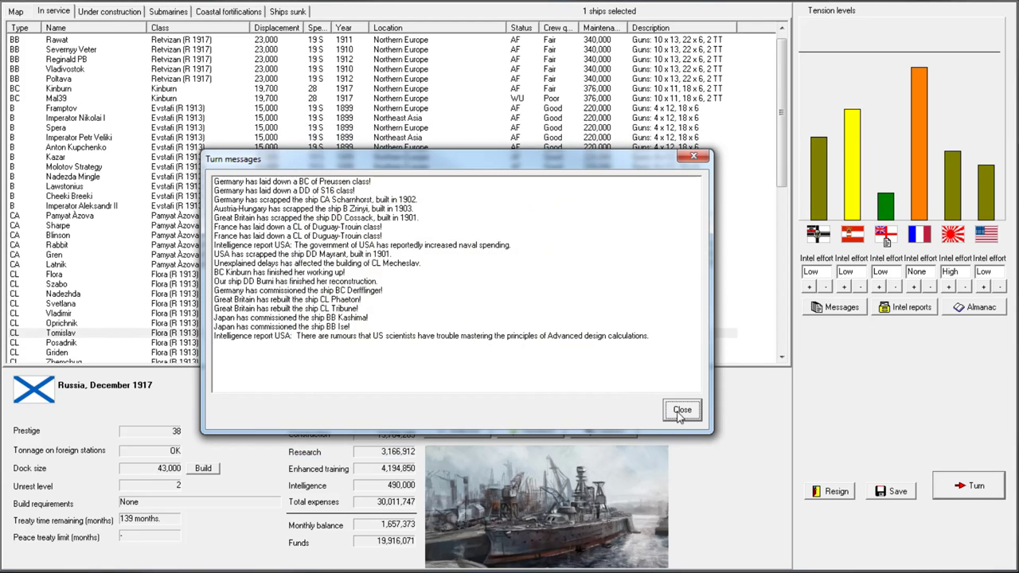
click(681, 410)
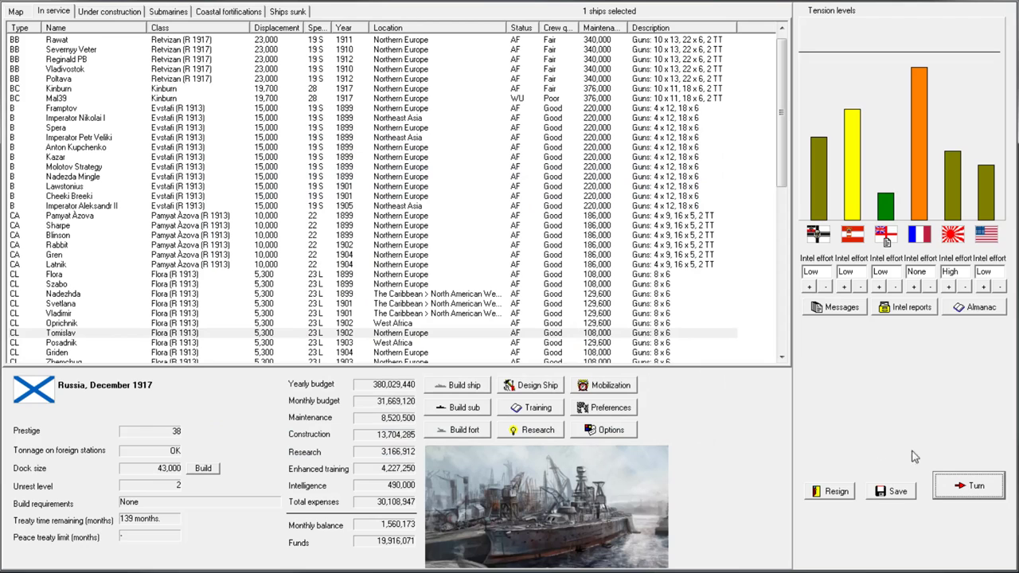
mouse_move(578, 314)
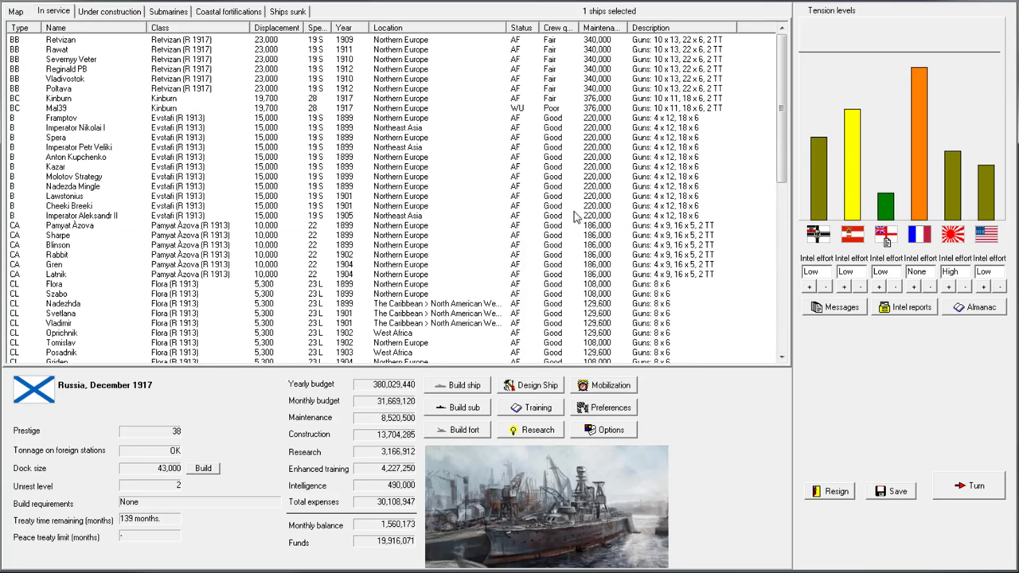
mouse_move(224, 57)
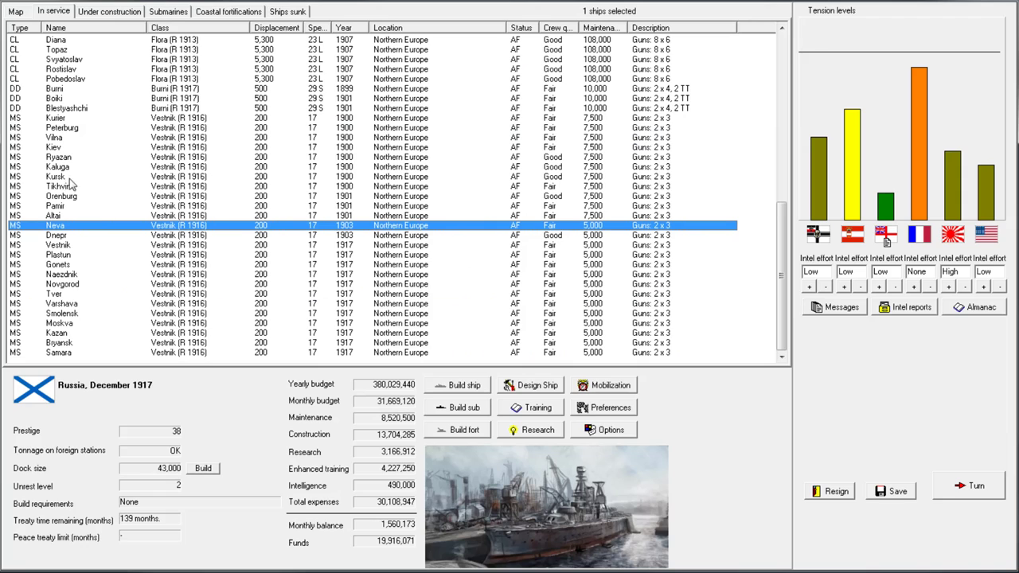
click(56, 118)
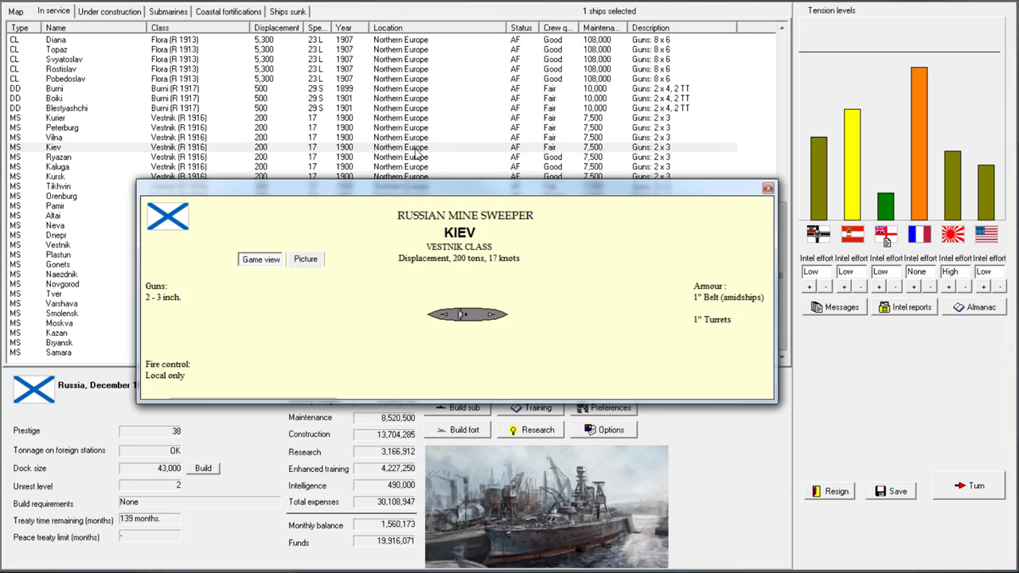
mouse_move(768, 188)
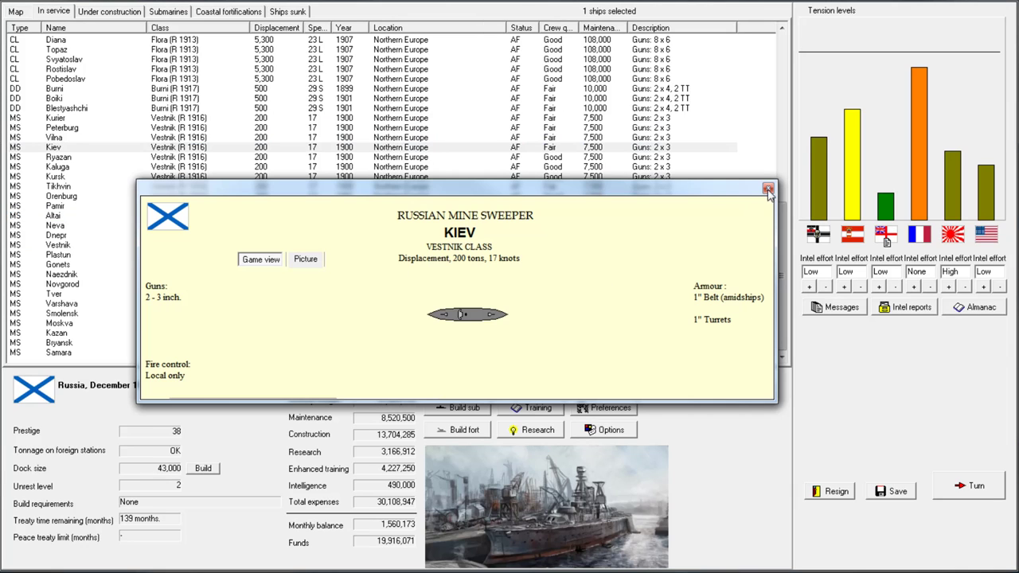
mouse_move(768, 191)
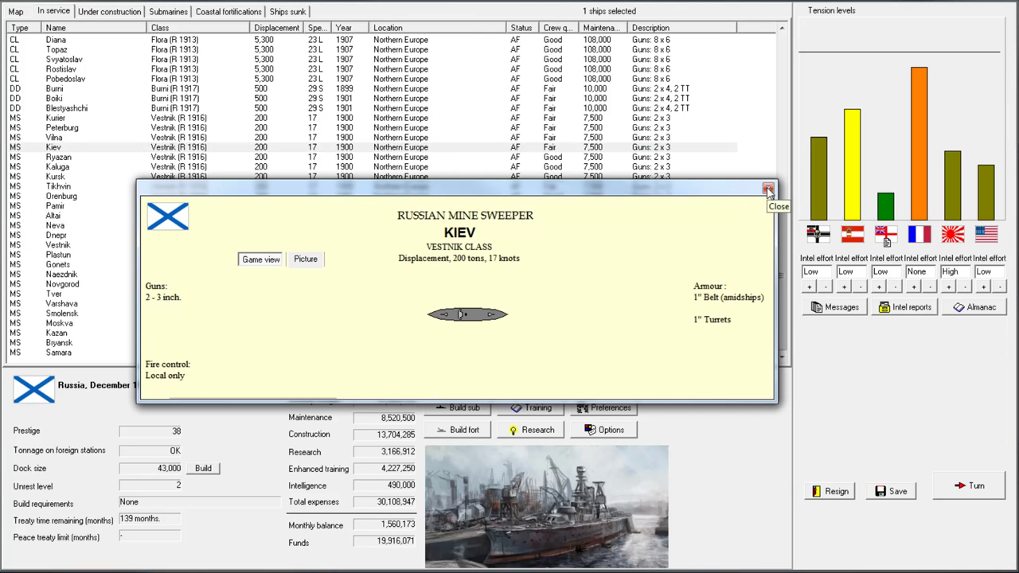
click(769, 189)
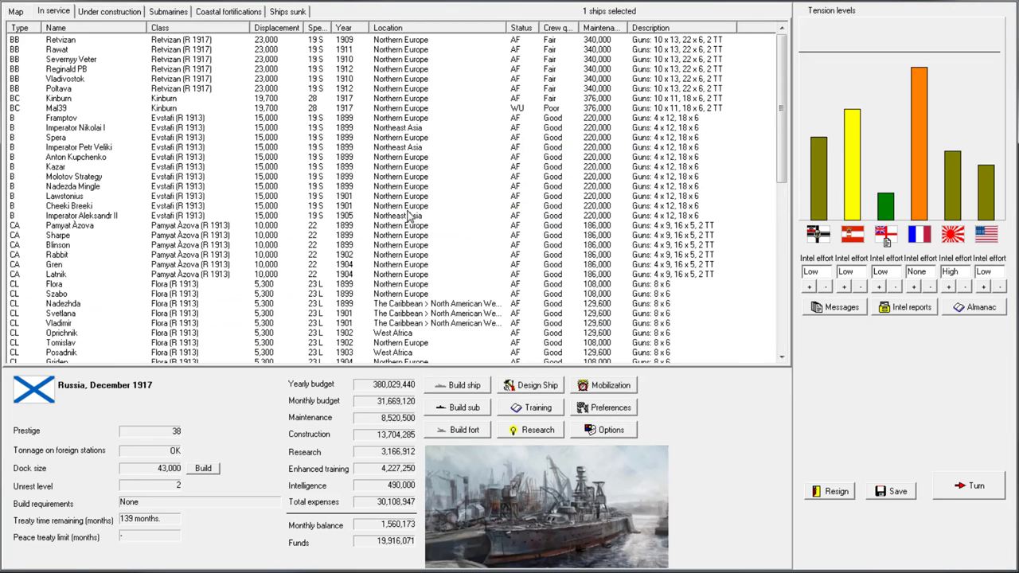
Advance to January 1918, propose an arms-reduction conference, and acknowledge both research breakthroughs
click(977, 486)
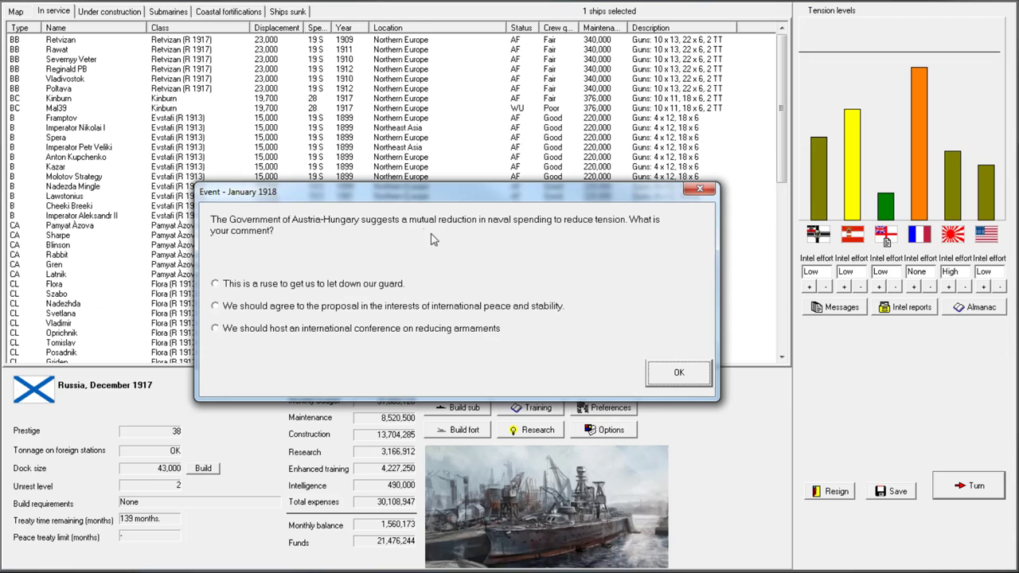
mouse_move(619, 229)
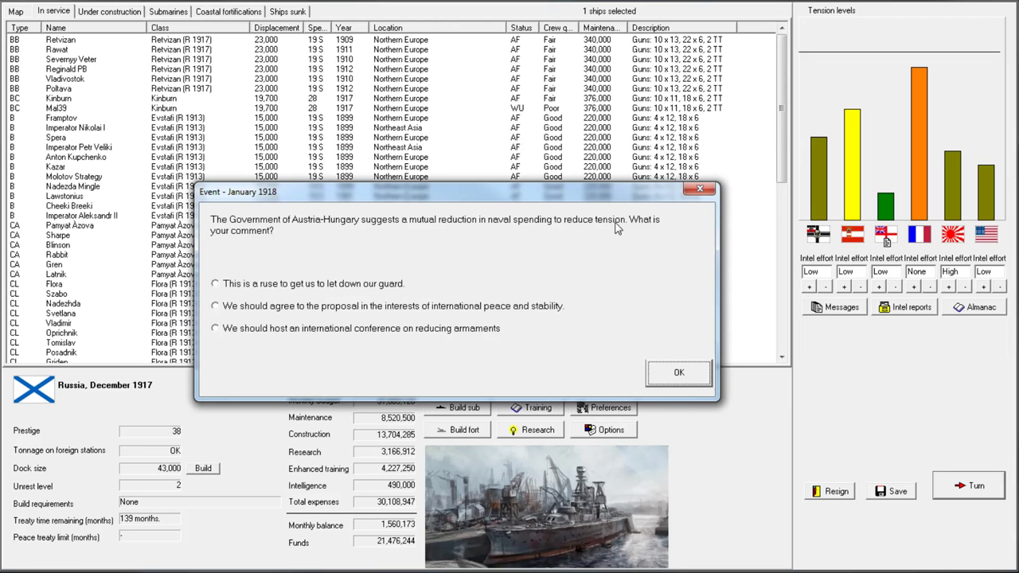
mouse_move(858, 191)
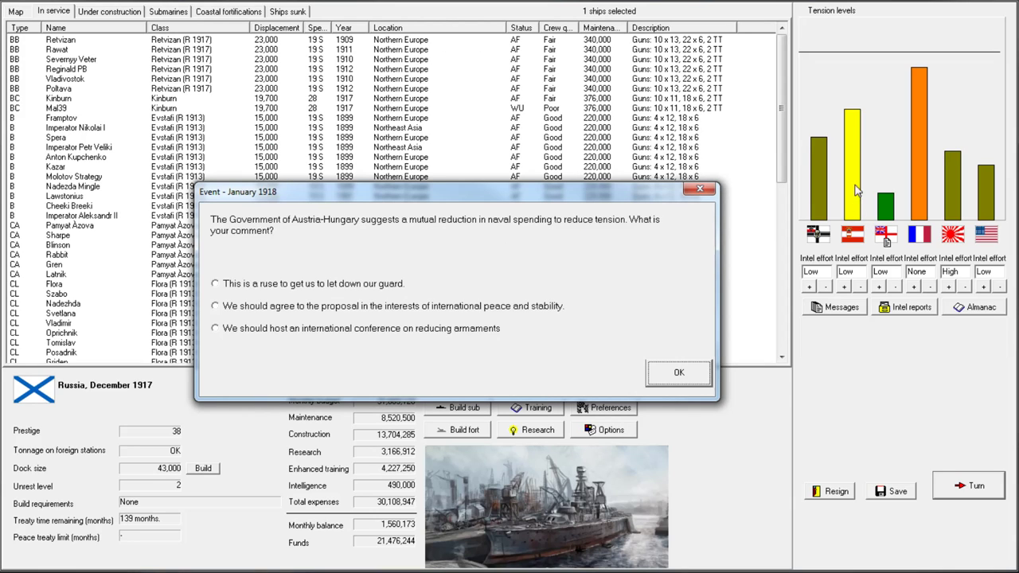
mouse_move(336, 298)
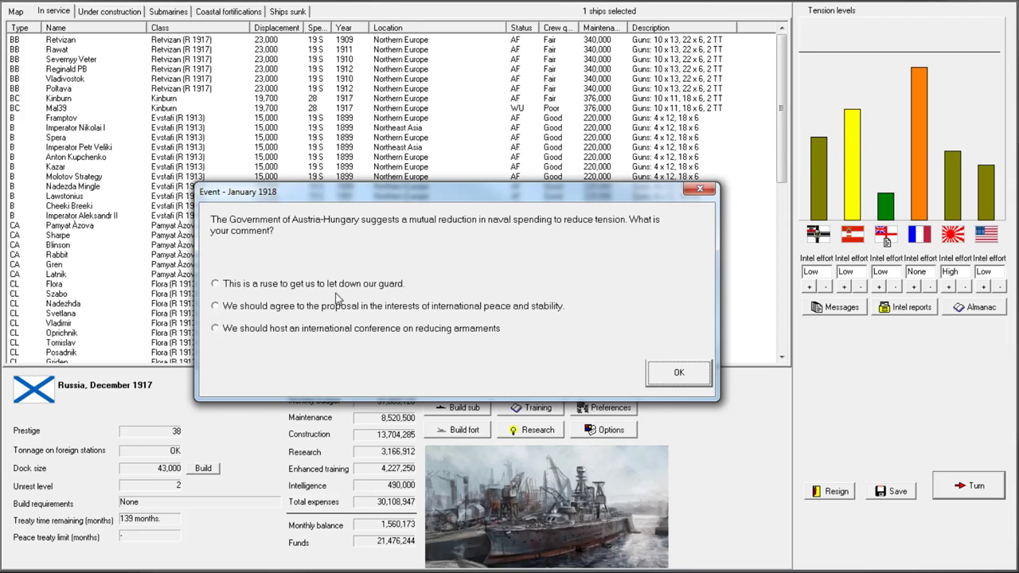
mouse_move(338, 309)
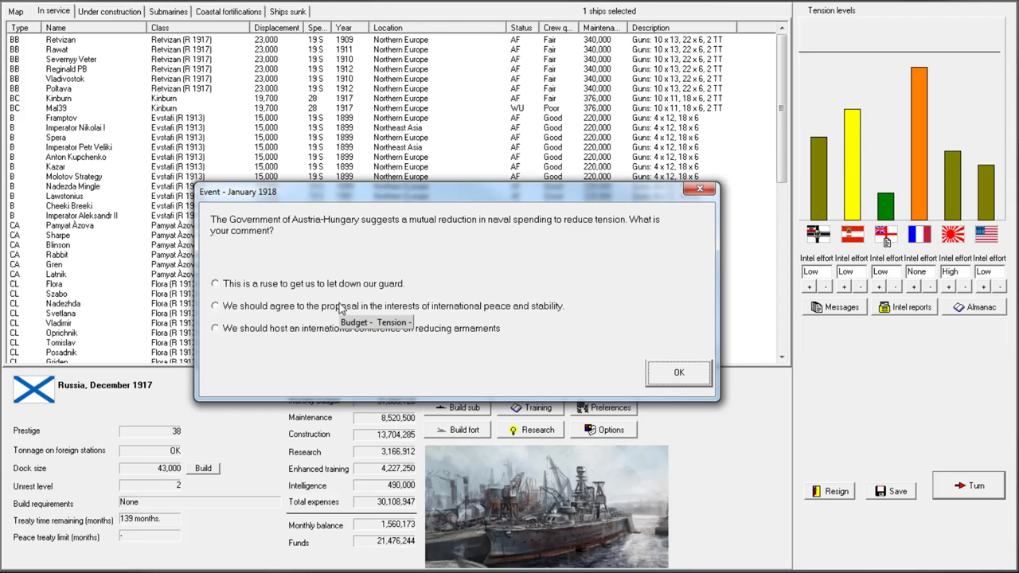
mouse_move(347, 337)
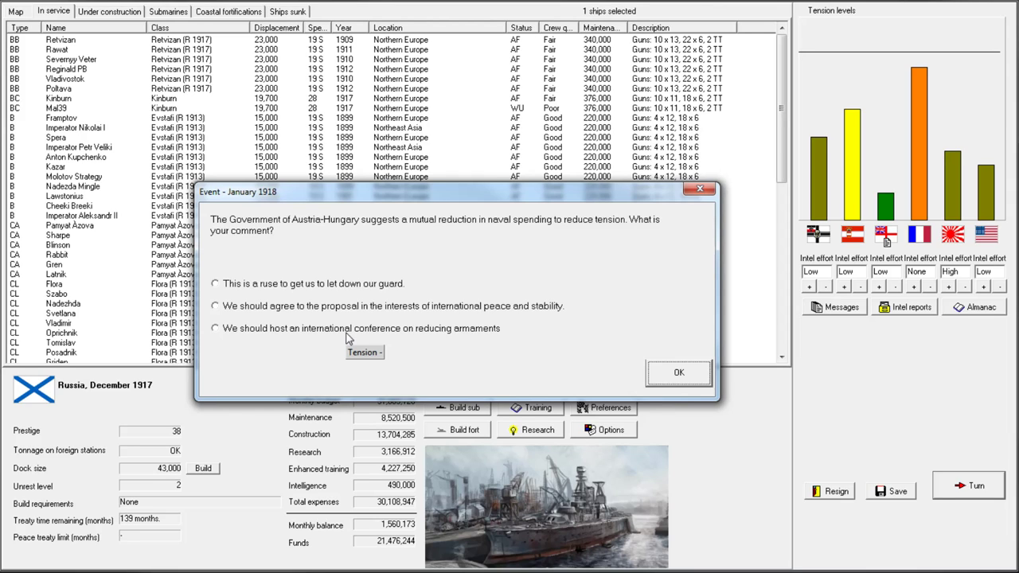
click(215, 328)
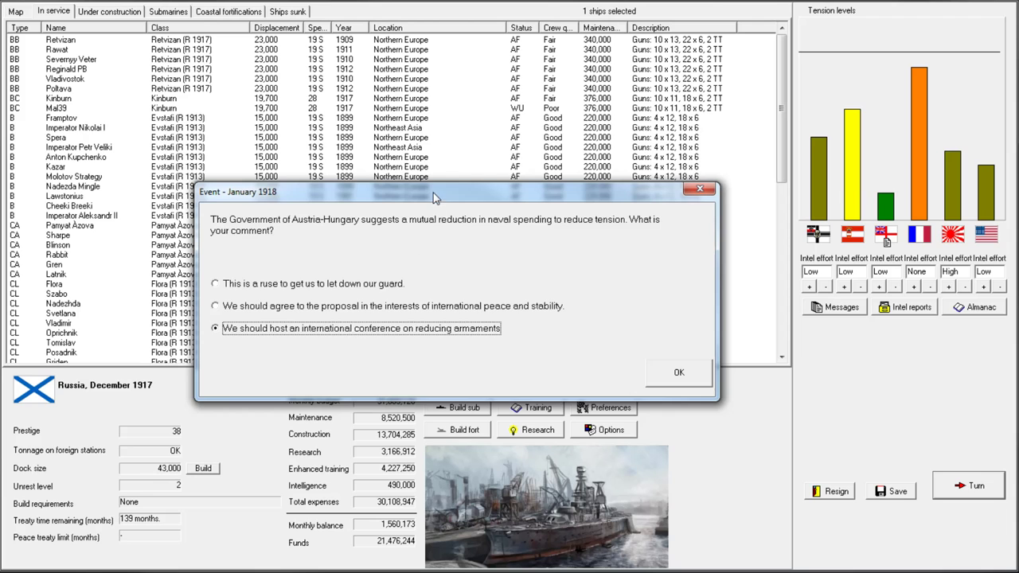
drag(436, 191, 437, 142)
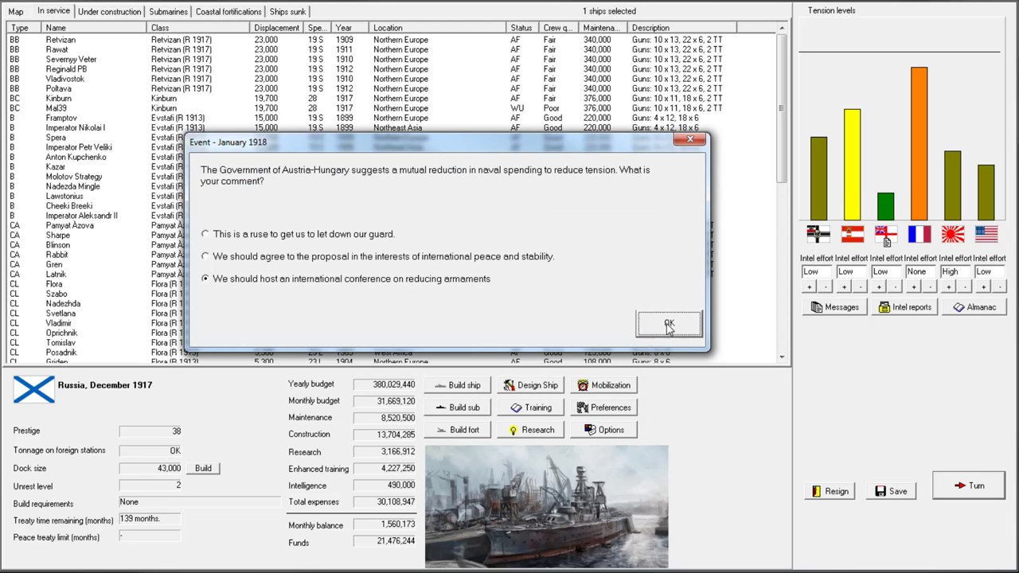
click(669, 324)
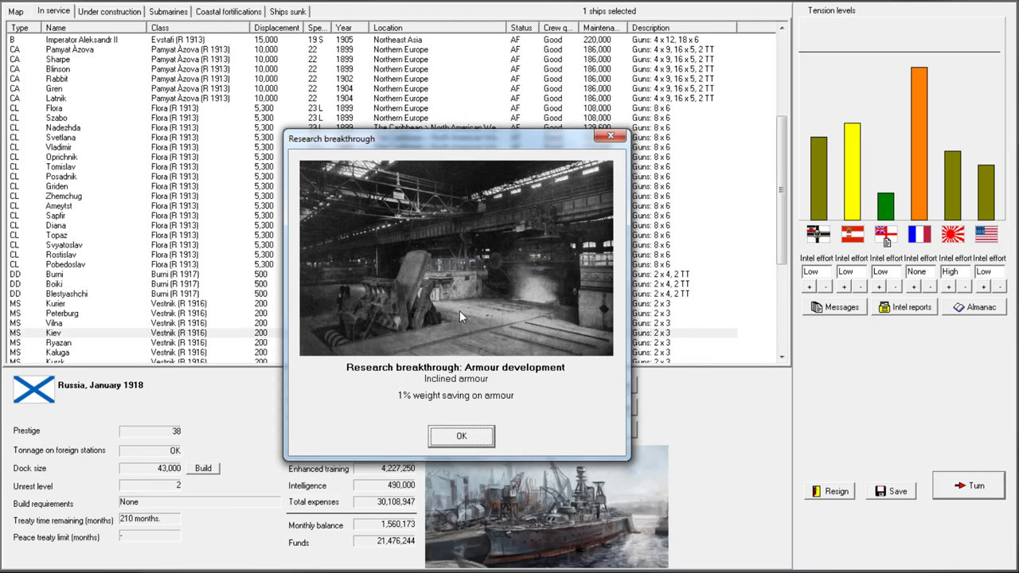
click(461, 436)
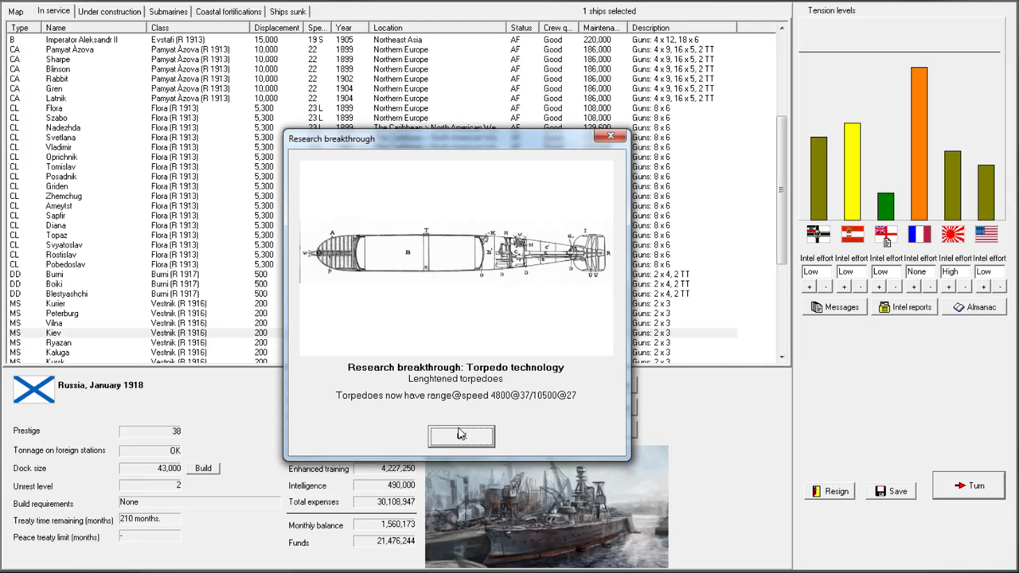
click(461, 436)
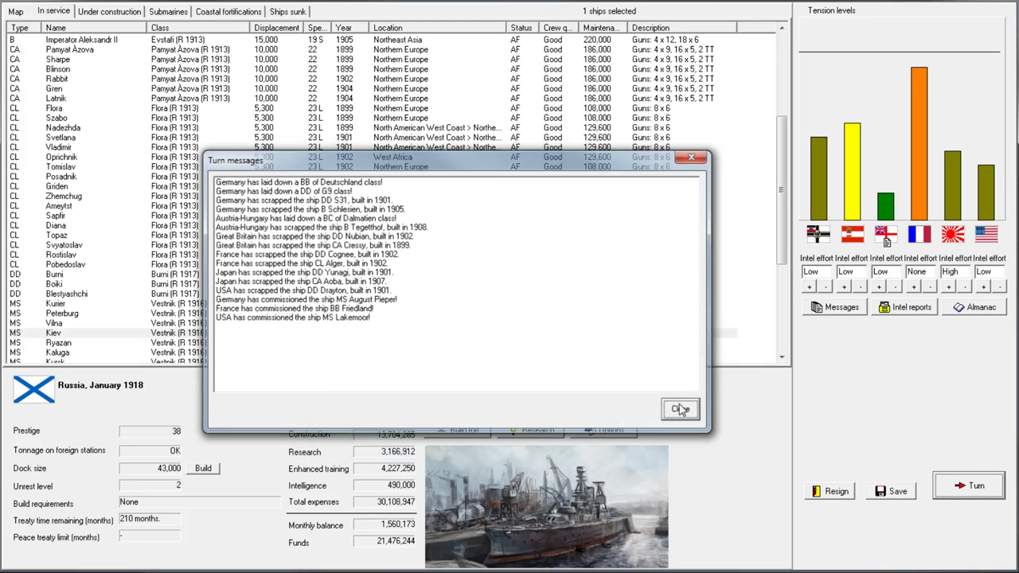
Close the January 1918 turn messages to return to the fleet list
click(680, 409)
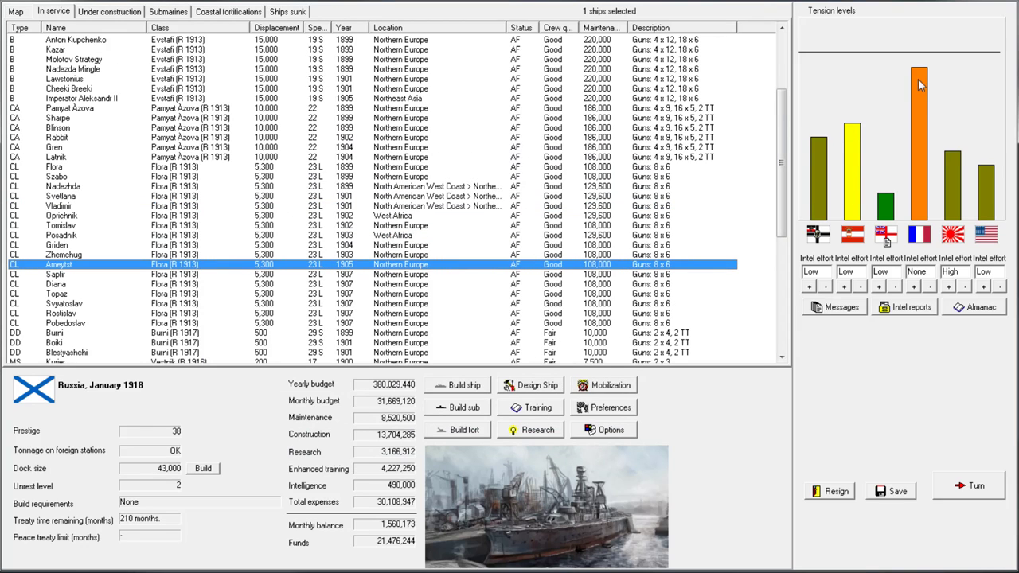
mouse_move(922, 83)
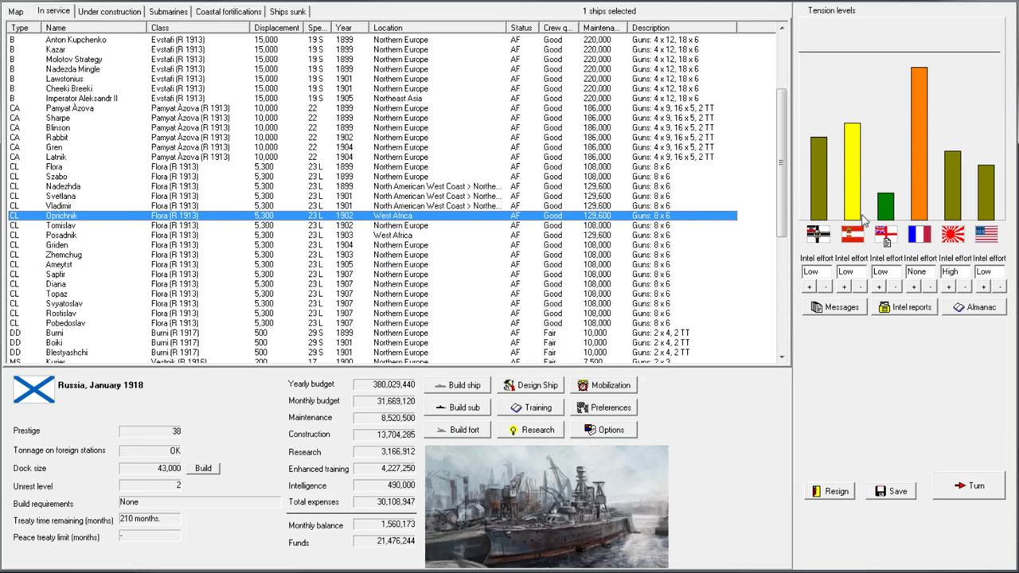
mouse_move(854, 168)
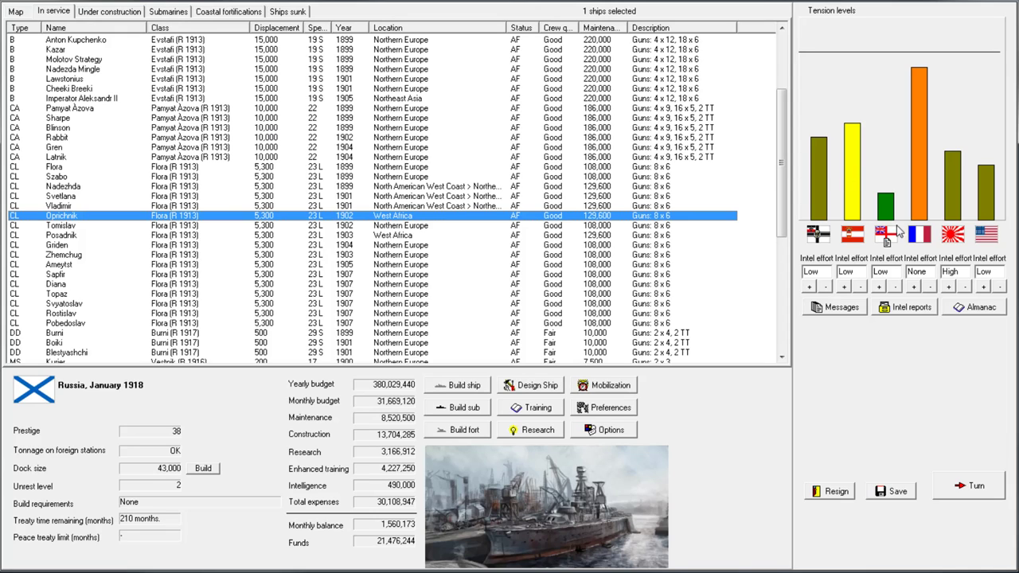
mouse_move(94, 13)
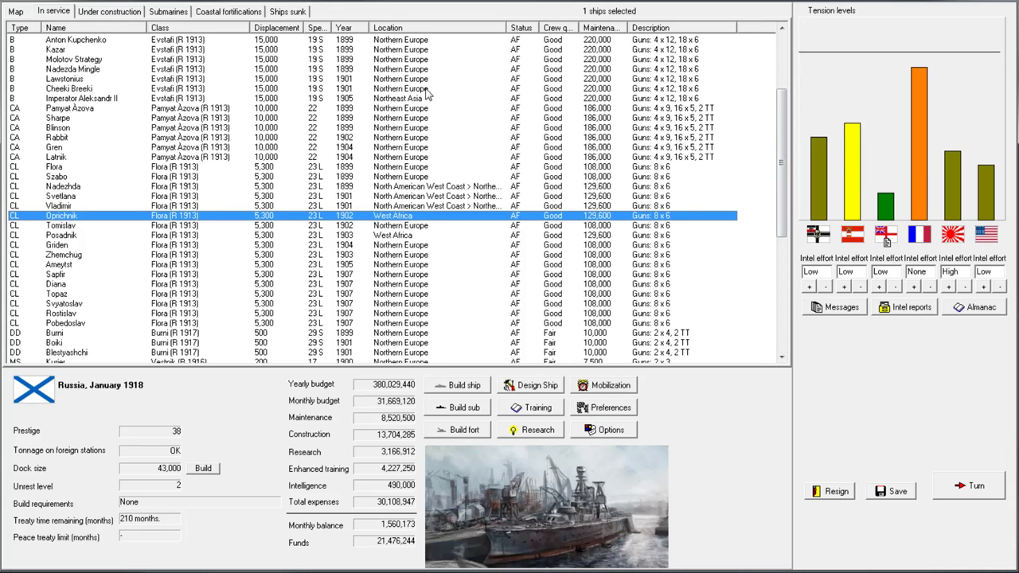
mouse_move(924, 170)
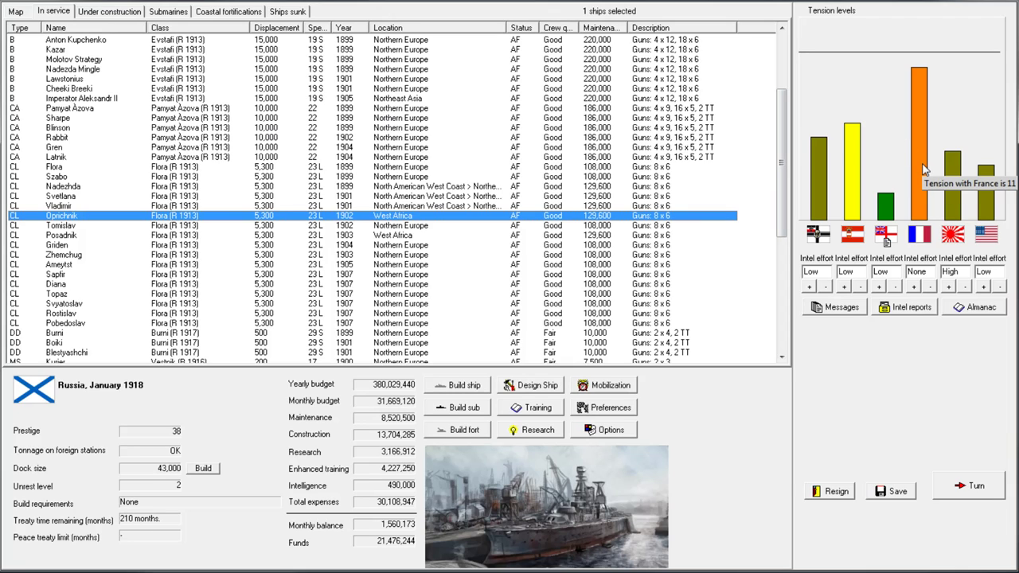
mouse_move(891, 196)
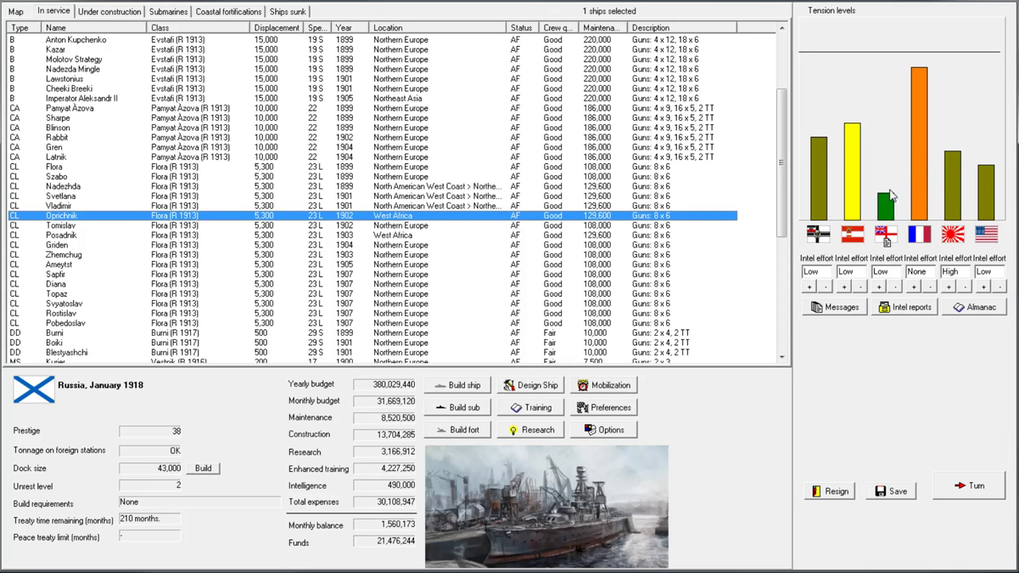
mouse_move(903, 169)
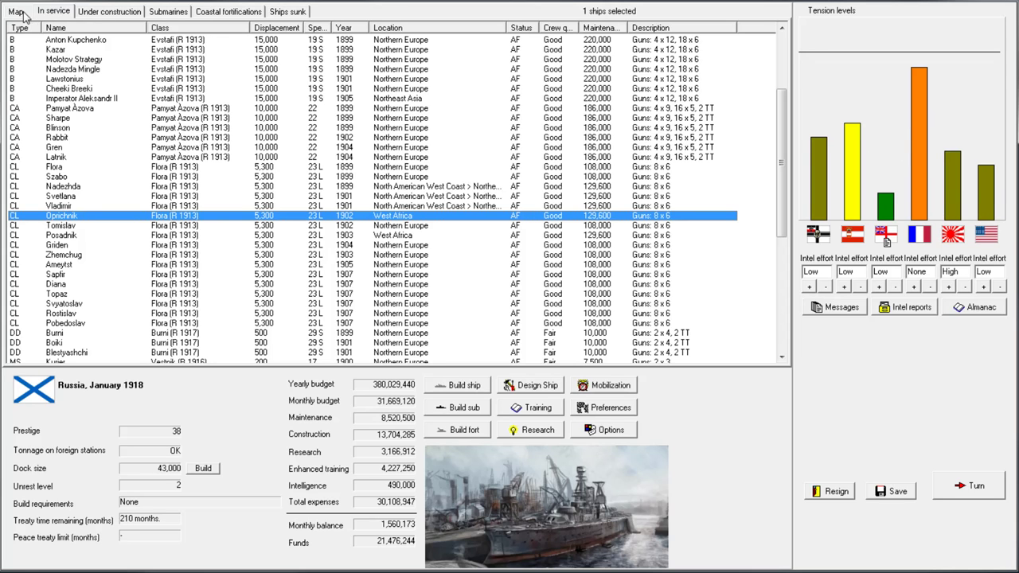
Switch to the Map tab showing January 1918 fleet deployments by sea region
click(15, 10)
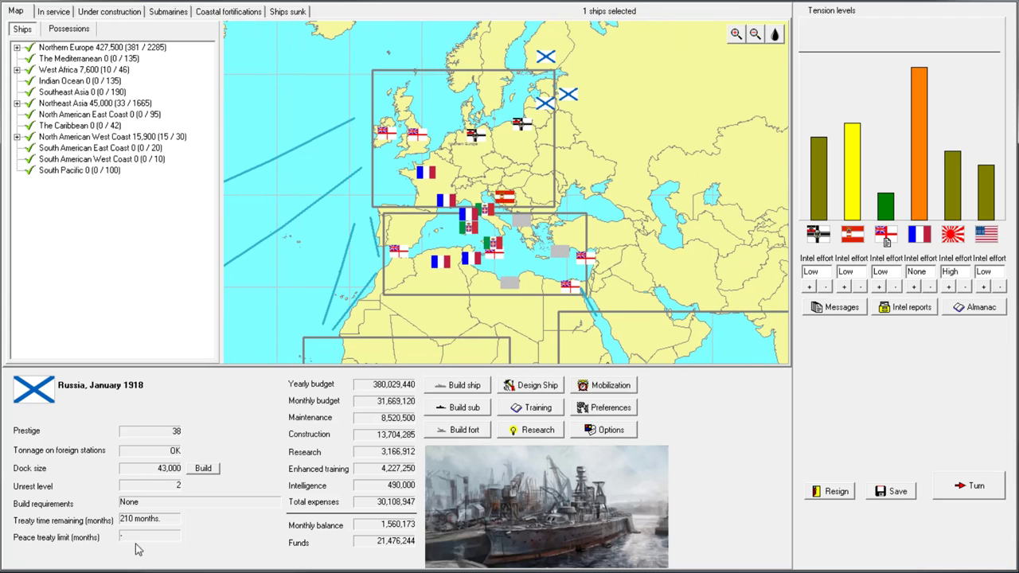
mouse_move(309, 400)
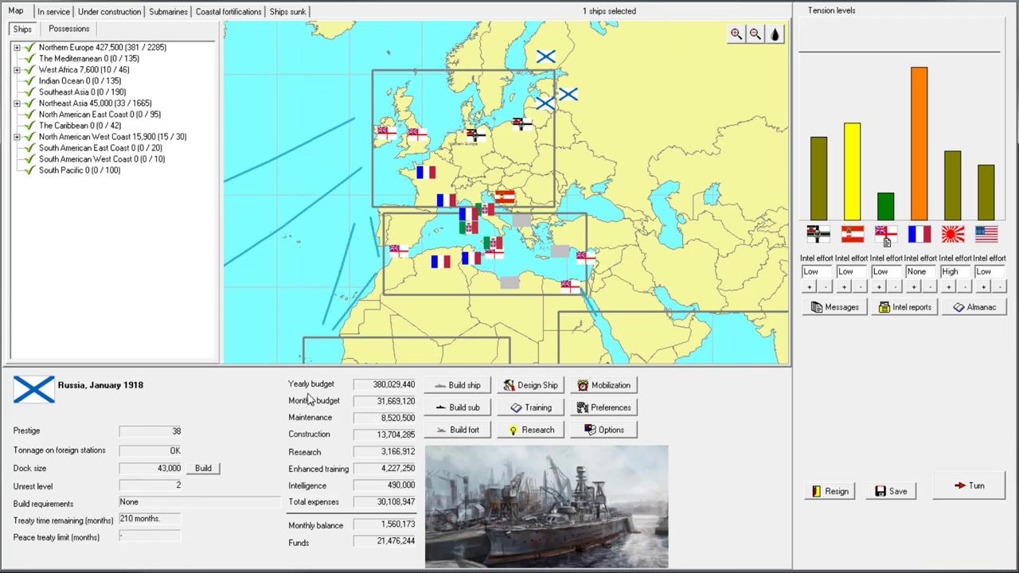
mouse_move(418, 479)
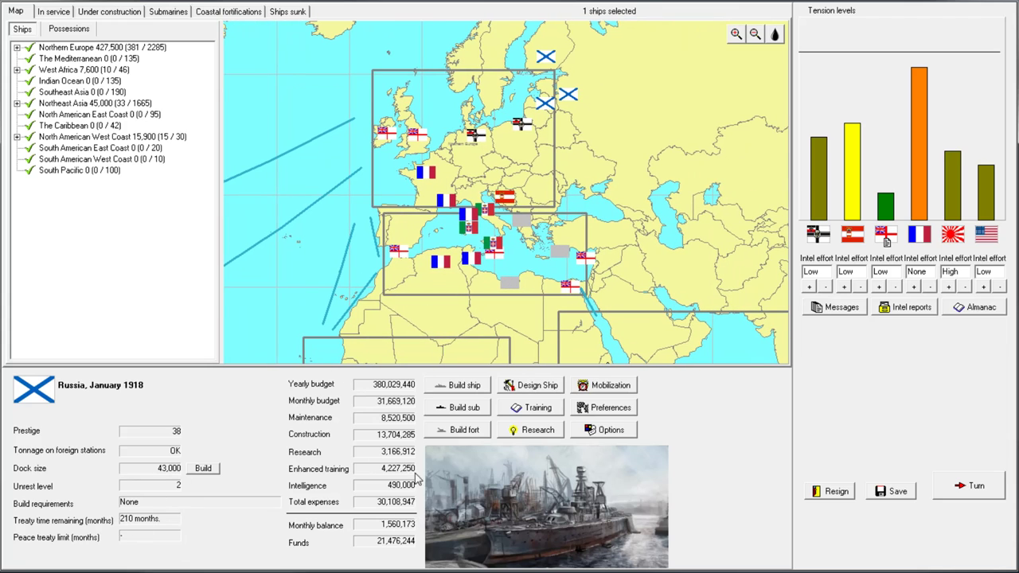
mouse_move(500, 402)
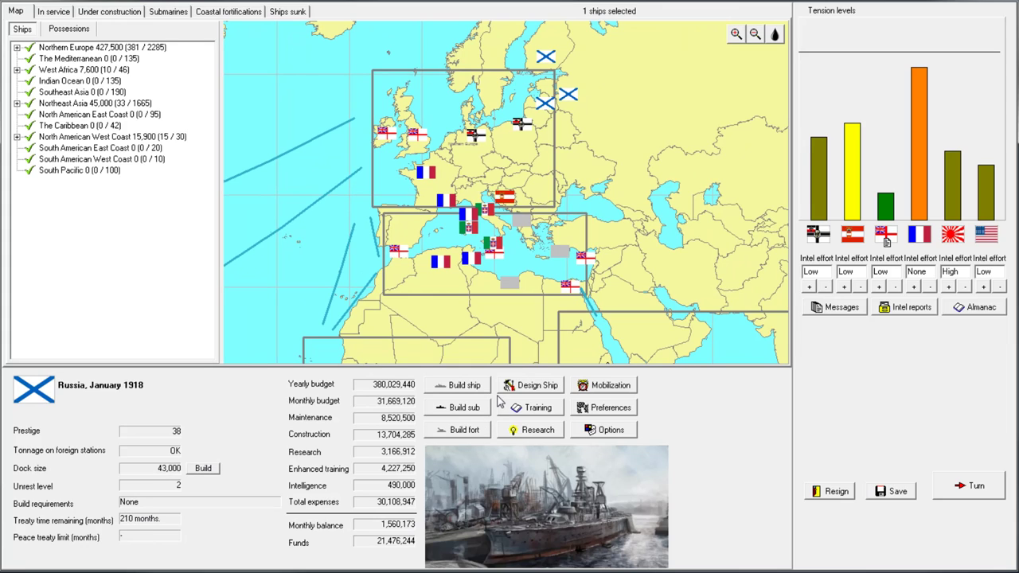
mouse_move(425, 409)
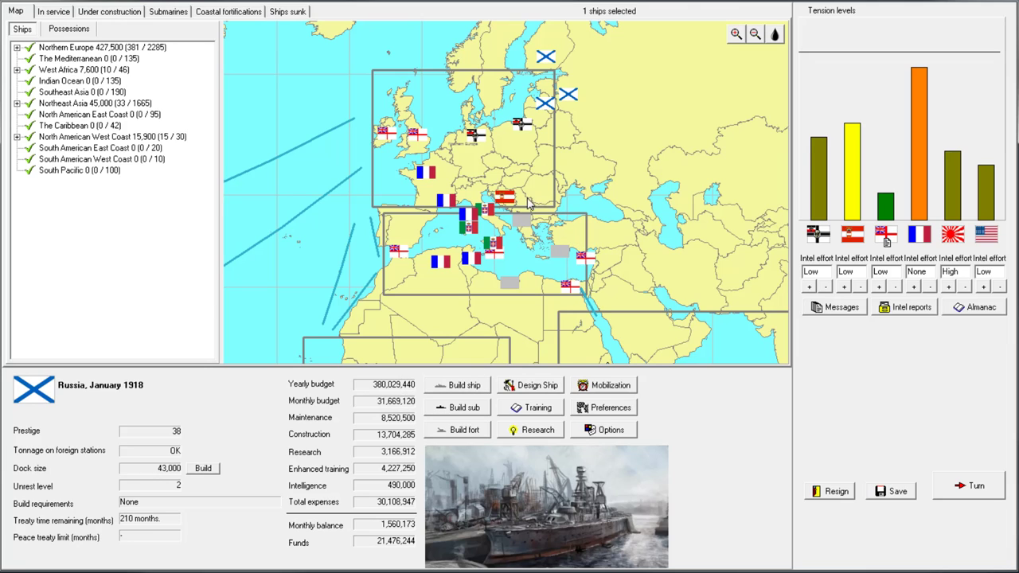
mouse_move(482, 179)
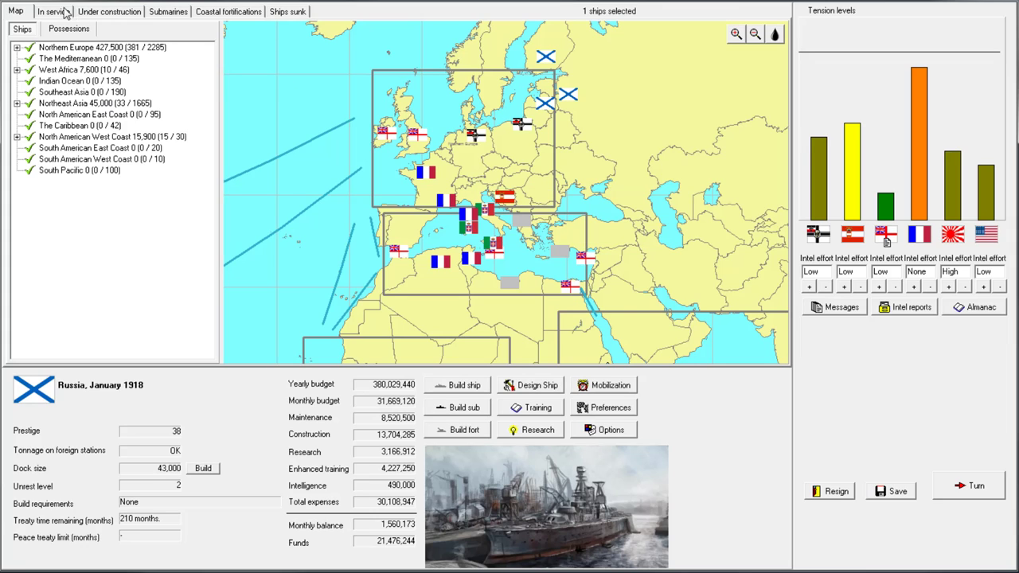
Browse the in-service fleet, then view the Kinburn and Rubin (R 1917) ships under construction
click(53, 11)
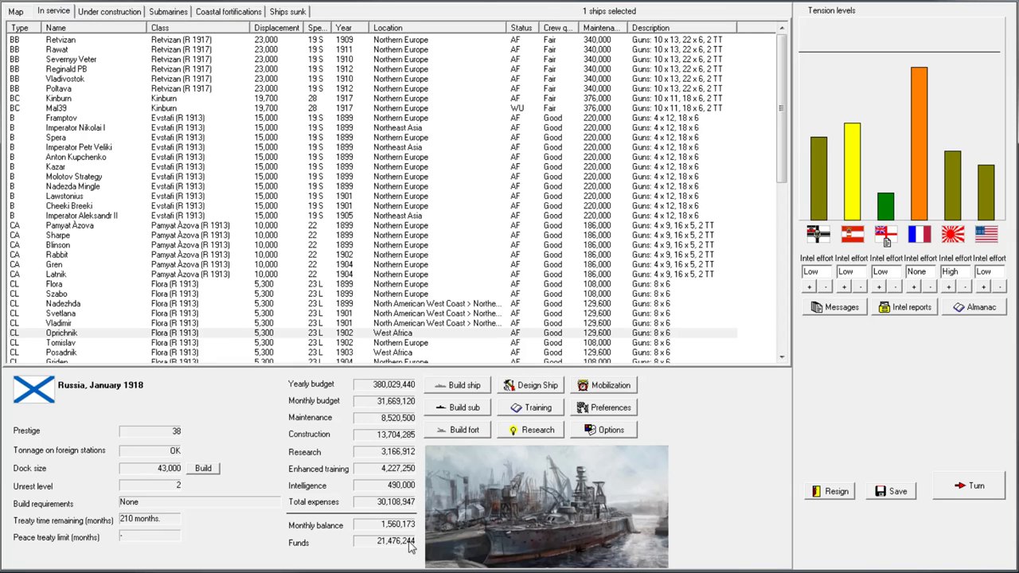
click(109, 12)
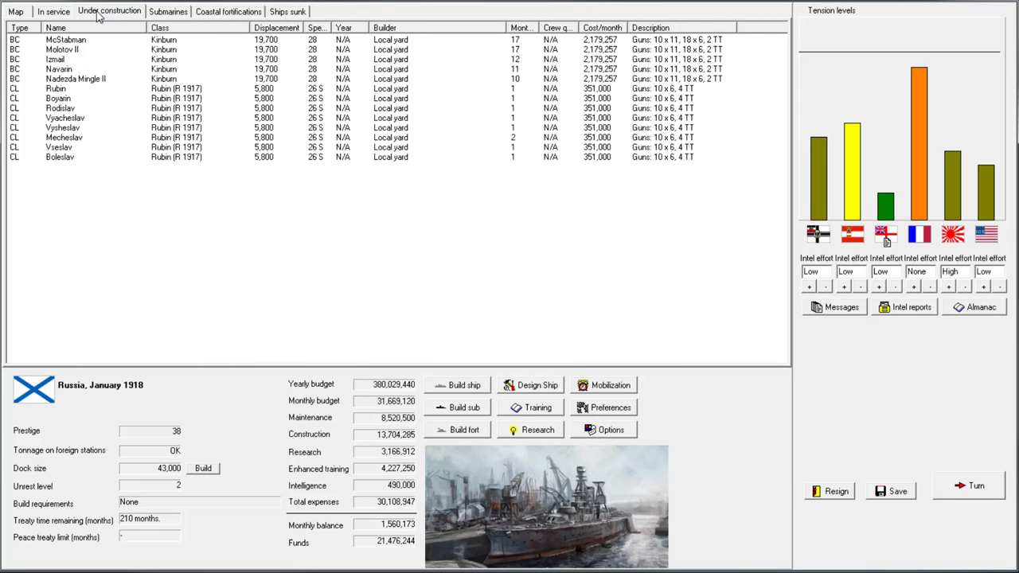
click(53, 11)
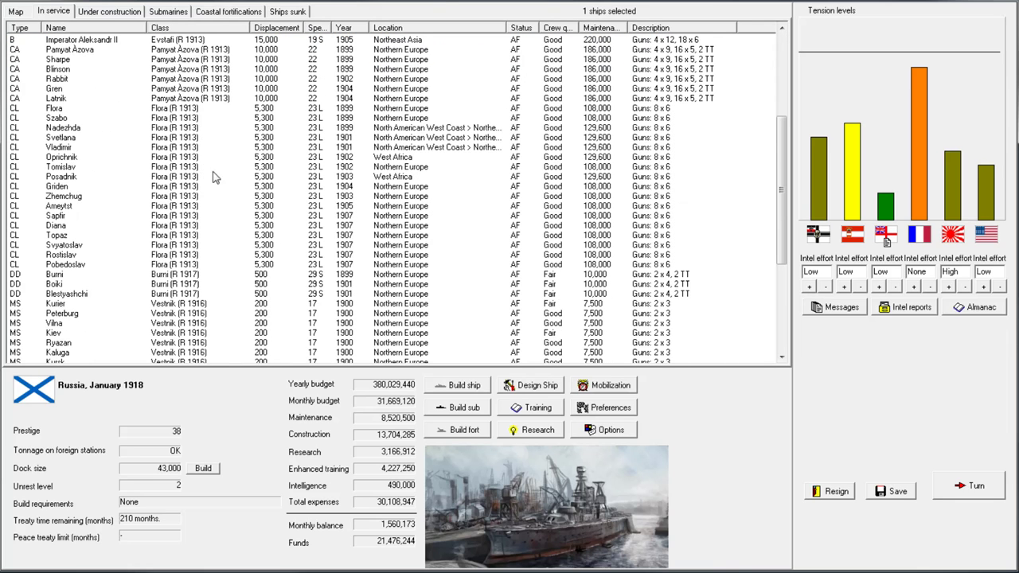
scroll(down, 3)
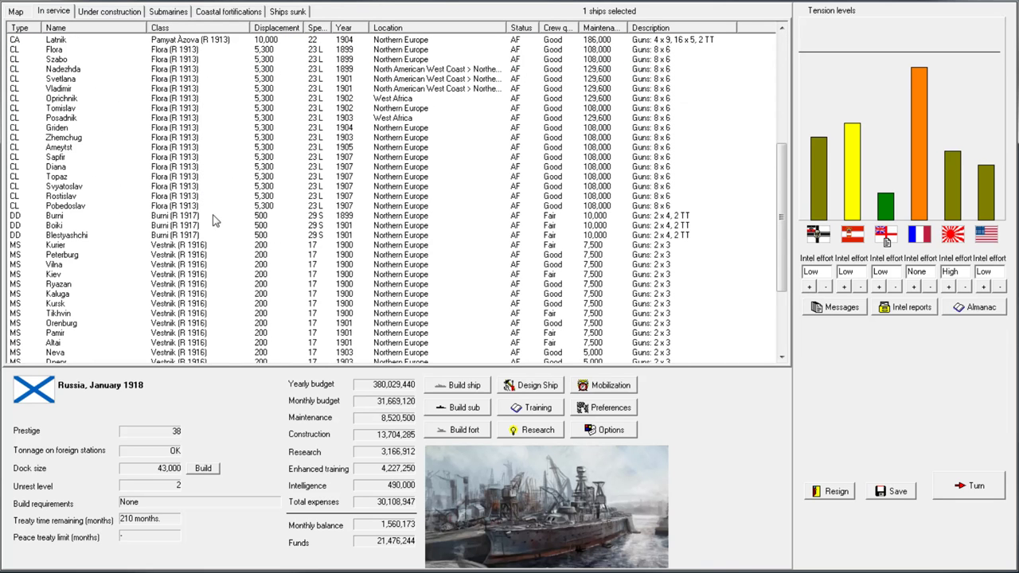
scroll(down, 3)
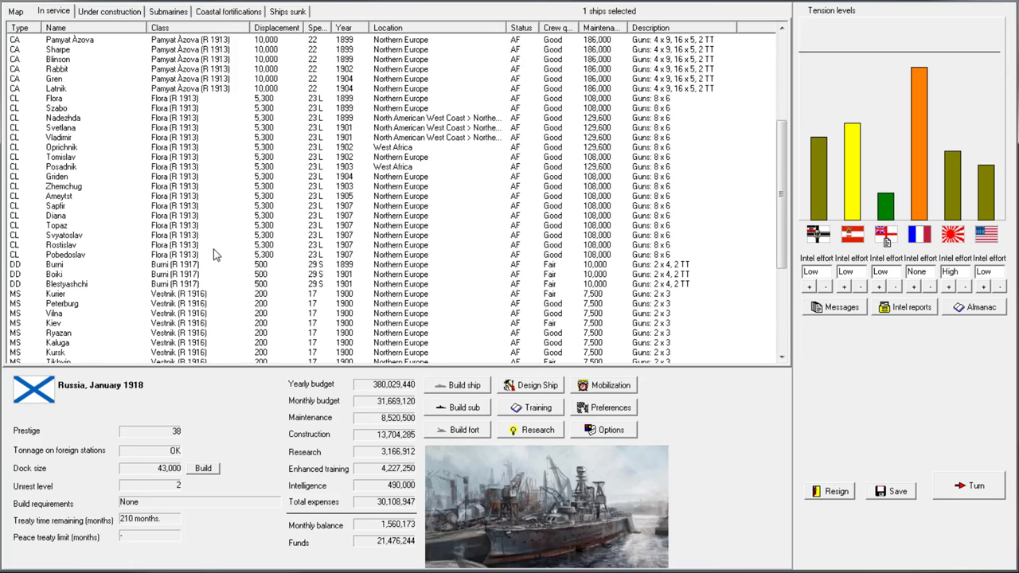
click(109, 11)
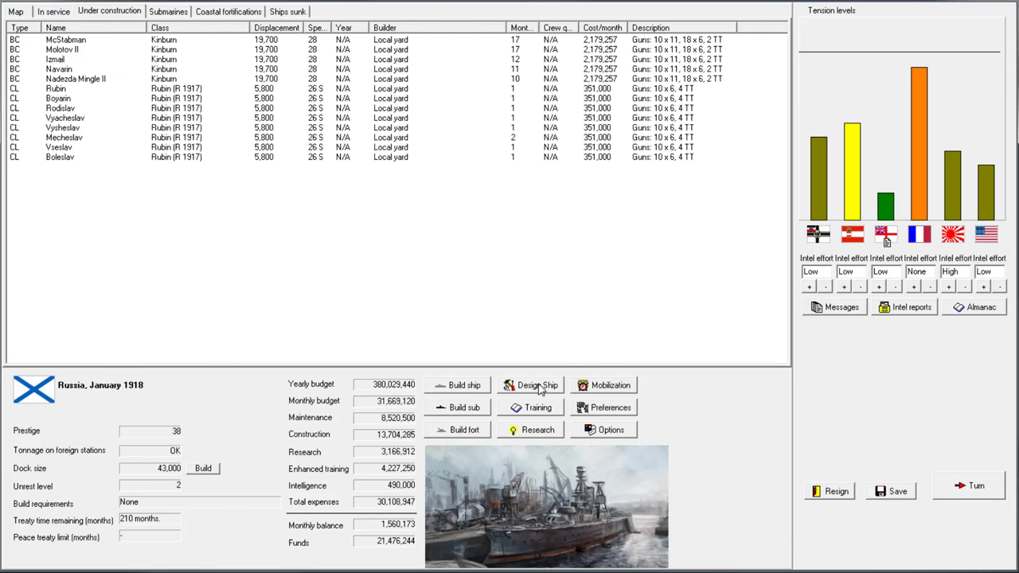
Start a new destroyer class from a fresh automatic destroyer design
click(538, 385)
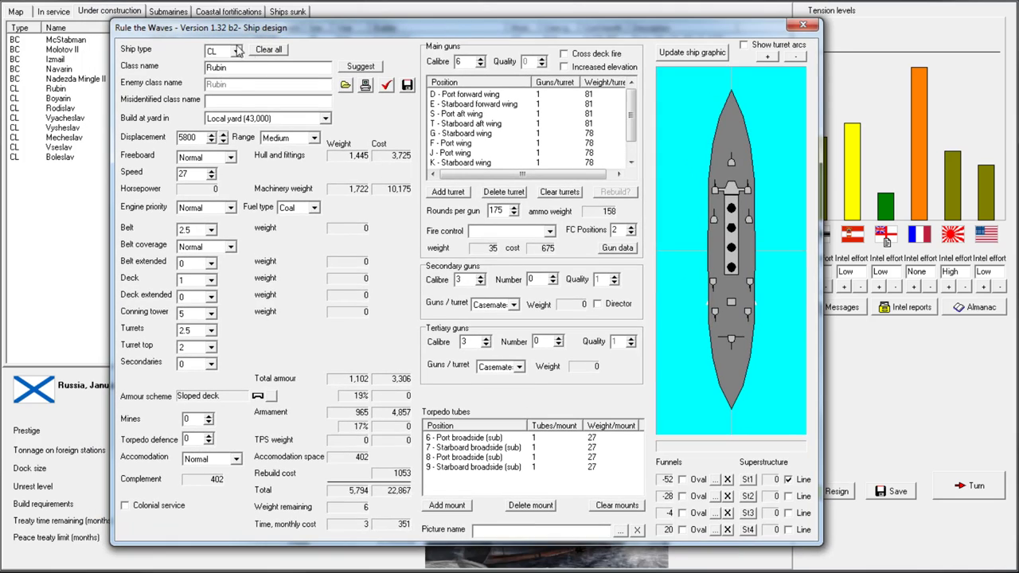
click(216, 50)
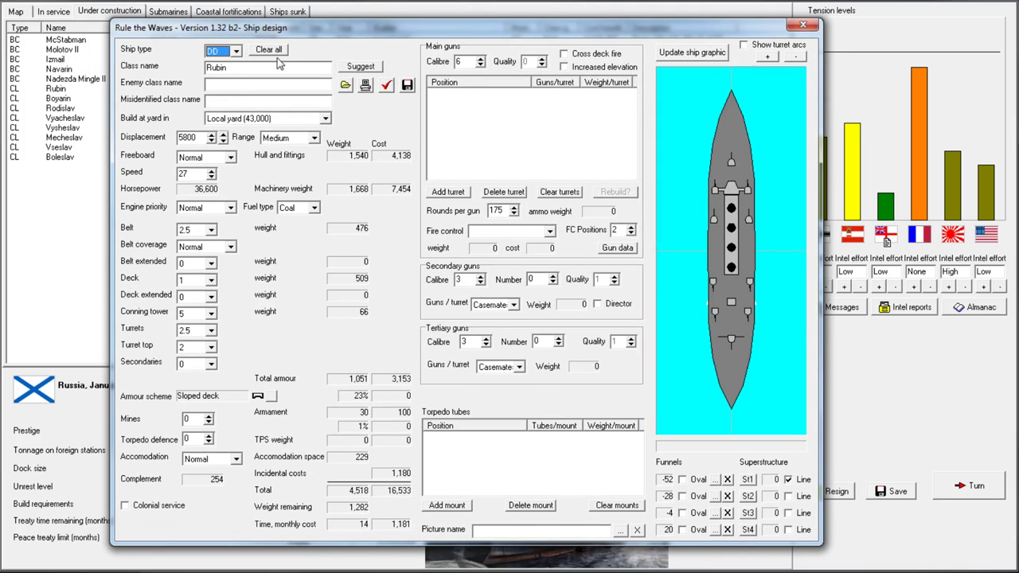
click(361, 66)
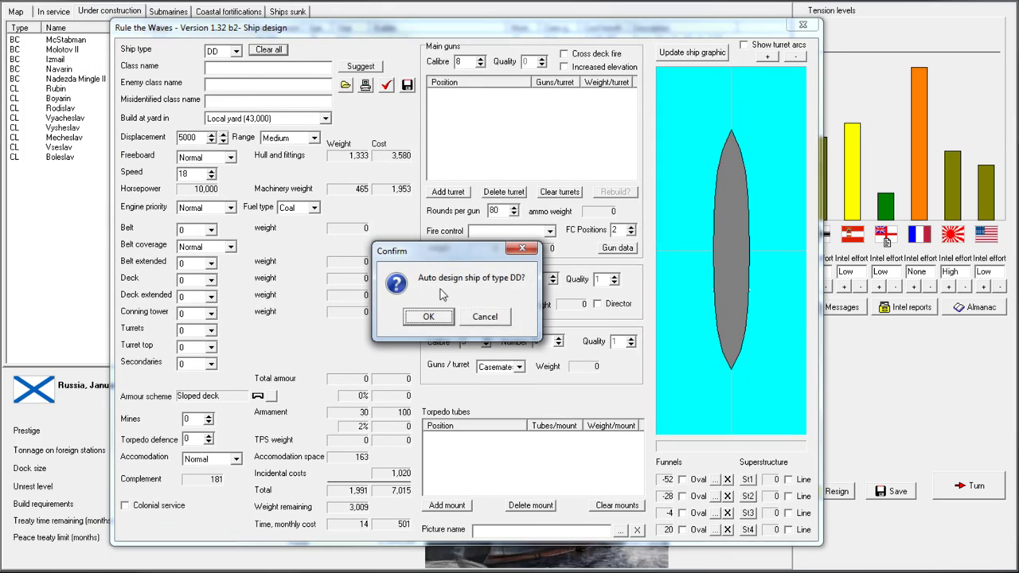
click(428, 316)
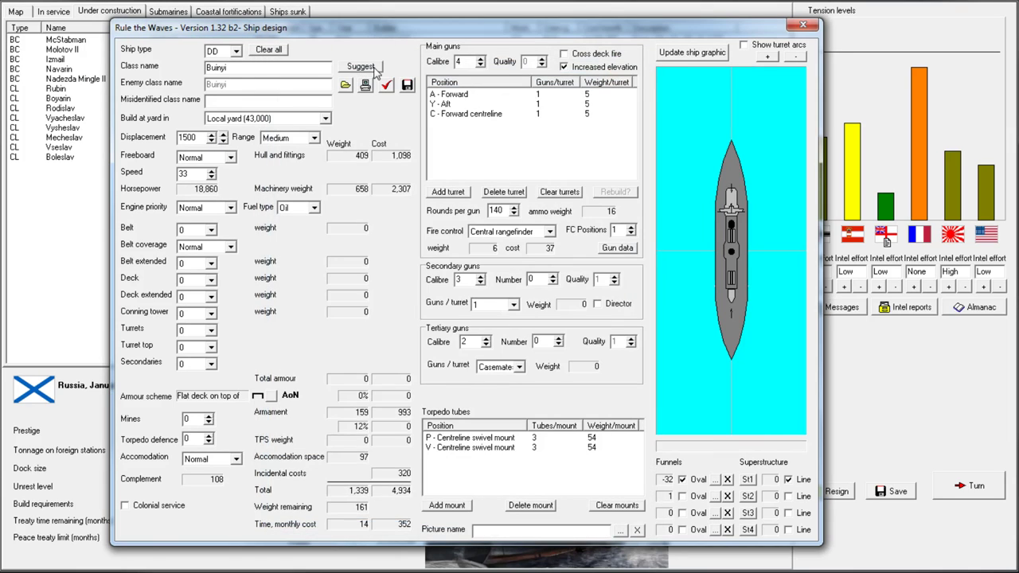
Take the suggested name Bravi, set 35 knots, and give engines speed priority
click(360, 66)
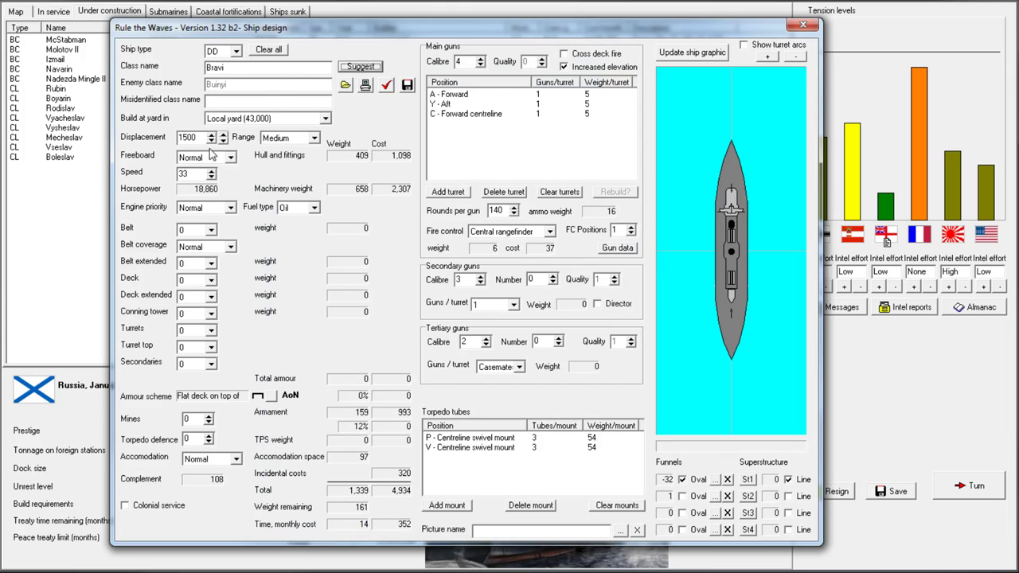
click(212, 169)
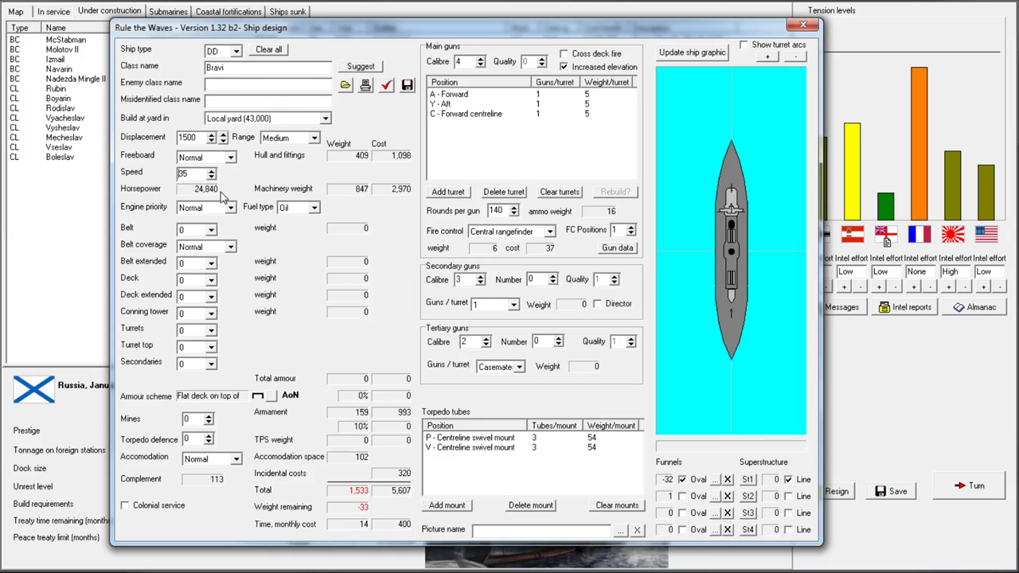
mouse_move(232, 167)
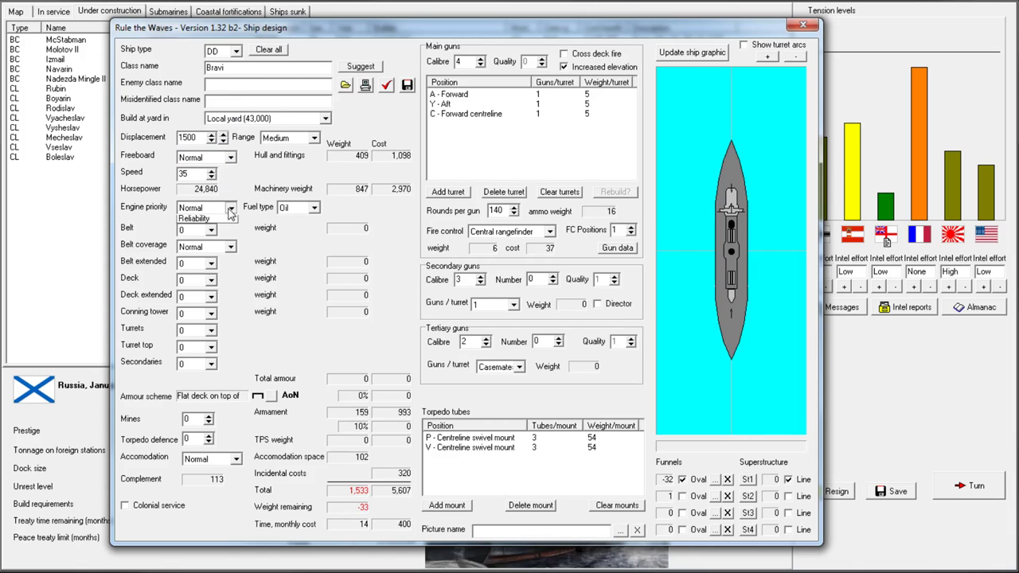
click(201, 207)
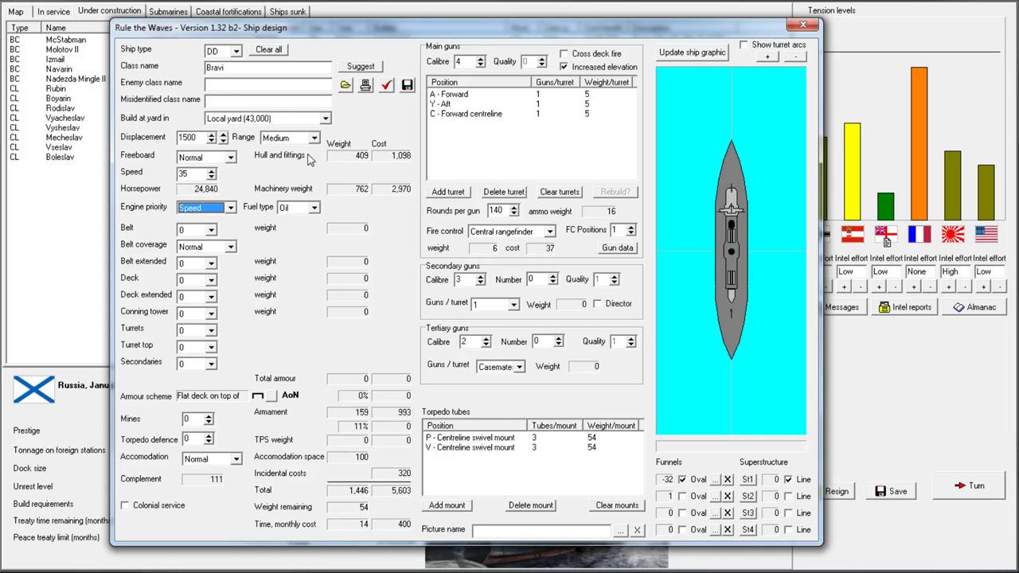
mouse_move(221, 383)
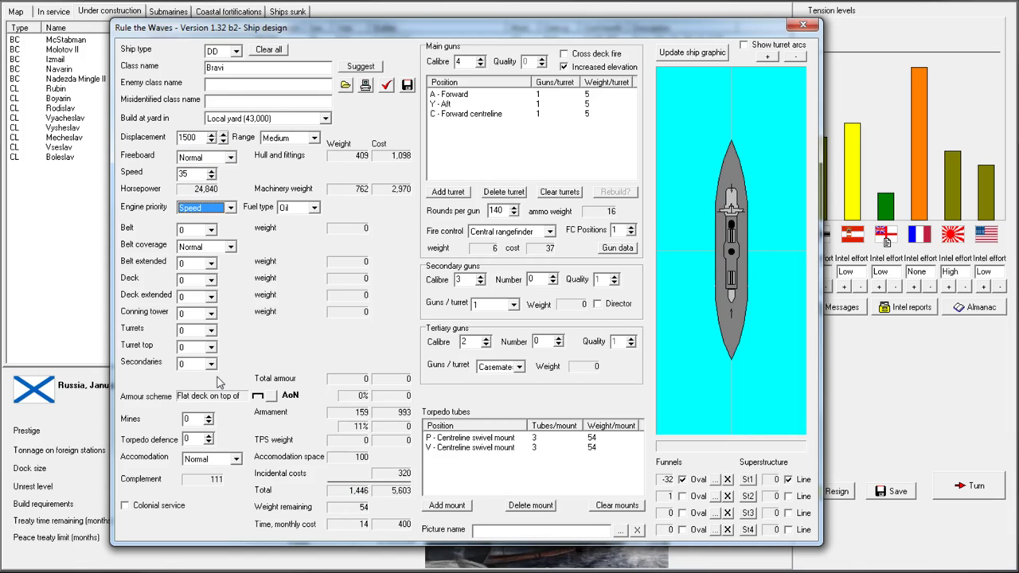
mouse_move(223, 463)
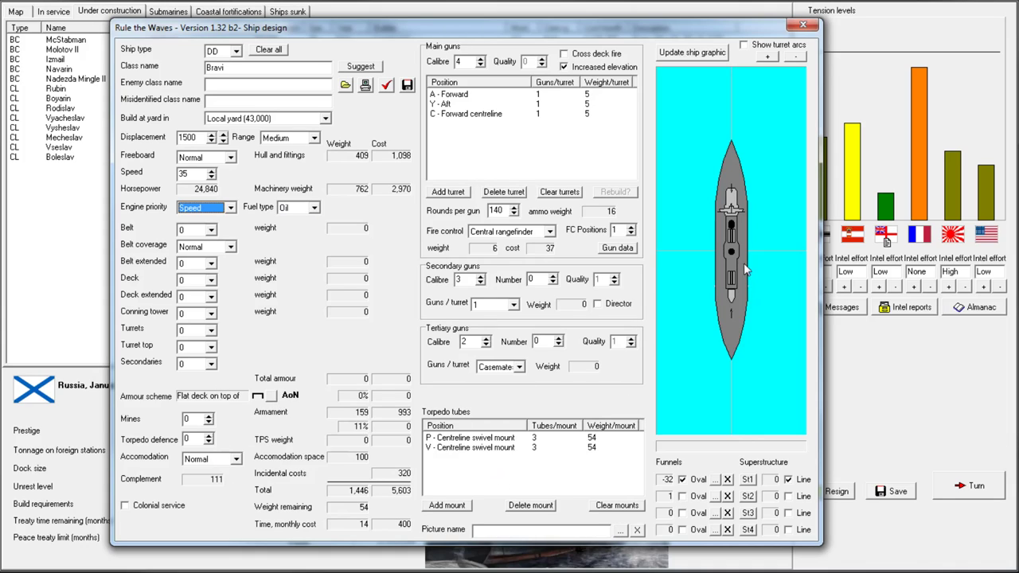
mouse_move(497, 465)
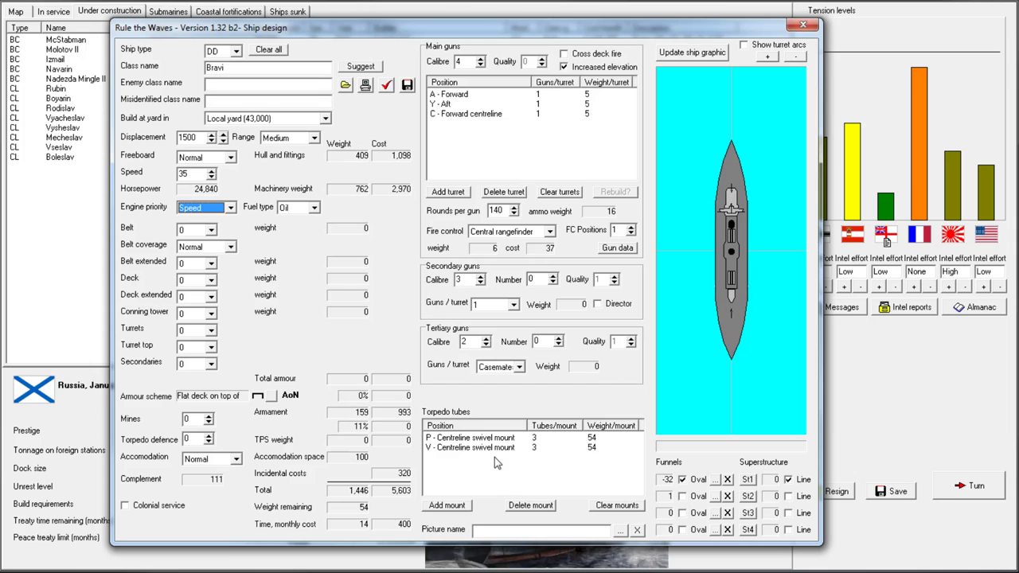
Delete Bravi's forward centreline turret C, keeping Central rangefinder fire control
click(446, 505)
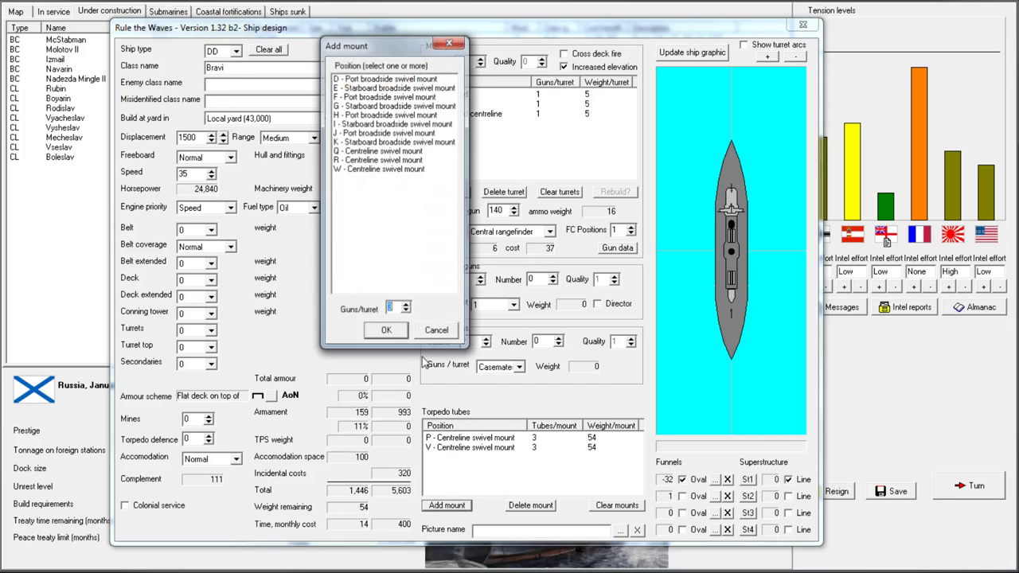
click(385, 329)
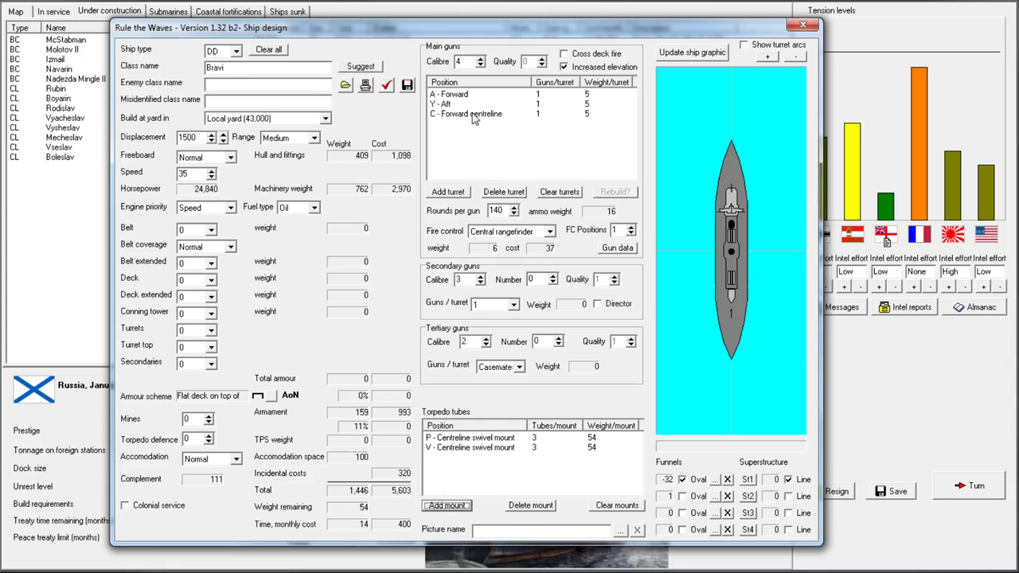
click(466, 114)
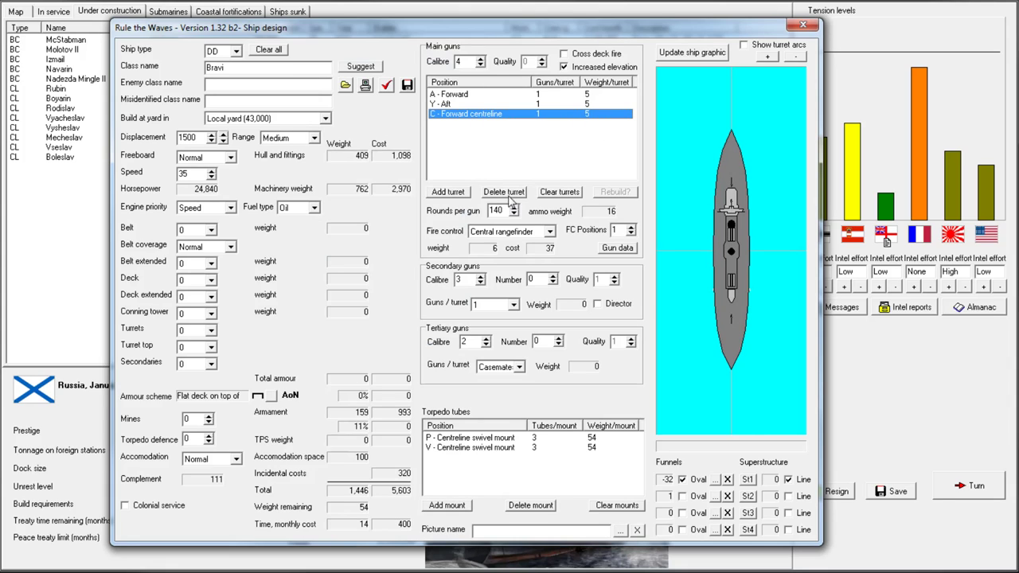
click(503, 192)
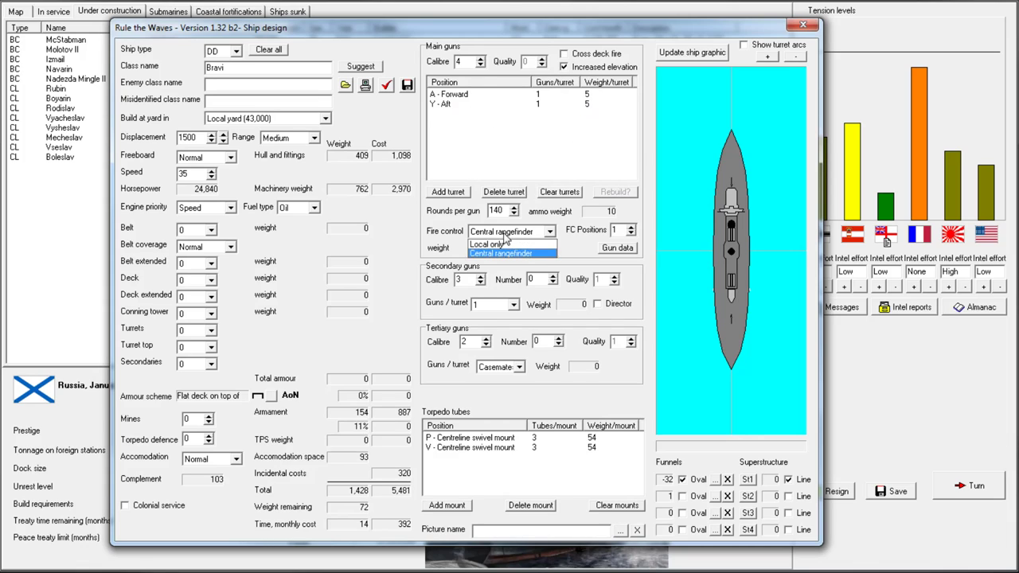
click(500, 253)
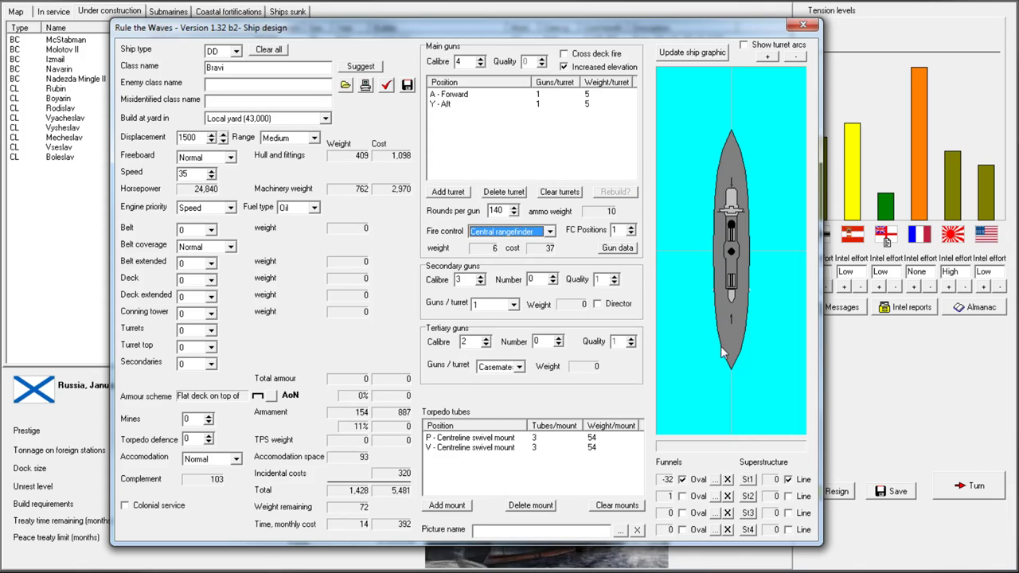
mouse_move(711, 201)
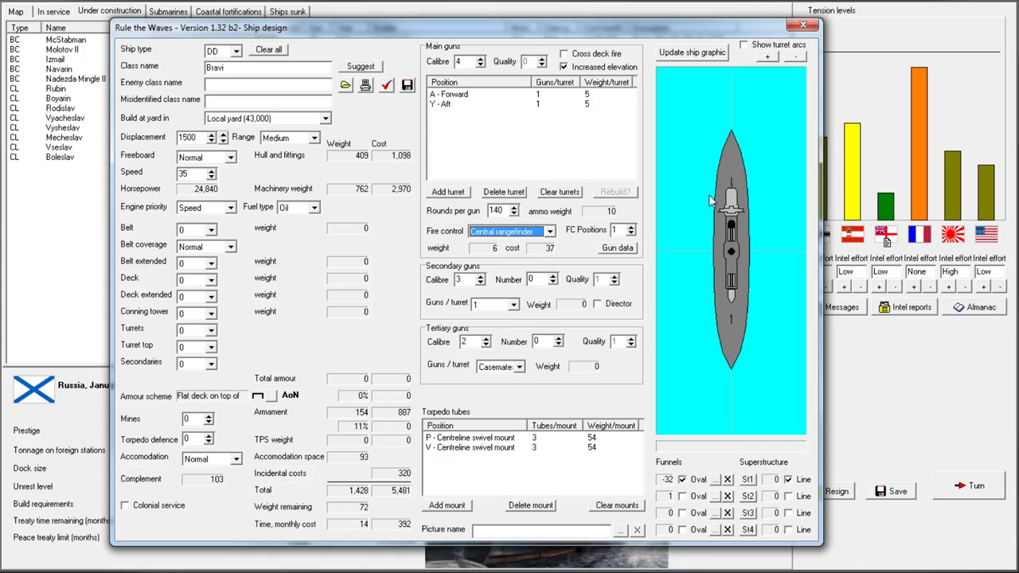
mouse_move(666, 181)
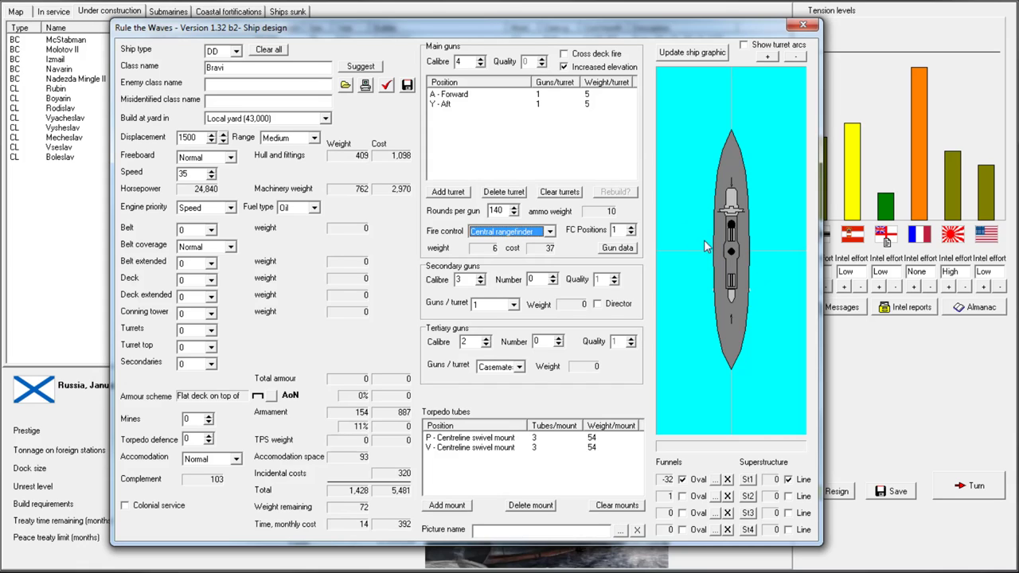
mouse_move(492, 492)
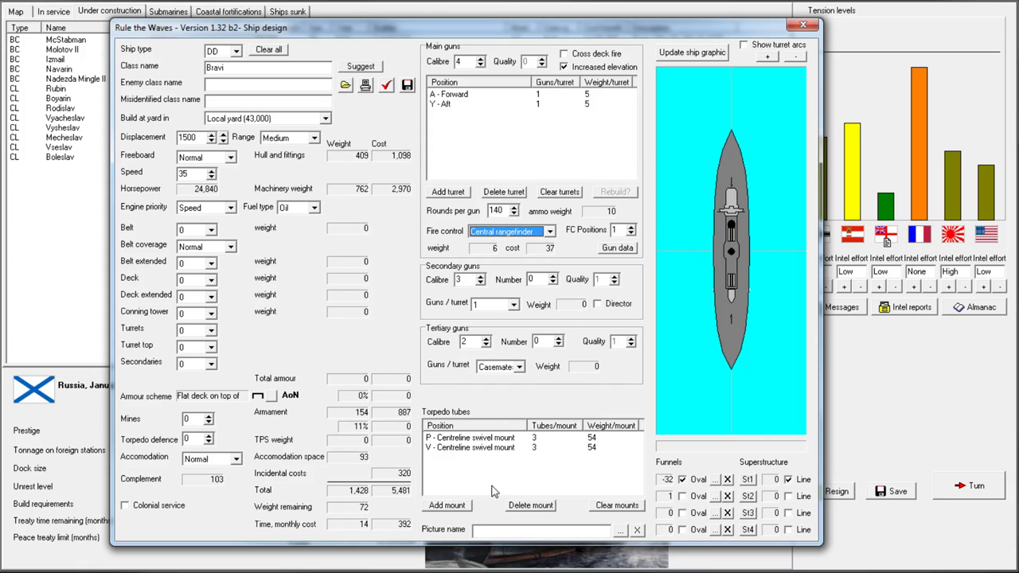
Replace all torpedo mounts with triple tubes at P, R and W, and set 220 rounds per gun
click(446, 505)
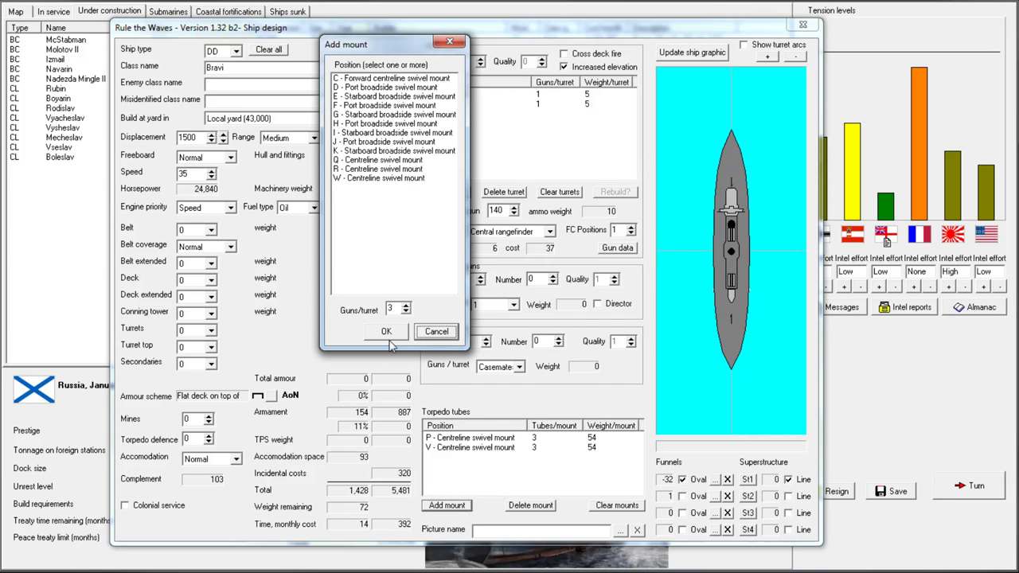
click(616, 505)
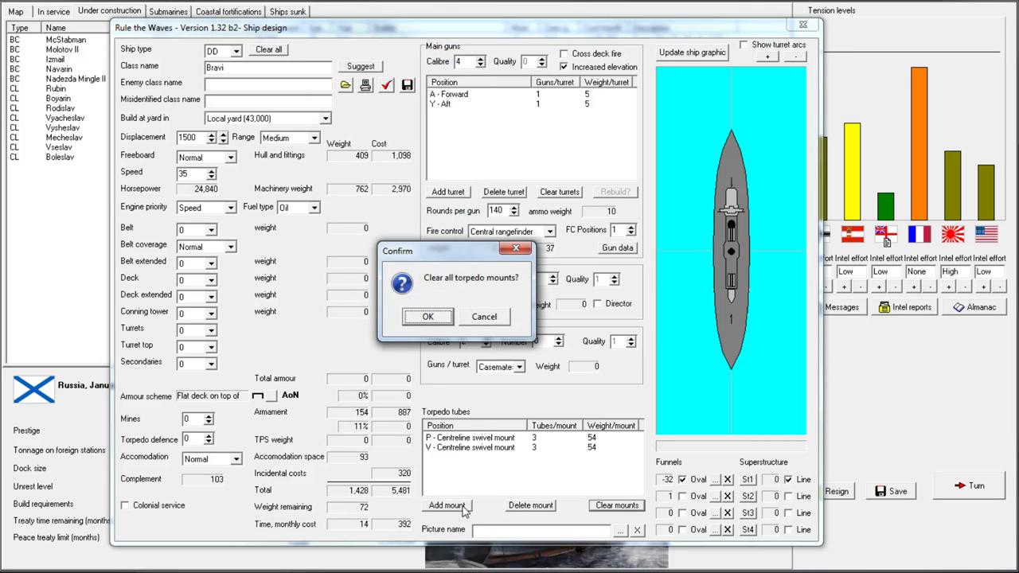
click(428, 316)
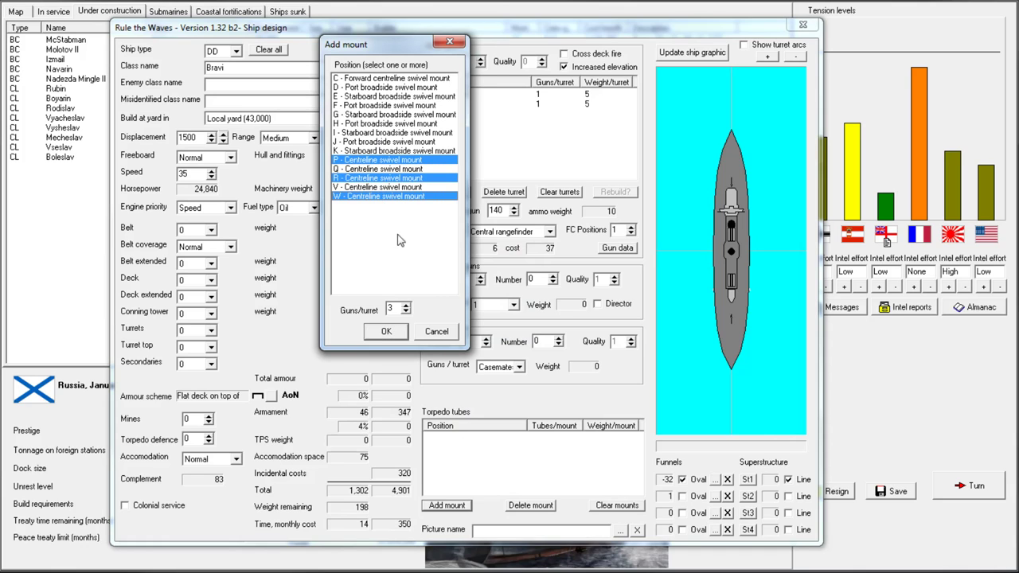
click(385, 332)
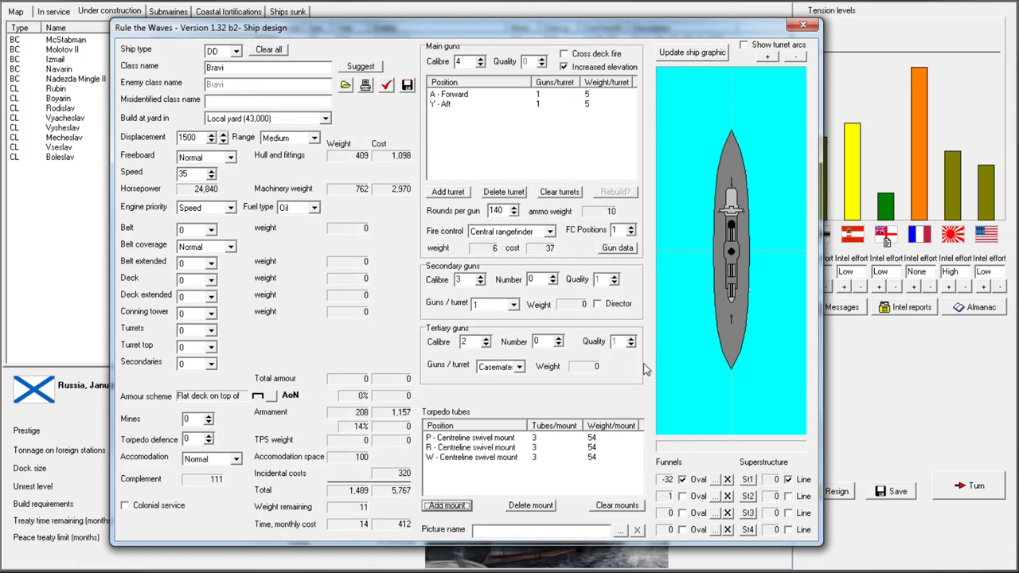
mouse_move(708, 249)
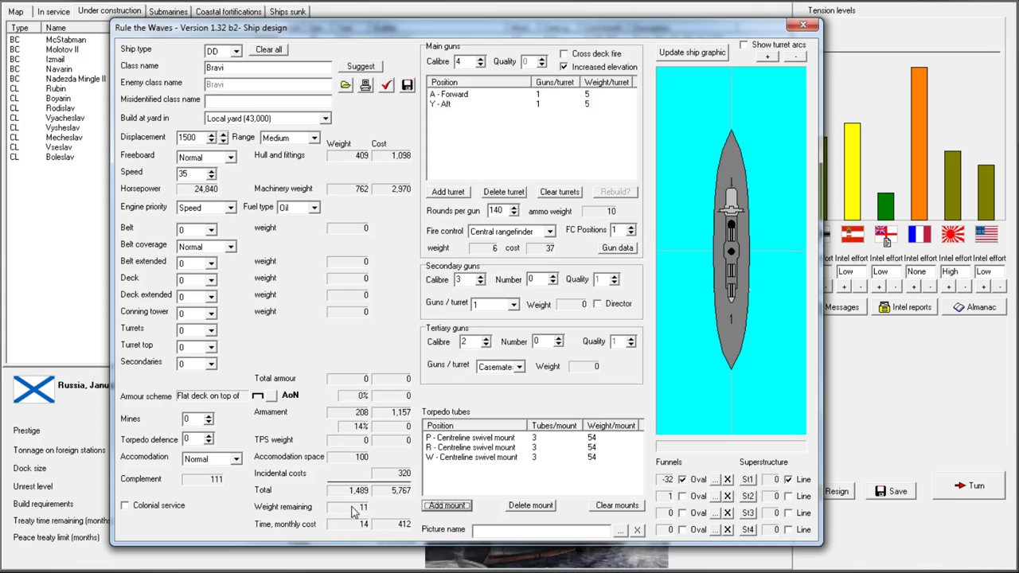
mouse_move(378, 519)
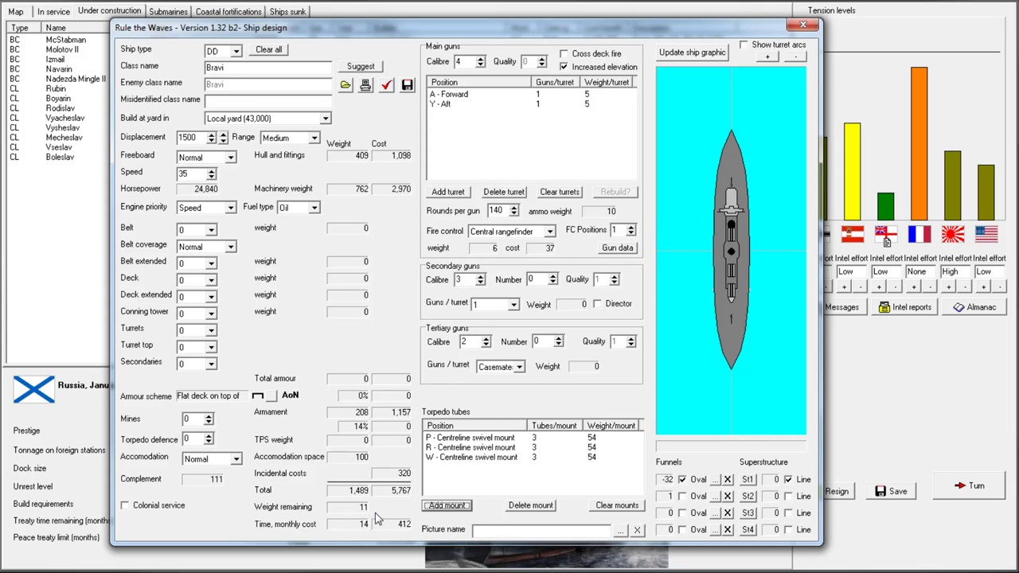
mouse_move(516, 231)
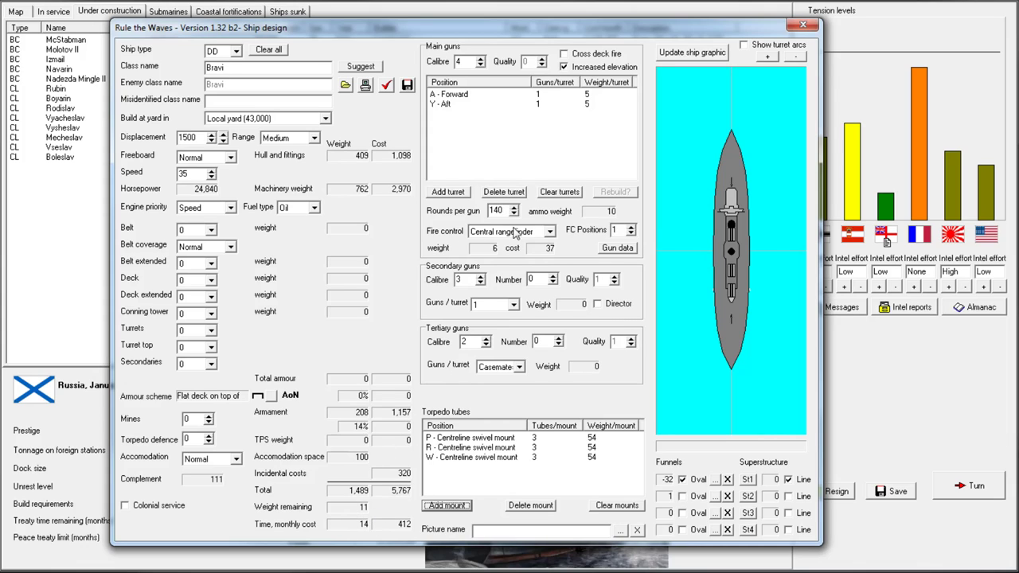
click(516, 208)
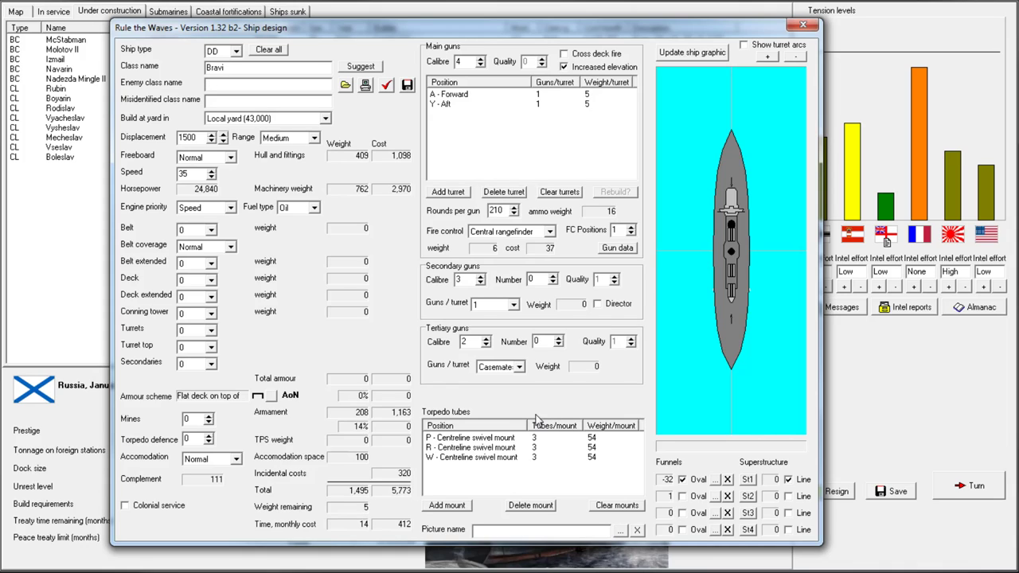
click(516, 210)
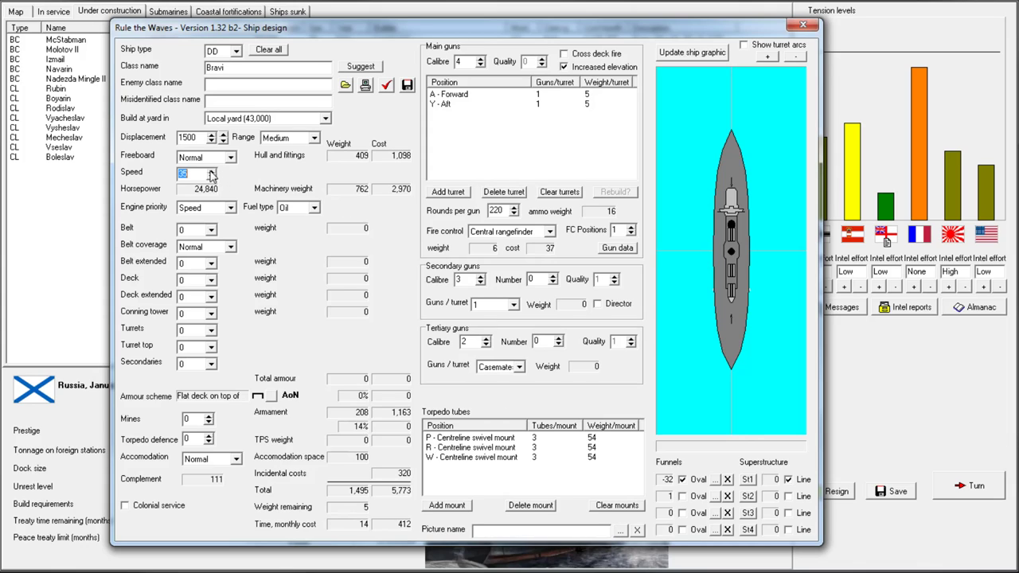
mouse_move(577, 276)
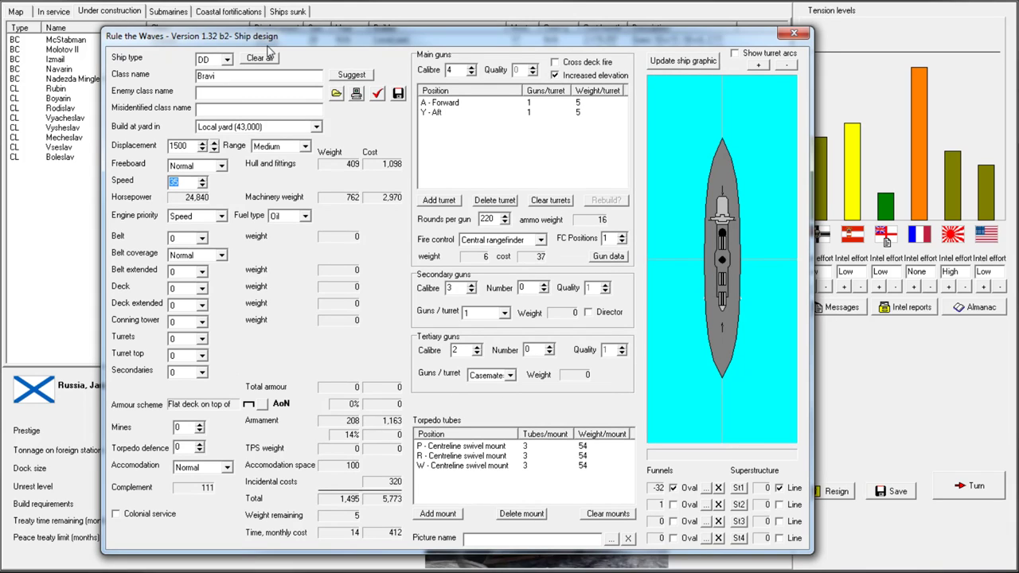
mouse_move(450, 227)
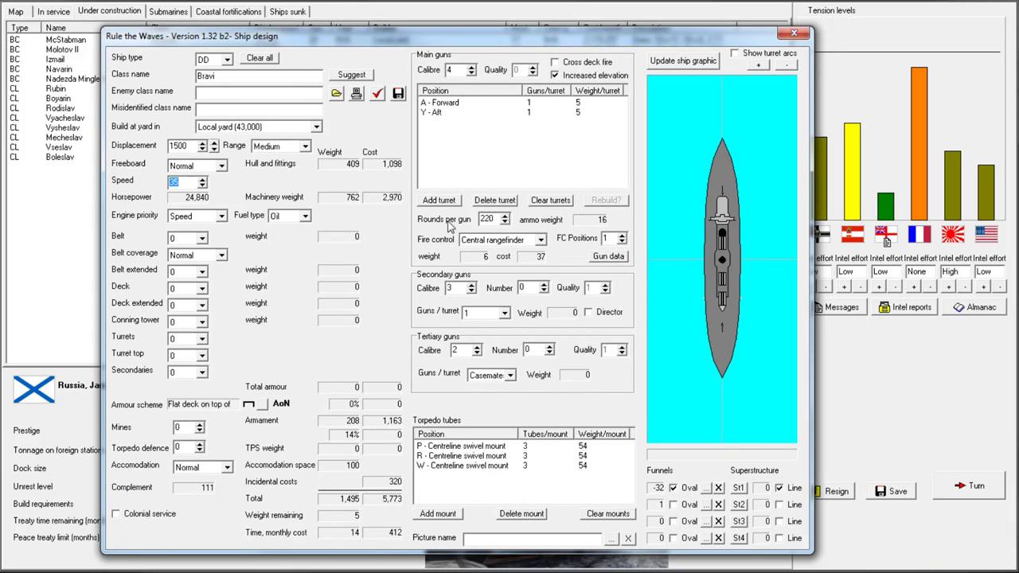
mouse_move(231, 468)
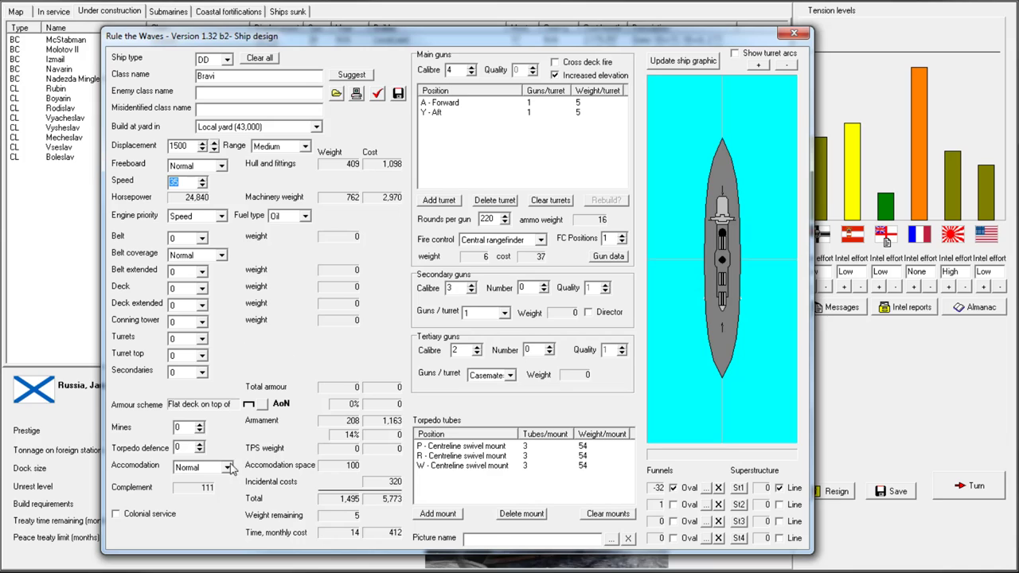
mouse_move(271, 188)
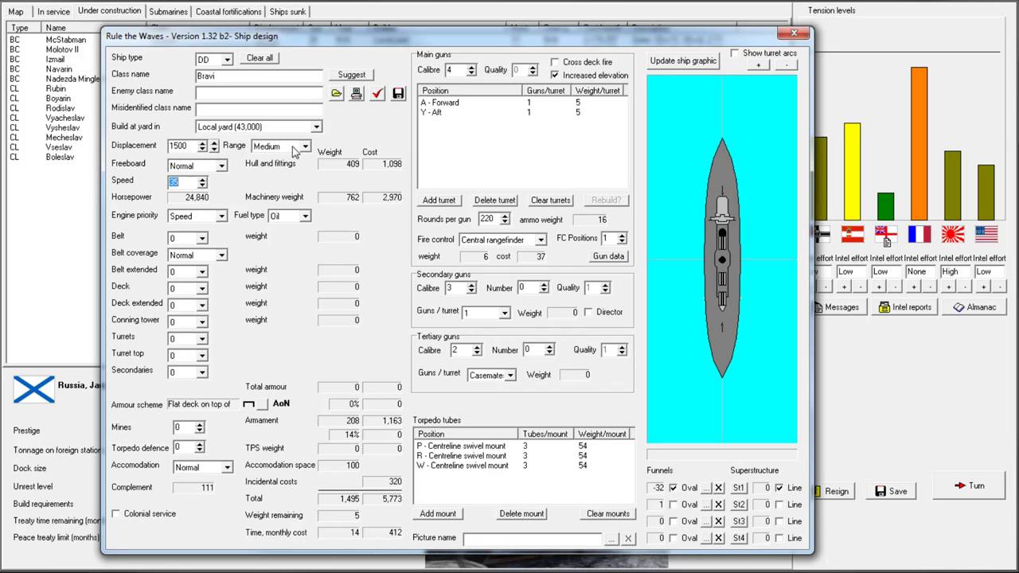
mouse_move(288, 151)
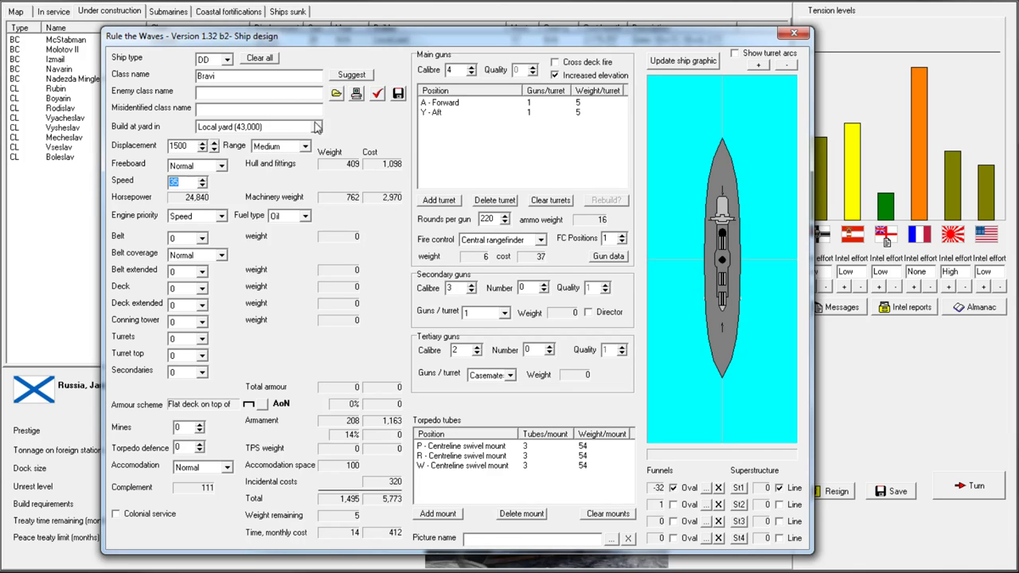
mouse_move(242, 160)
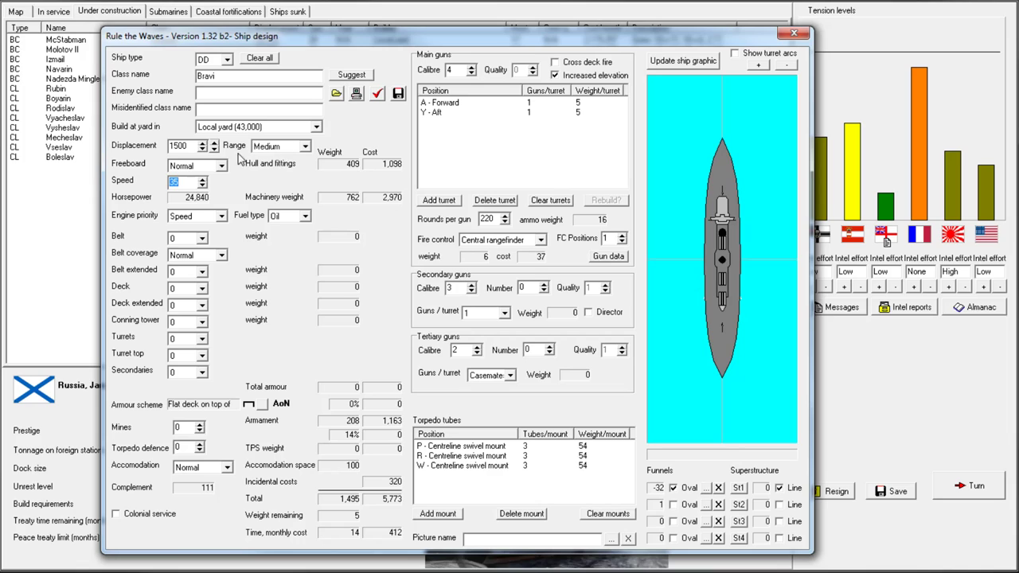
mouse_move(227, 224)
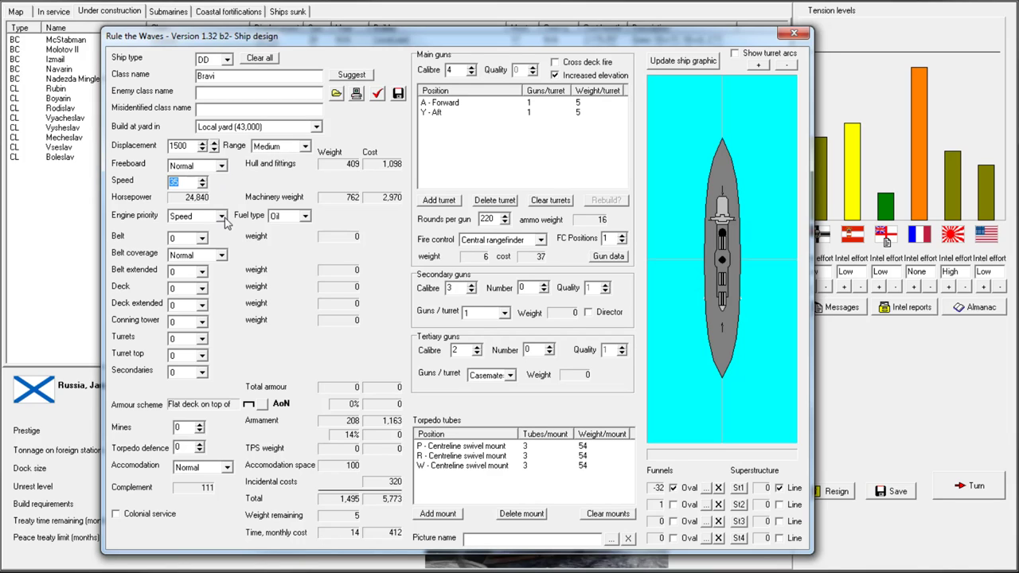
Trim Bravi to 1400 tons and 34 knots with Normal engine priority, then list torpedo mount positions
click(225, 216)
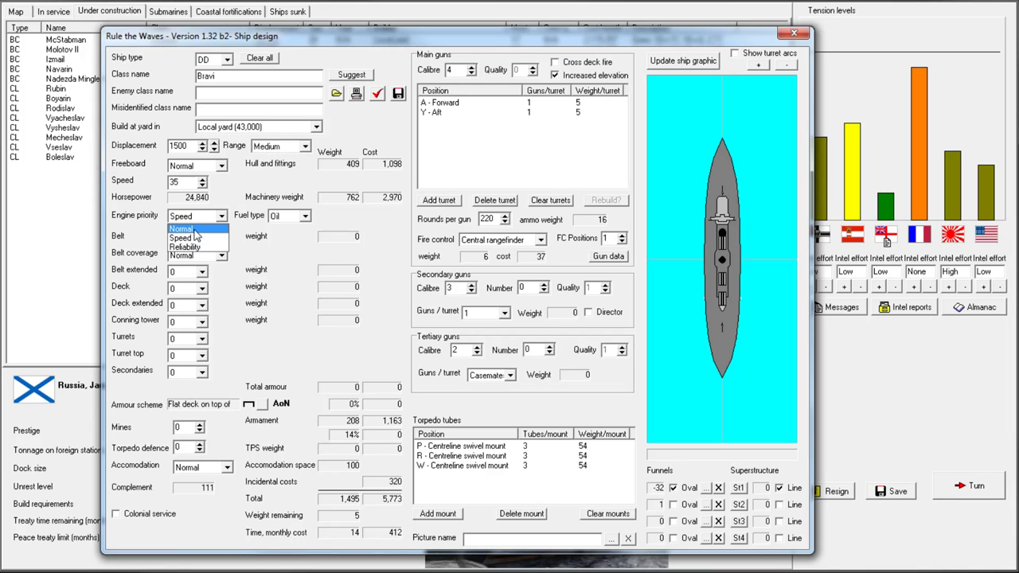
click(181, 228)
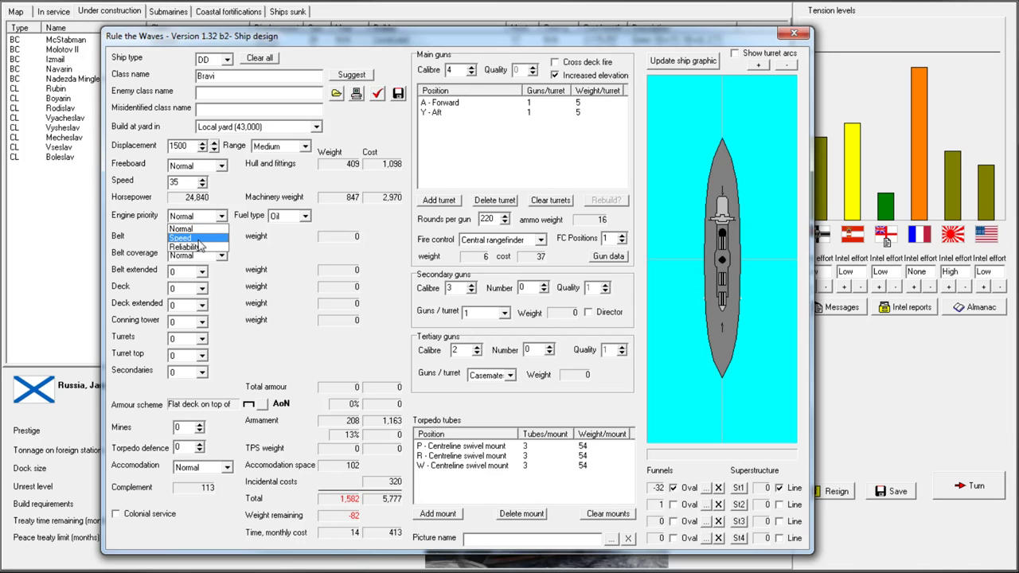
click(181, 238)
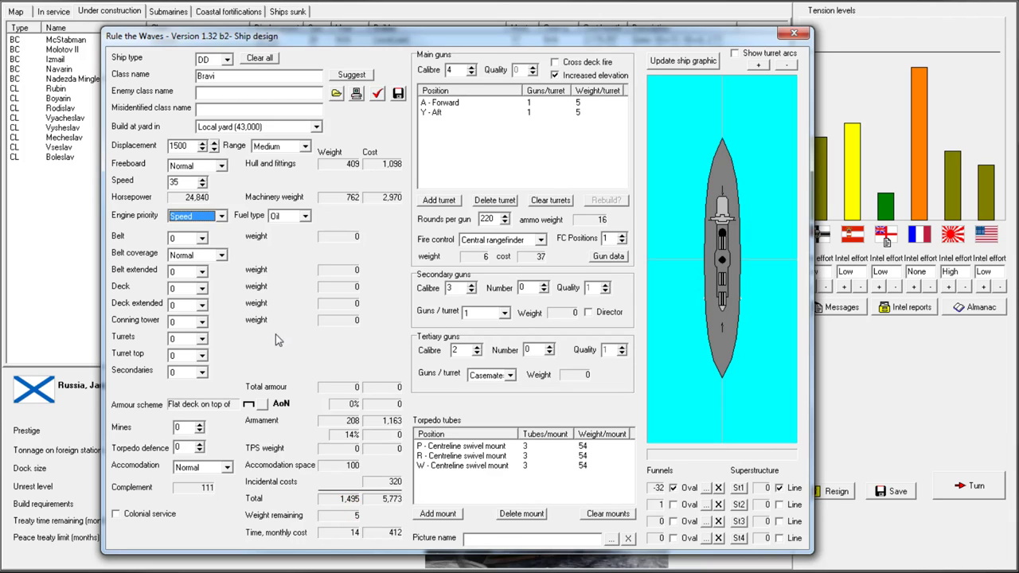
mouse_move(325, 350)
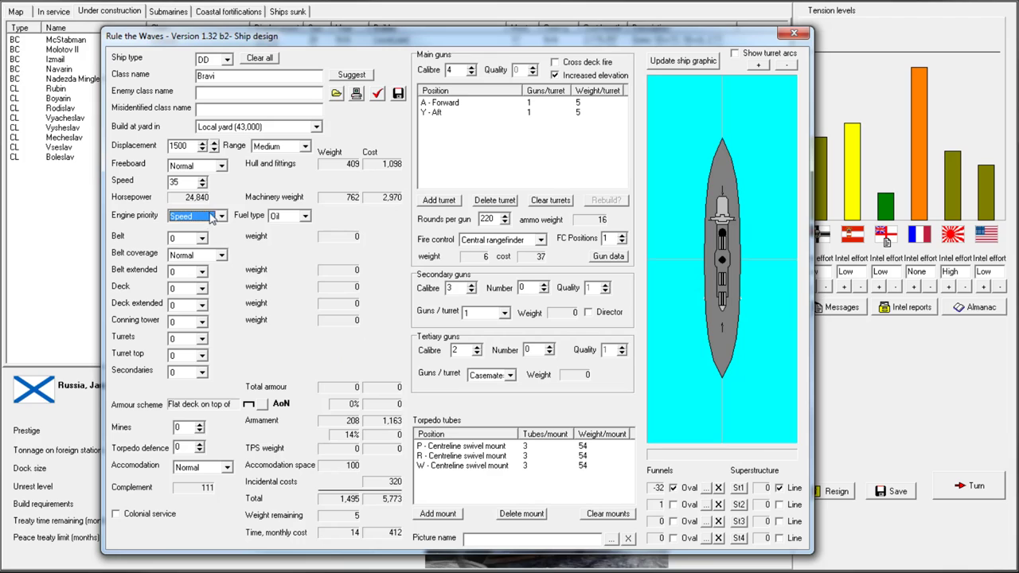
click(221, 215)
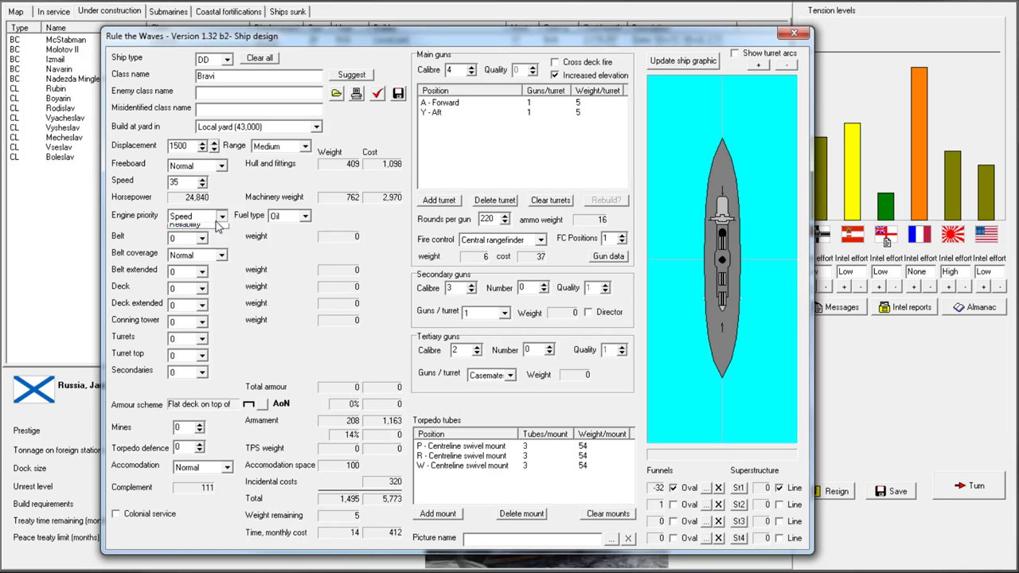
click(226, 215)
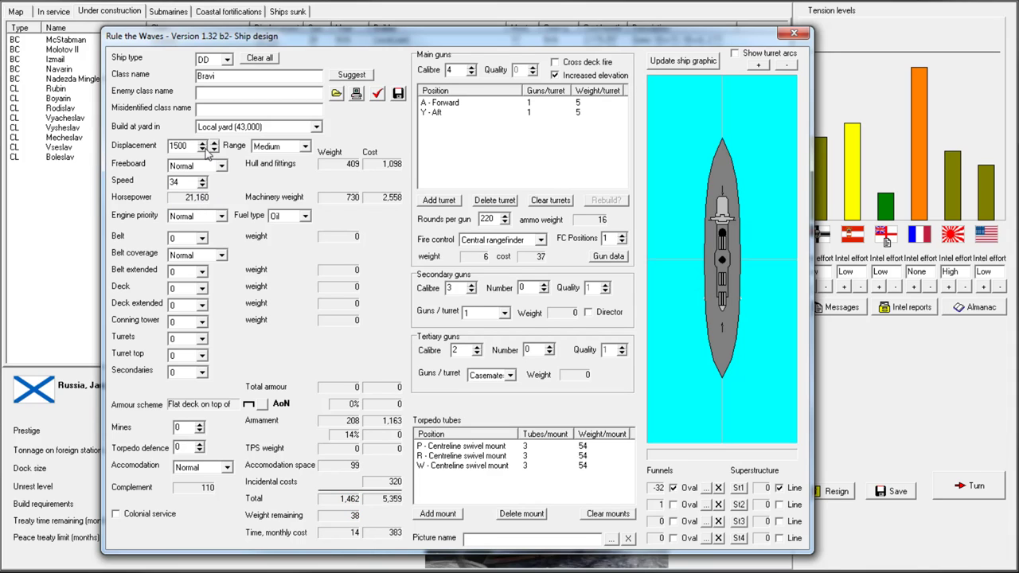
click(211, 149)
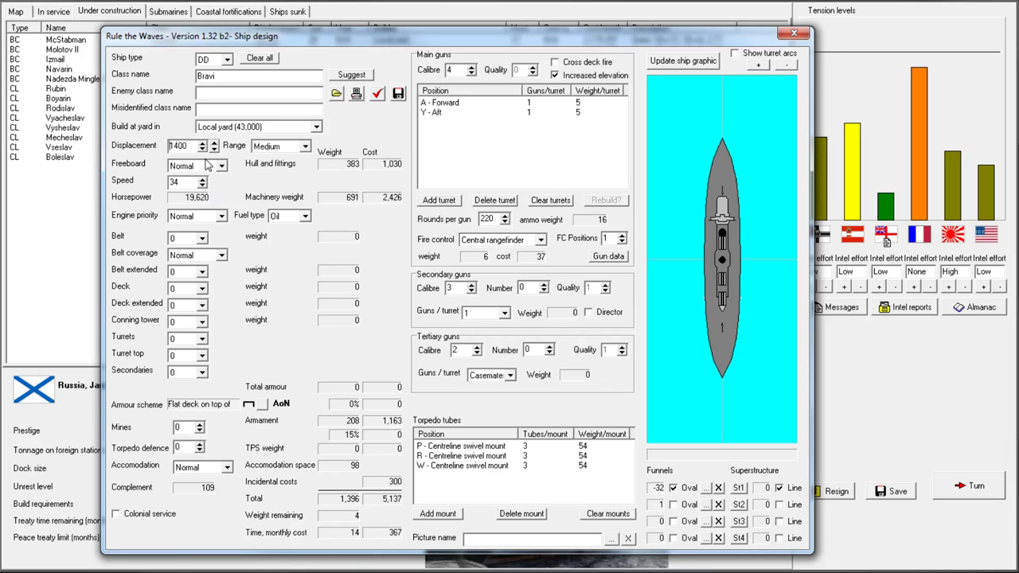
mouse_move(232, 209)
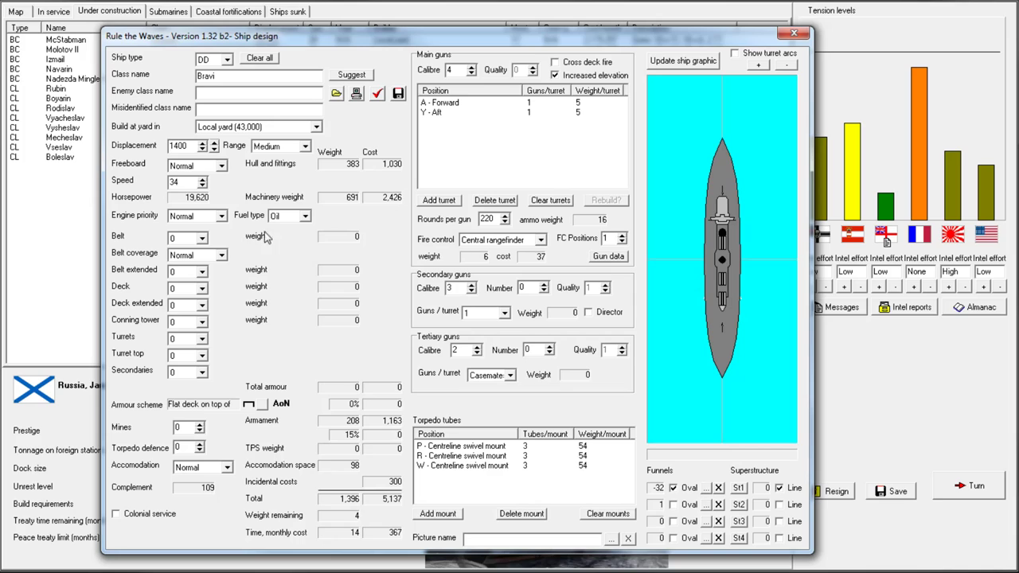
mouse_move(398, 542)
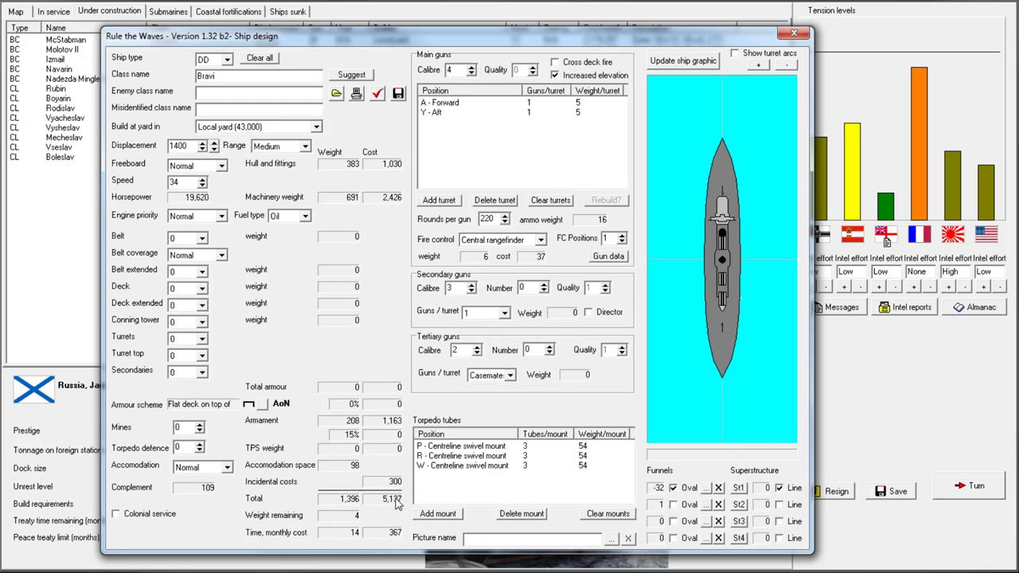
mouse_move(398, 540)
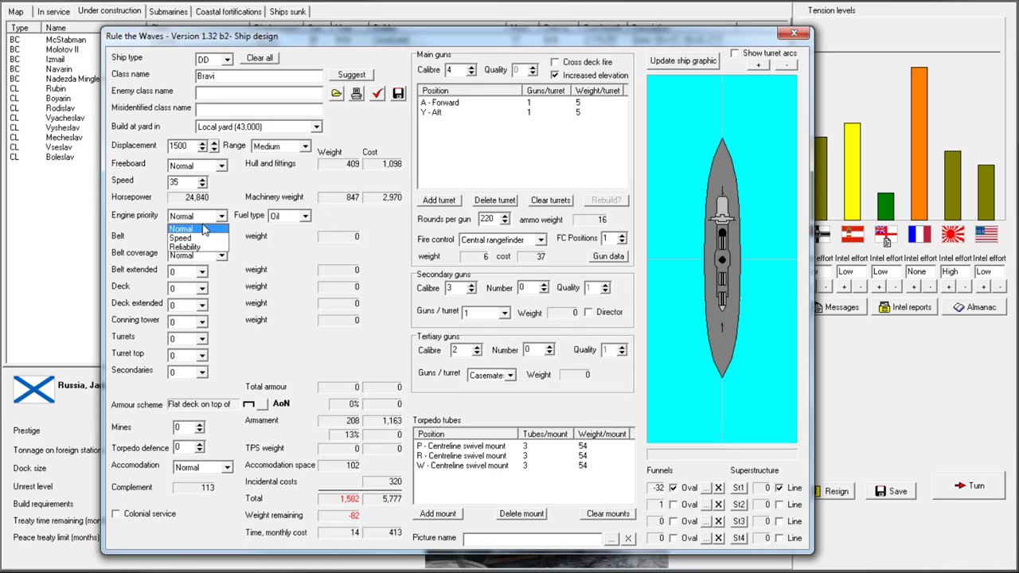
click(193, 238)
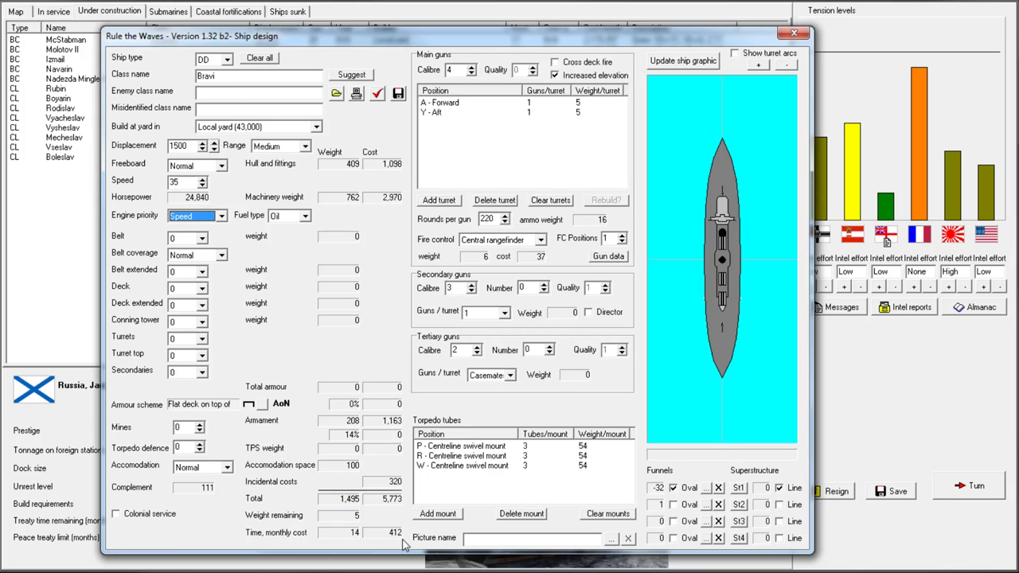
mouse_move(398, 540)
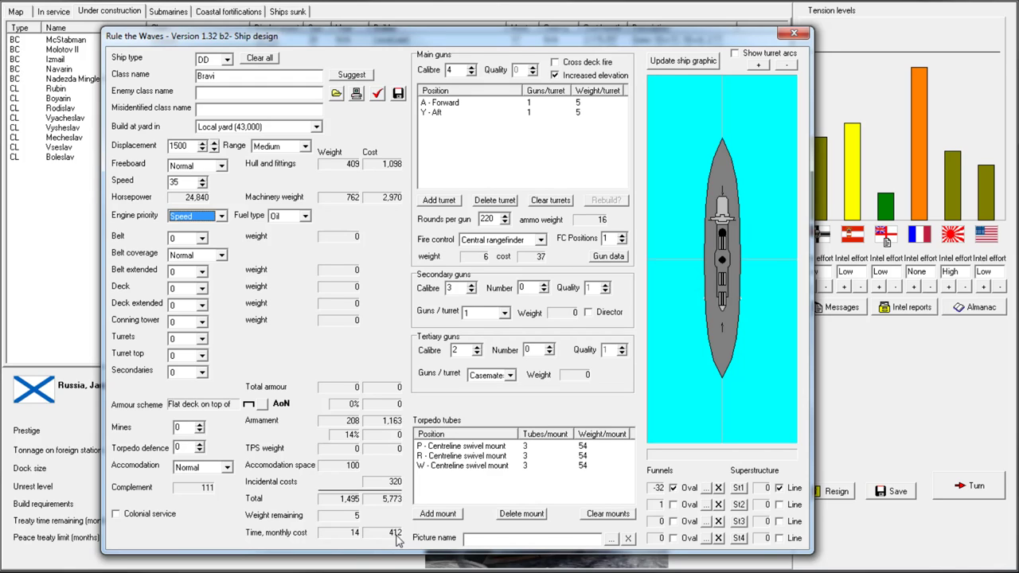
mouse_move(442, 504)
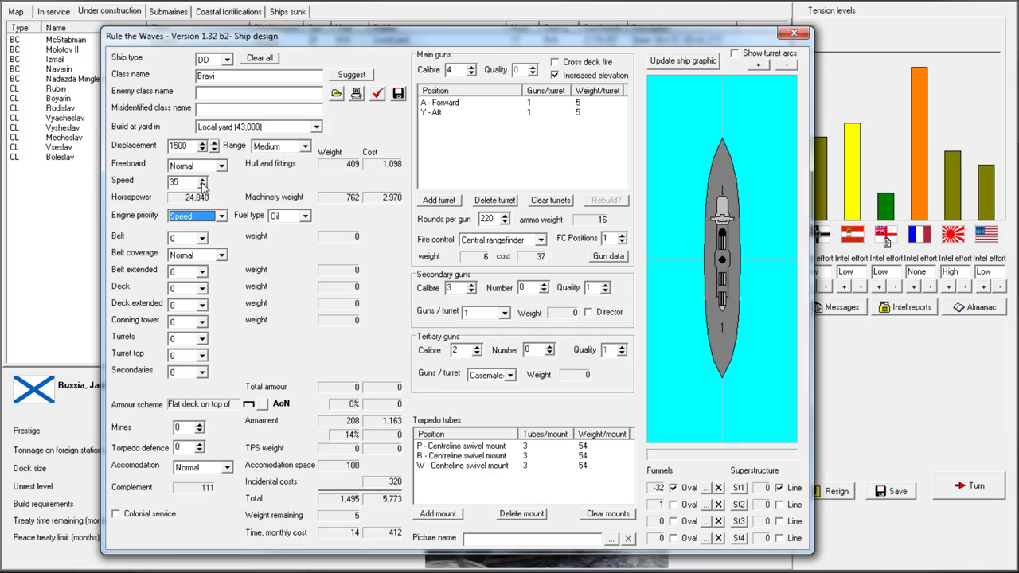
click(212, 156)
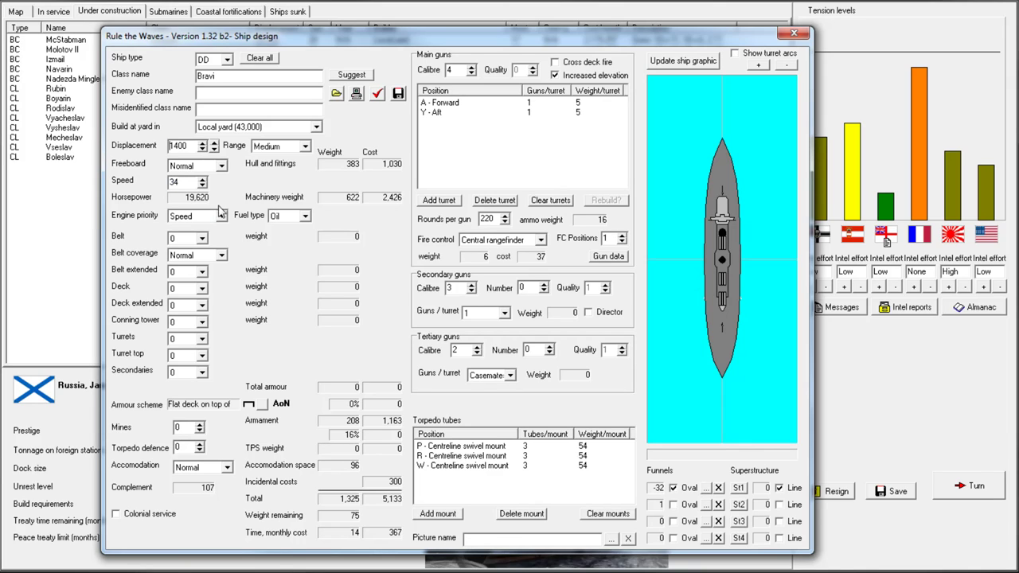
click(221, 215)
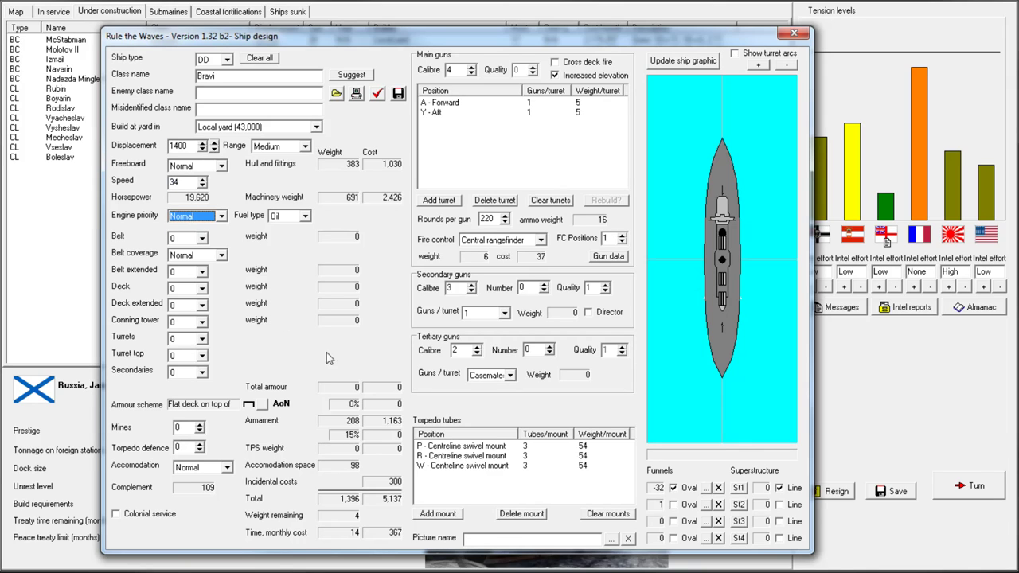
mouse_move(398, 508)
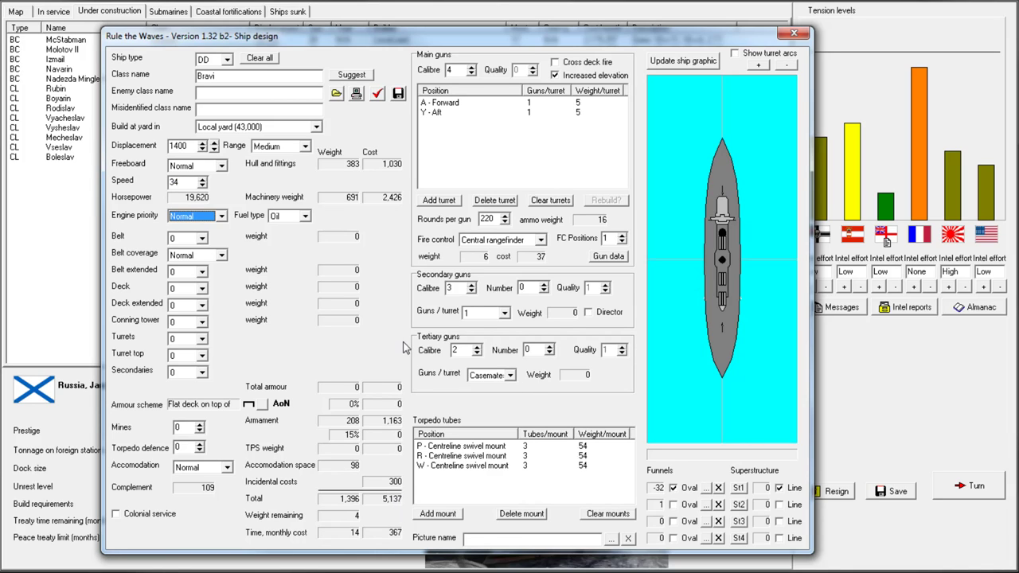
mouse_move(478, 233)
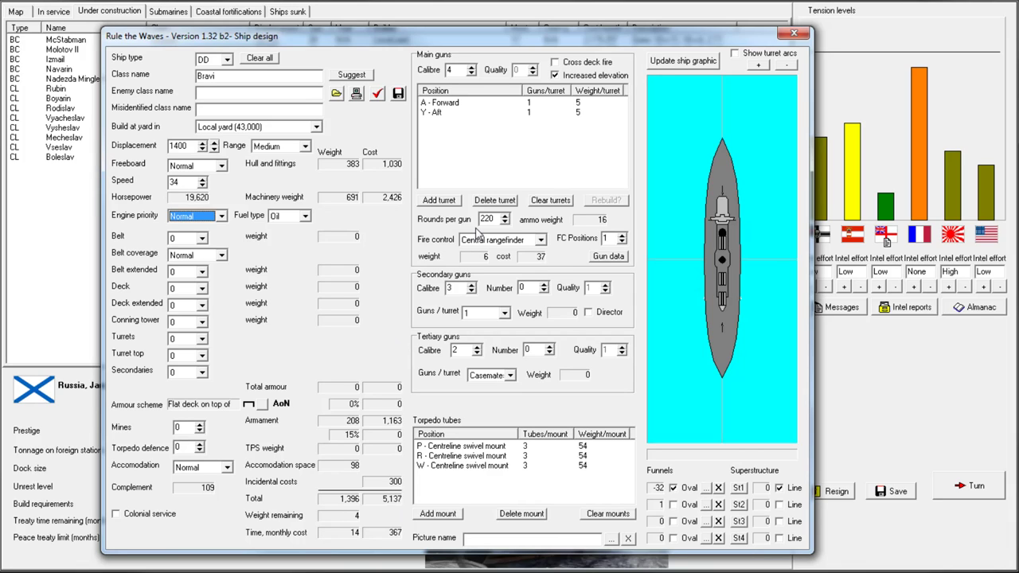
mouse_move(367, 409)
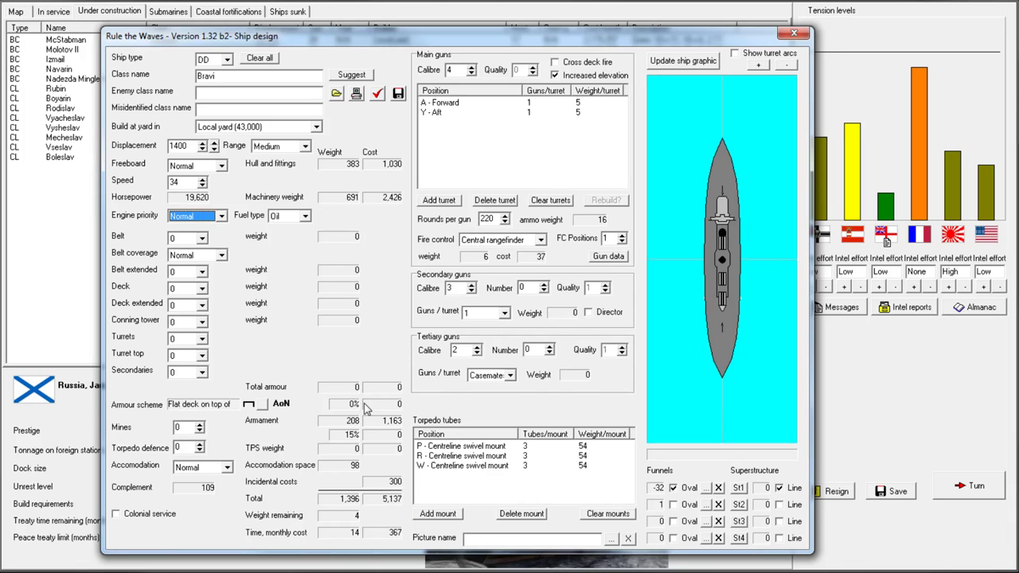
mouse_move(360, 460)
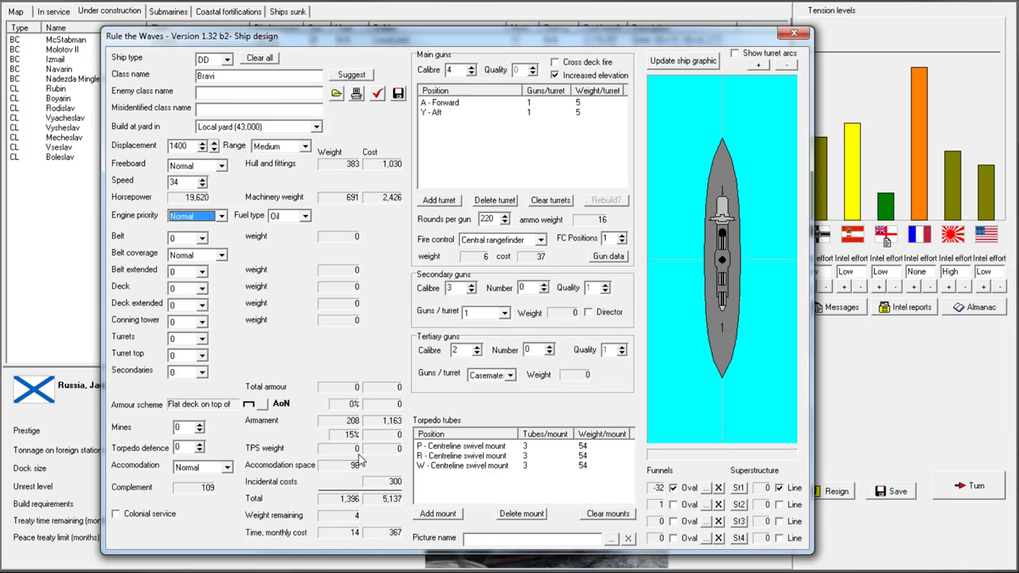
mouse_move(442, 515)
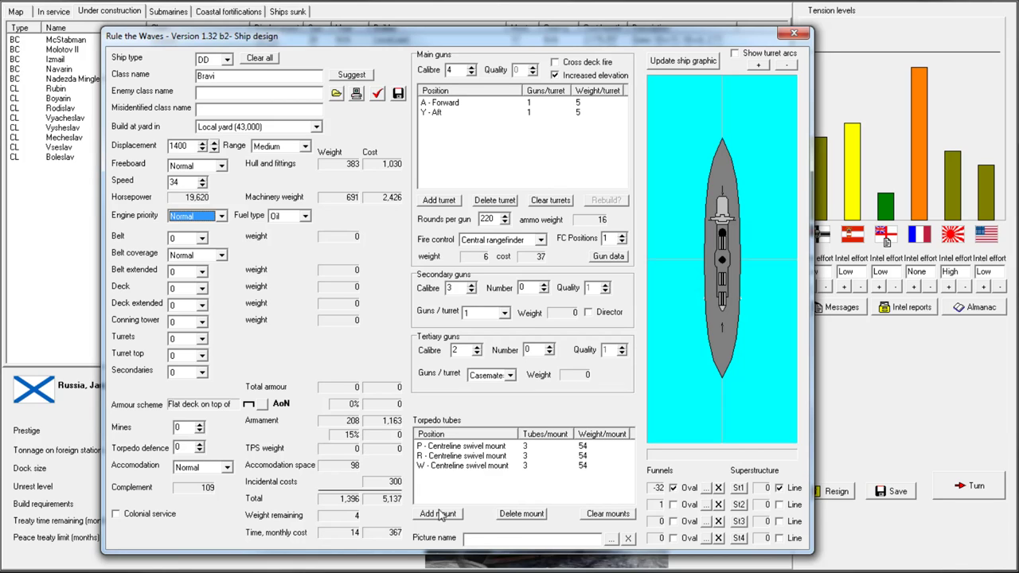
mouse_move(605, 448)
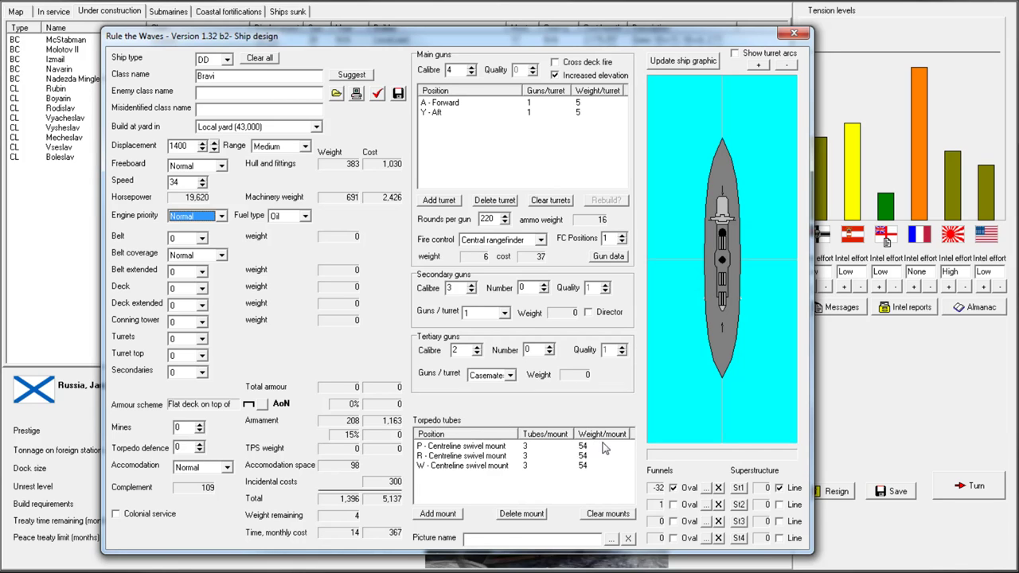
mouse_move(535, 452)
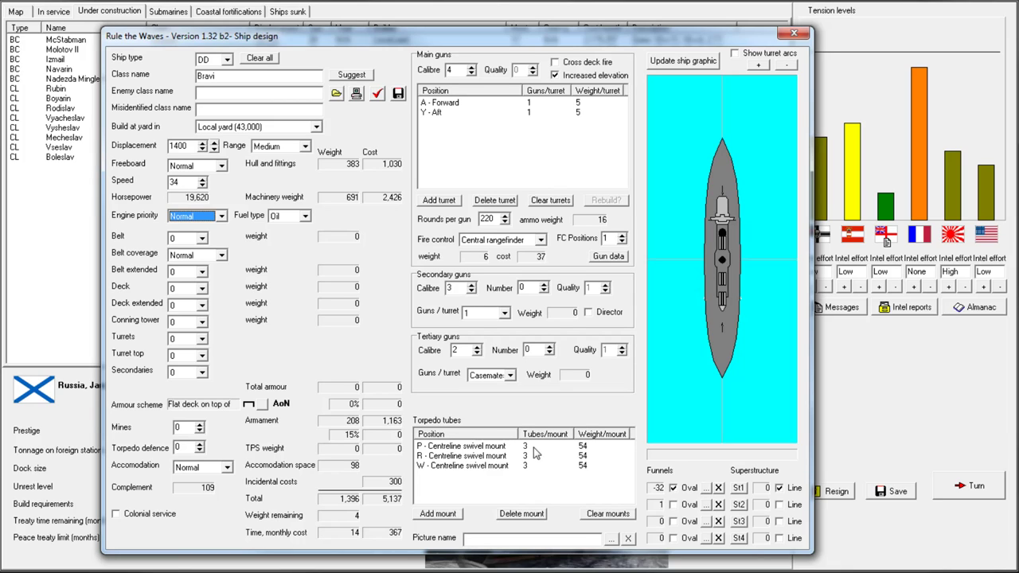
mouse_move(591, 454)
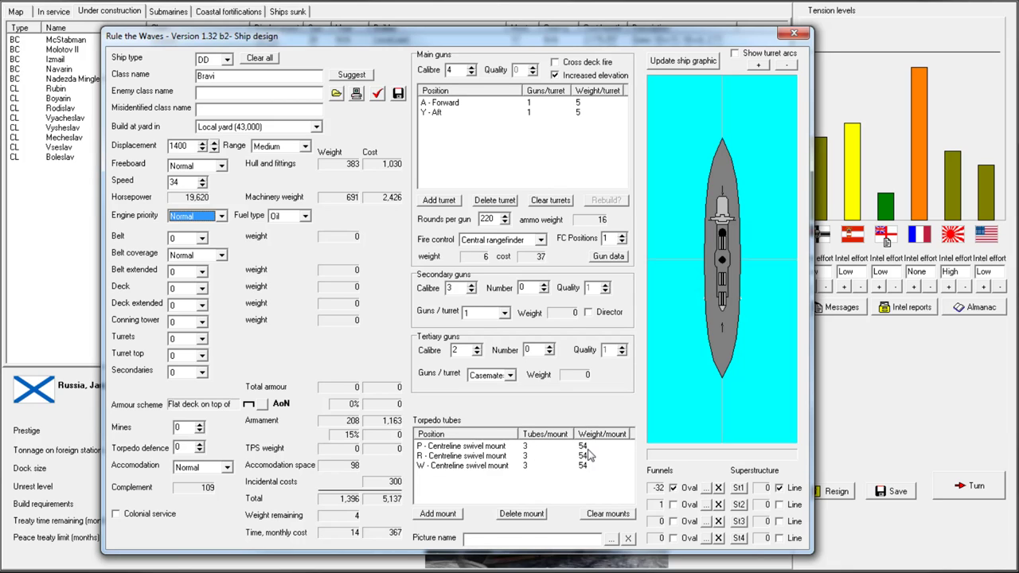
mouse_move(593, 454)
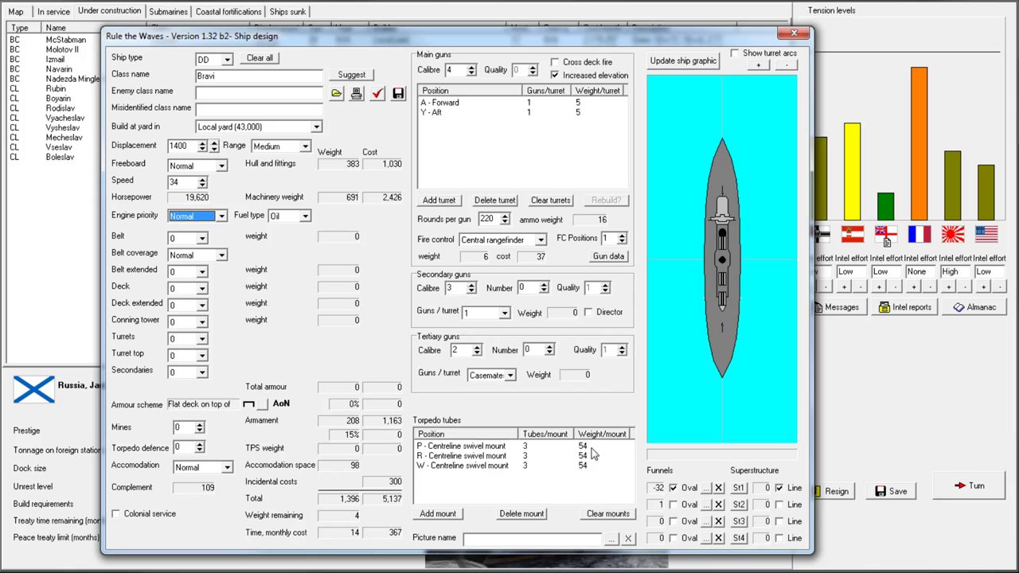
mouse_move(535, 448)
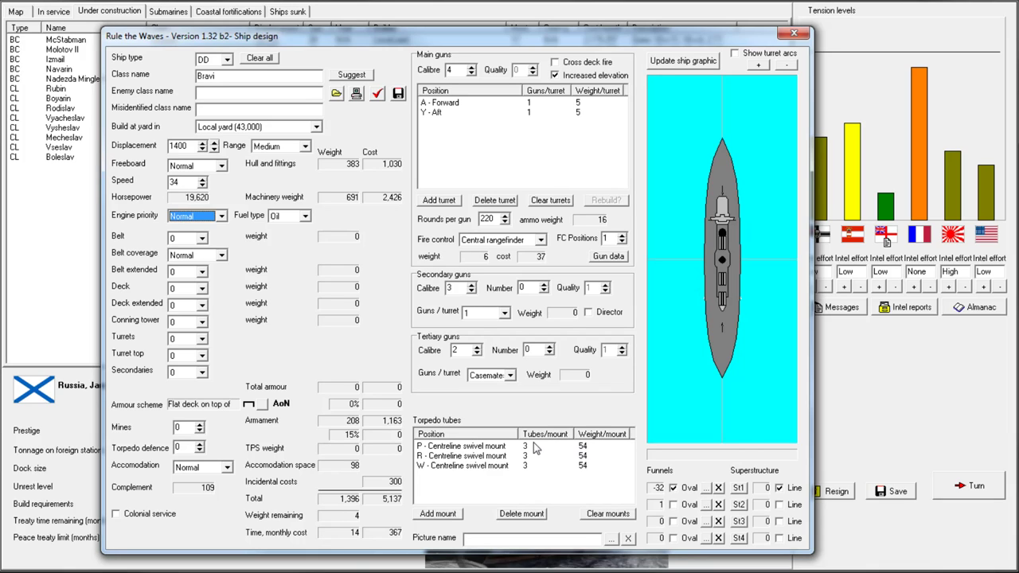
mouse_move(533, 454)
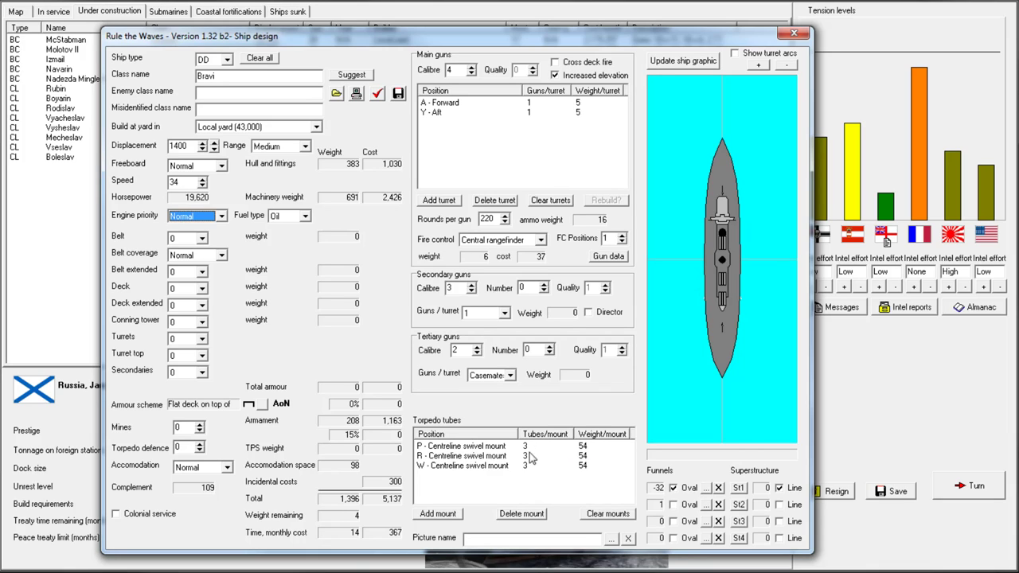
click(438, 514)
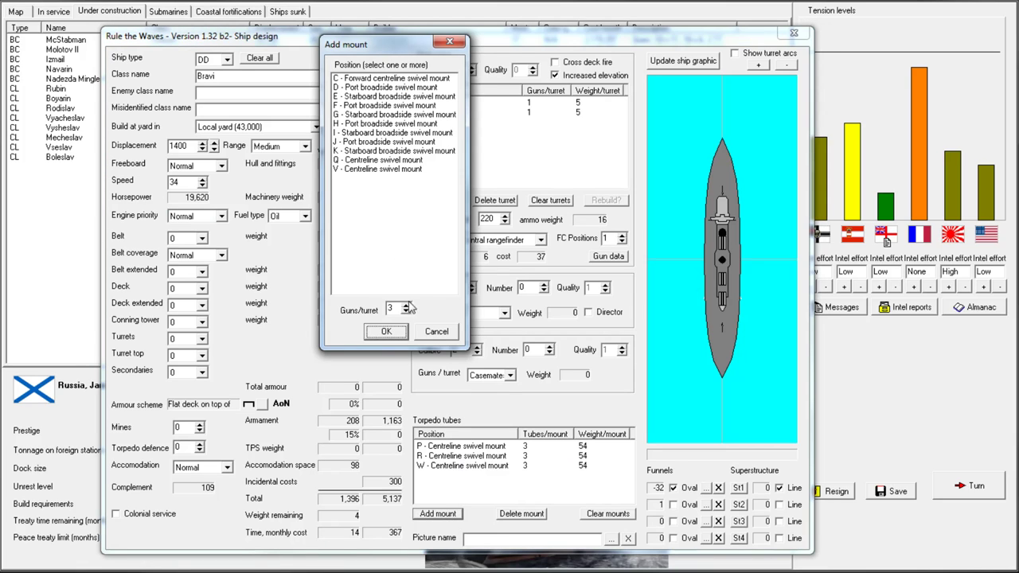
Cancel the Add mount dialog, leaving the three triple torpedo mounts unchanged
click(386, 331)
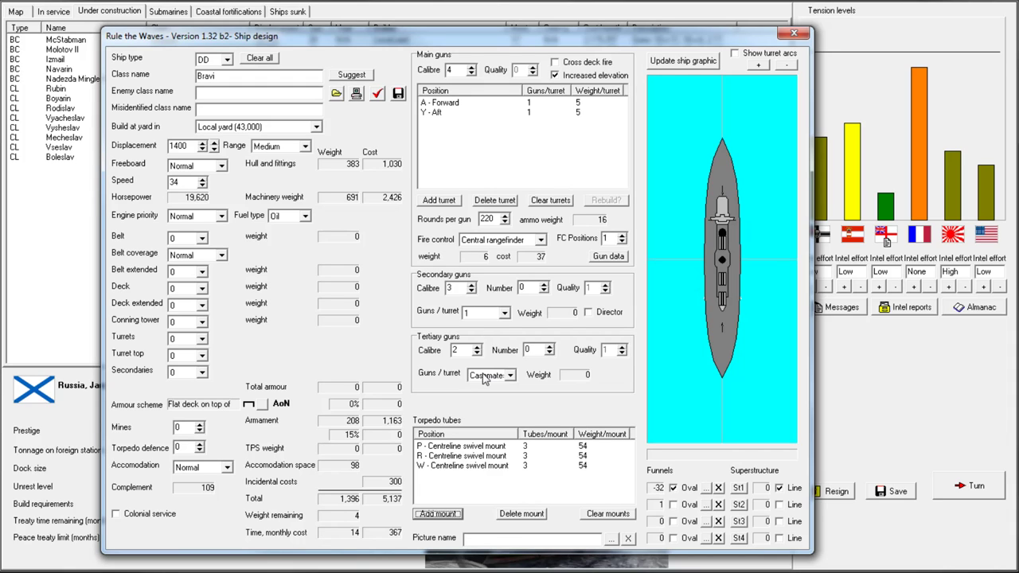
mouse_move(324, 330)
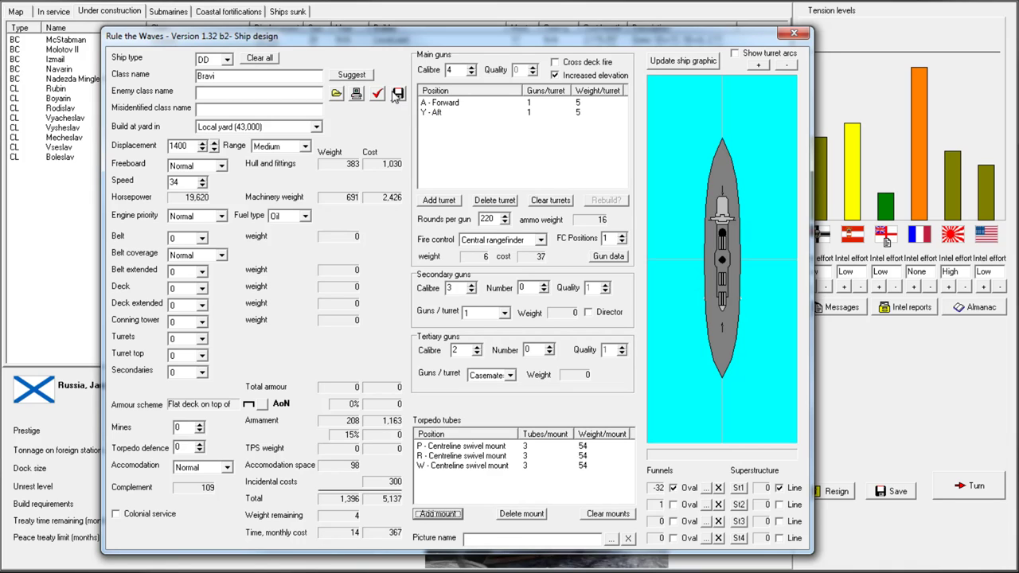
Check the Bravi design and acknowledge the All OK! report
click(377, 94)
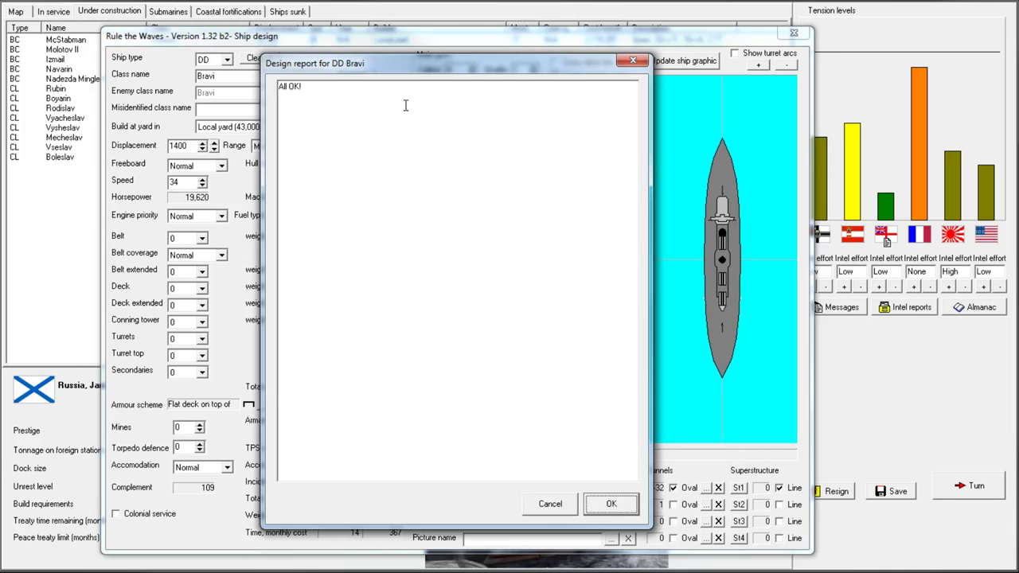
click(610, 504)
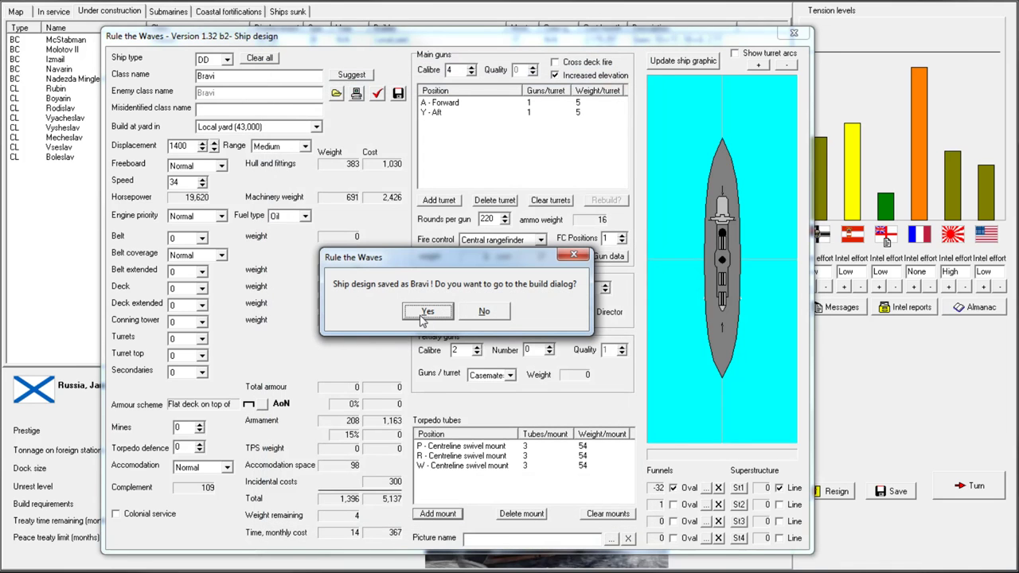
mouse_move(437, 316)
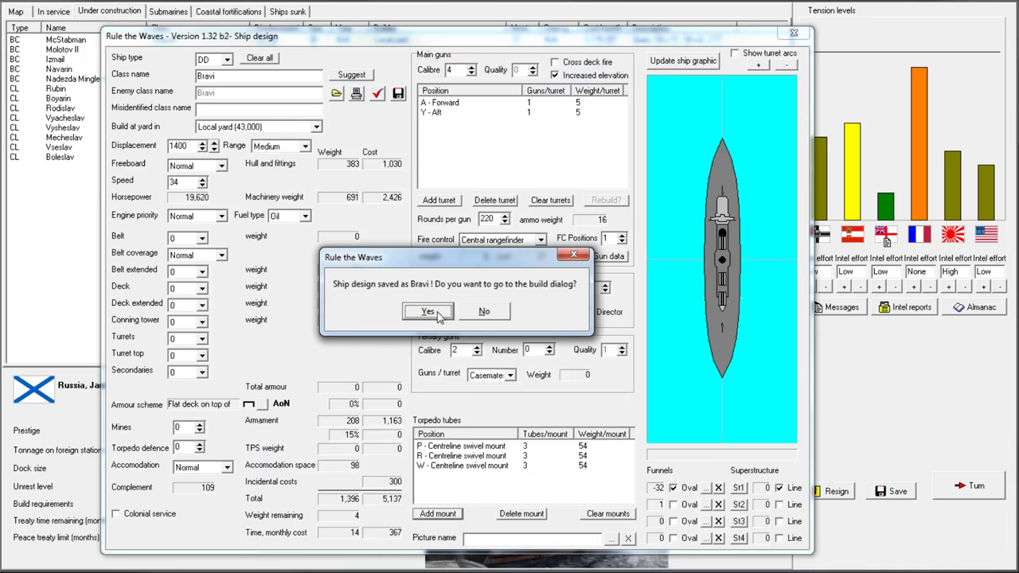
mouse_move(436, 315)
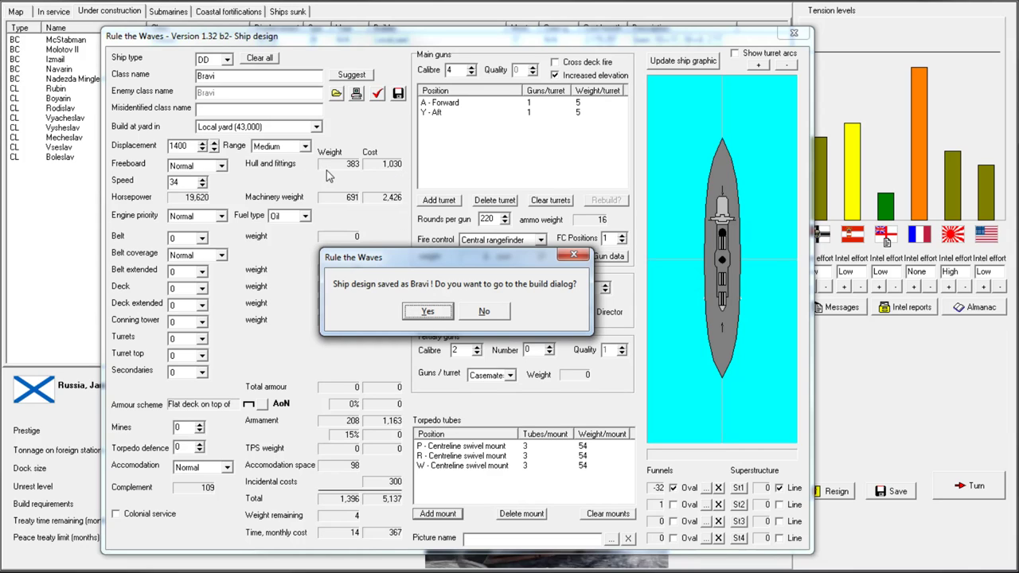
mouse_move(447, 302)
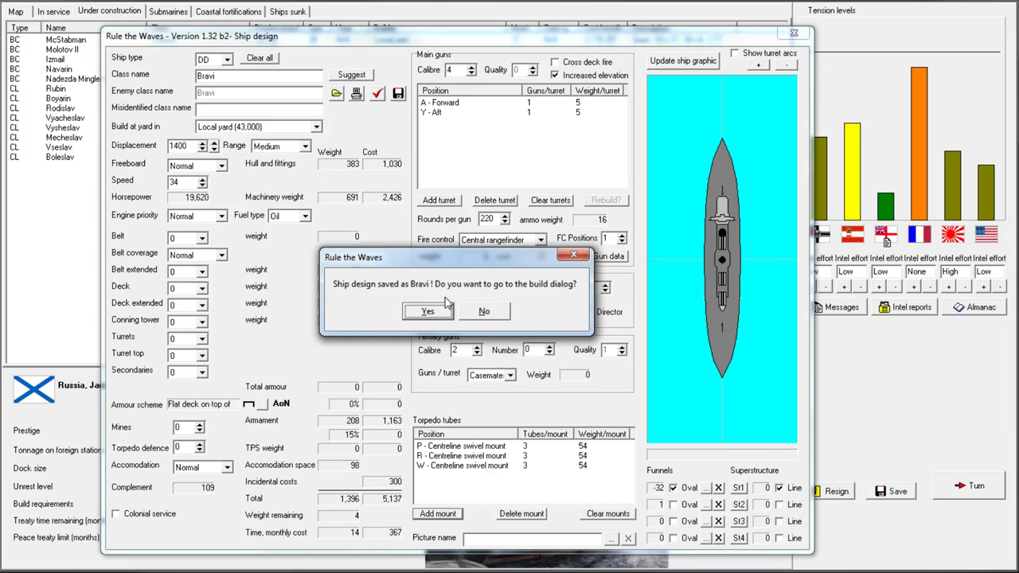
mouse_move(434, 317)
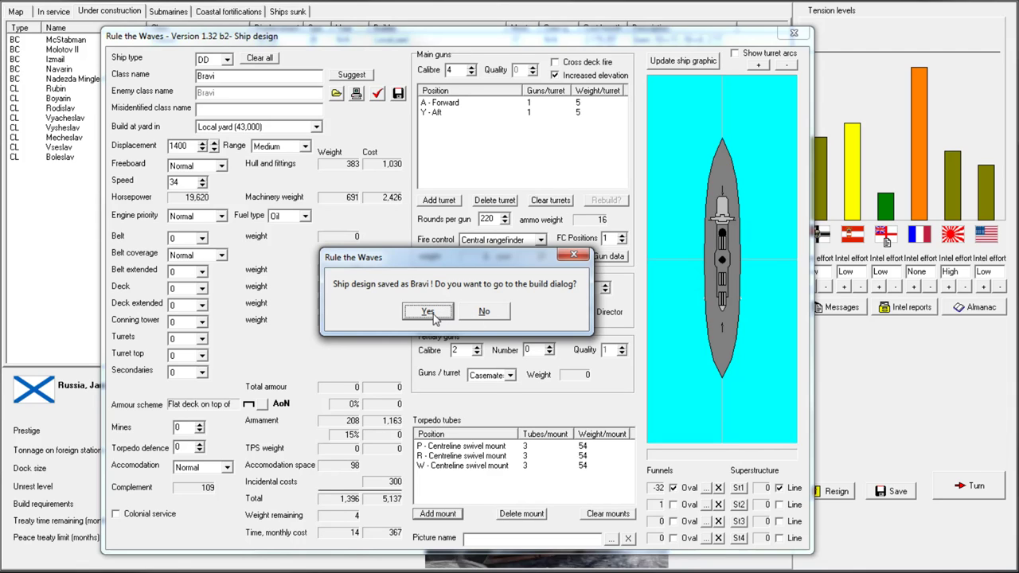
mouse_move(434, 315)
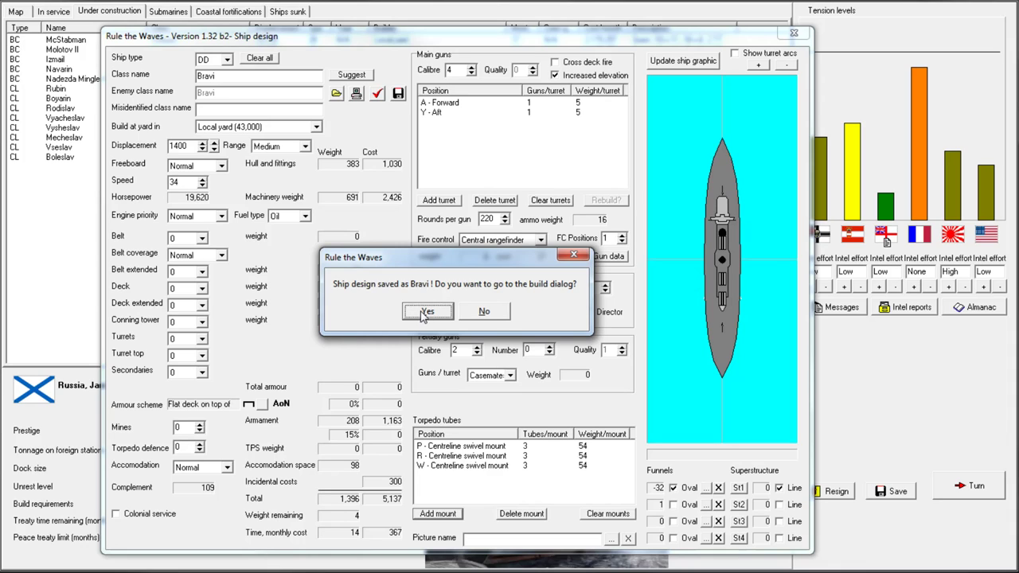
mouse_move(450, 303)
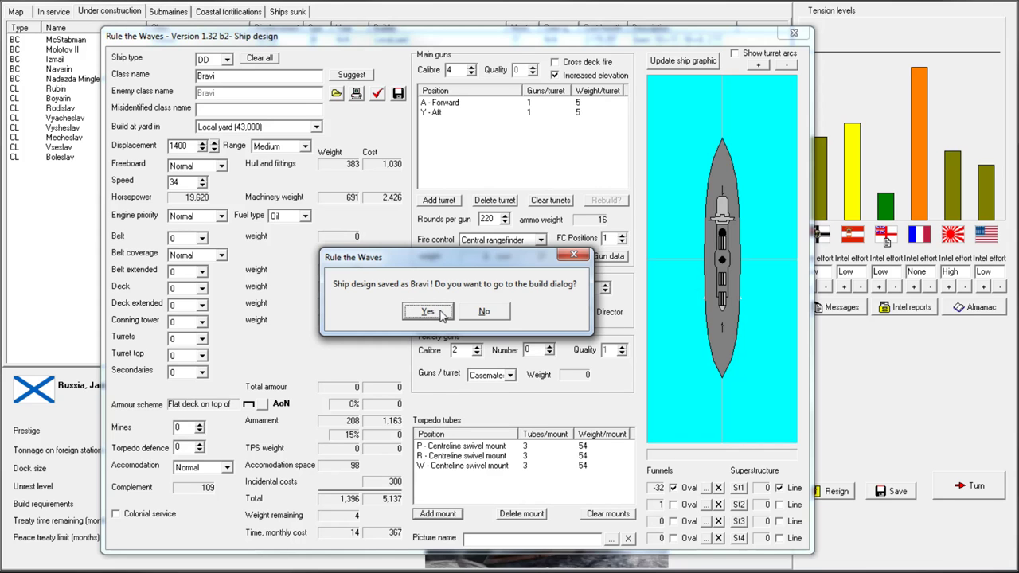
Order one Bravi destroyer, accept the first-of-class development cost, then order five more
click(427, 311)
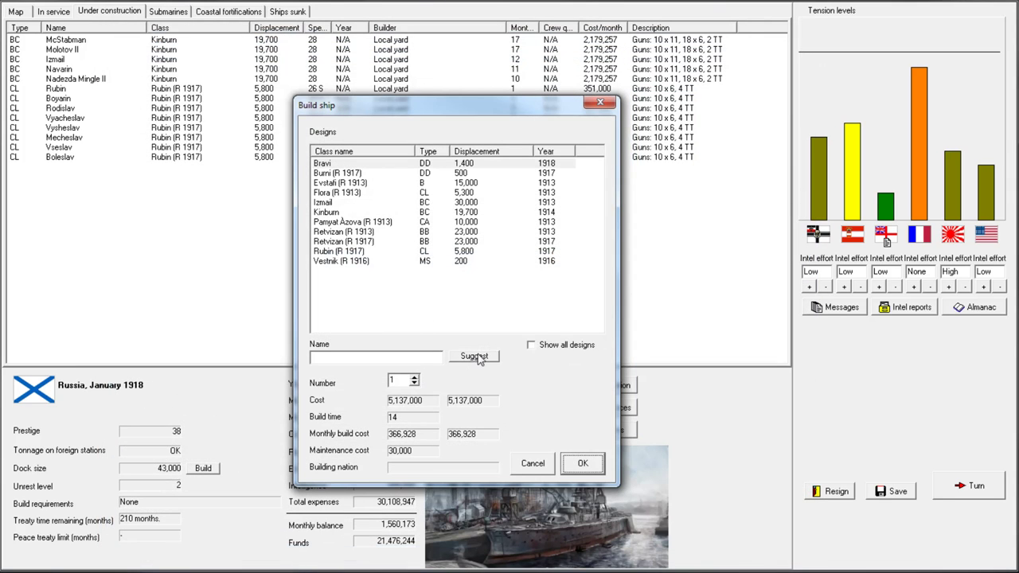
click(473, 356)
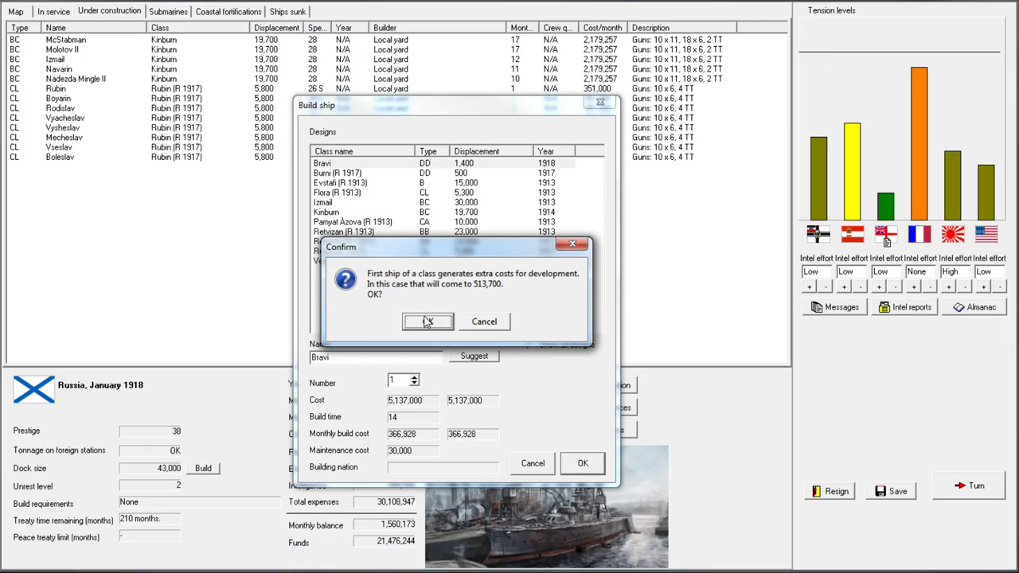
click(428, 321)
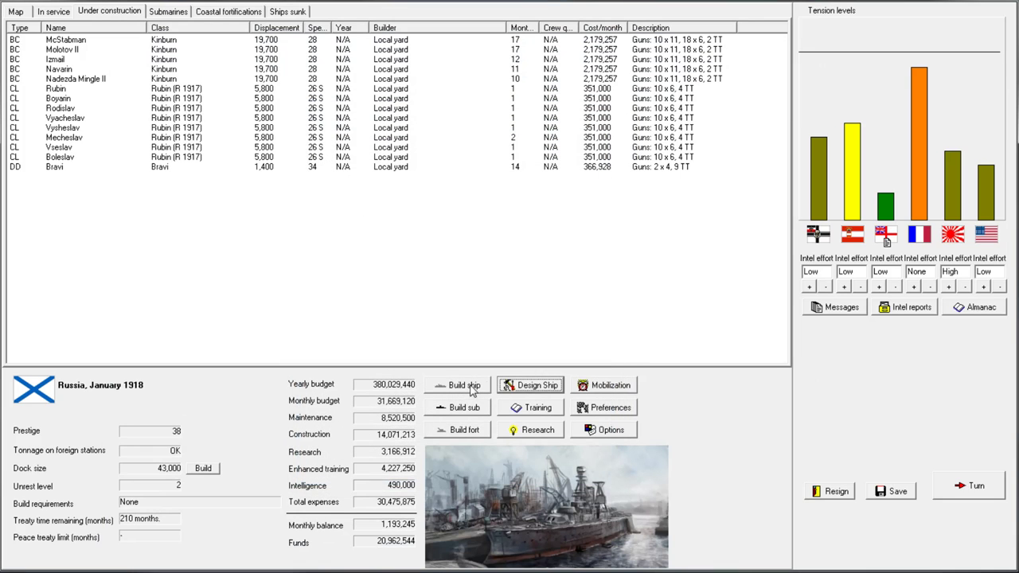
click(464, 384)
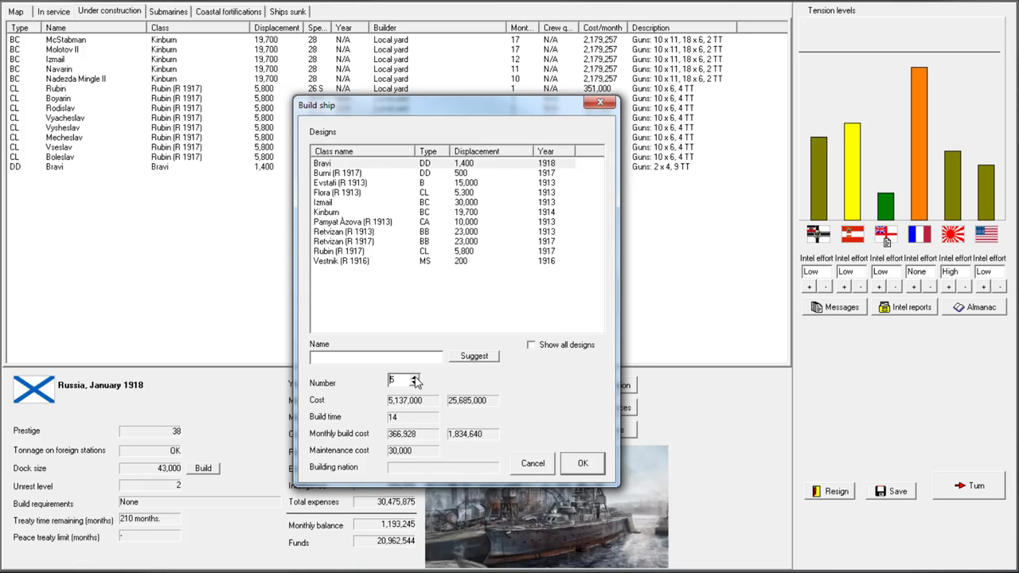
click(582, 462)
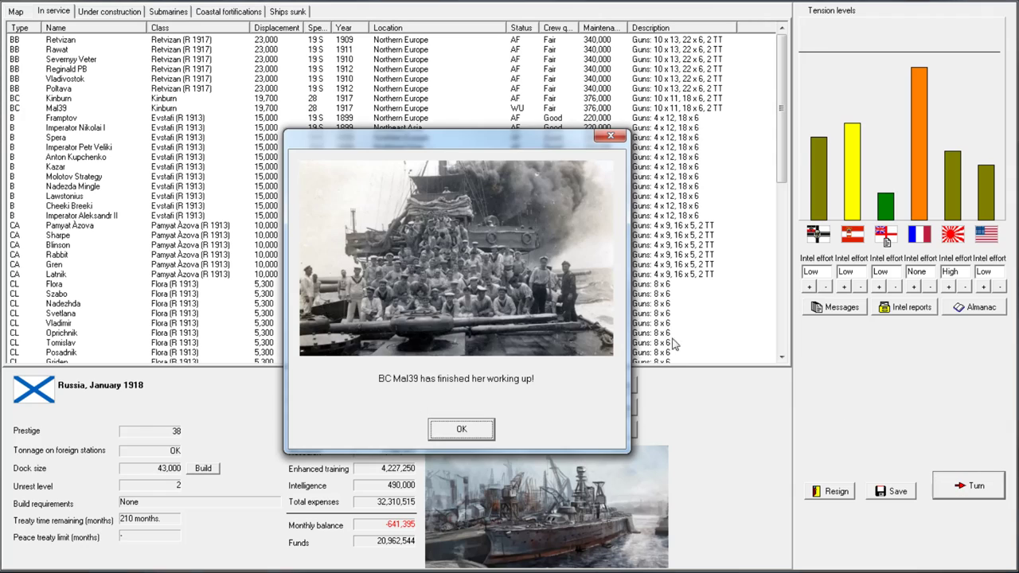
Dismiss the Mal39 working-up and the Vysheslav and Rubin reconstruction notices
click(461, 430)
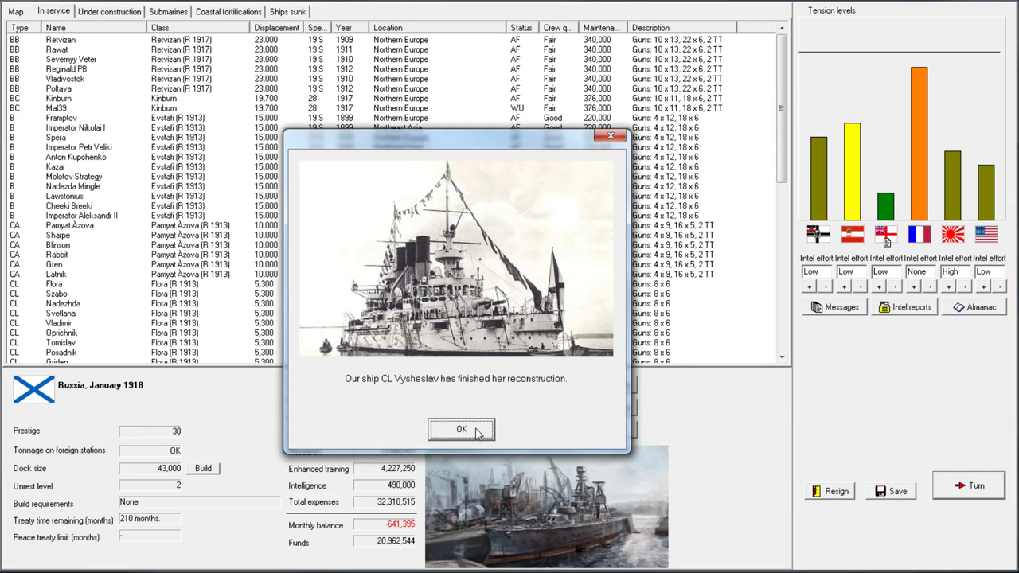
click(461, 429)
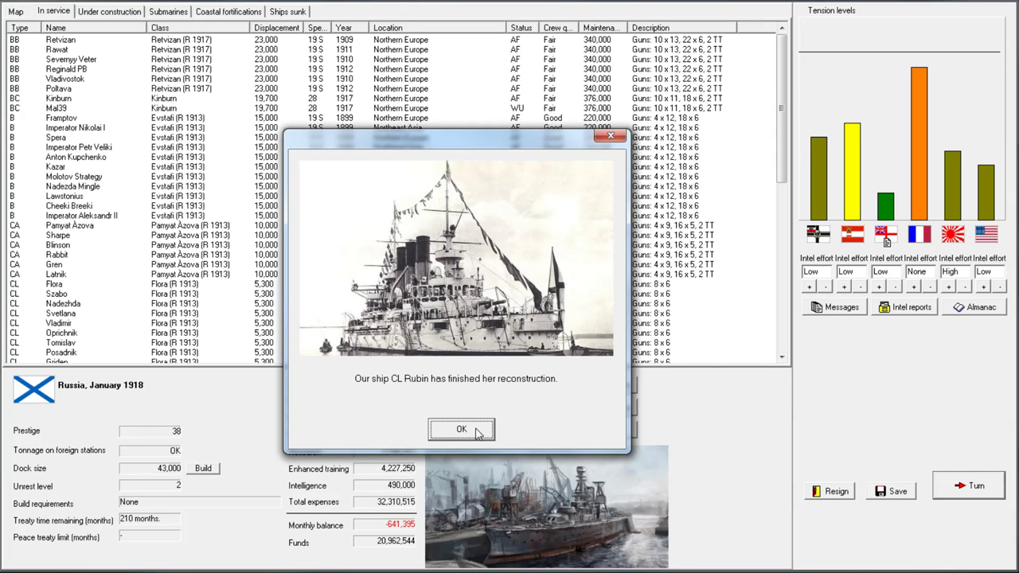
click(461, 429)
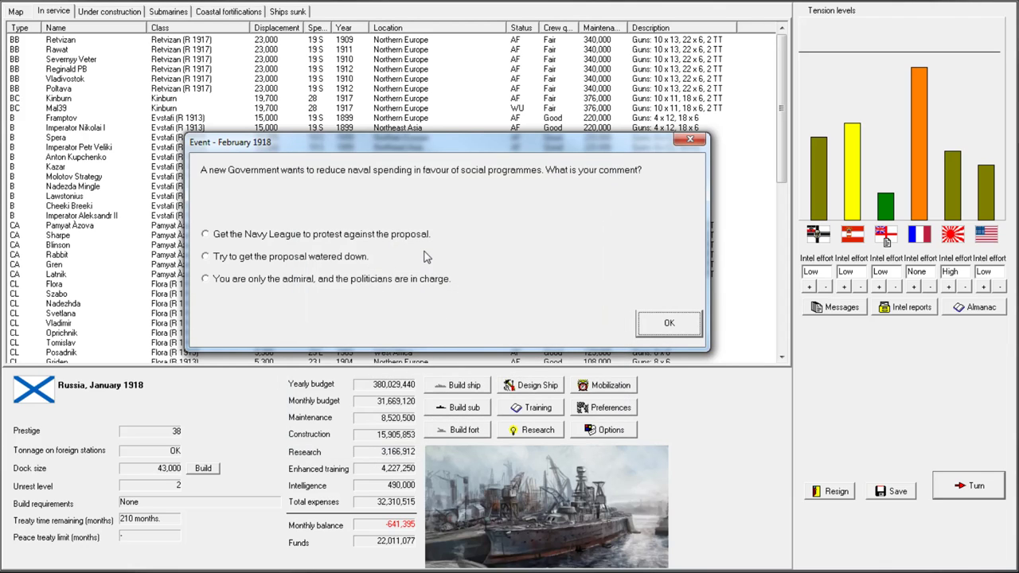
mouse_move(317, 234)
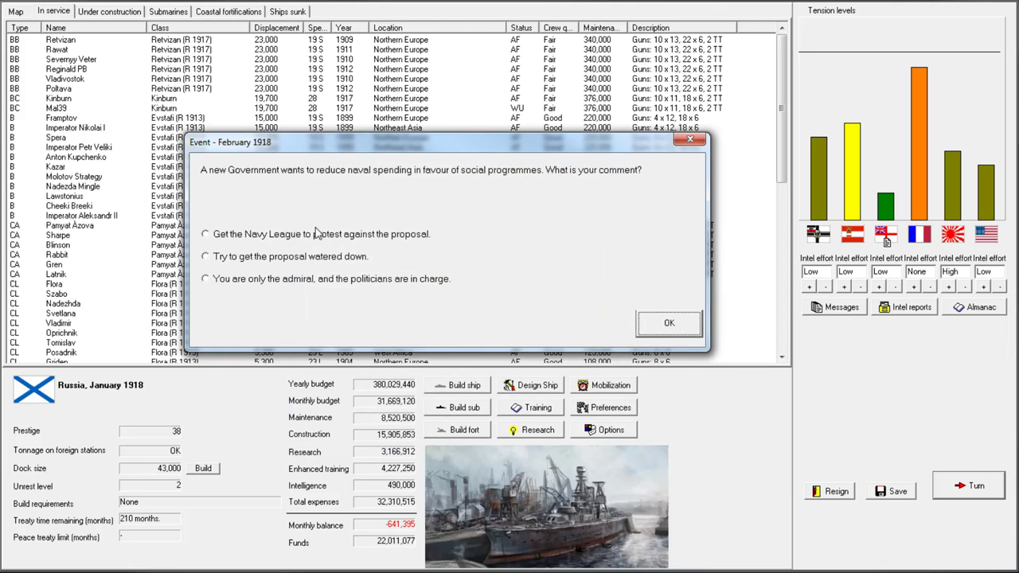
mouse_move(397, 145)
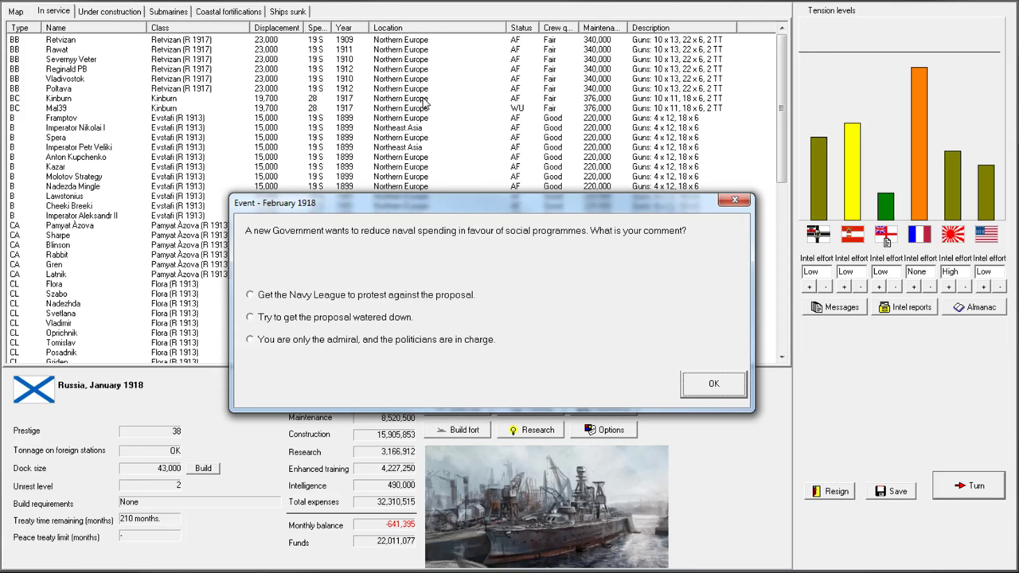
mouse_move(430, 259)
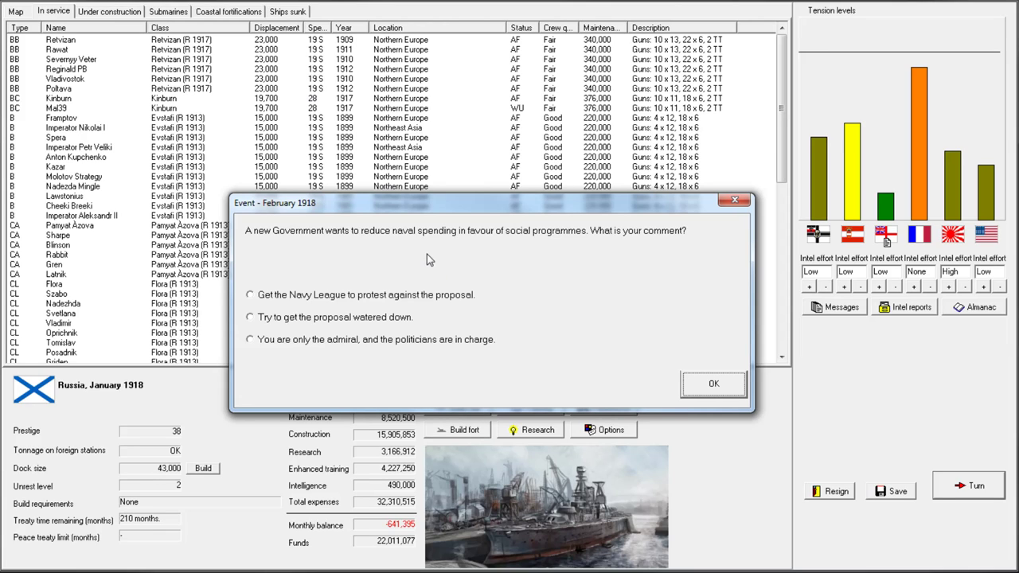
mouse_move(210, 55)
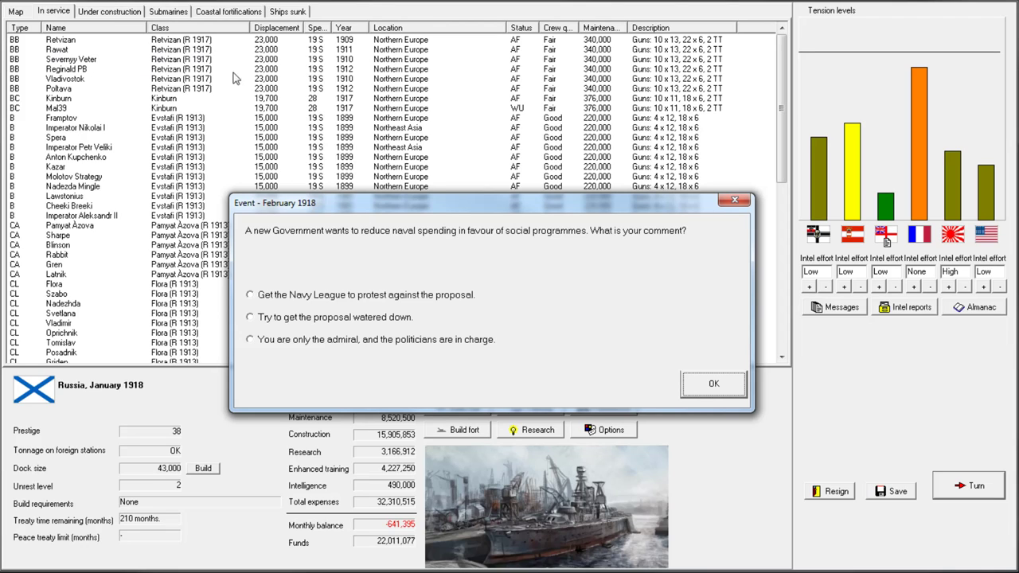
mouse_move(246, 82)
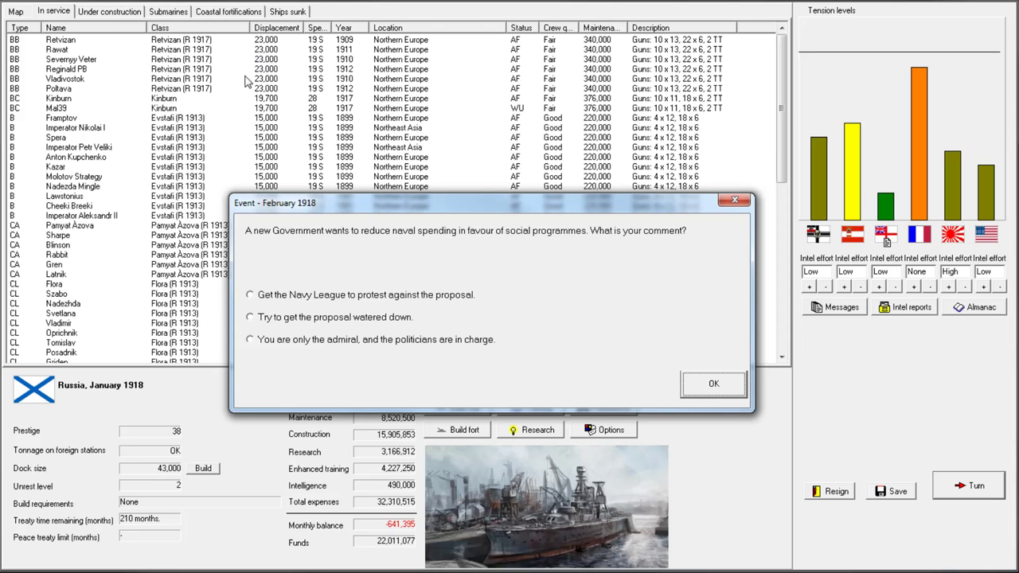
mouse_move(229, 54)
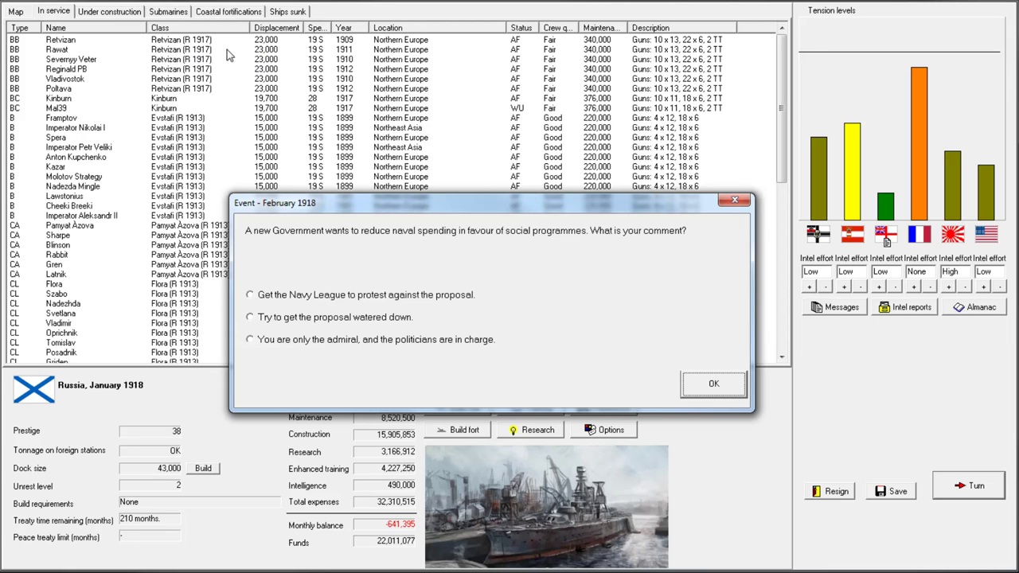
mouse_move(252, 62)
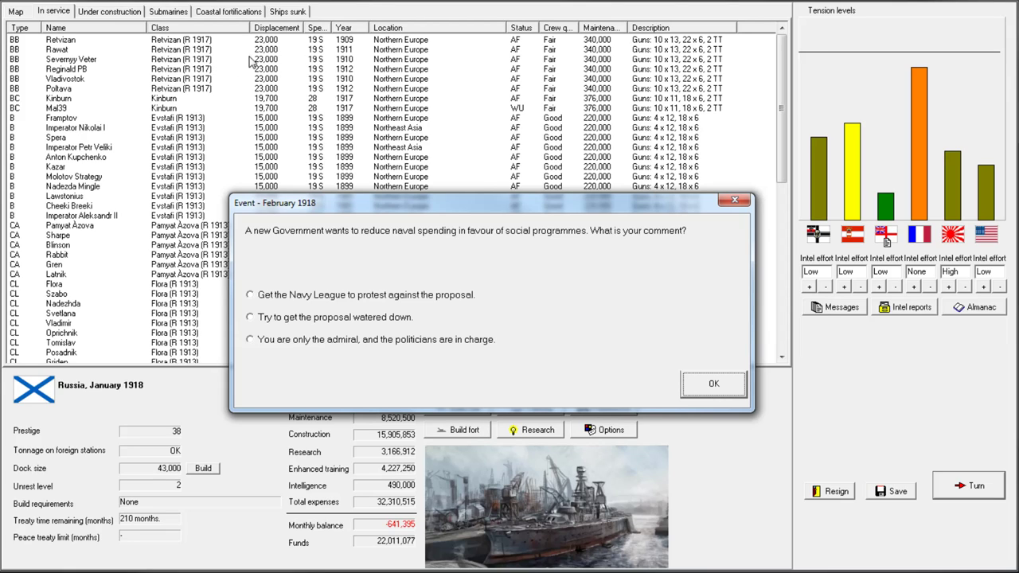
mouse_move(170, 74)
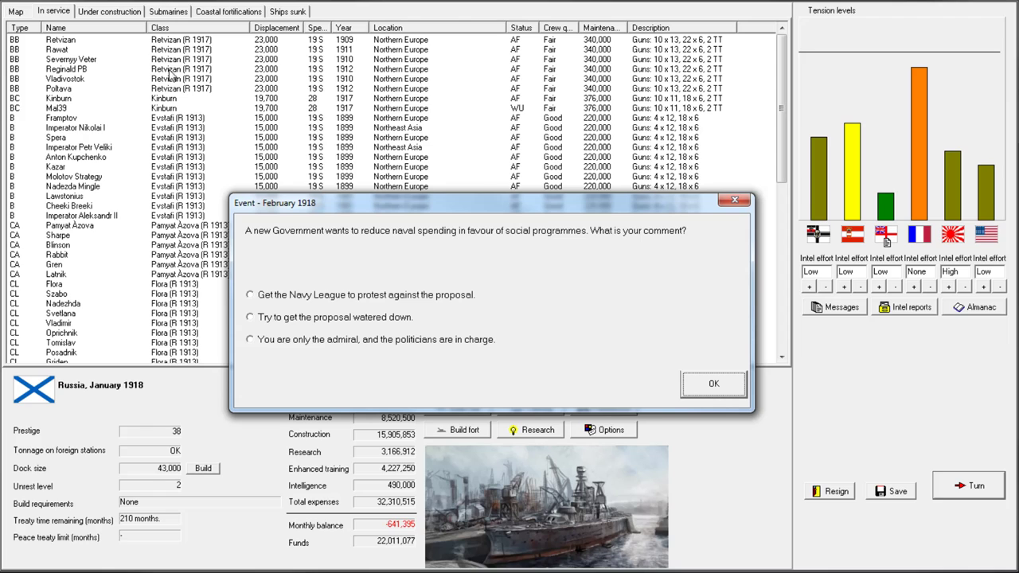
mouse_move(322, 185)
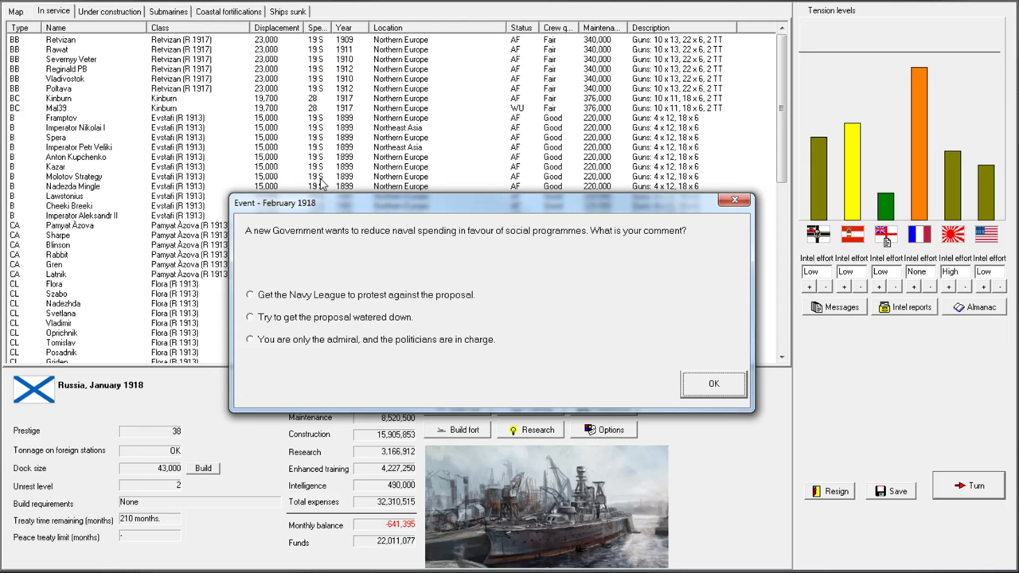
Answer the spending proposal with a Navy League protest, then acknowledge research and war with France
click(250, 295)
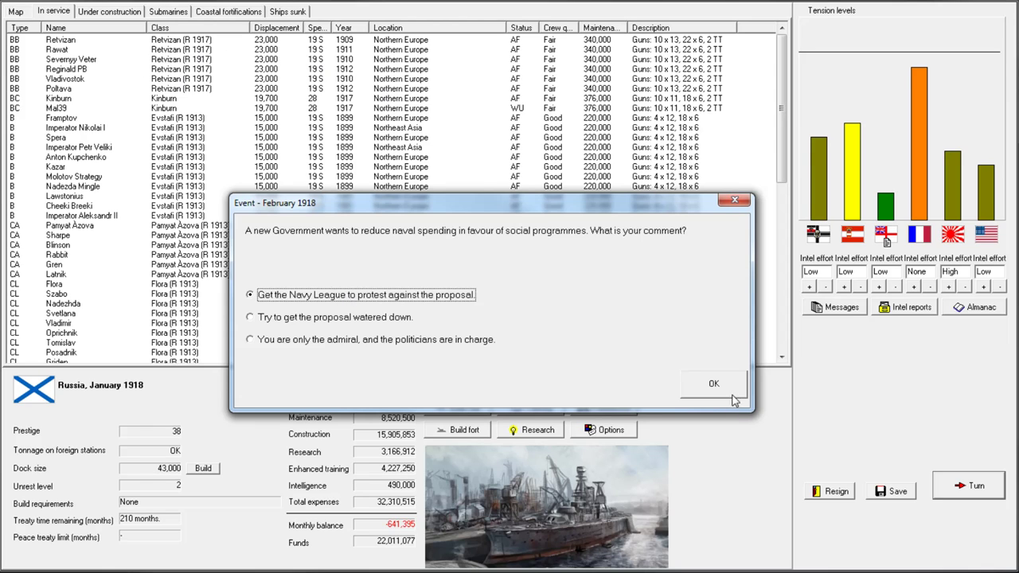
click(713, 383)
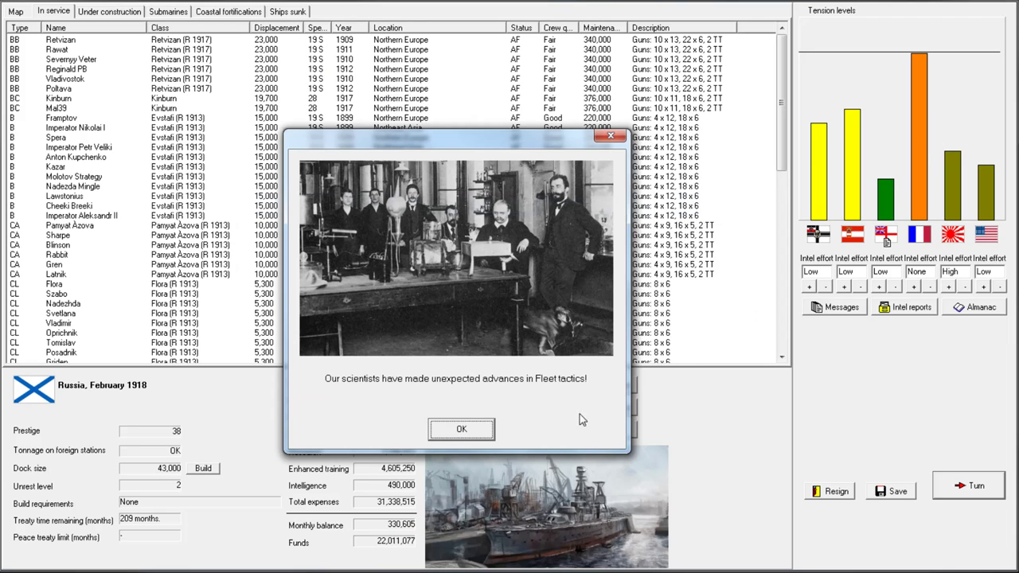
click(461, 429)
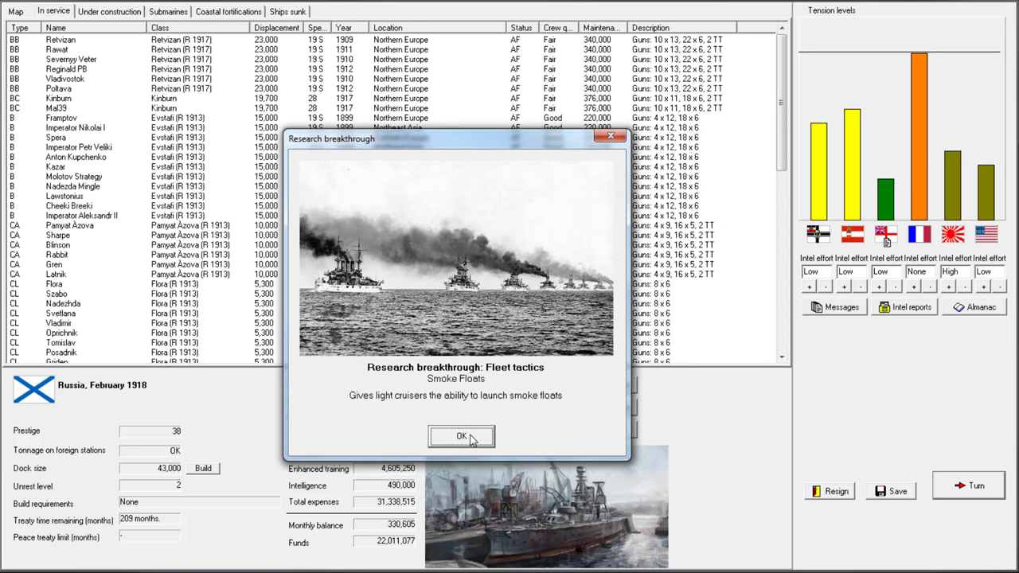
click(461, 436)
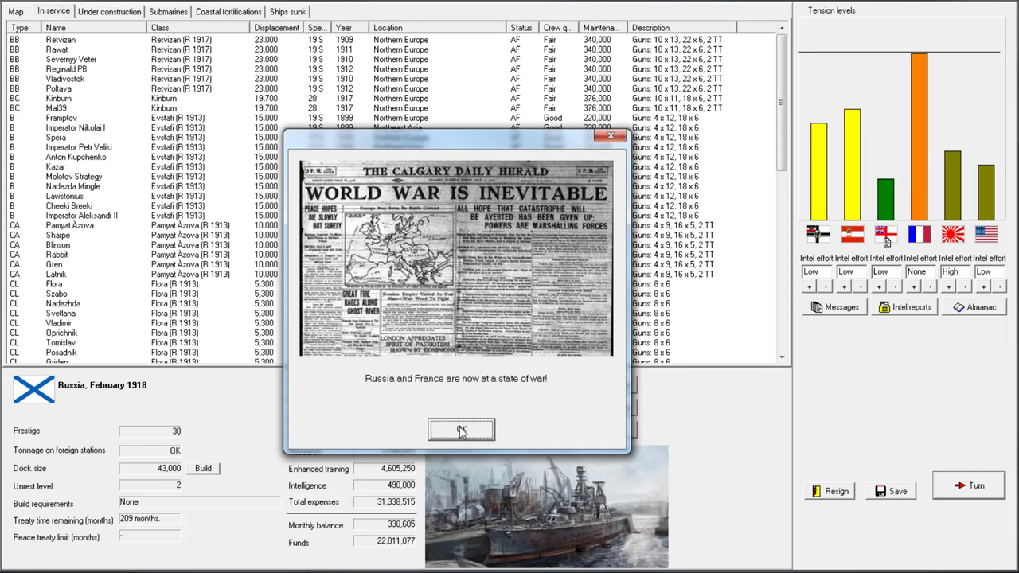
mouse_move(842, 204)
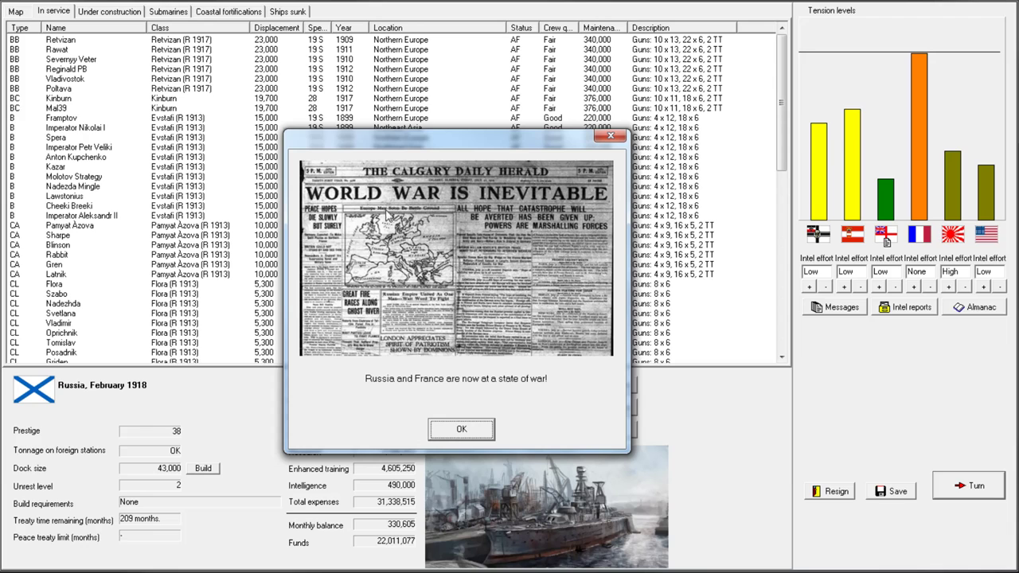
mouse_move(468, 429)
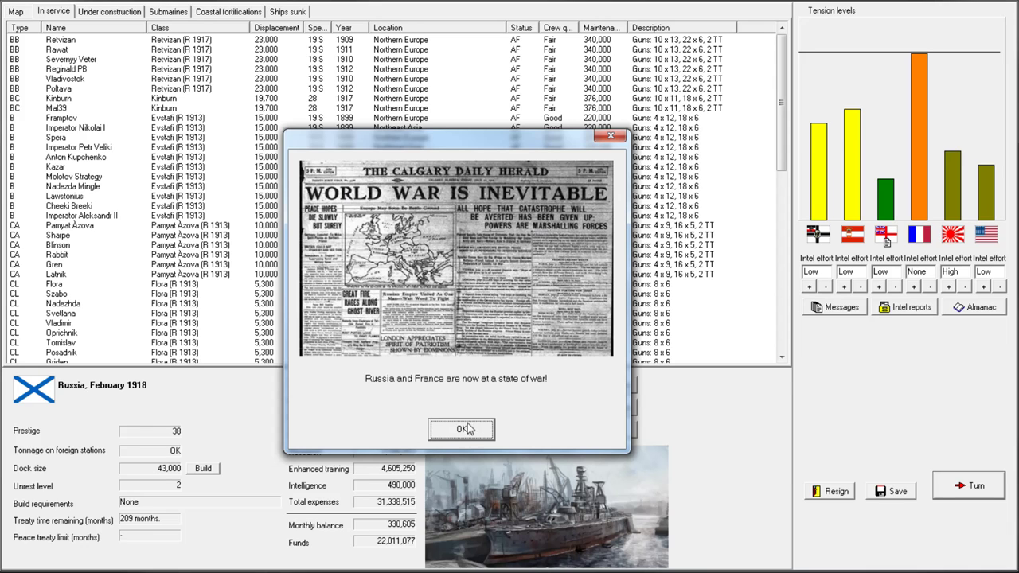
click(462, 429)
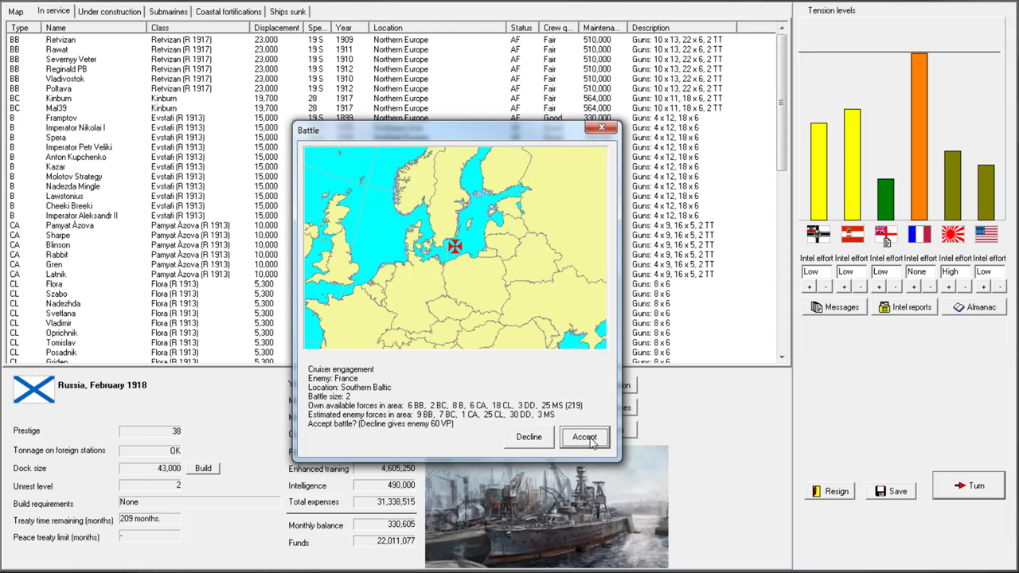
mouse_move(297, 447)
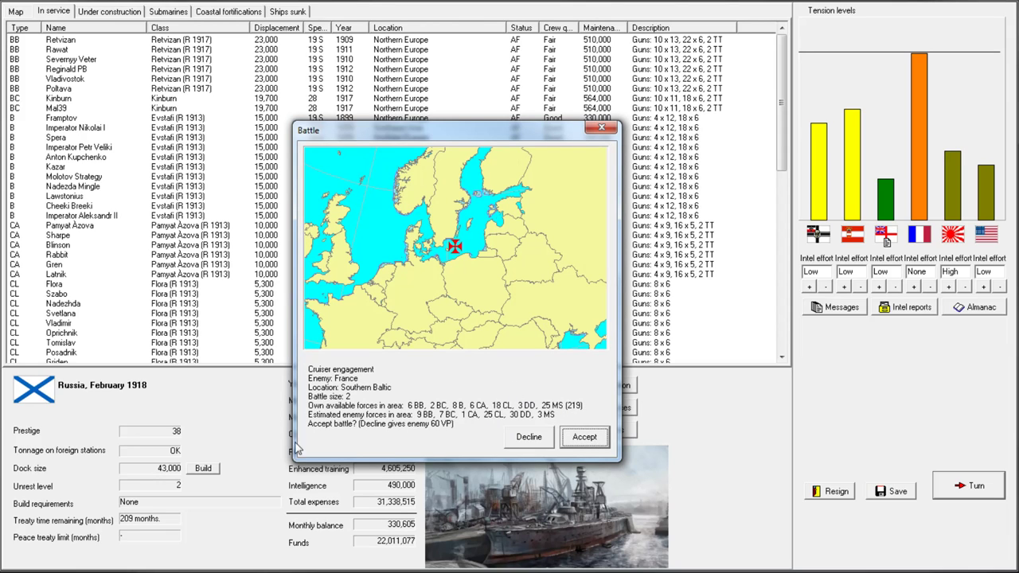
mouse_move(85, 146)
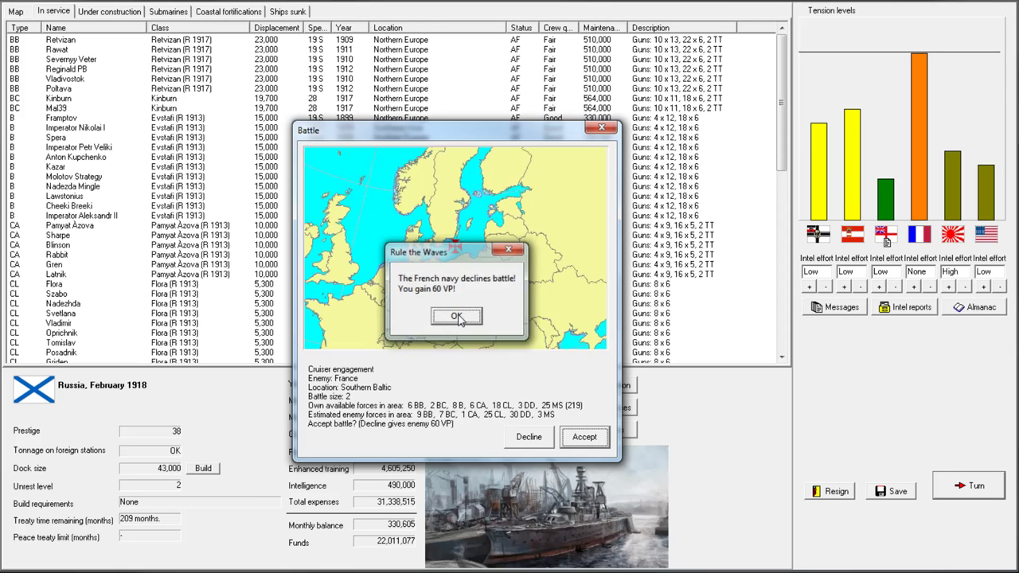
Dismiss France declining battle and accept the new Southern Baltic cruiser engagement
click(456, 316)
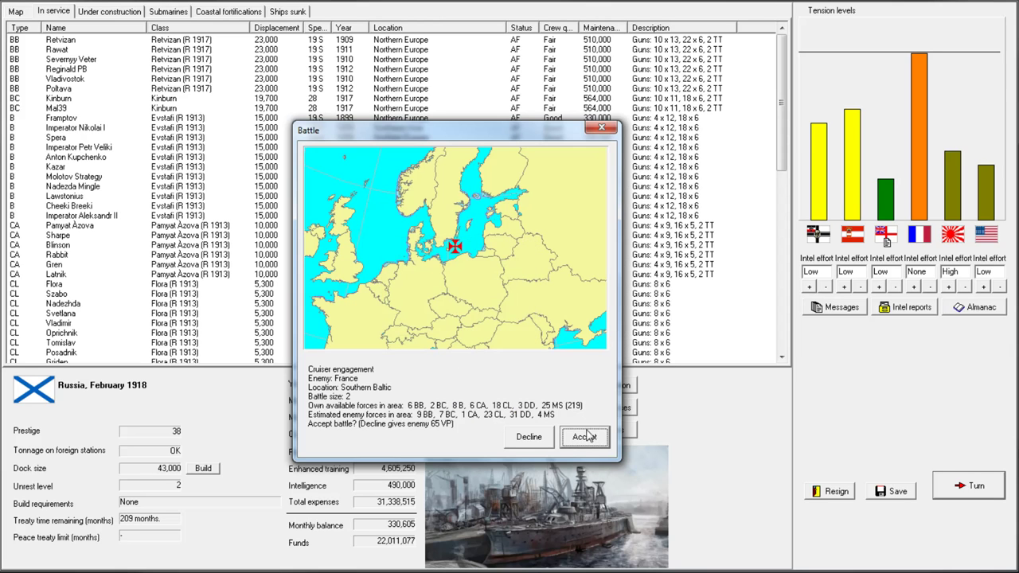
click(585, 437)
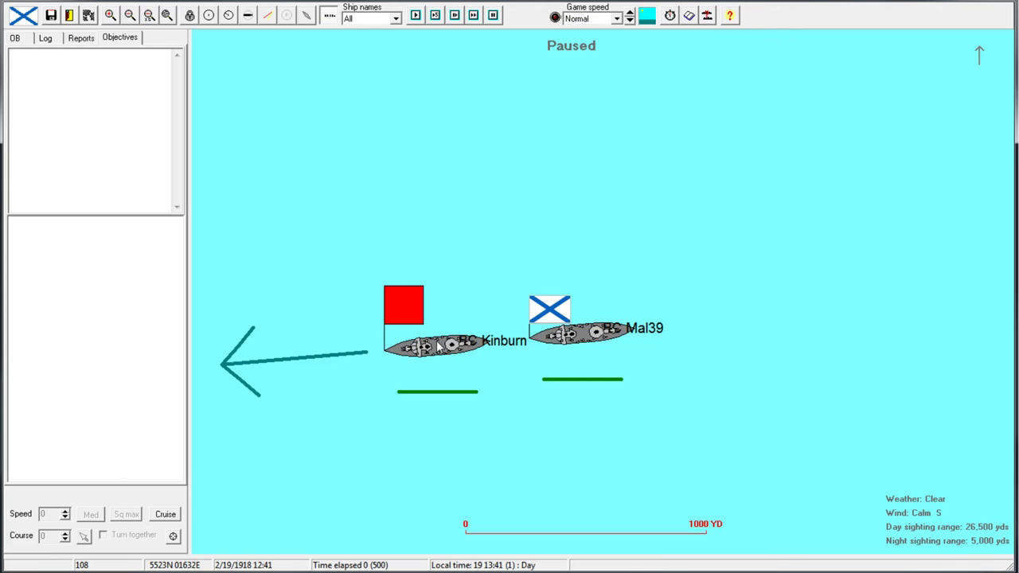
Inspect the ship sheets of BC Kinburn and CL Ameytst while starting the battle clock
double_click(422, 346)
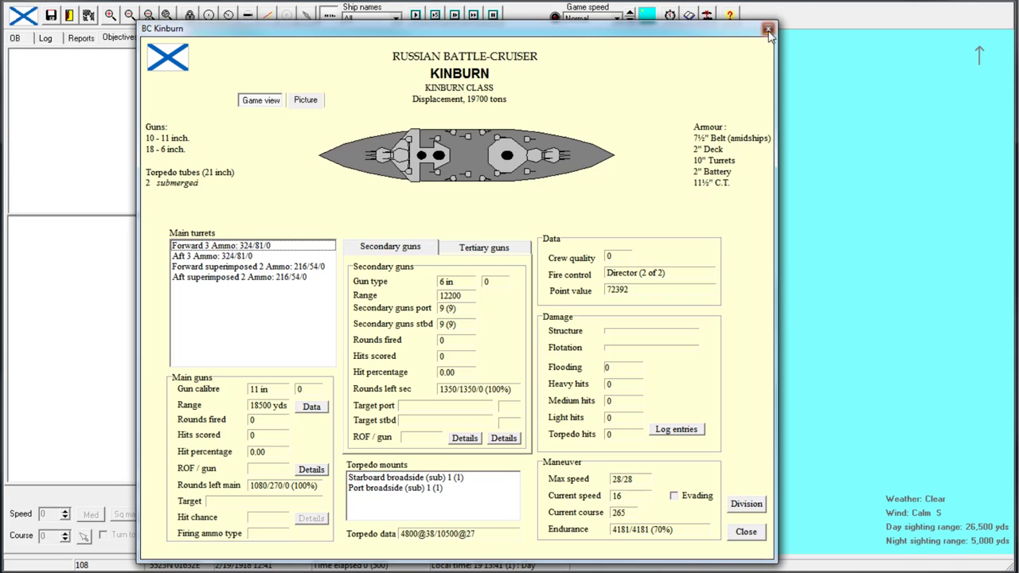
click(769, 30)
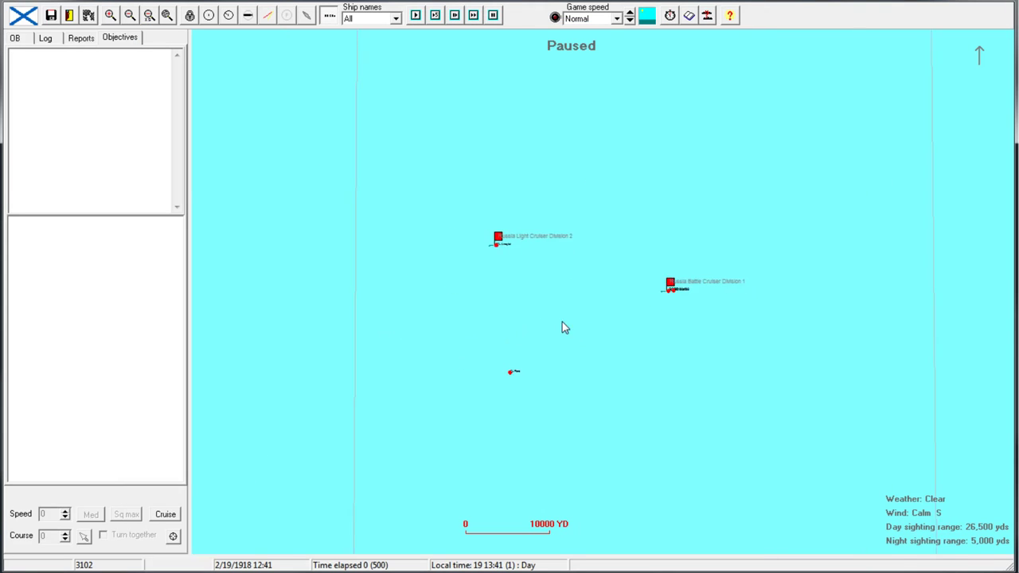
click(128, 15)
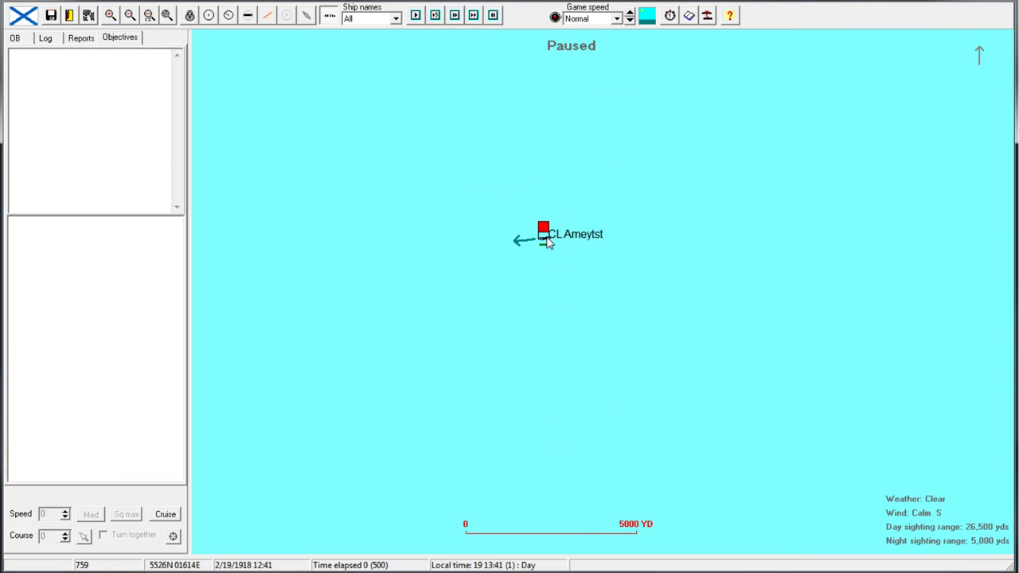
double_click(544, 234)
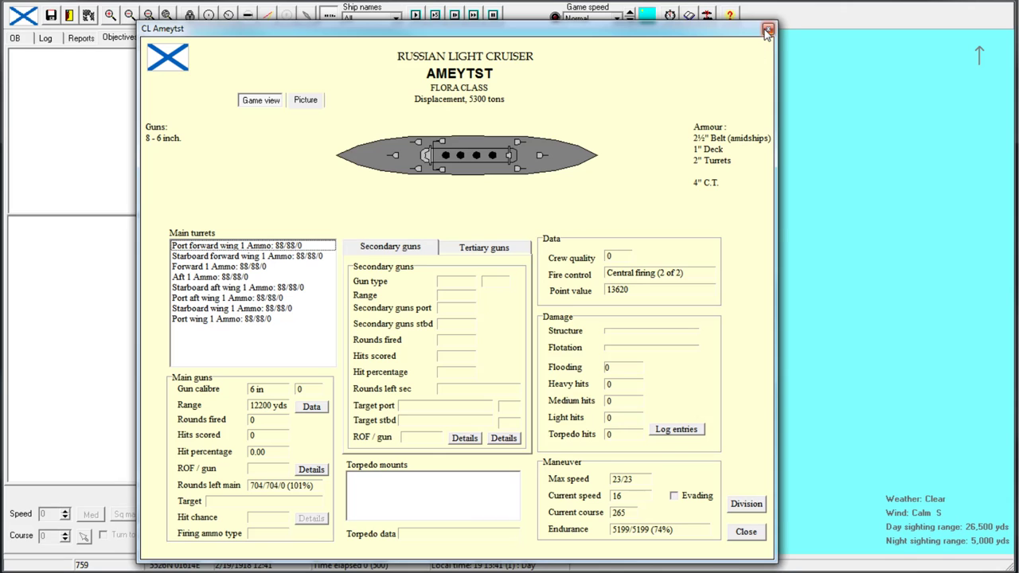
click(768, 30)
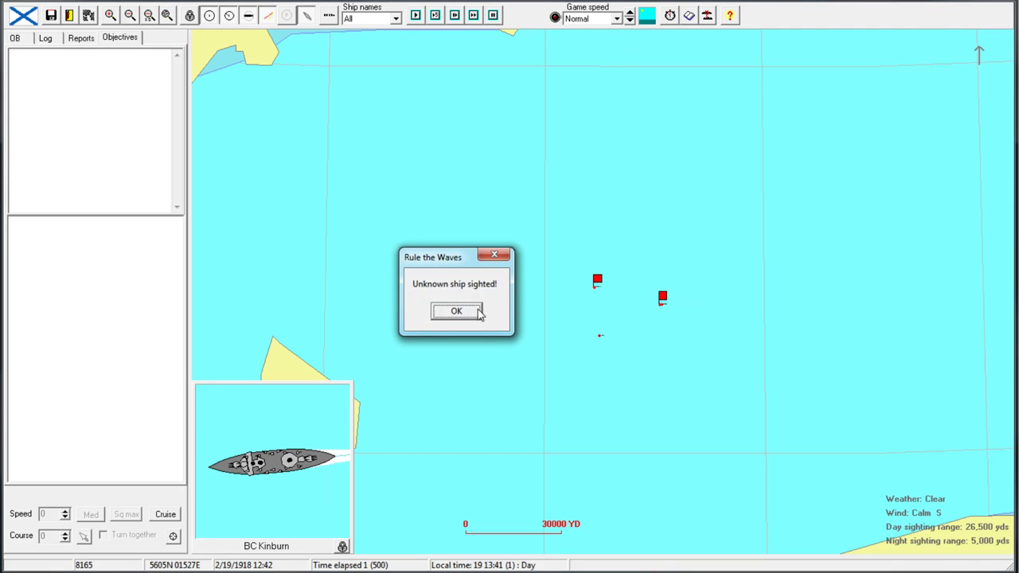
Order Light Cruiser Division 2 toward the unknown ship and view the identified Protet-class cruiser's card
click(456, 311)
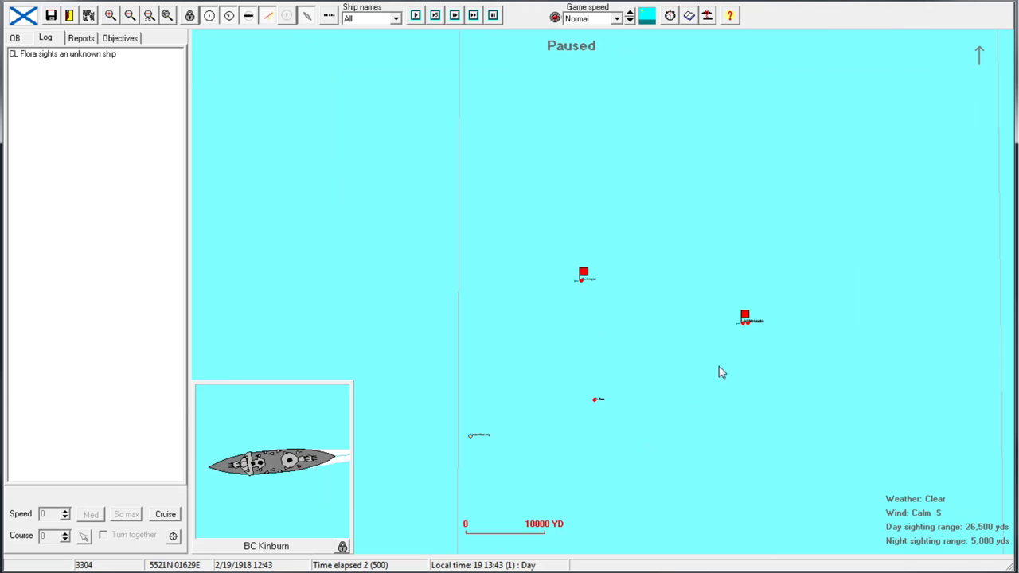
click(744, 316)
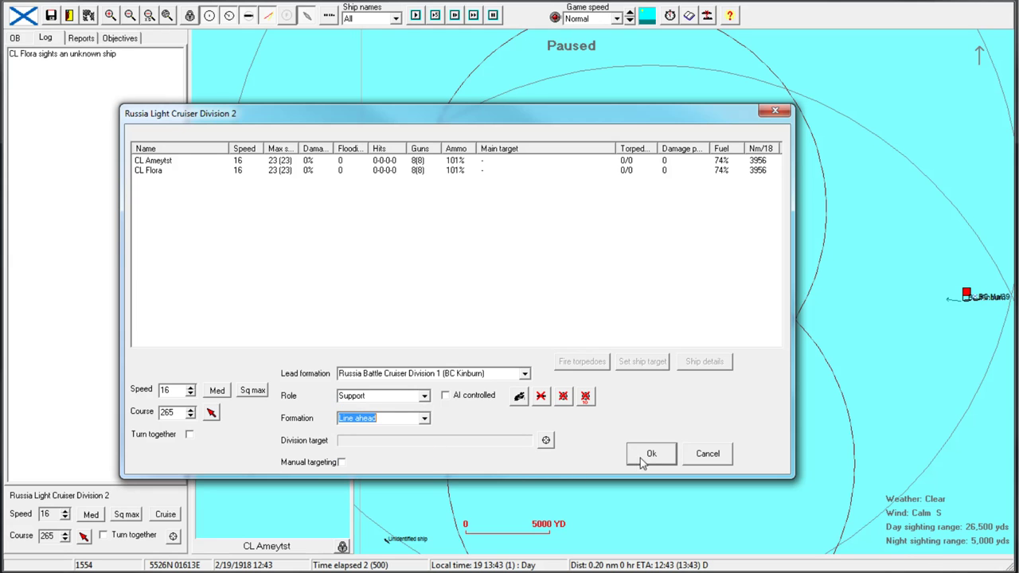
click(652, 453)
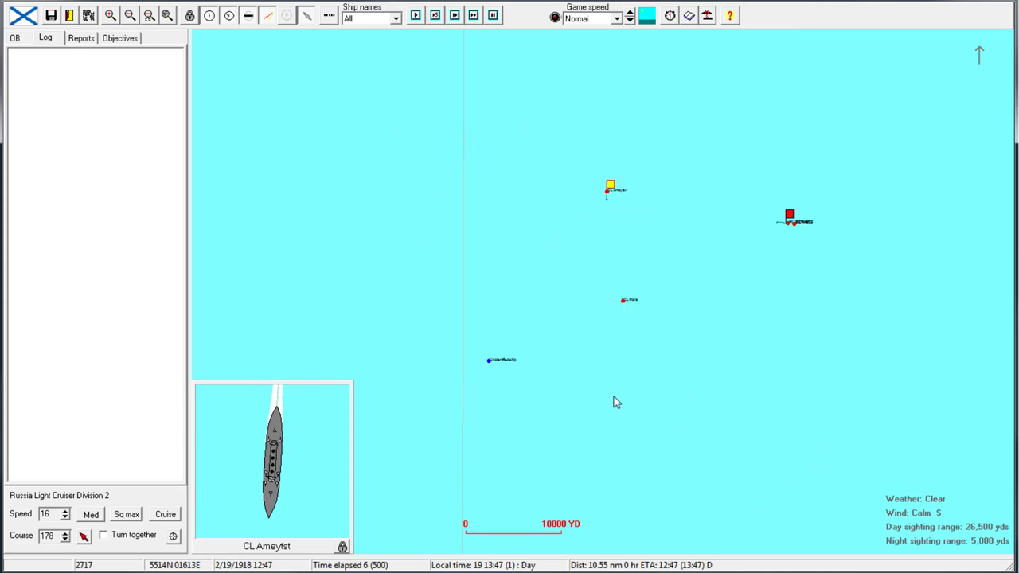
click(670, 15)
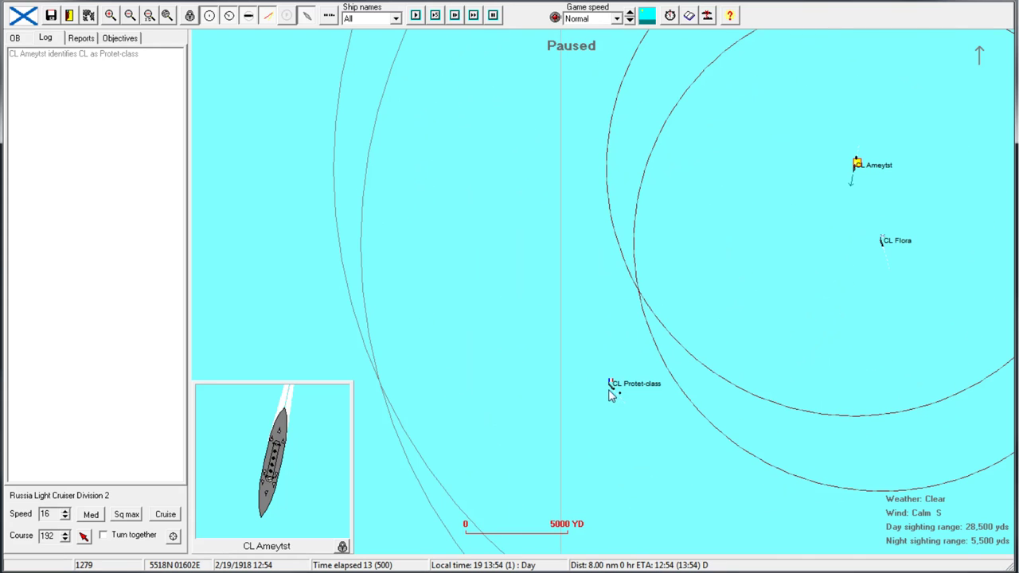
double_click(611, 385)
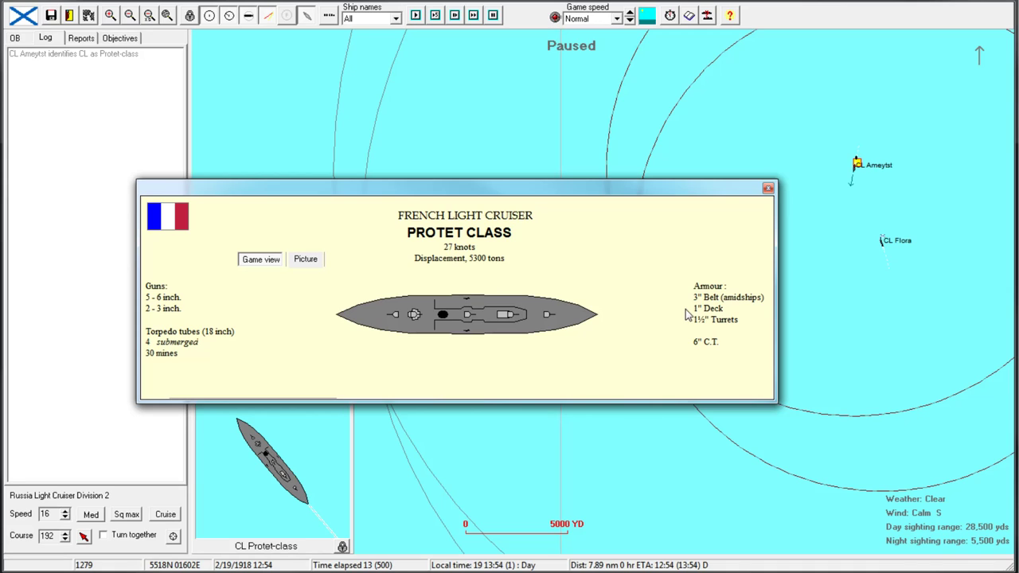
mouse_move(645, 247)
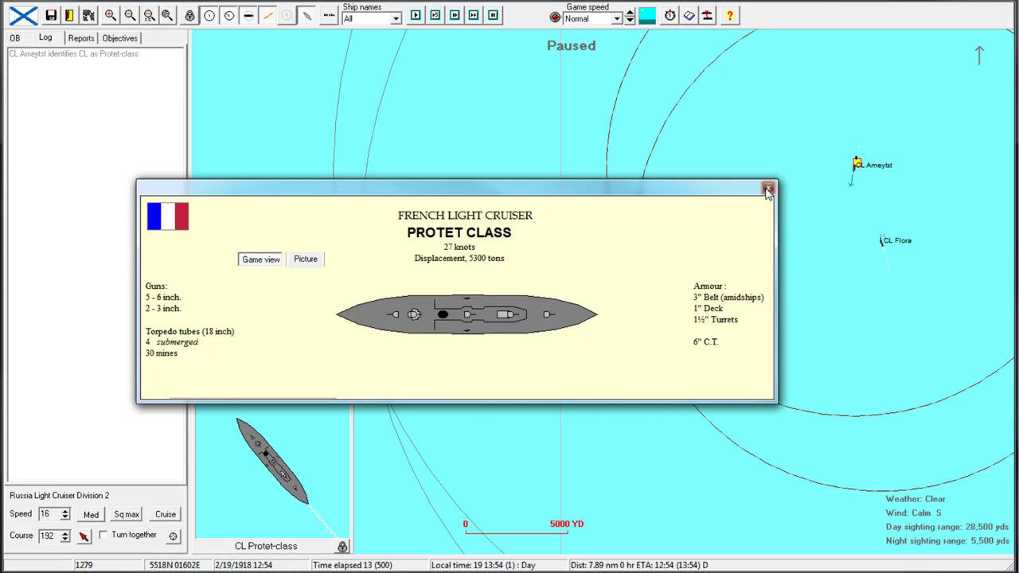
Review the Protet-class cruiser's and Kinburn's ship sheets, then resume the battle clock
click(767, 190)
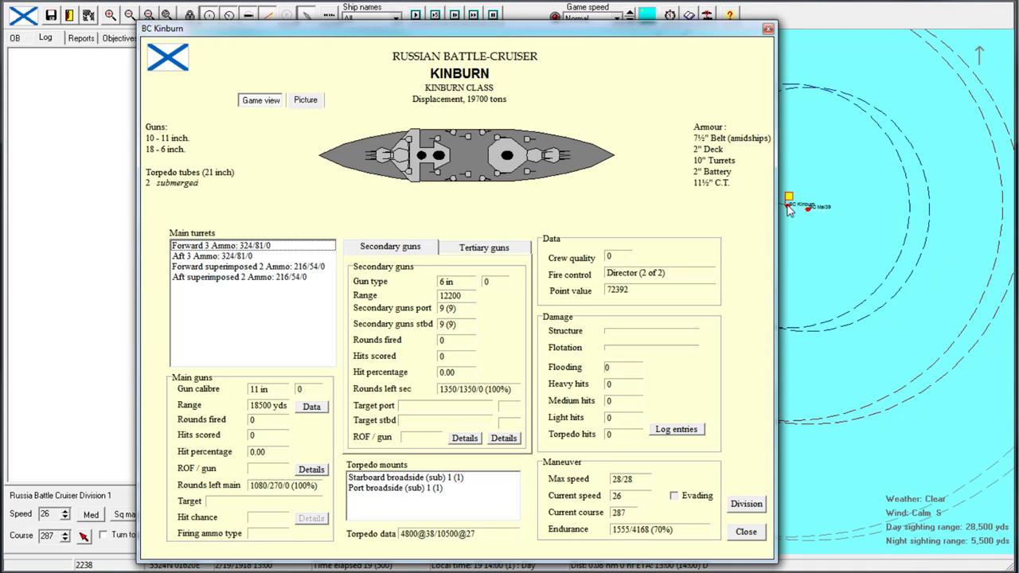
mouse_move(649, 500)
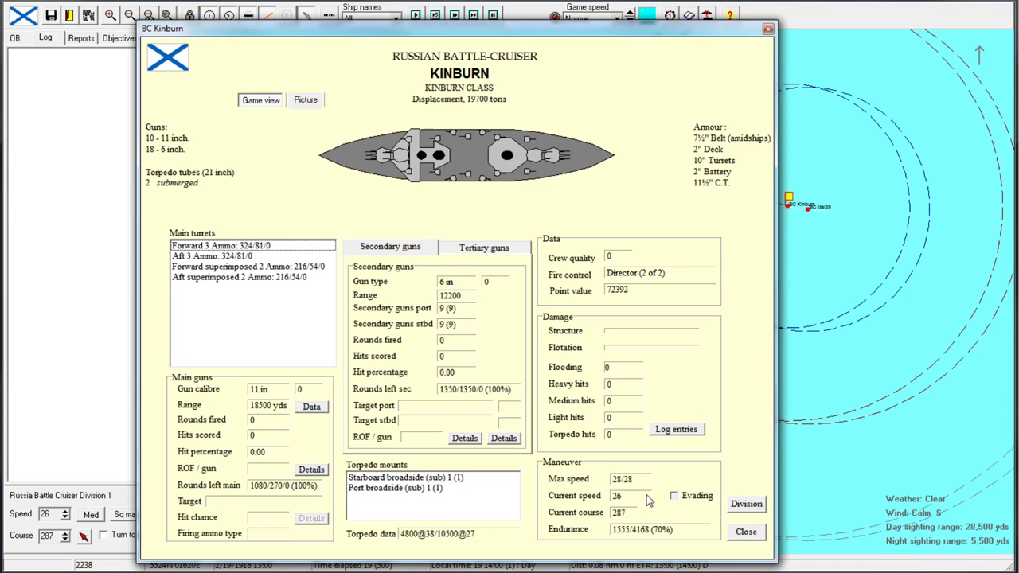
click(745, 531)
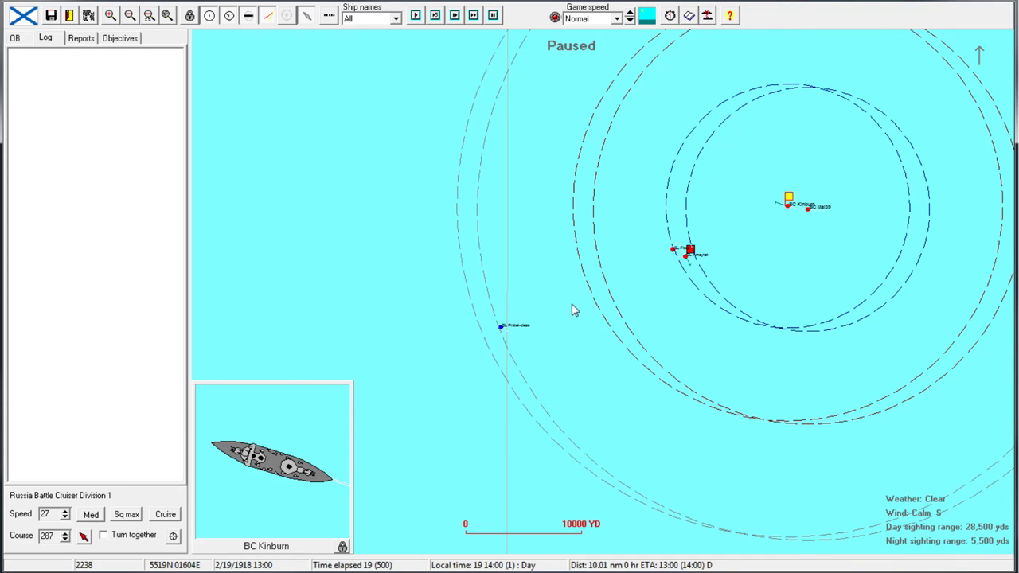
click(689, 252)
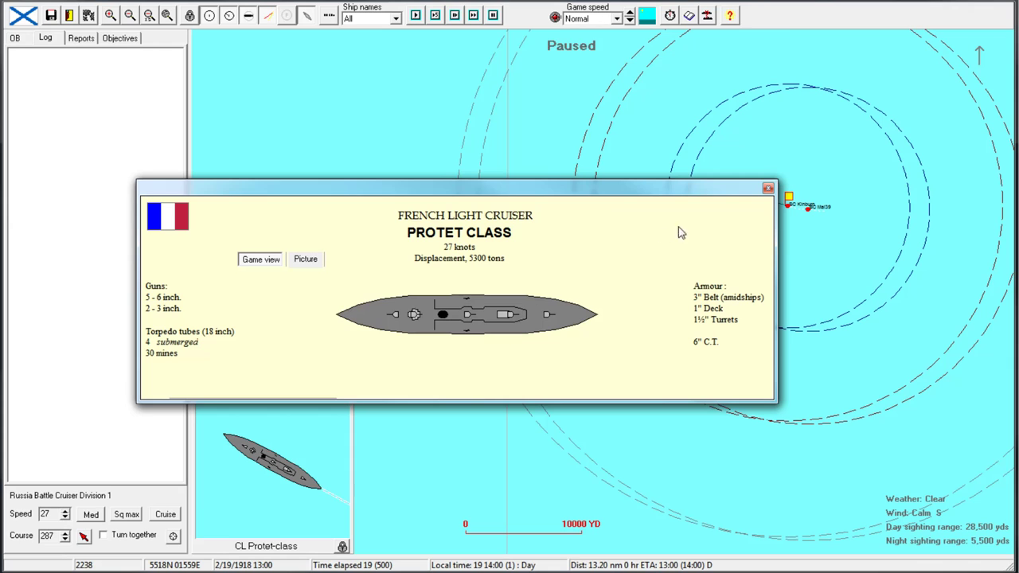
click(767, 188)
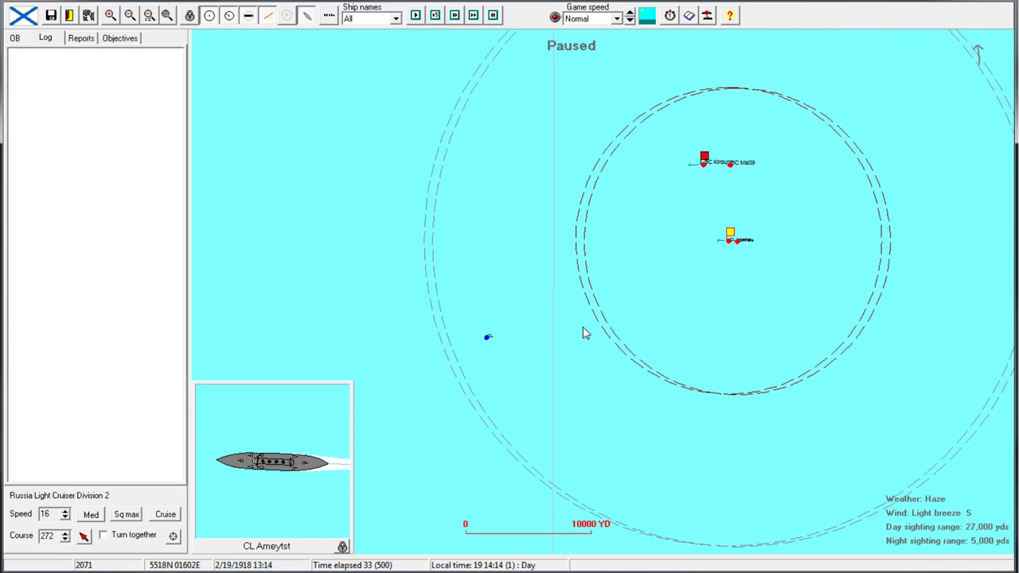
click(126, 514)
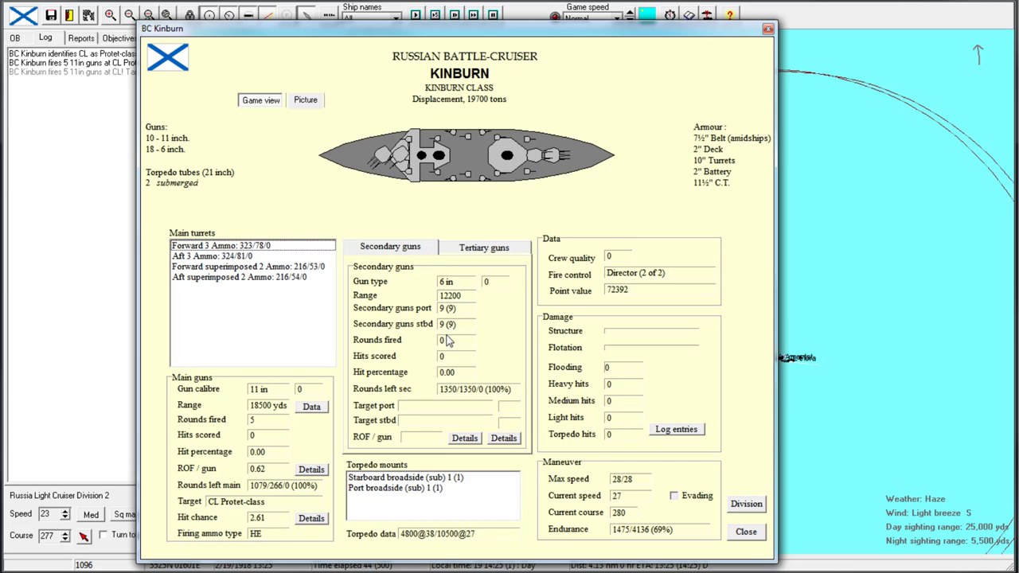
mouse_move(446, 388)
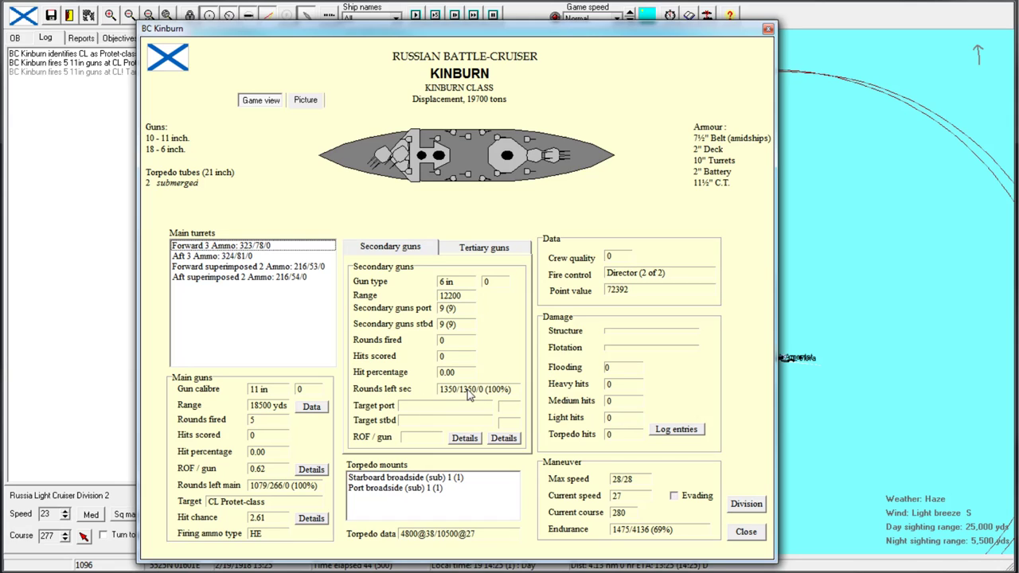
mouse_move(438, 387)
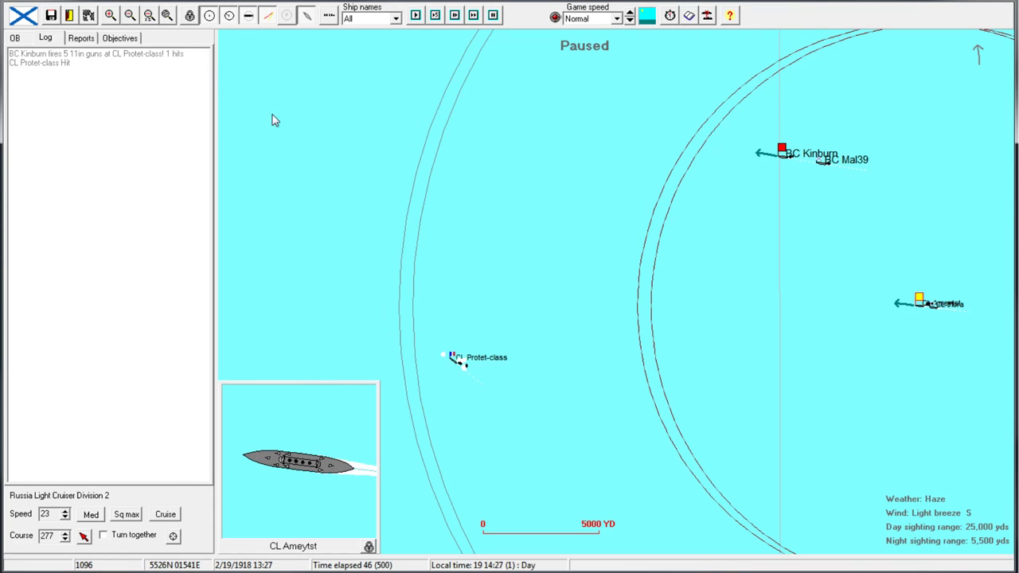
Check Kinburn's ship sheet for its 11-inch hits on the Protet-class cruiser
click(458, 359)
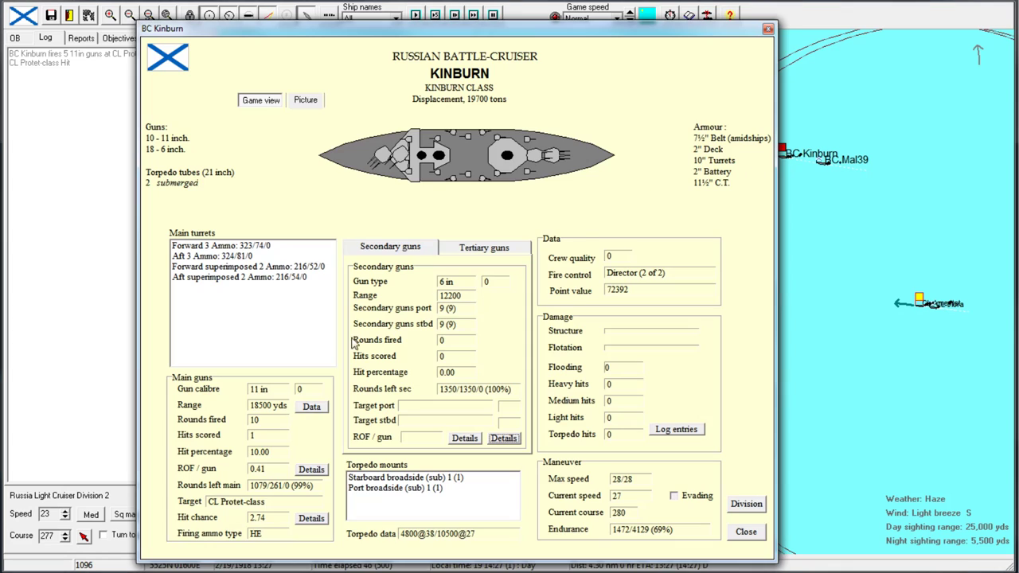
click(745, 531)
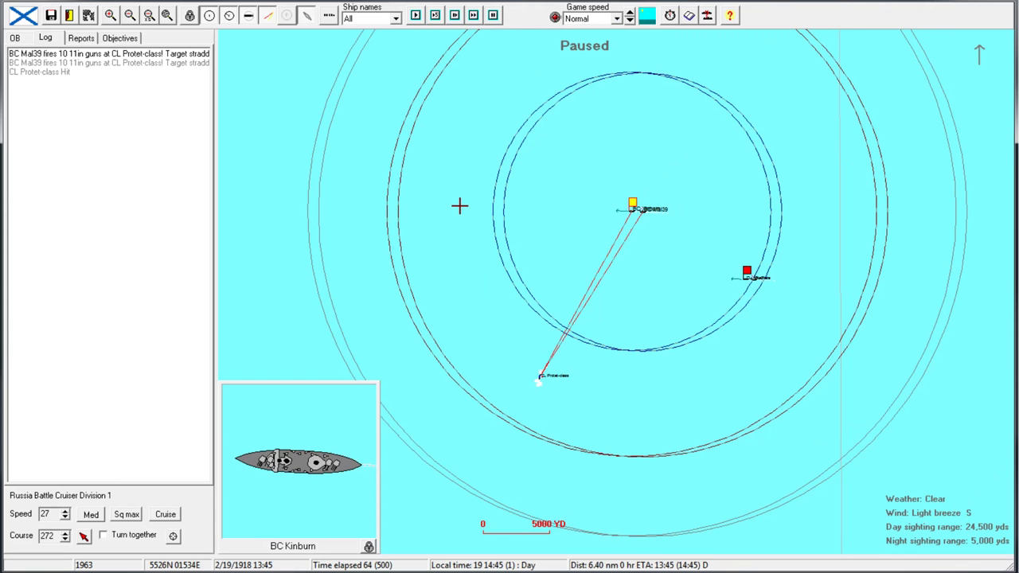
Inspect the damaged Protet-class cruiser's details sheet, then close it
click(539, 376)
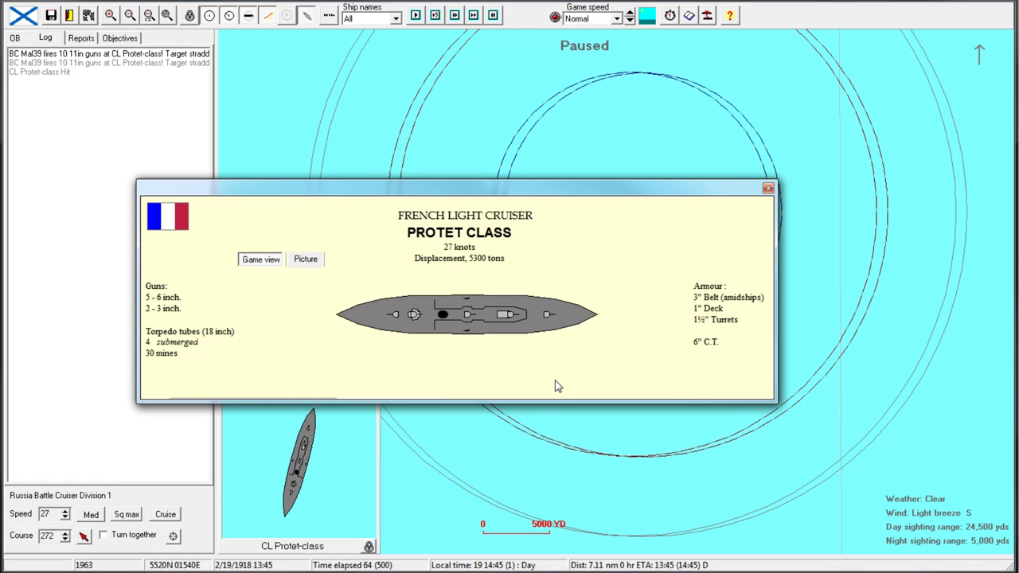
mouse_move(561, 375)
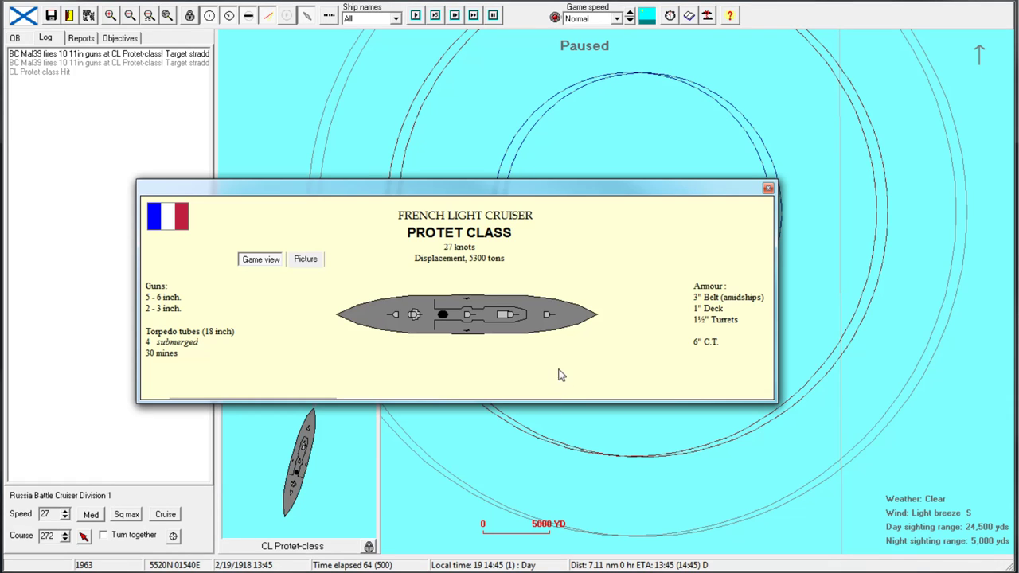
mouse_move(286, 354)
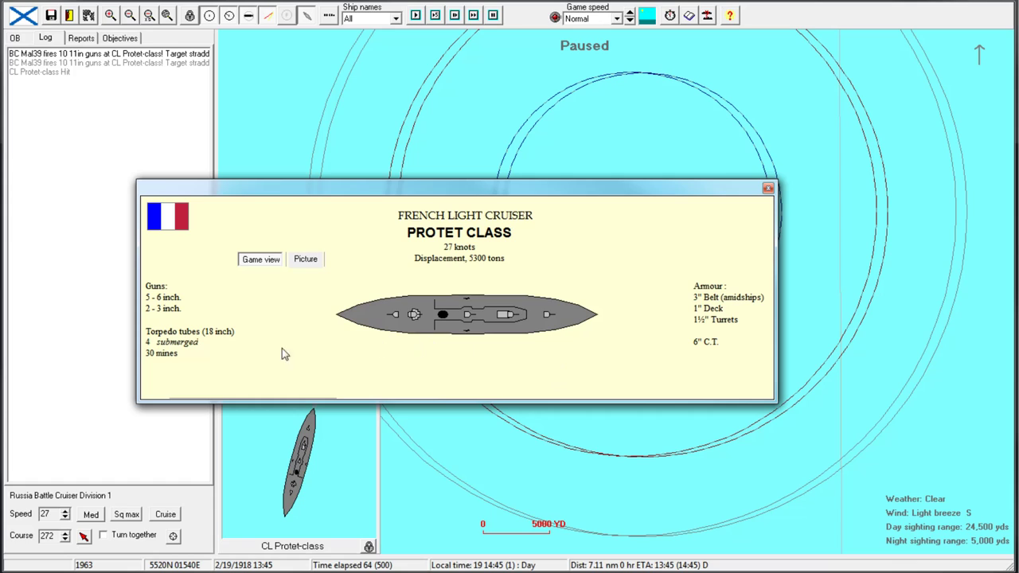
mouse_move(263, 360)
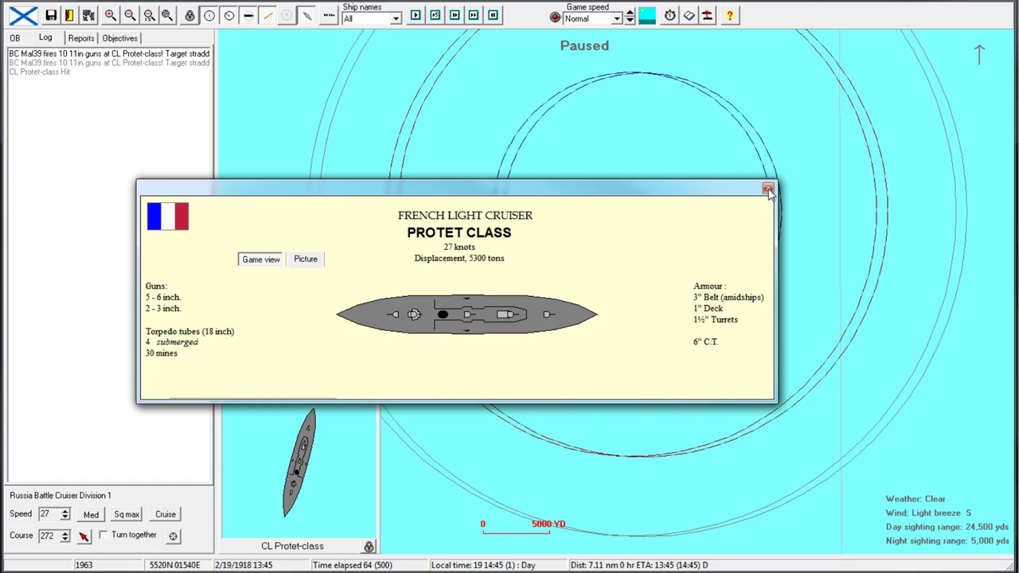
mouse_move(768, 190)
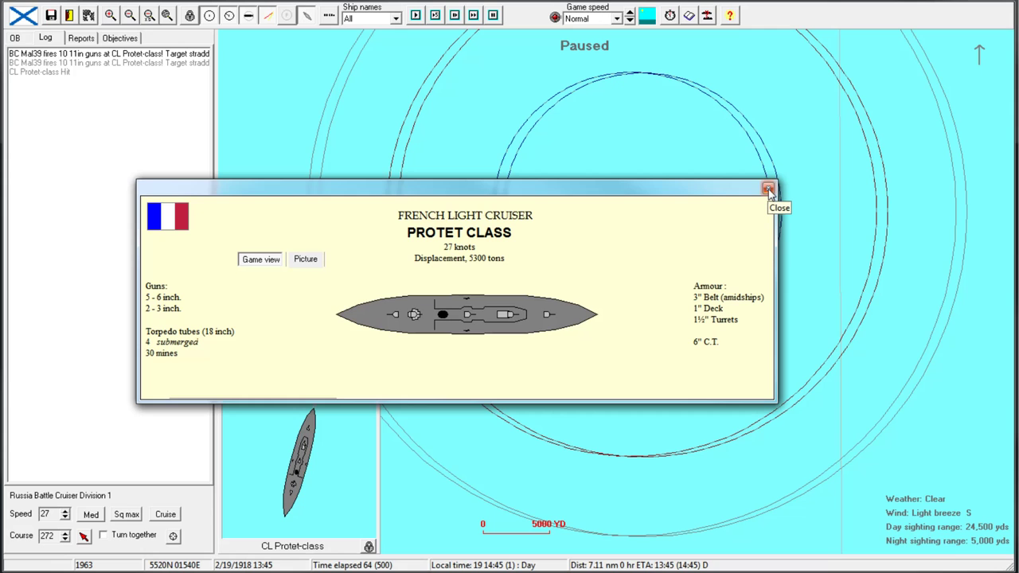
click(769, 188)
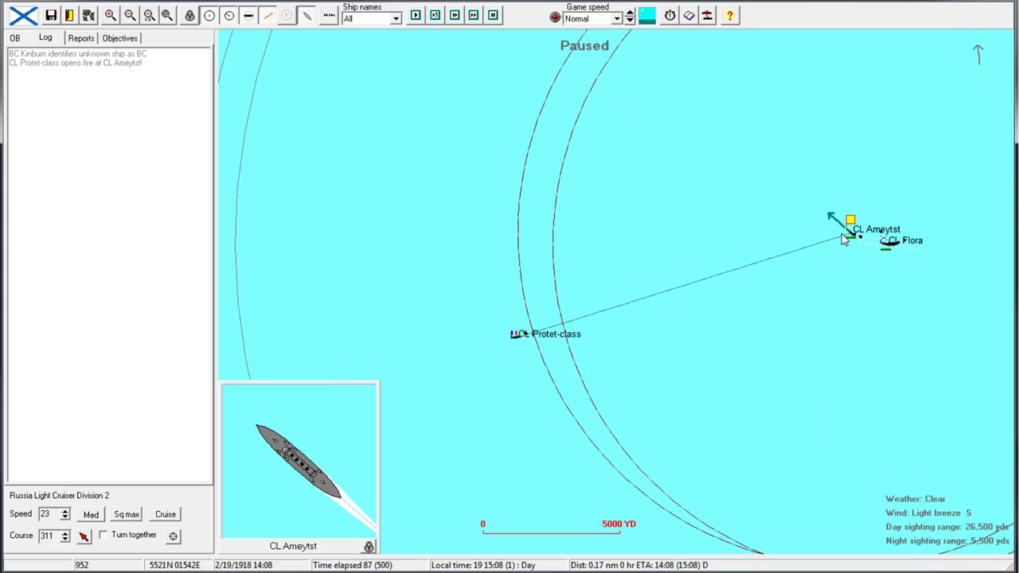
mouse_move(509, 344)
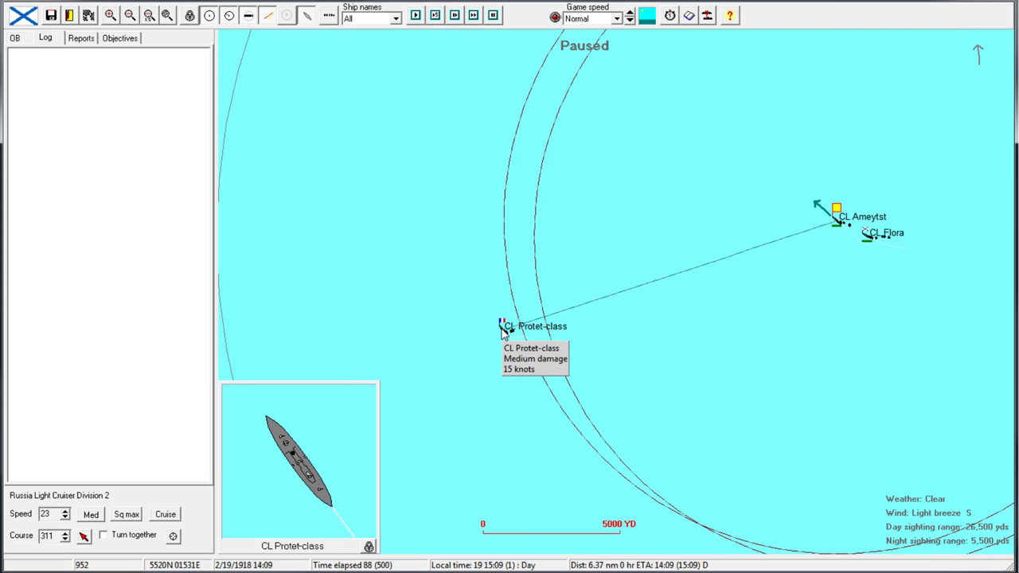
mouse_move(768, 260)
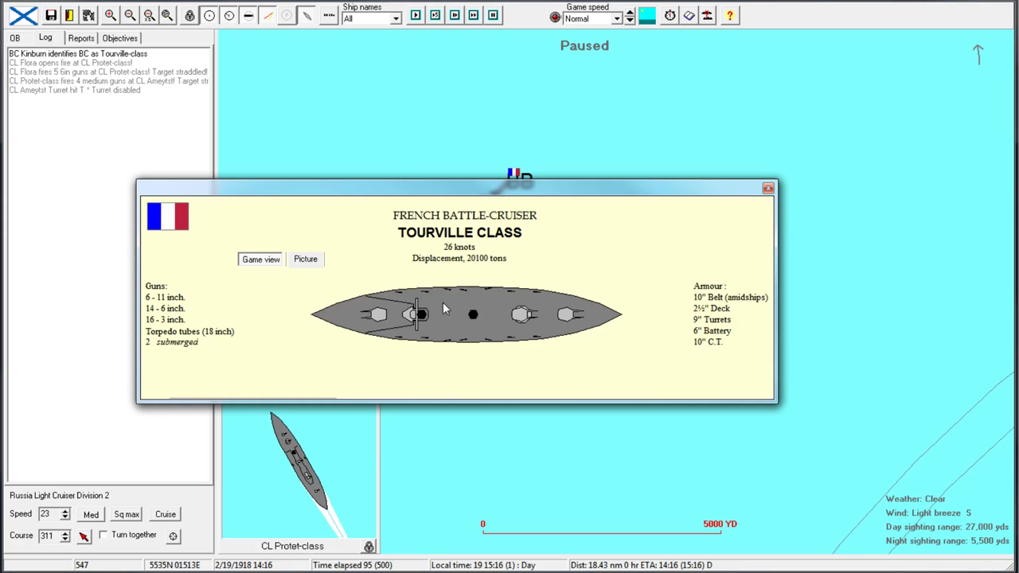
mouse_move(750, 236)
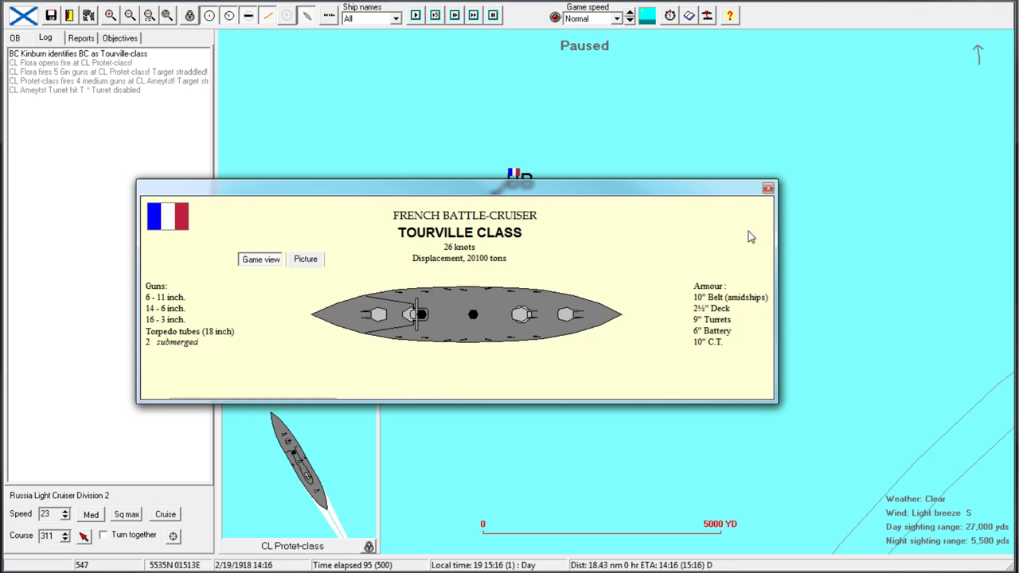
mouse_move(445, 263)
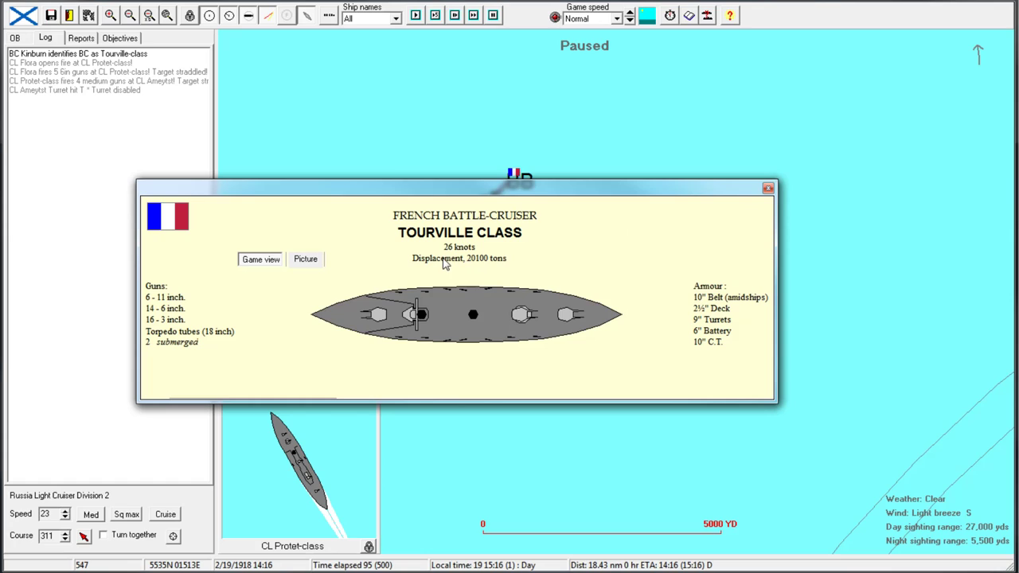
mouse_move(552, 350)
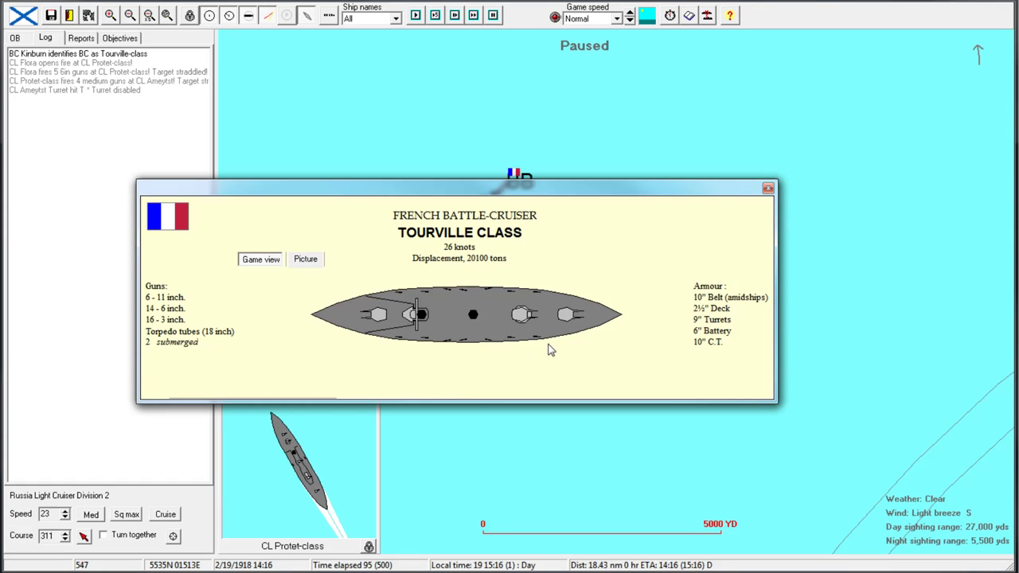
mouse_move(204, 325)
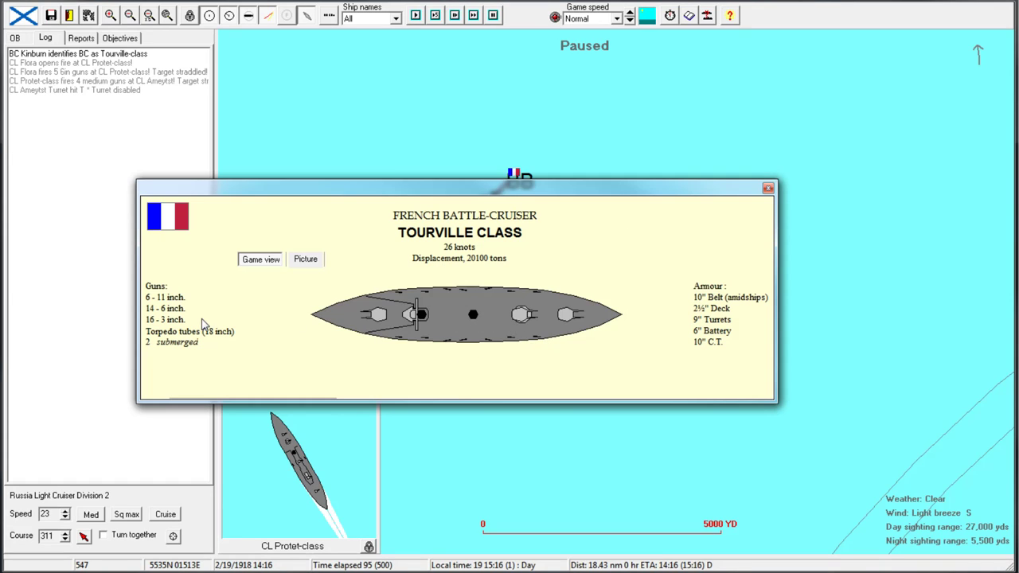
mouse_move(204, 323)
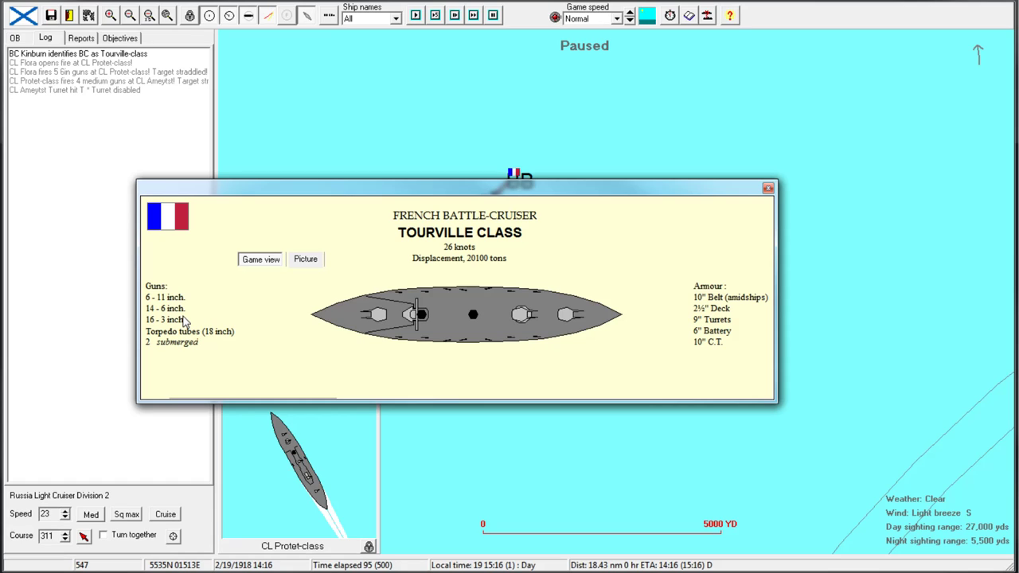
mouse_move(200, 375)
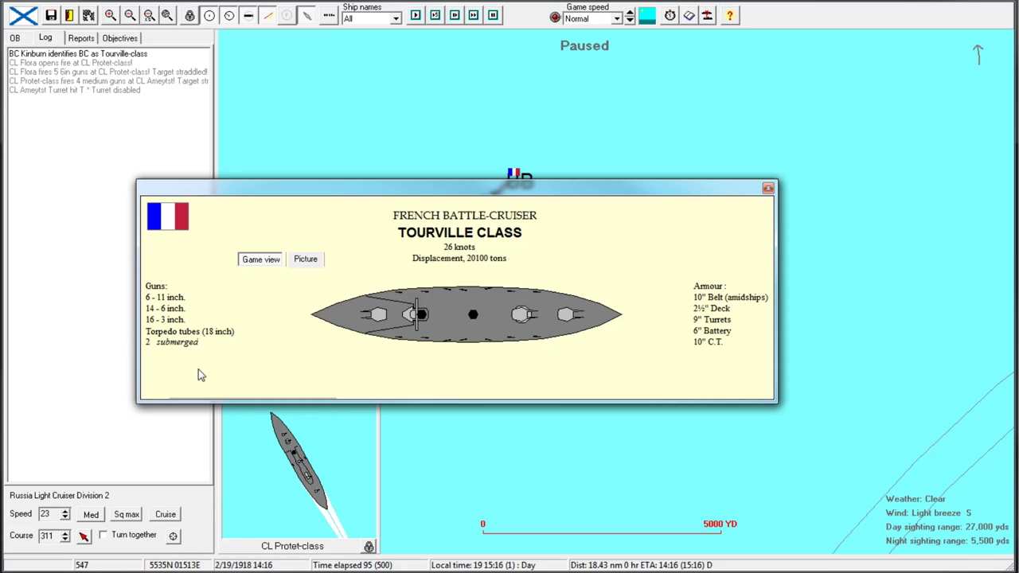
mouse_move(248, 327)
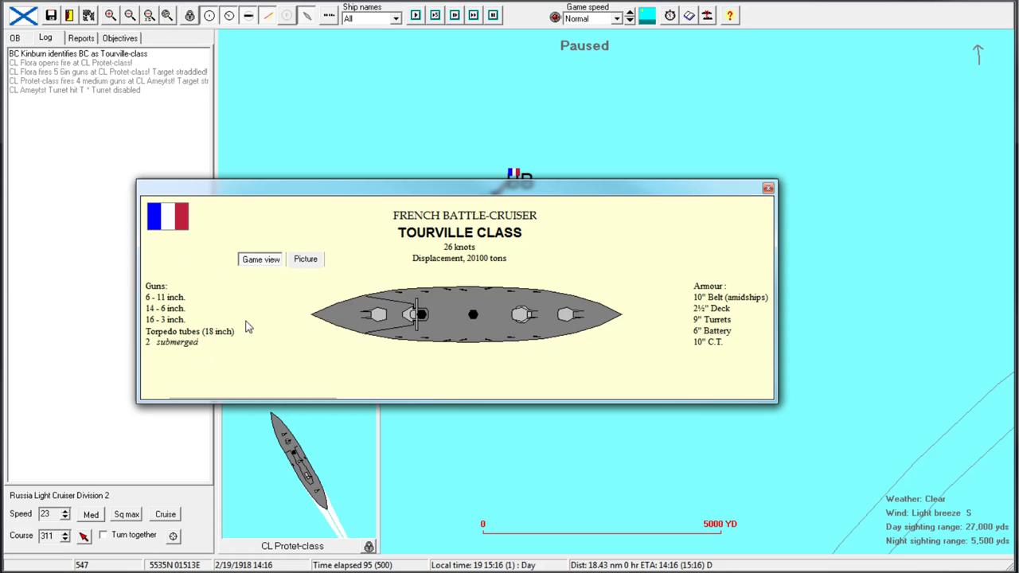
mouse_move(724, 349)
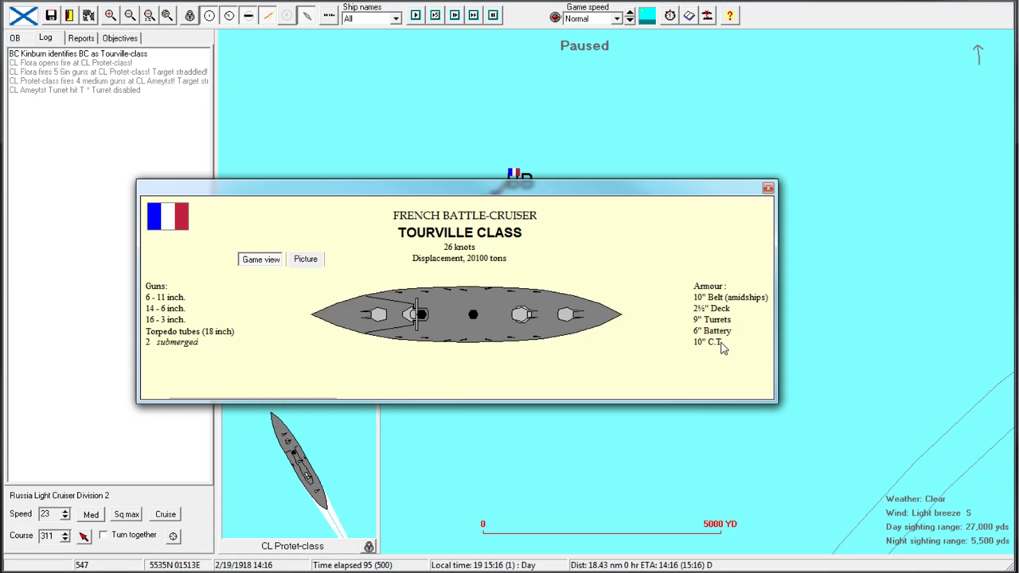
Close the Tourville-class battlecruiser's specifications window after reading its guns and armour
click(767, 187)
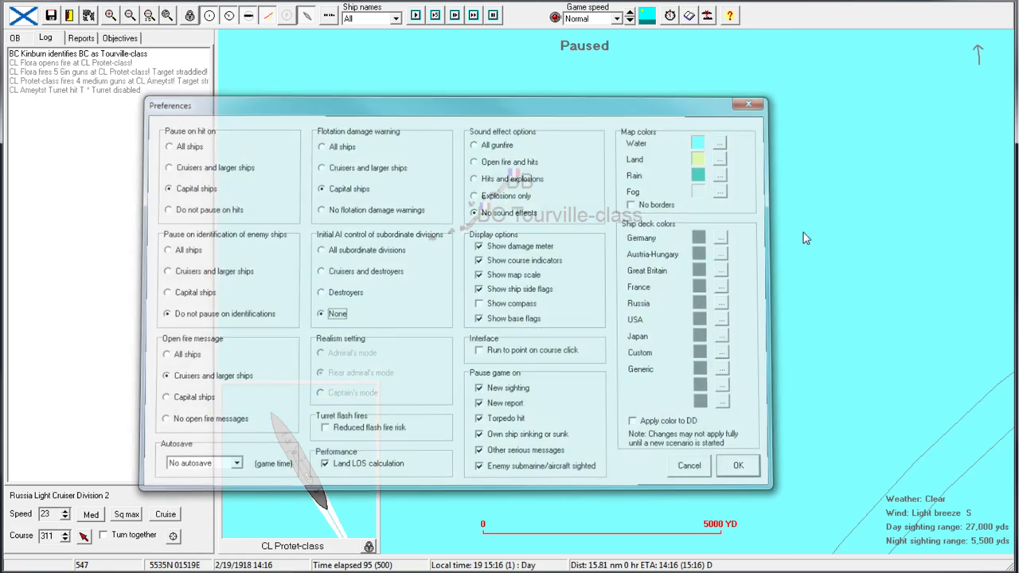
Dismiss the Preferences dialog and return to the battle
click(736, 465)
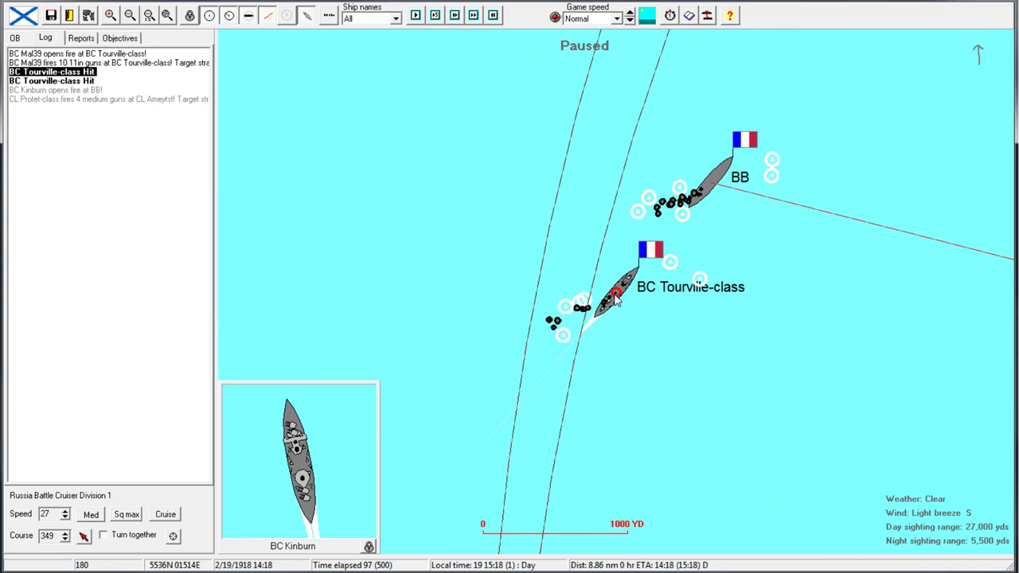
mouse_move(791, 326)
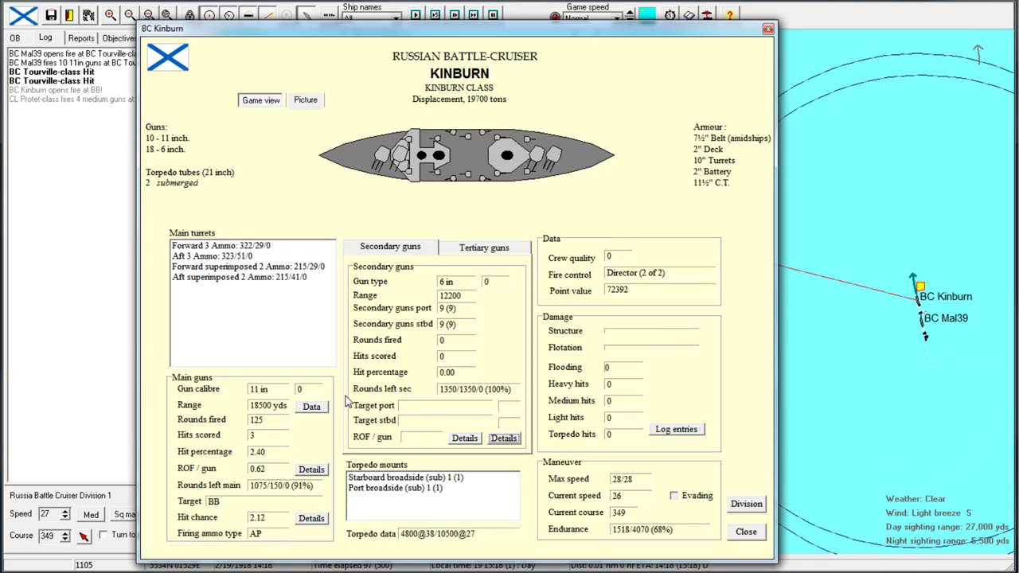
Review Kinburn's main-gun rate-of-fire breakdown and range data, then close its record
click(311, 469)
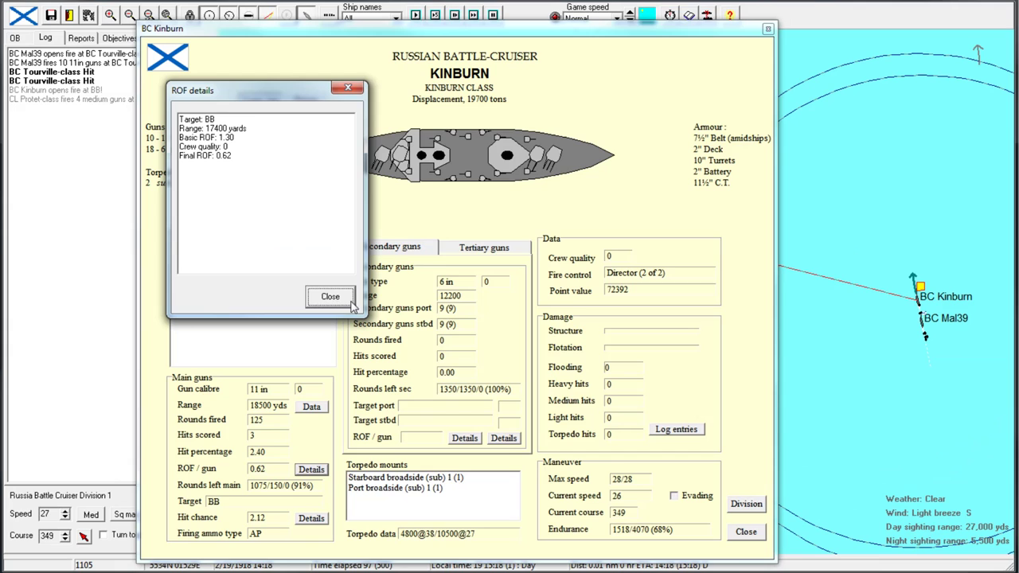
click(330, 296)
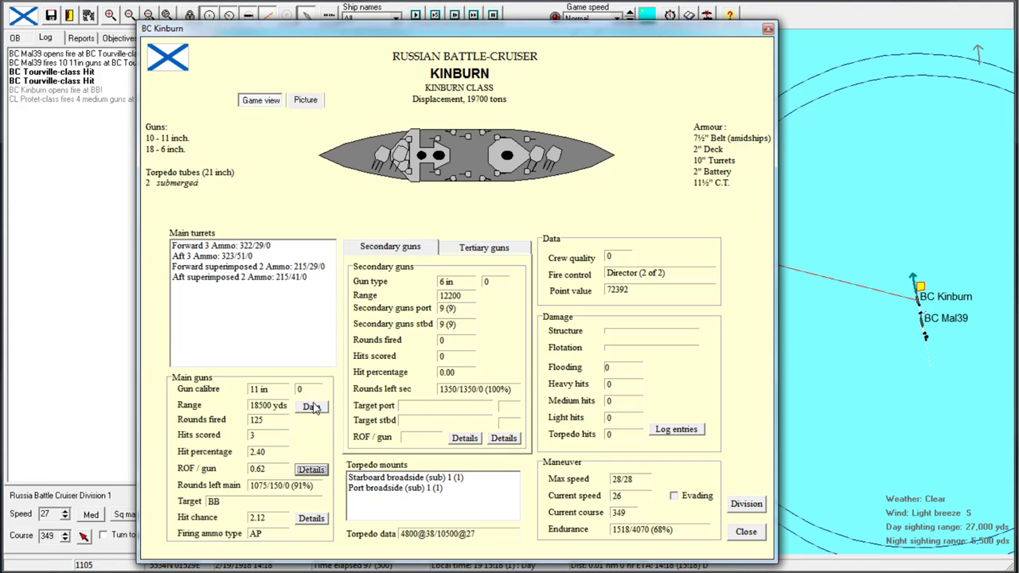
click(311, 406)
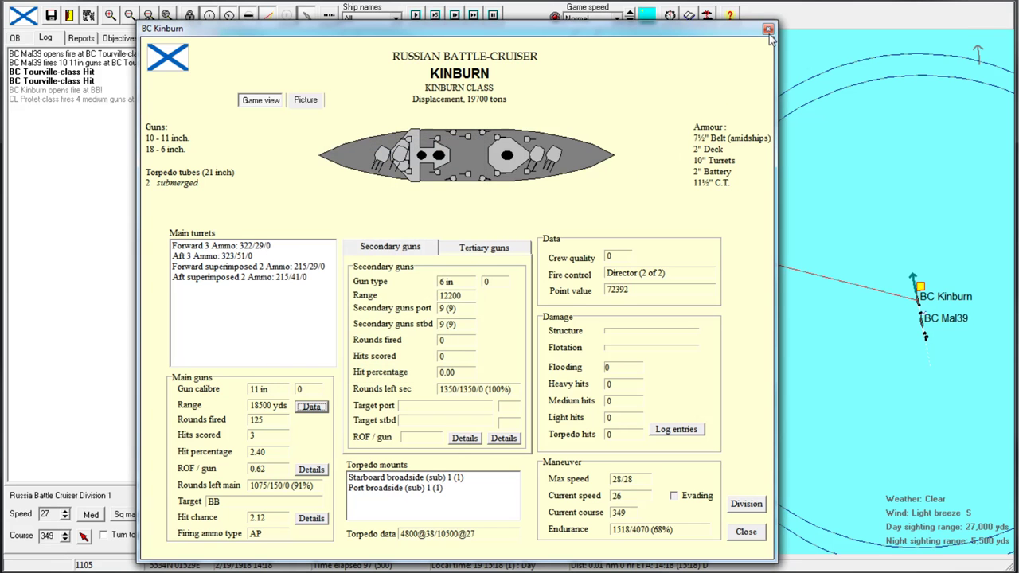
click(768, 29)
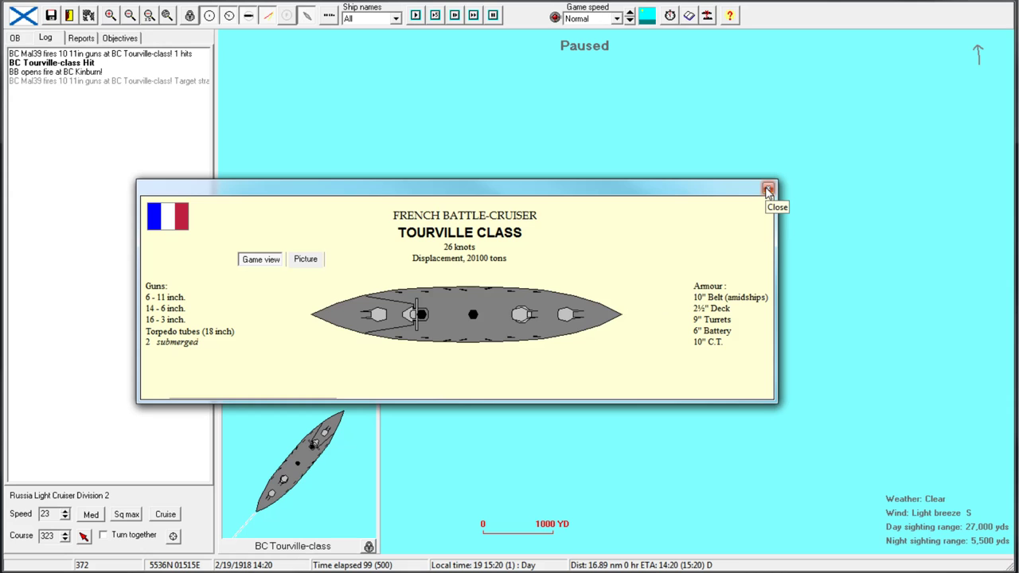
Close the Tourville-class sheet and let the engagement continue
click(768, 189)
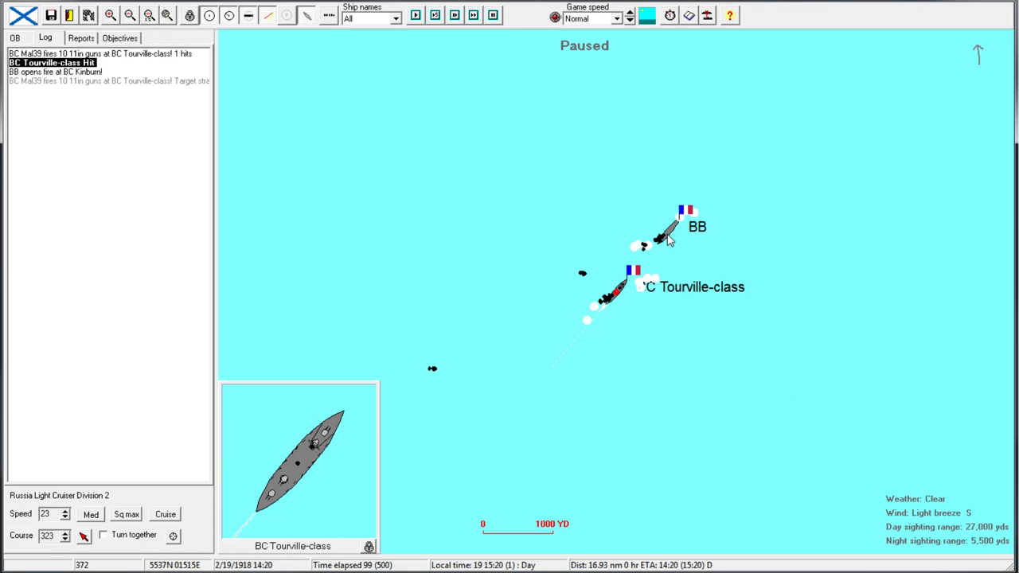
click(129, 15)
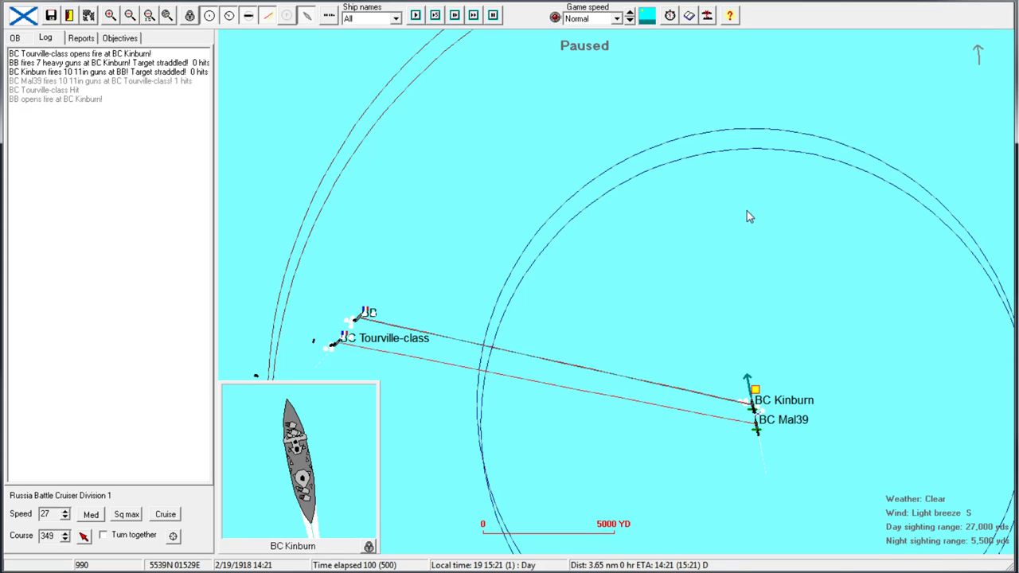
mouse_move(796, 250)
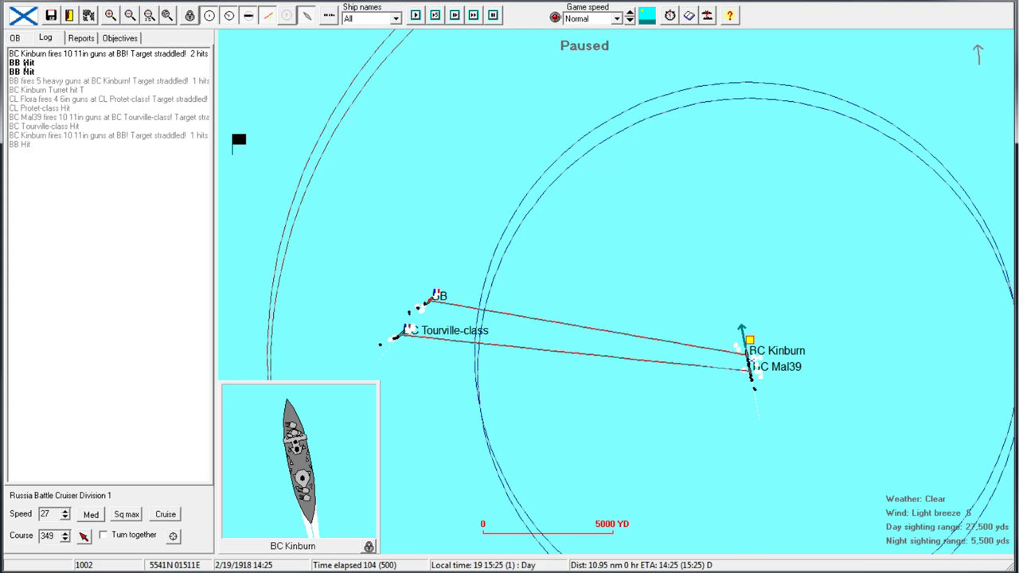
Select light cruiser Ameytst and Kinburn's division, and check Tourville-class shots in the log
click(110, 15)
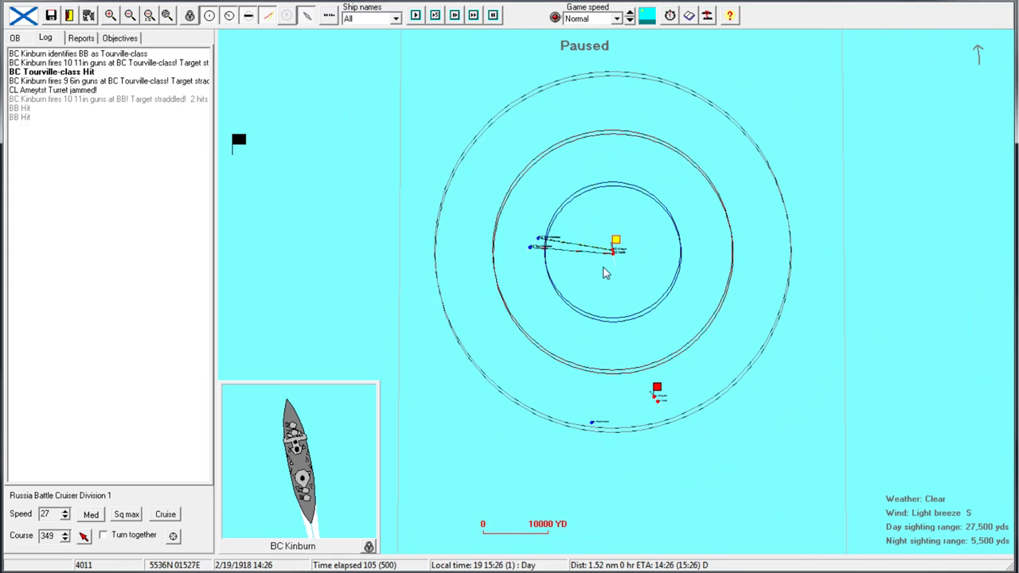
click(110, 15)
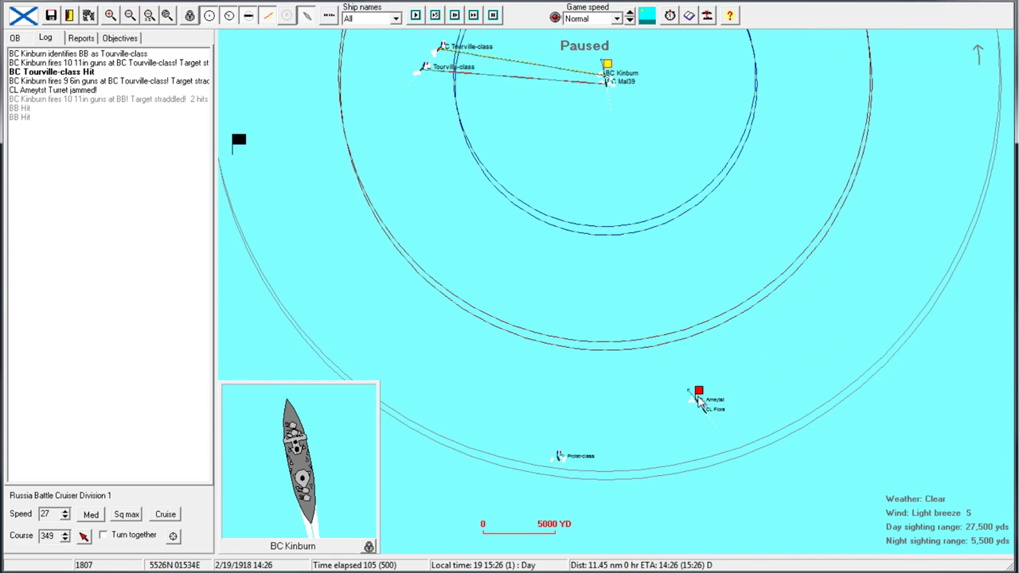
click(699, 391)
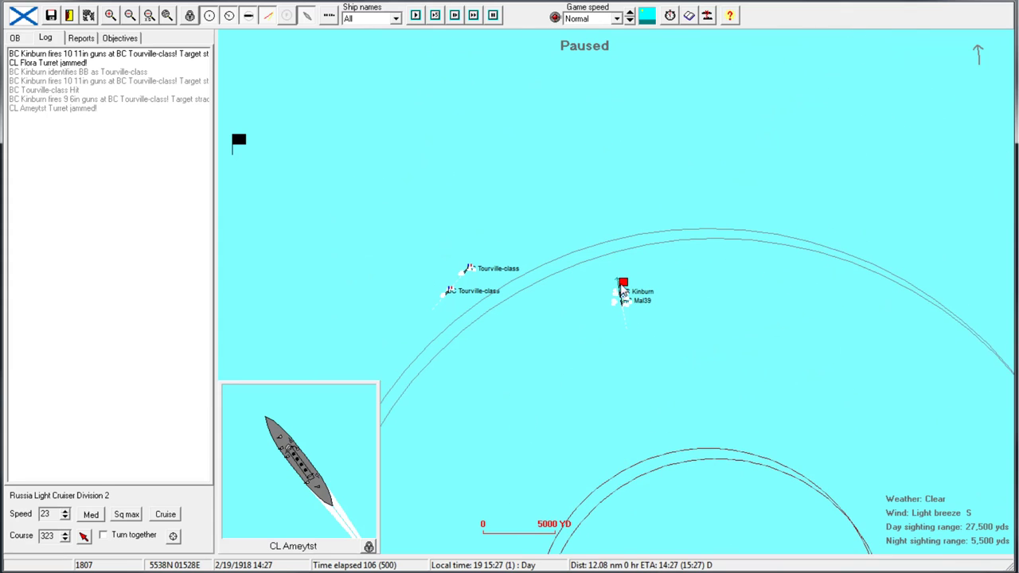
click(622, 285)
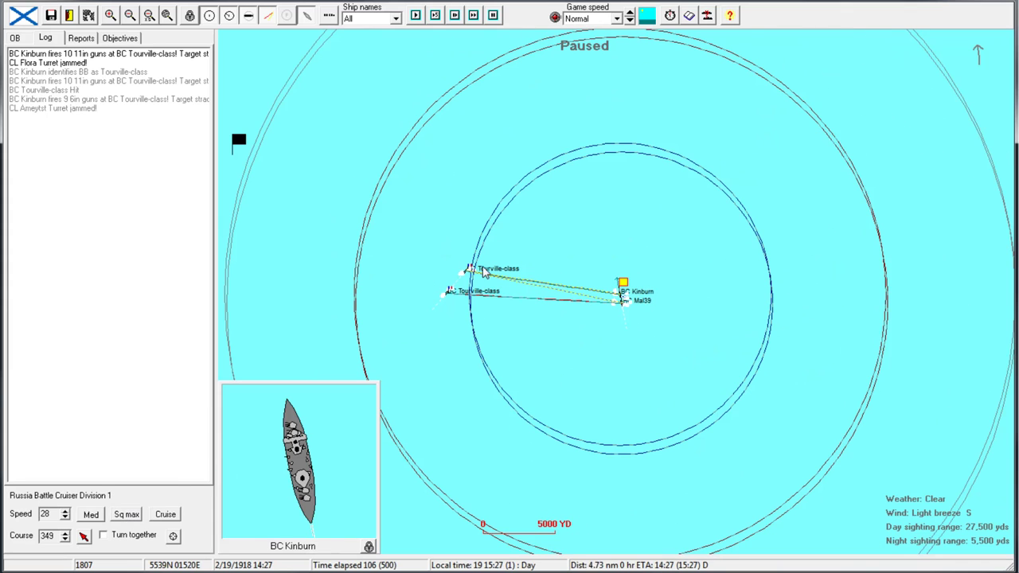
mouse_move(684, 199)
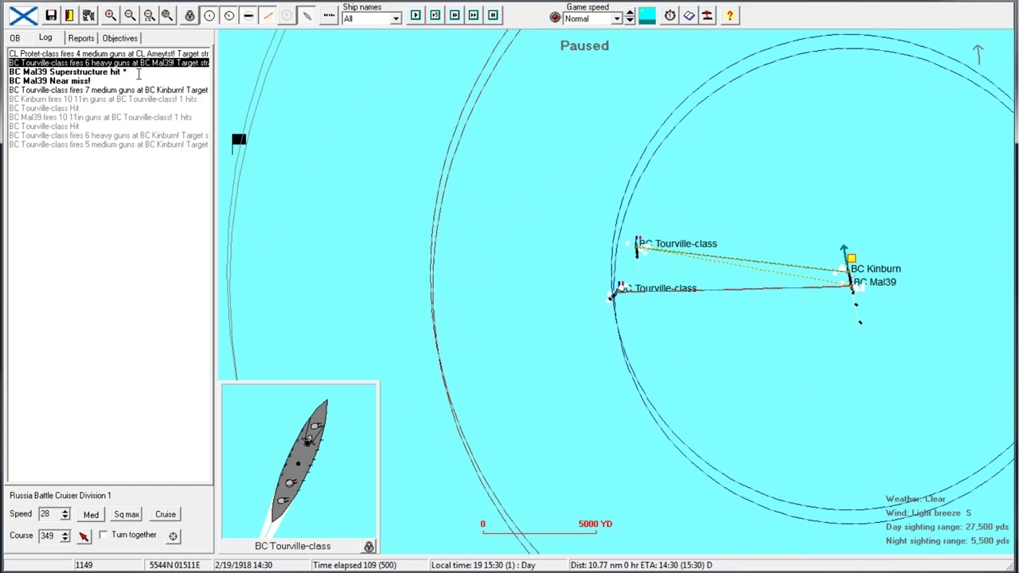
click(109, 15)
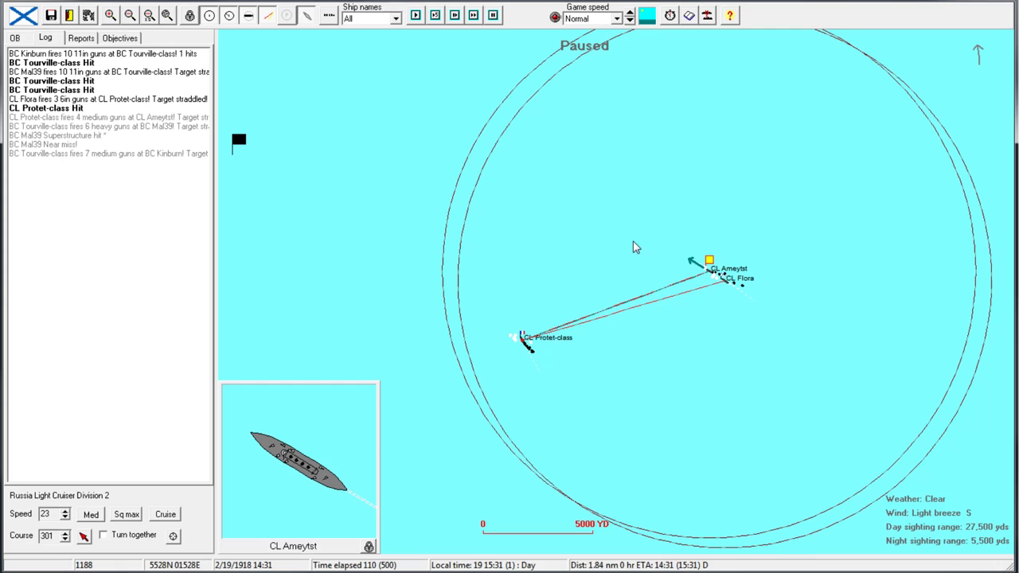
mouse_move(569, 215)
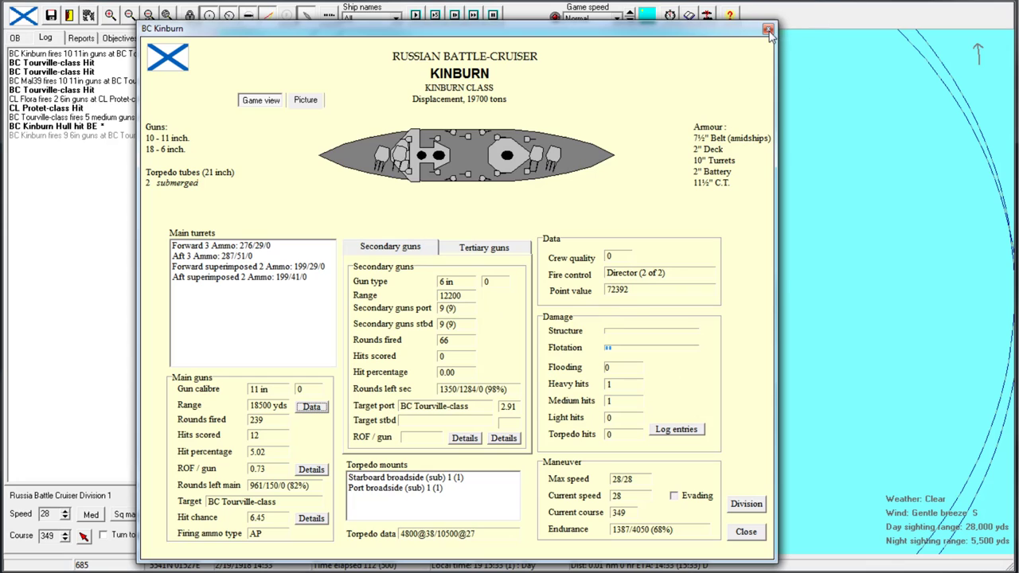
View Kinburn's picture and its 12 hits from 239 rounds, then close the card
click(770, 28)
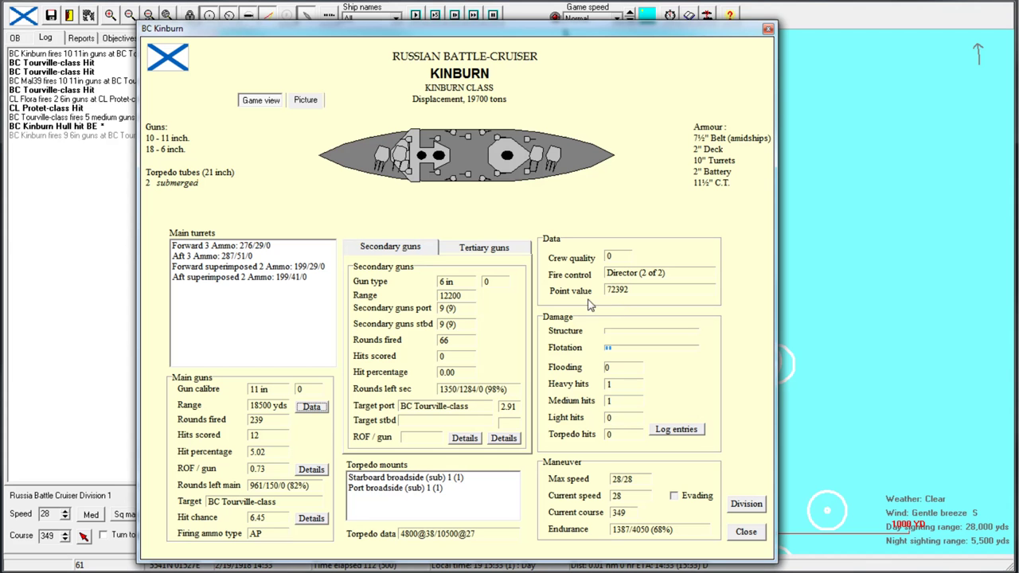
click(306, 99)
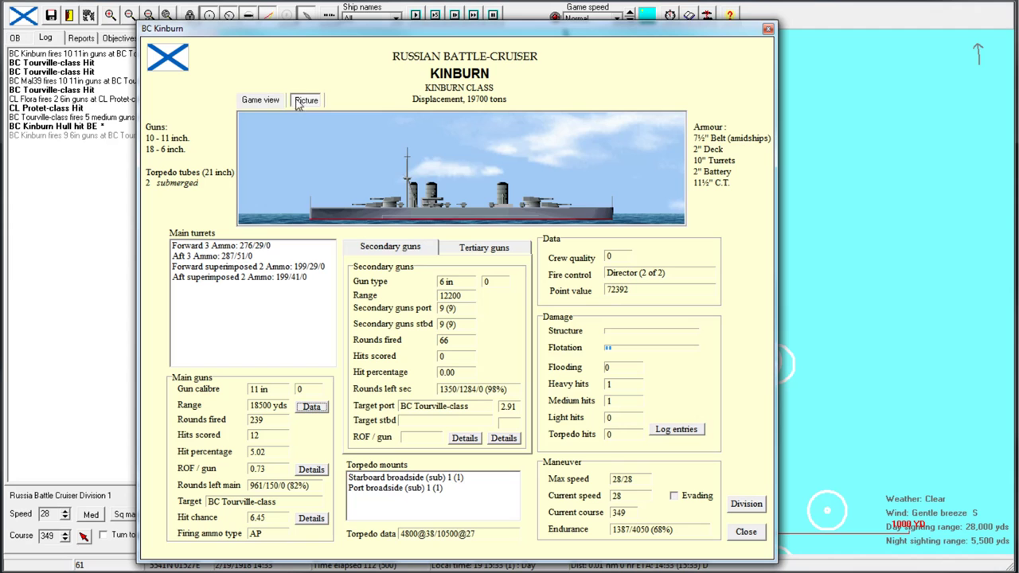
click(746, 531)
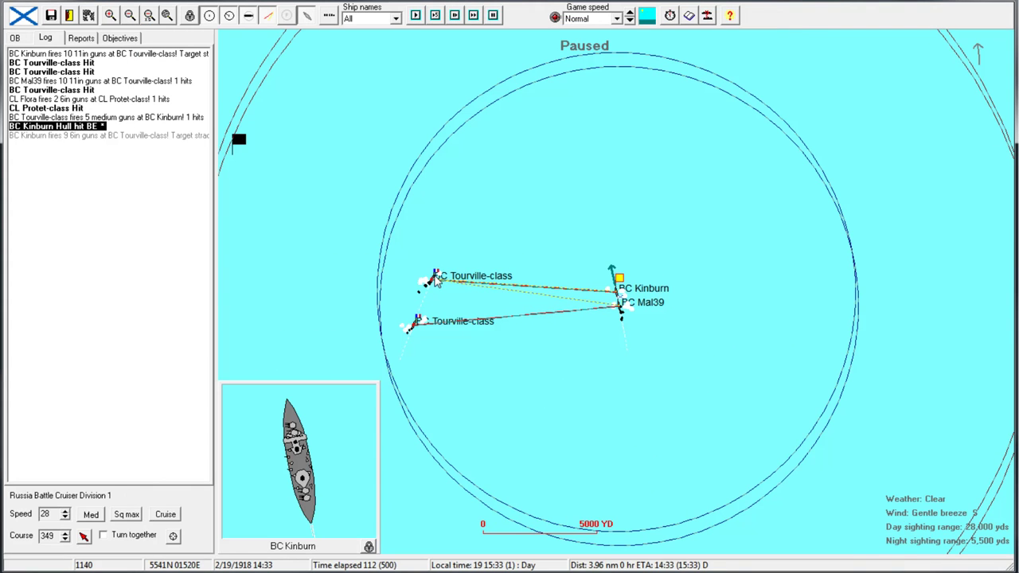
Review the Tourville-class battlecruiser's data sheet and zoom in on the battlecruiser engagement
click(430, 281)
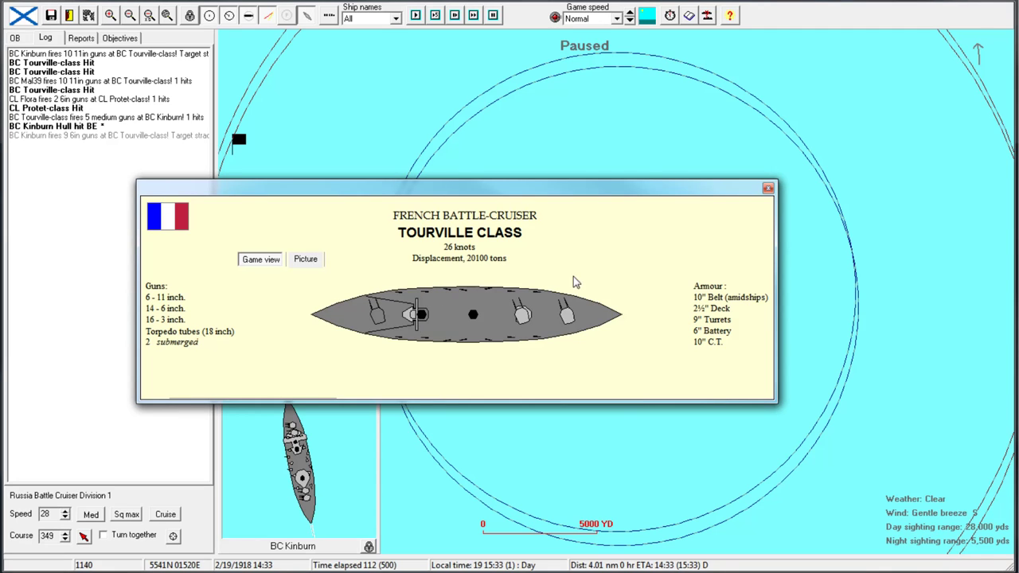
click(767, 187)
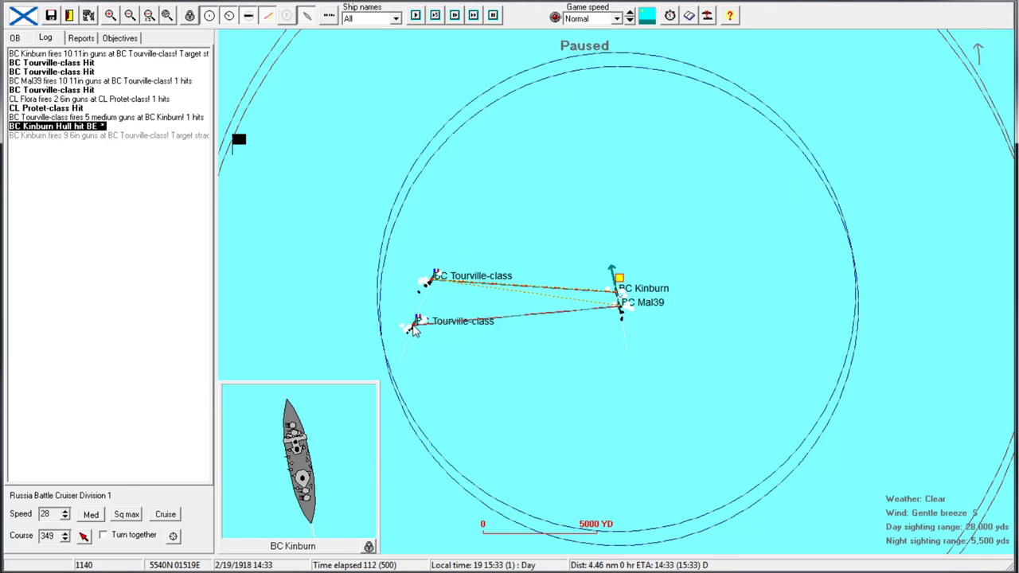
click(414, 326)
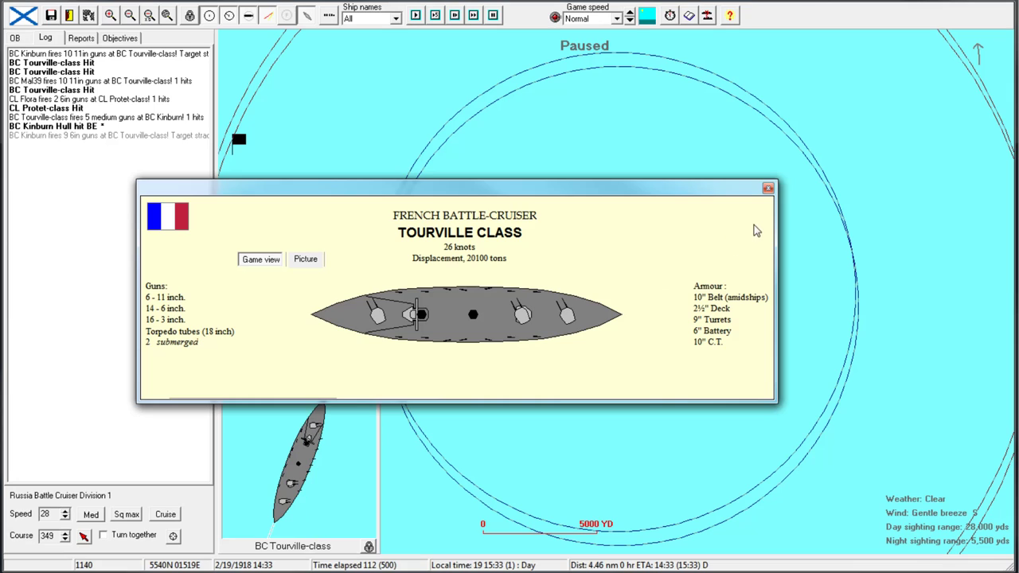
mouse_move(780, 225)
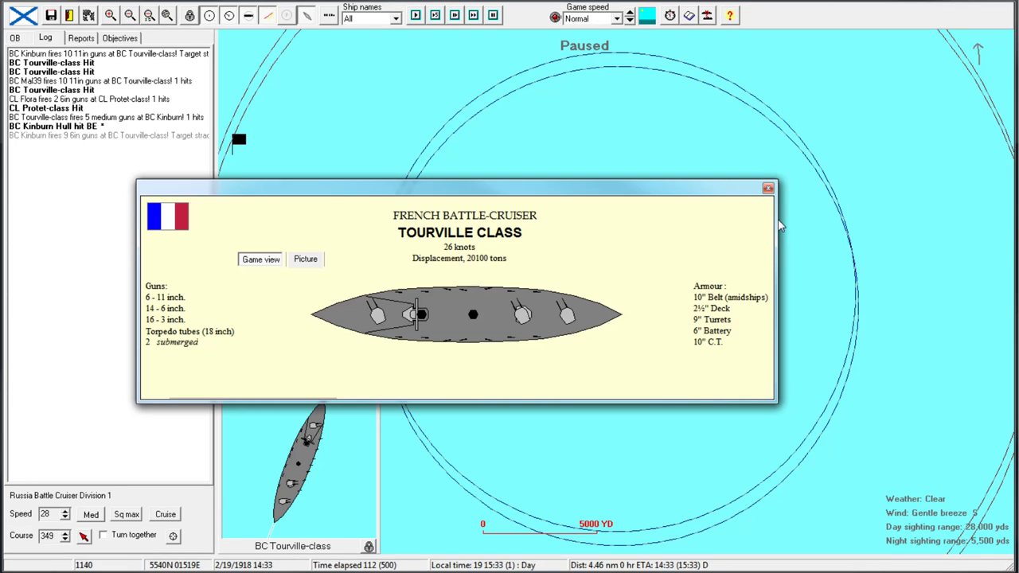
mouse_move(740, 254)
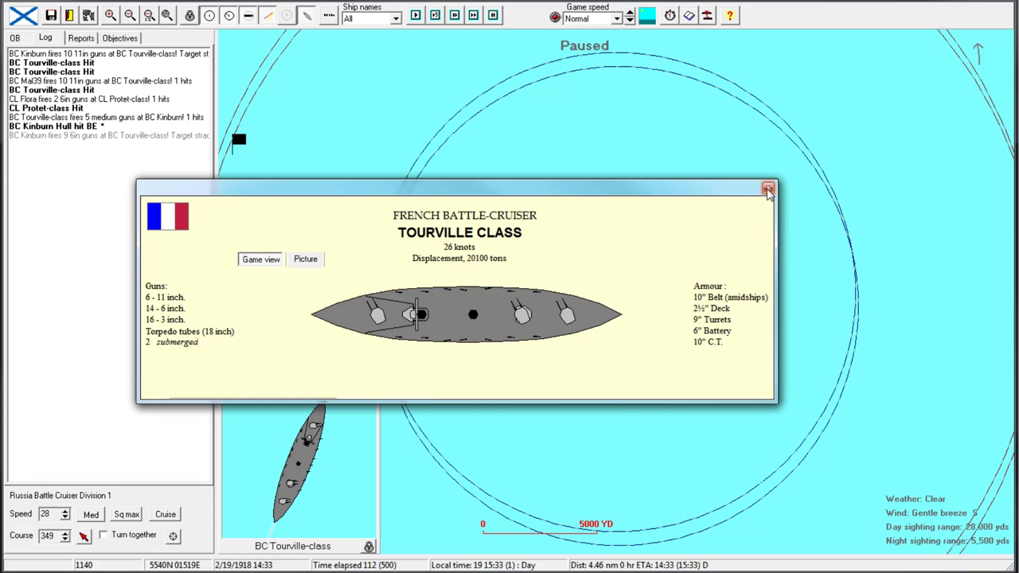
click(768, 188)
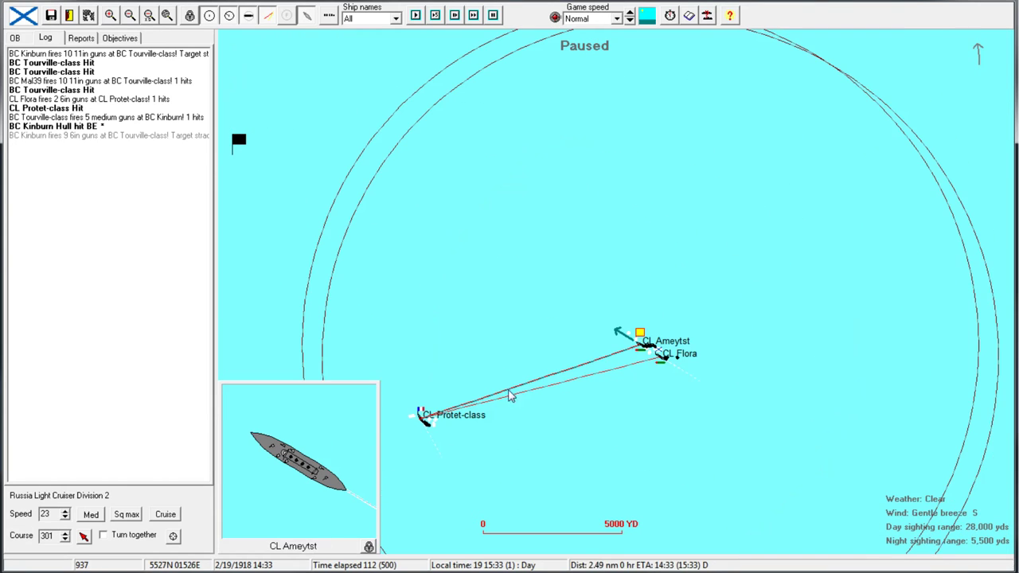
mouse_move(489, 377)
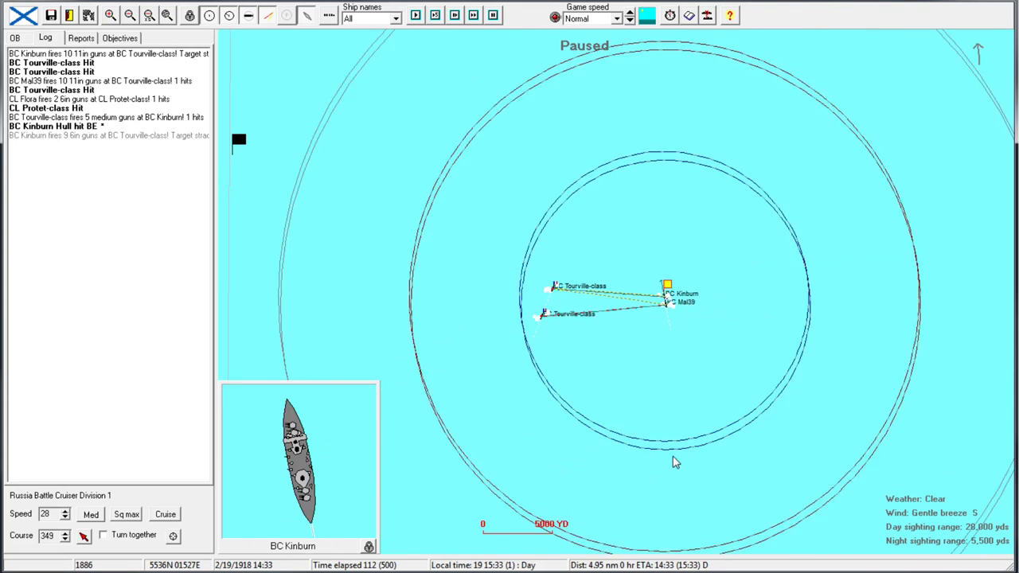
click(129, 14)
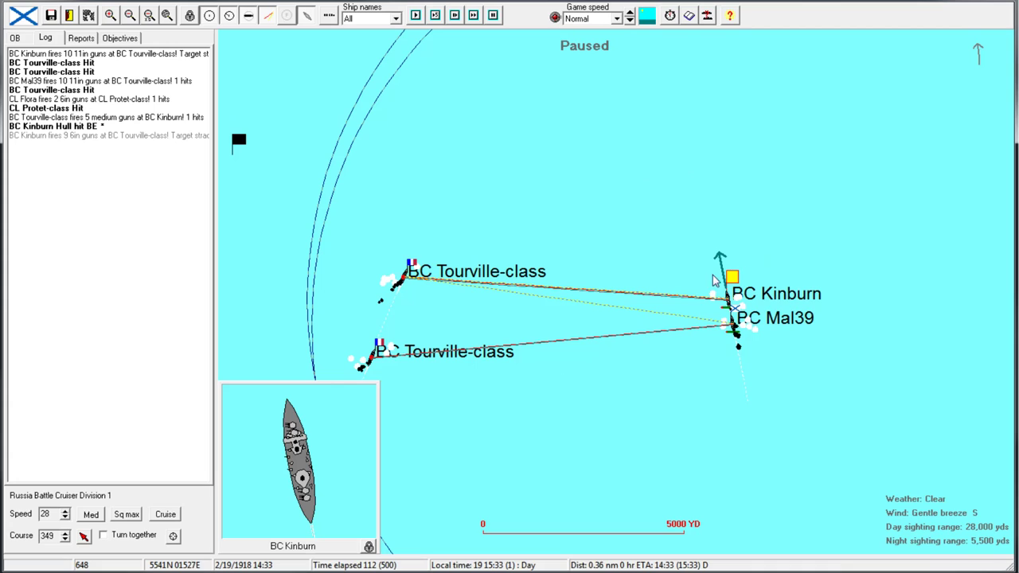
mouse_move(749, 273)
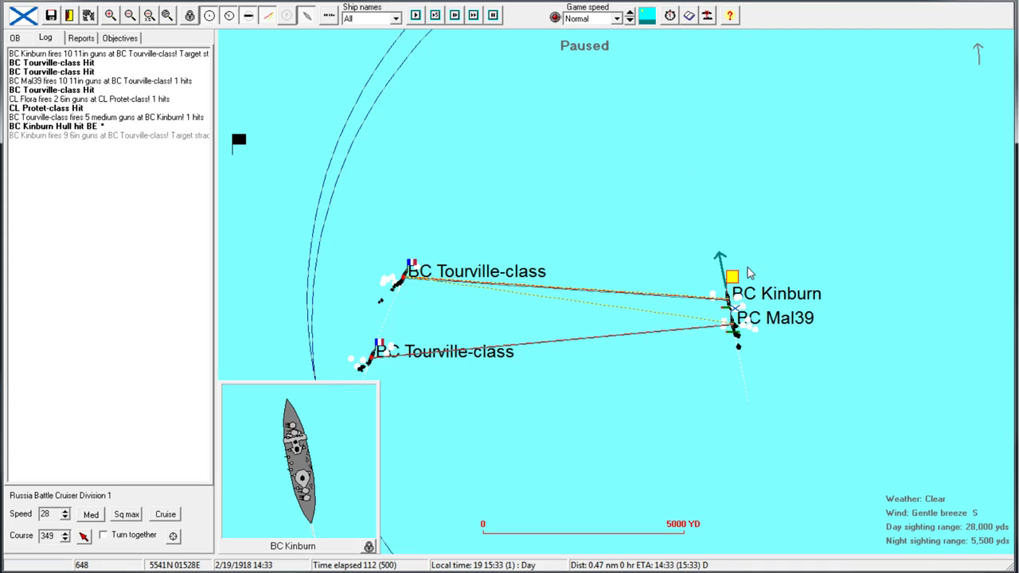
mouse_move(705, 233)
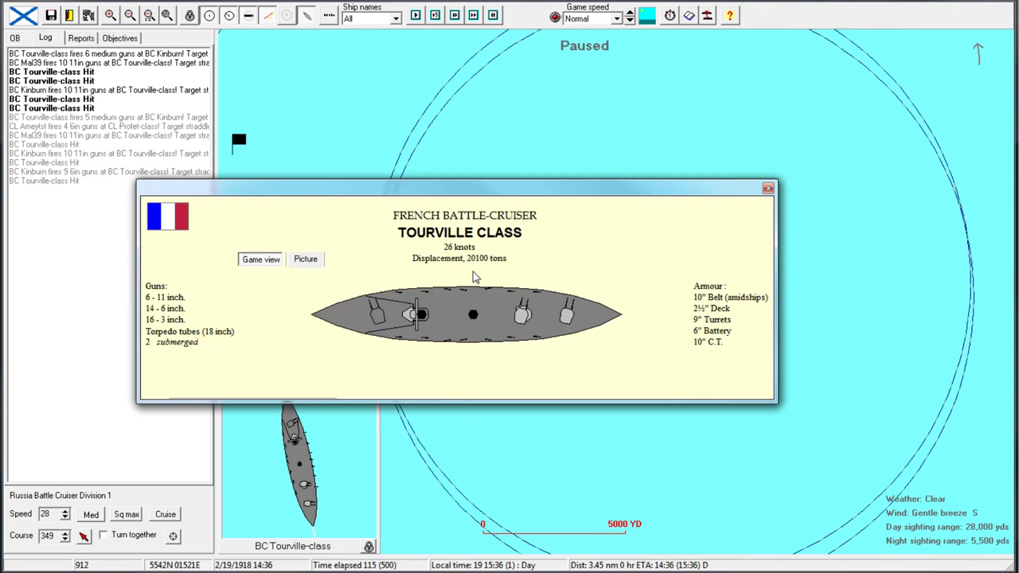
mouse_move(496, 273)
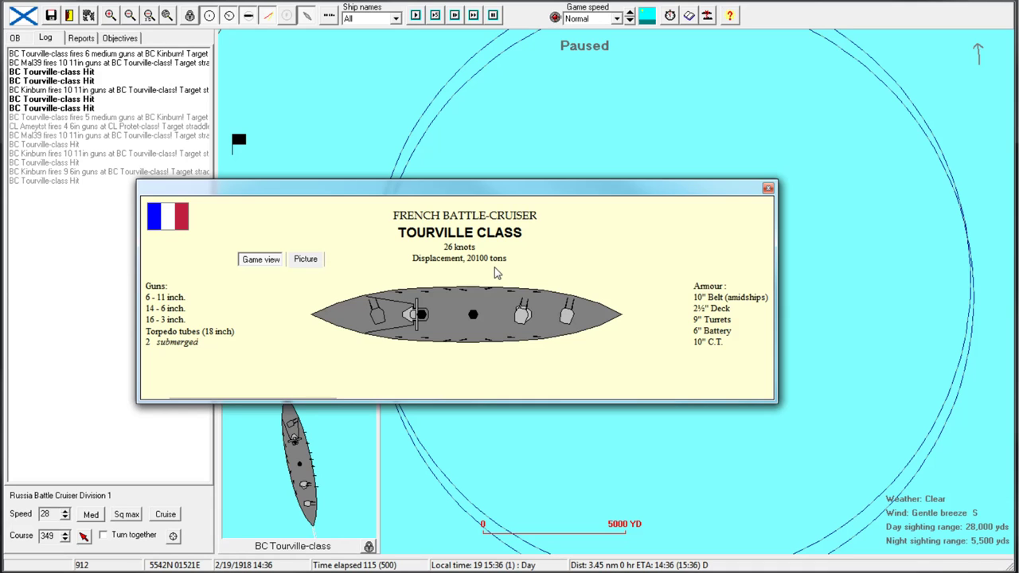
mouse_move(514, 277)
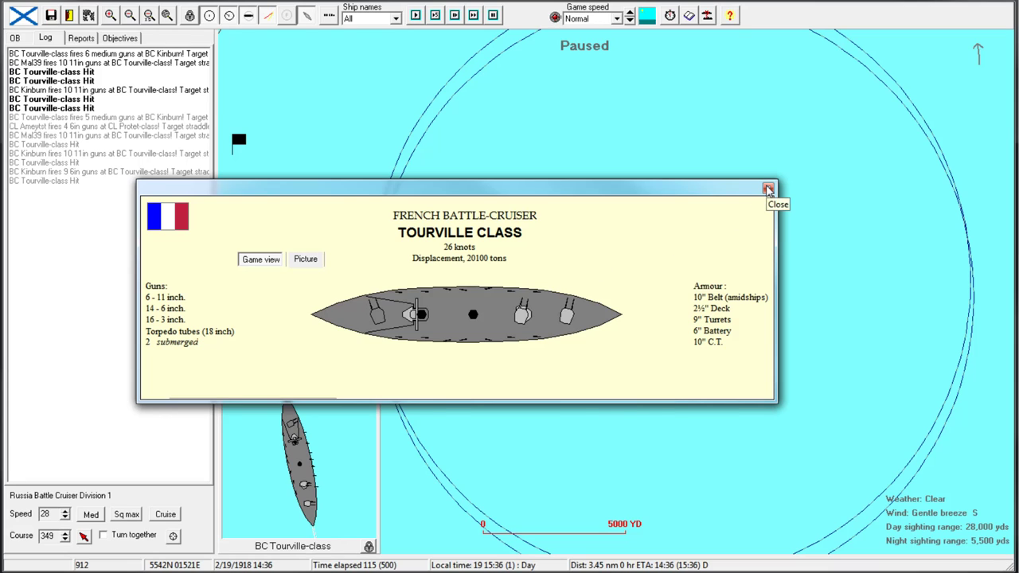
Close the Tourville data sheet, check the lower Tourville's damage, and select the battlecruiser division
click(767, 189)
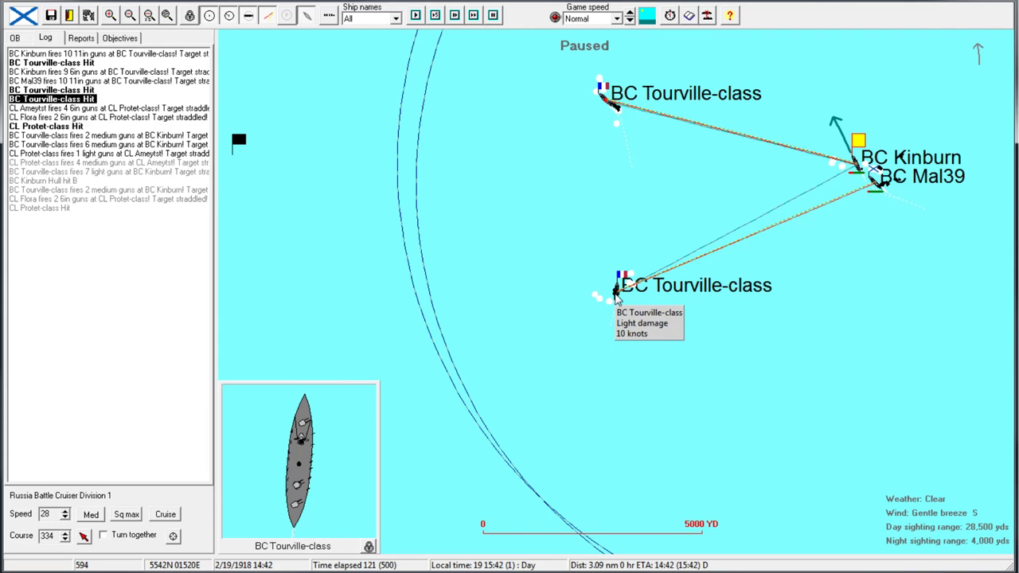
click(129, 15)
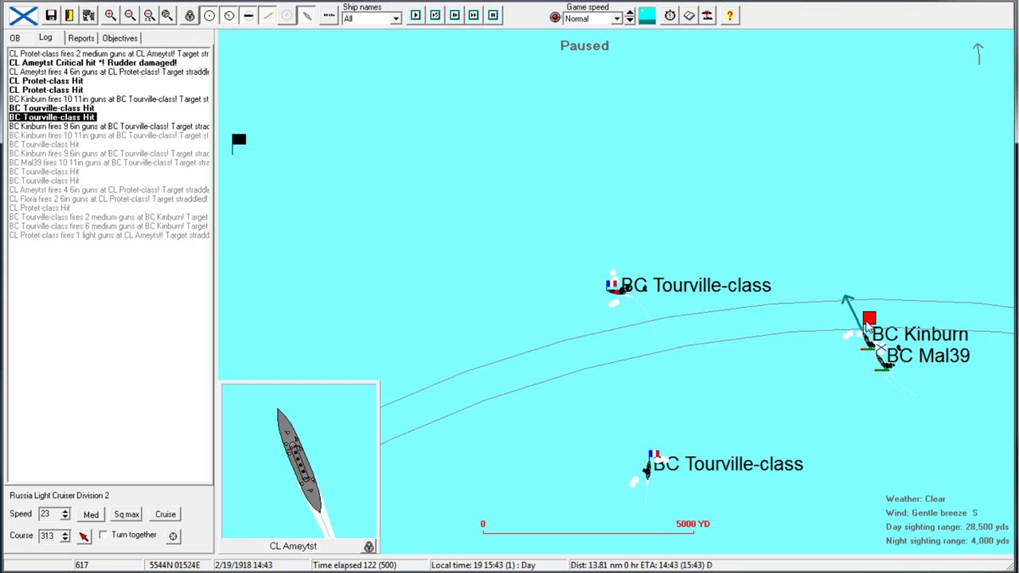
click(869, 321)
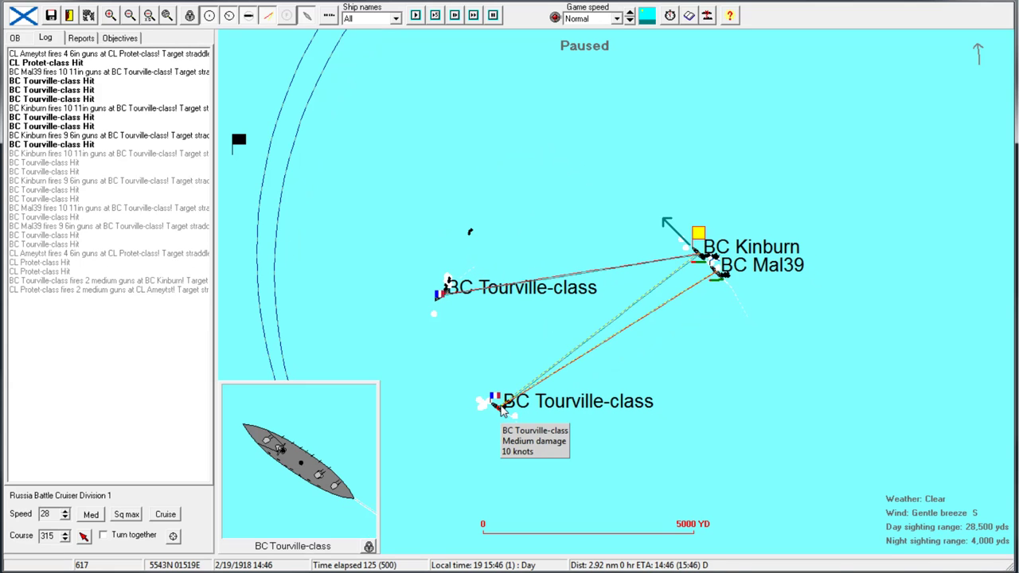
mouse_move(707, 197)
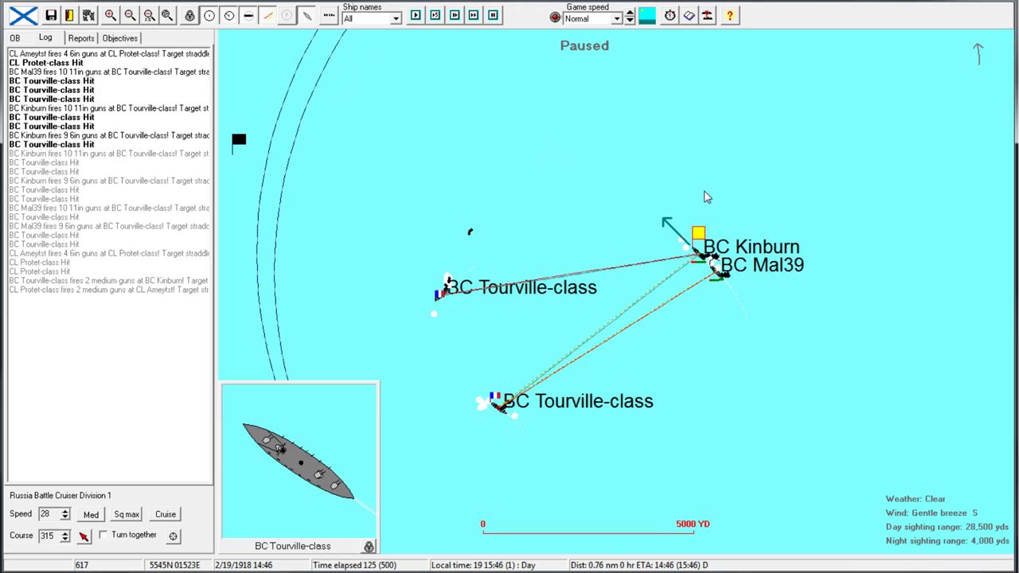
Reopen the Tourville-class battlecruiser's data sheet and close it again
click(521, 286)
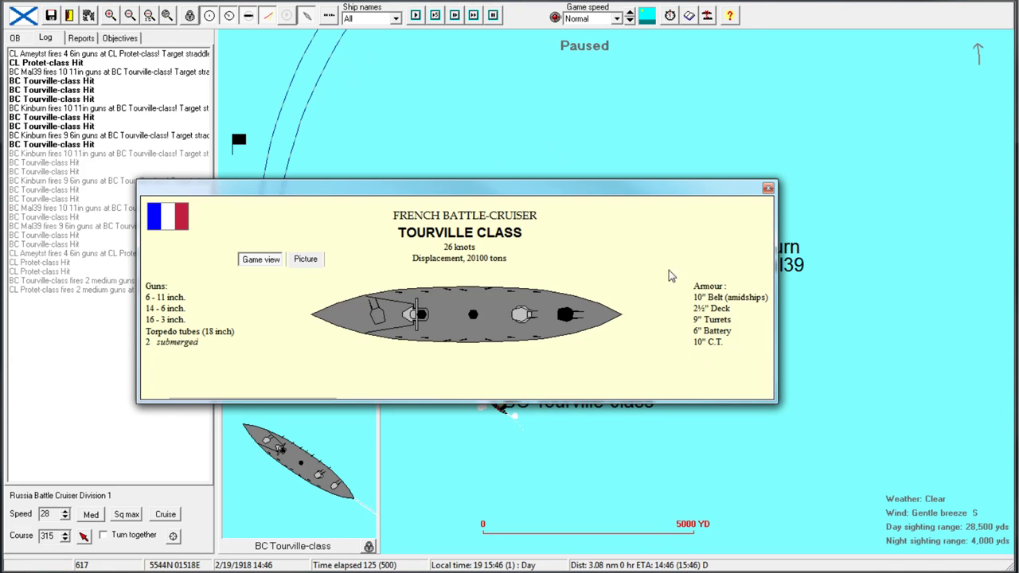
click(767, 188)
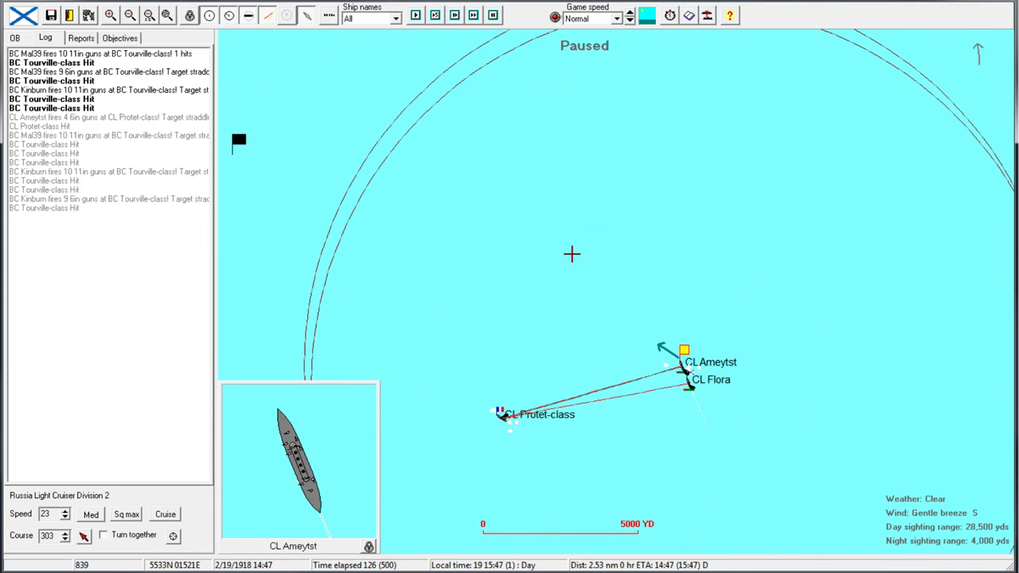
click(414, 15)
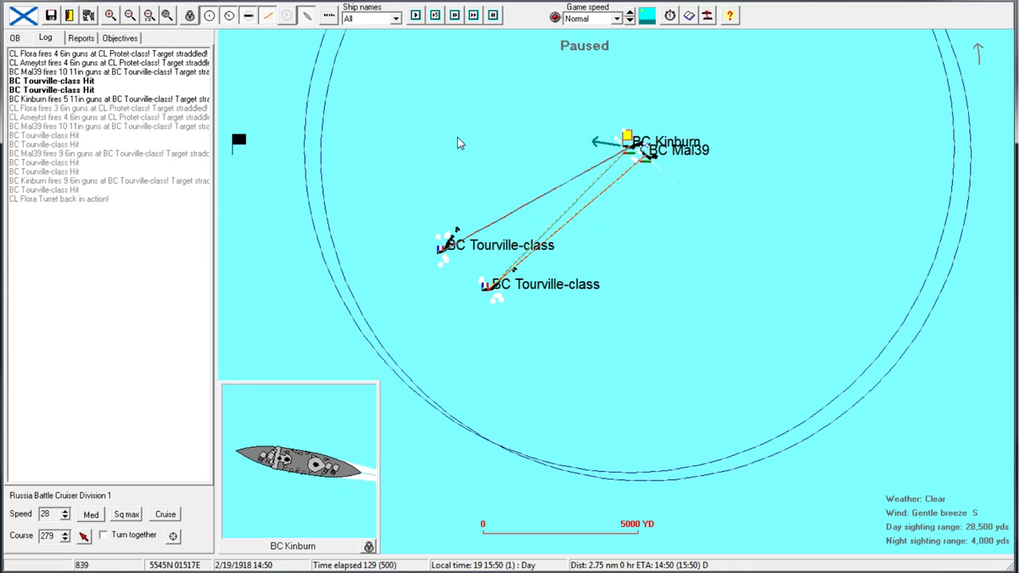
mouse_move(336, 317)
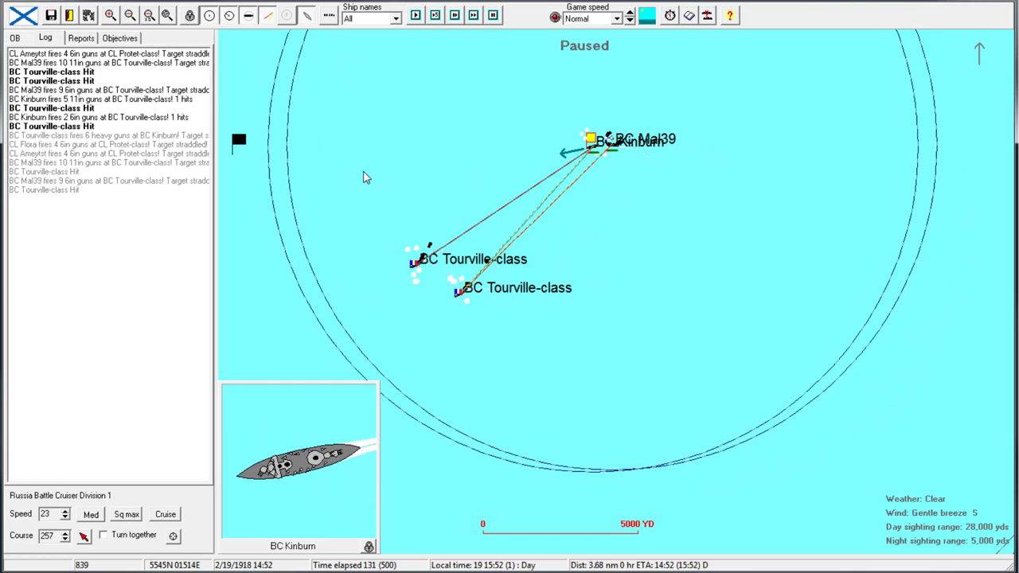
Open the Battle Cruiser Division 1 window from the bottom-left panel
click(66, 511)
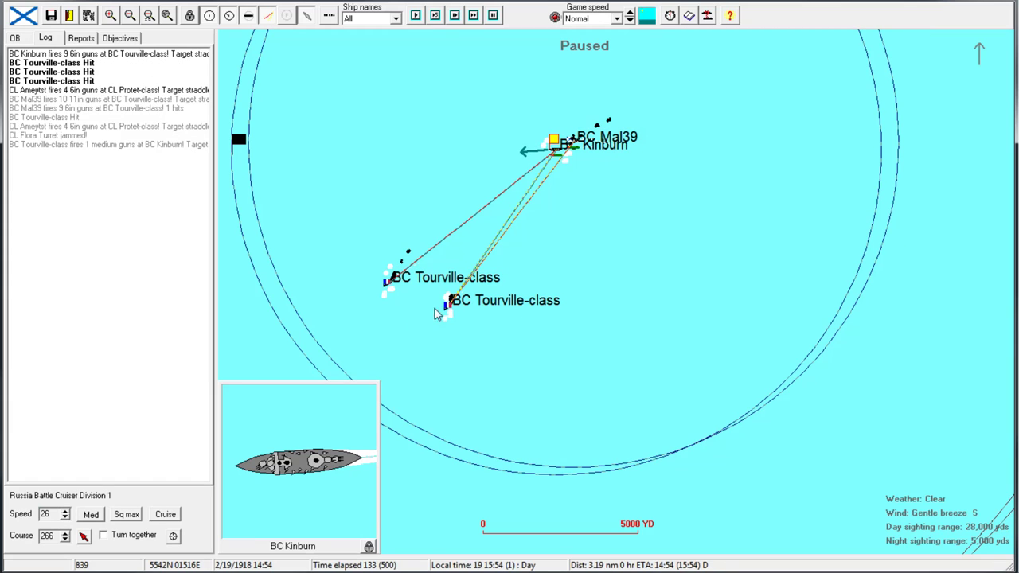
mouse_move(447, 305)
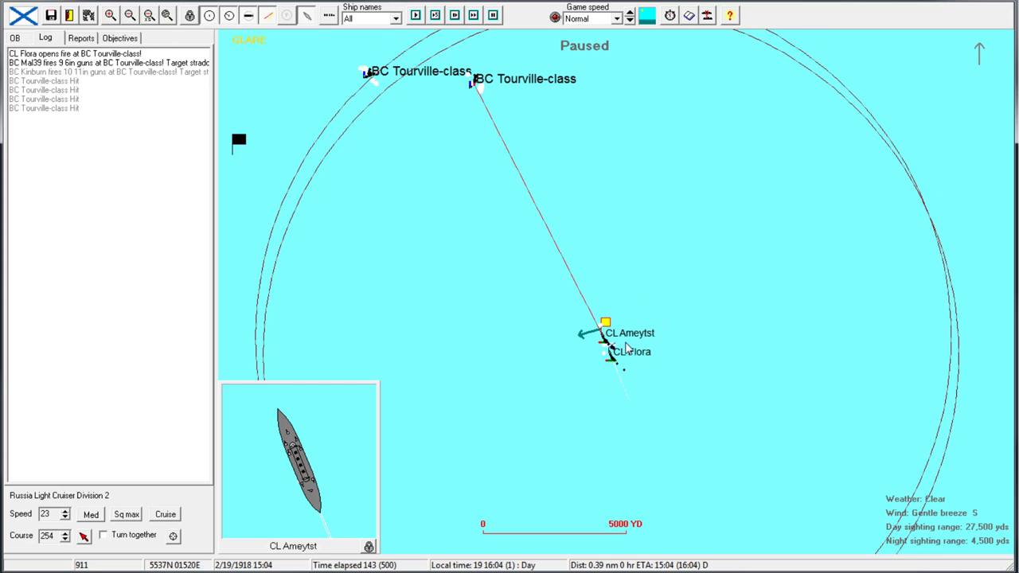
mouse_move(537, 282)
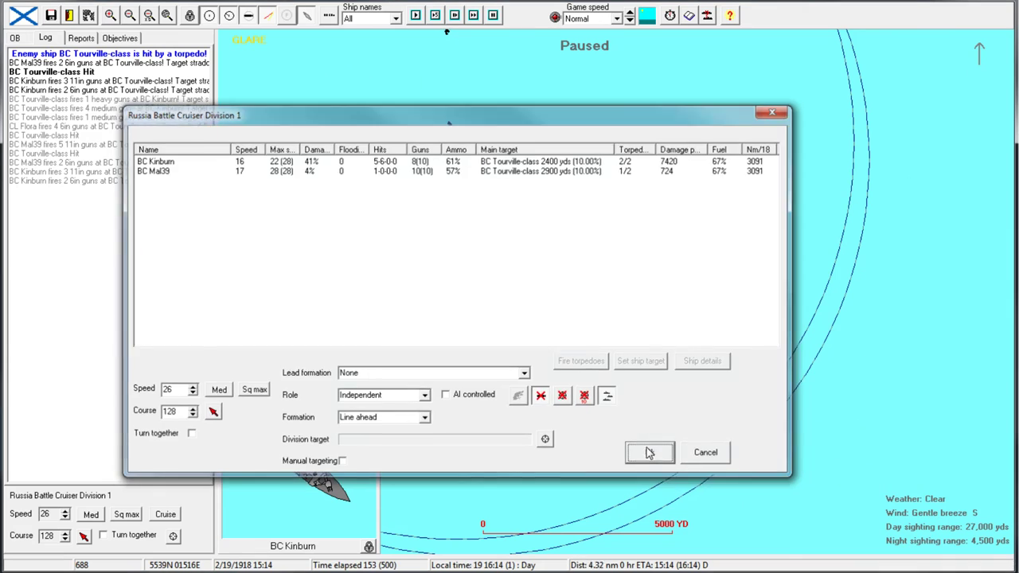
Confirm the battlecruiser division's orders and let the battle run until Kinburn's ammo warning
click(649, 452)
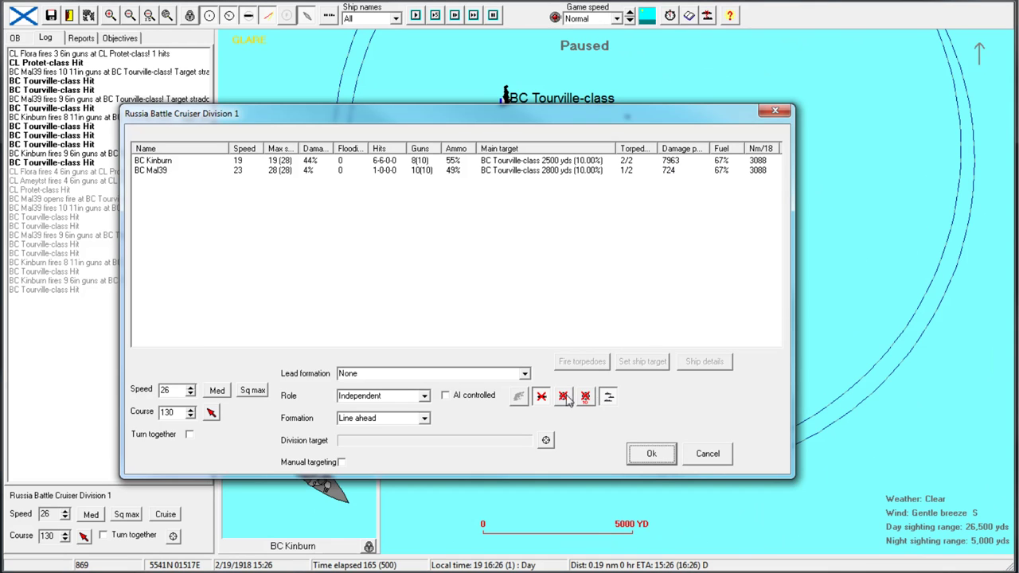
click(652, 453)
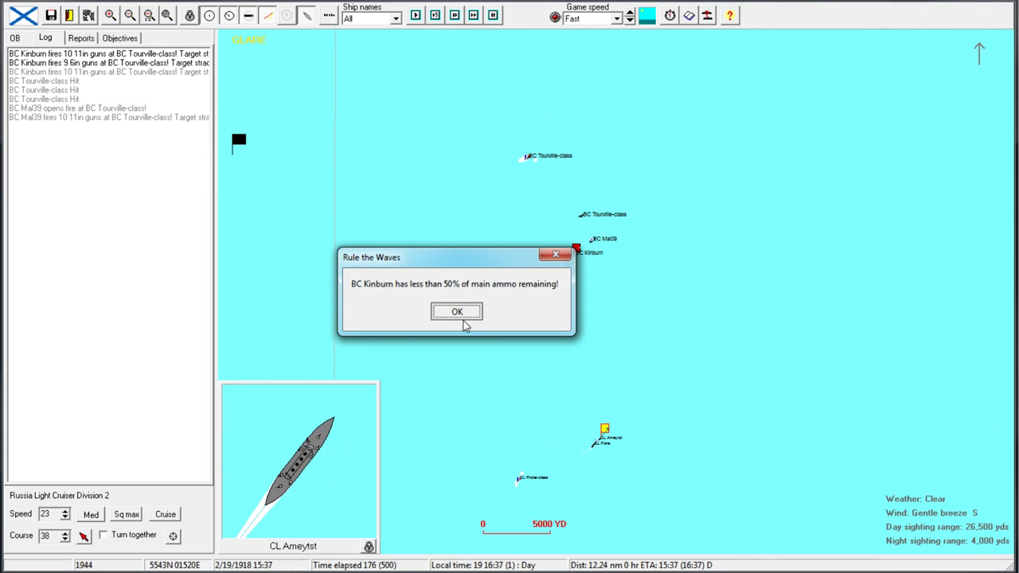
Dismiss Kinburn's ammo warning, answer the Tourville survivors prompt, and acknowledge France has no ships left
click(457, 311)
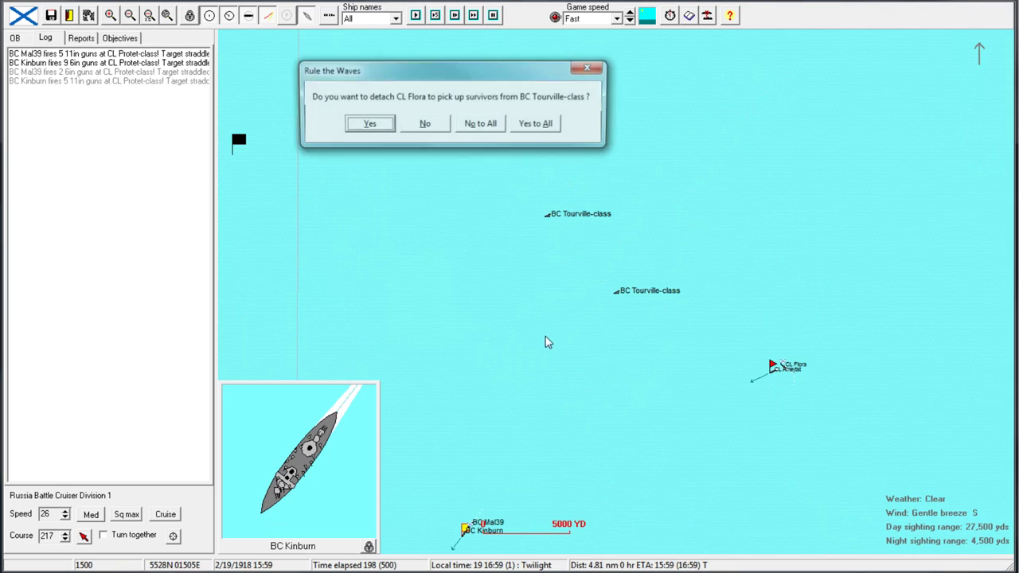
click(369, 123)
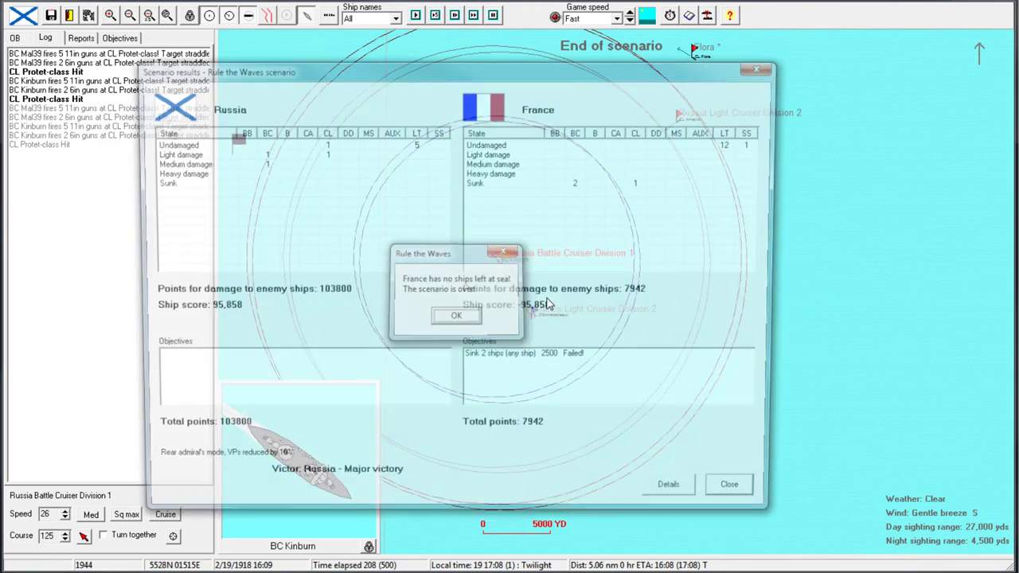
click(456, 315)
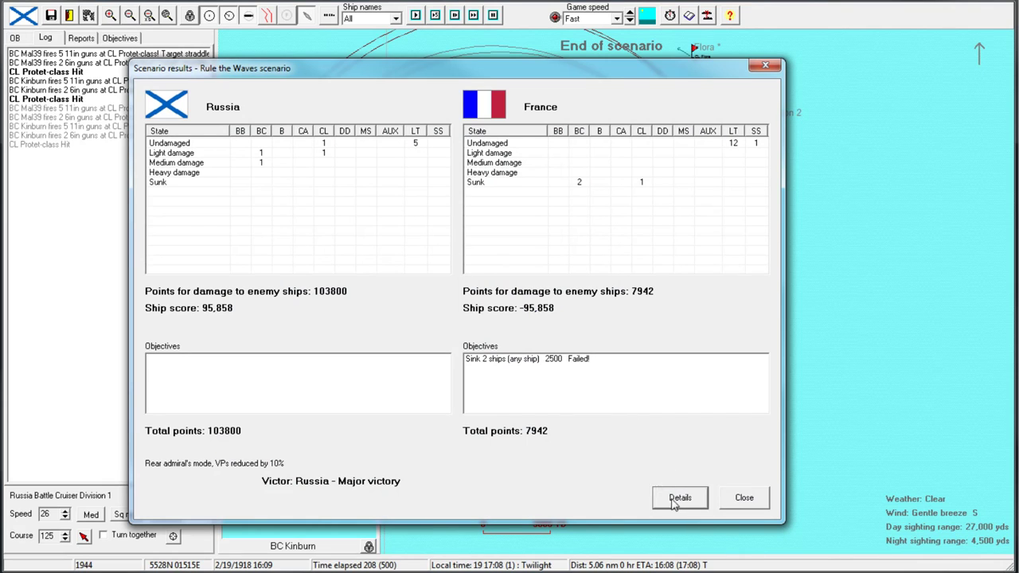
Review per-ship results and the Tourville's and Kinburn's 11-inch gun penetration values
click(680, 496)
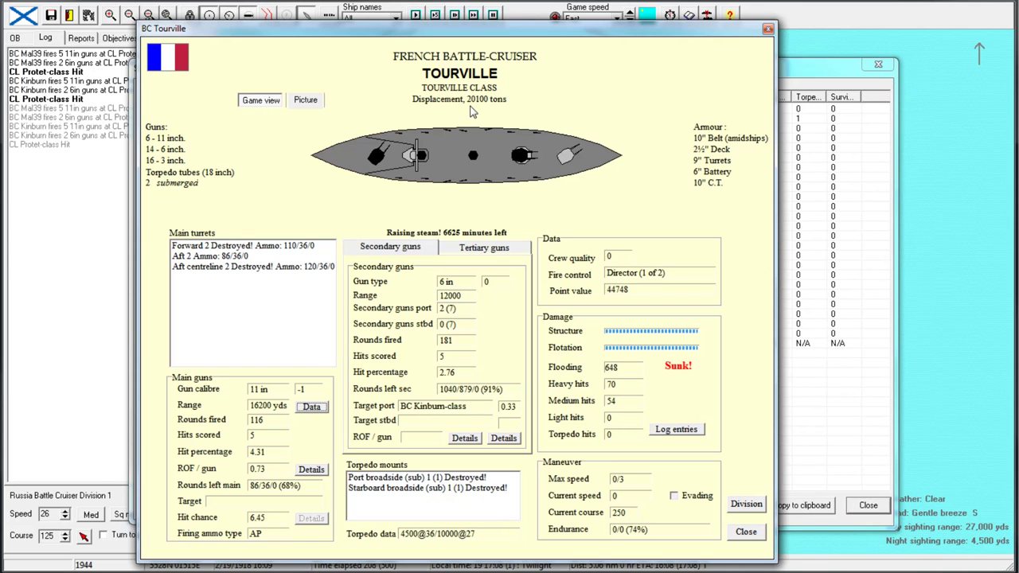
mouse_move(752, 56)
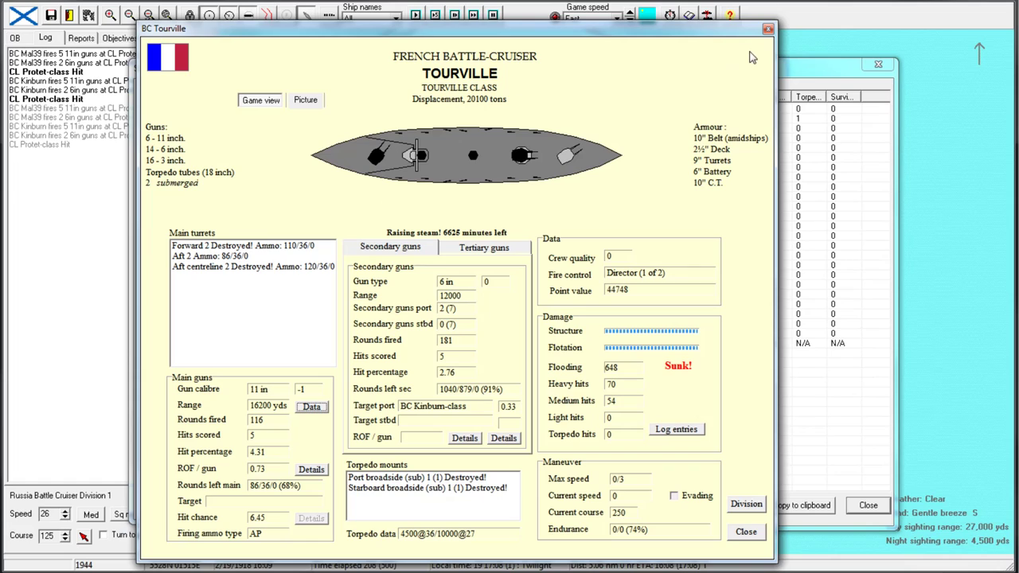
mouse_move(488, 166)
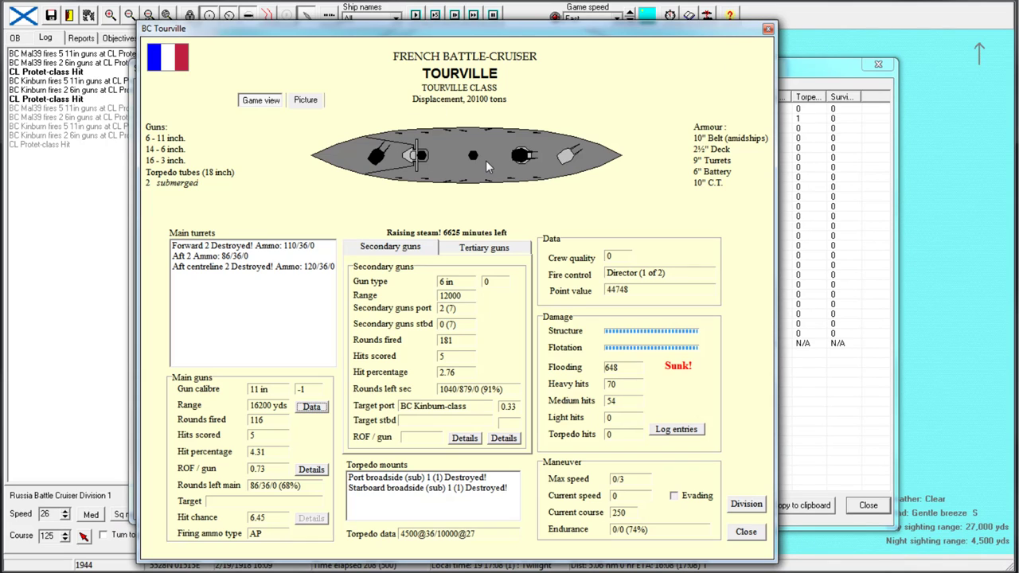
mouse_move(456, 174)
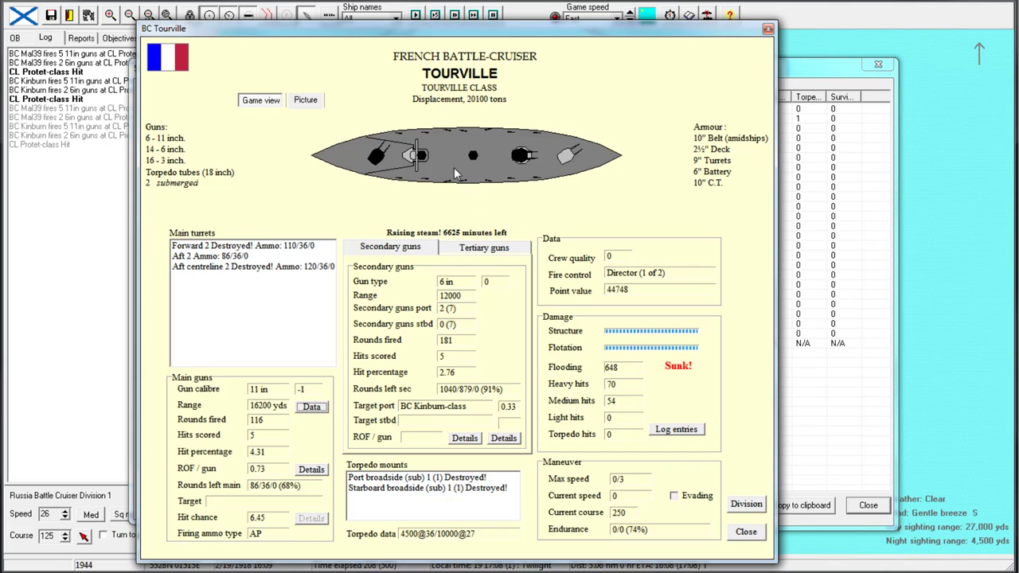
mouse_move(470, 158)
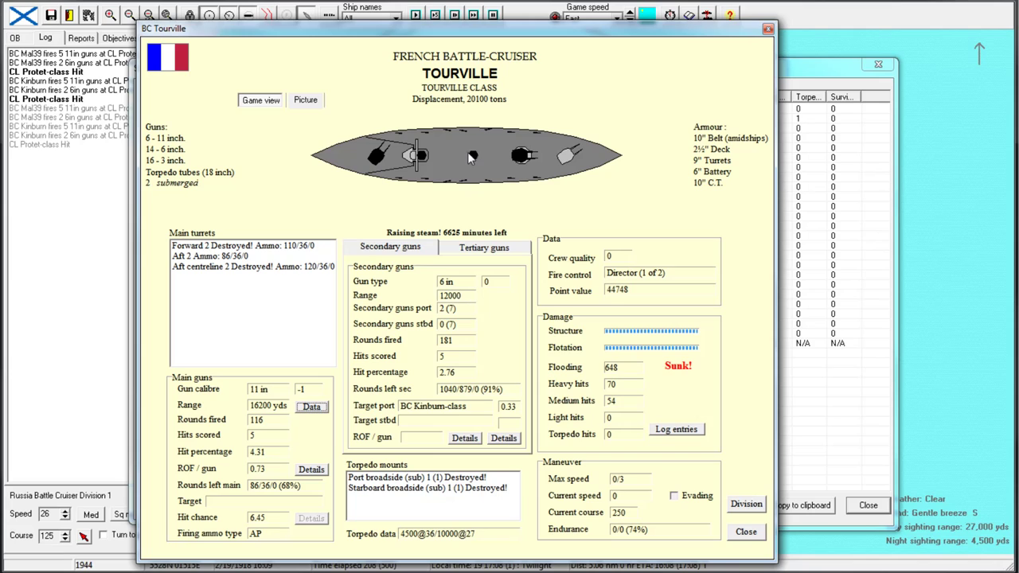
mouse_move(458, 121)
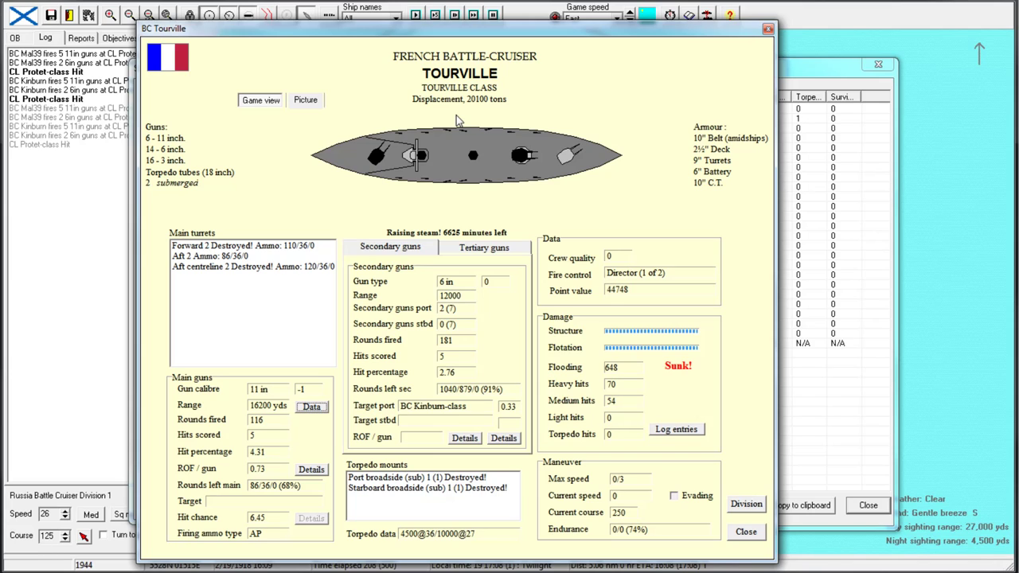
mouse_move(484, 295)
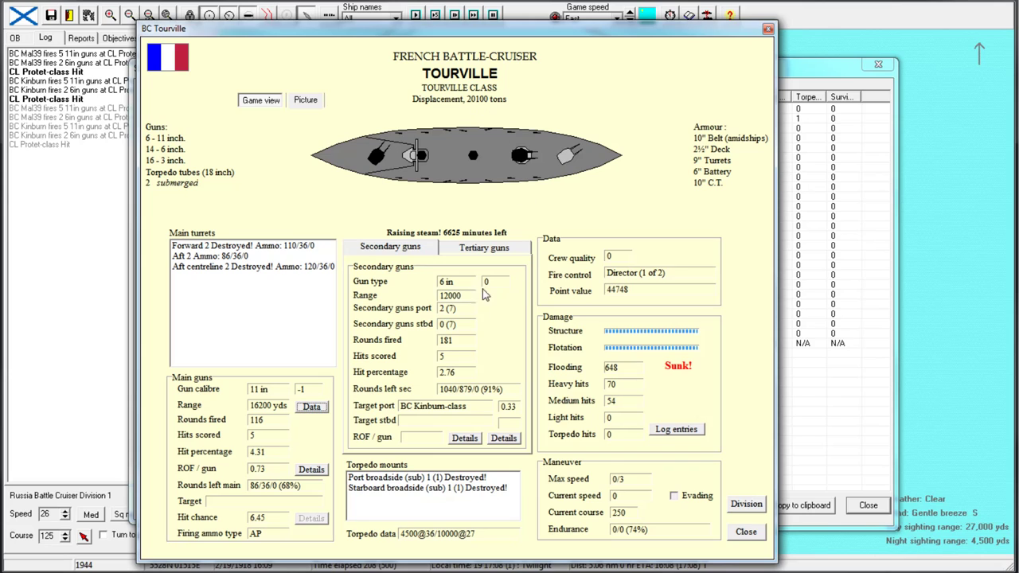
mouse_move(731, 96)
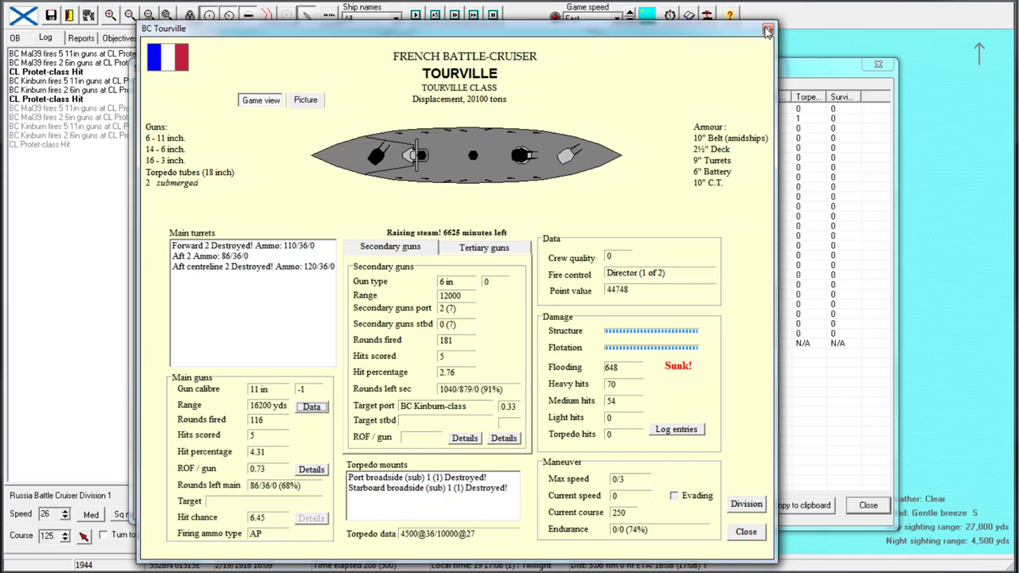
mouse_move(322, 440)
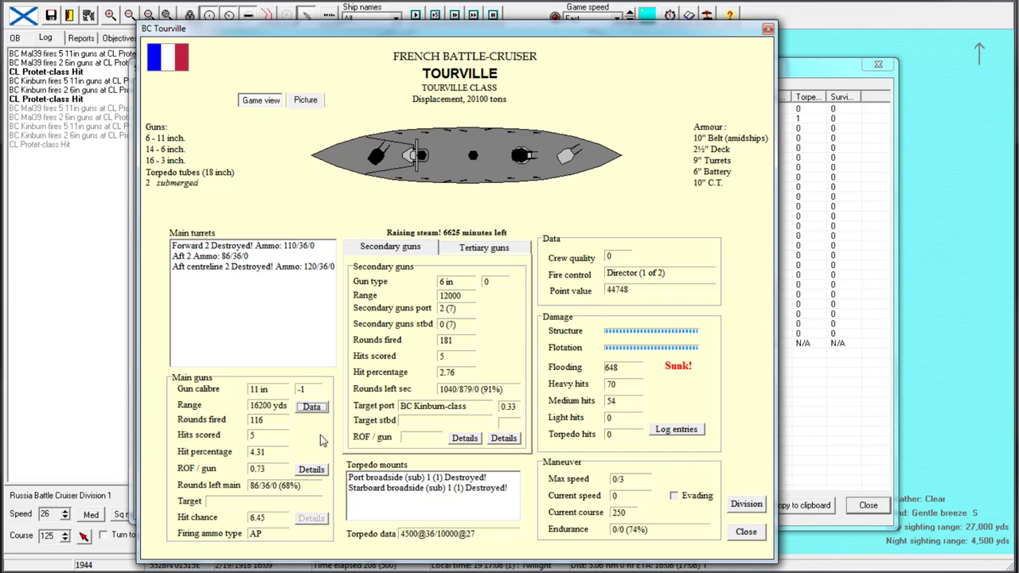
mouse_move(269, 460)
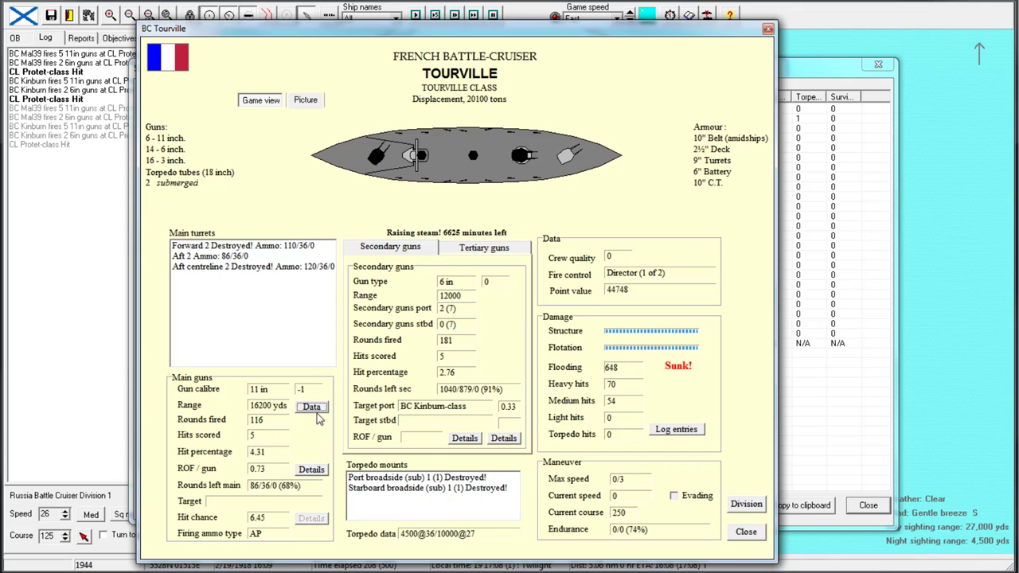
click(312, 407)
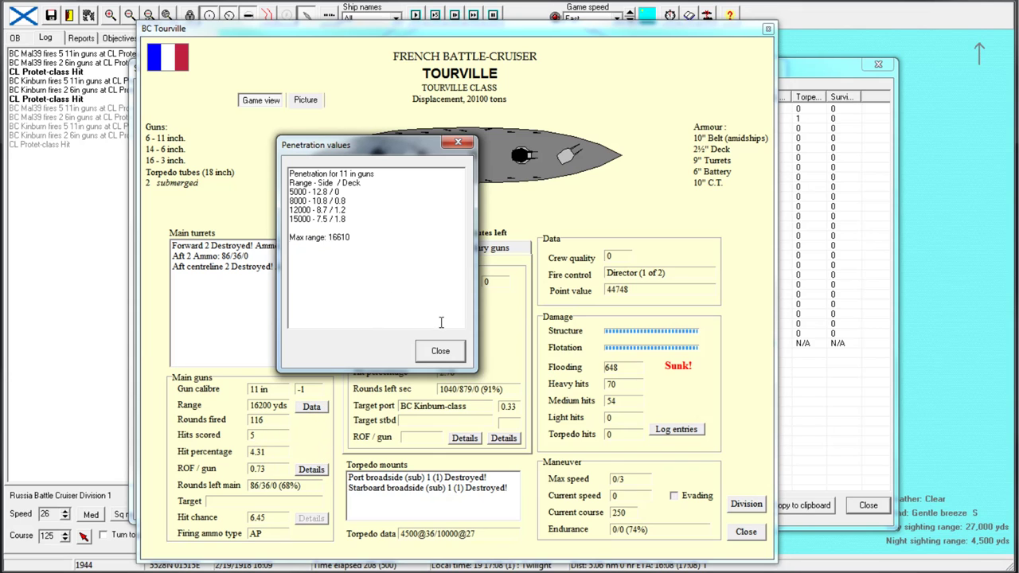
click(440, 352)
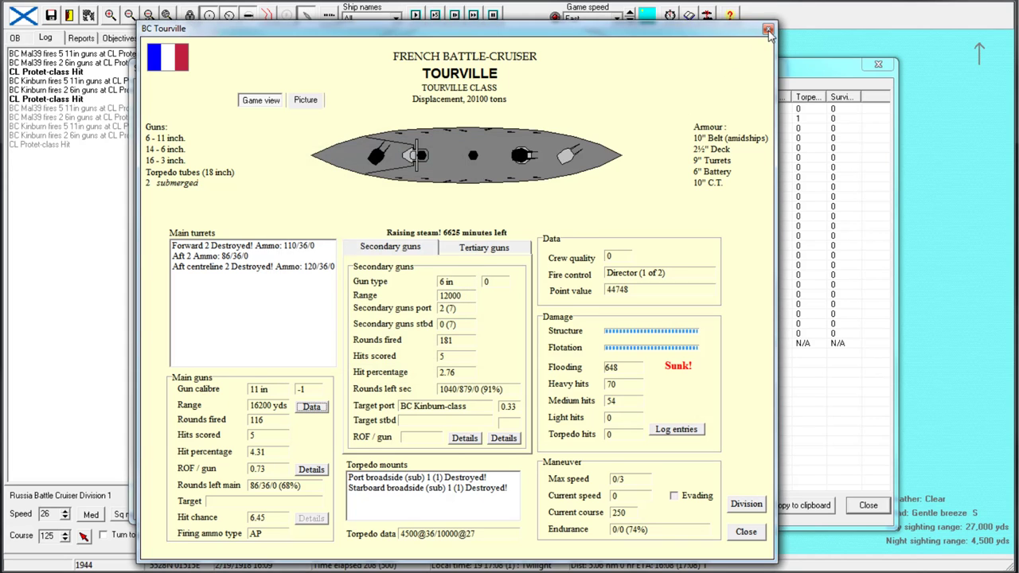
click(769, 29)
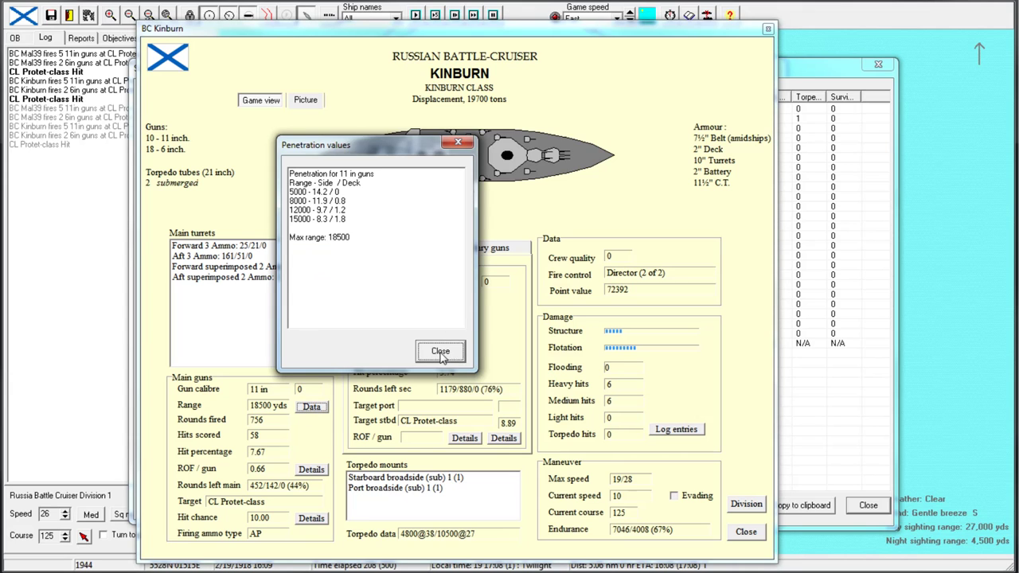
click(440, 351)
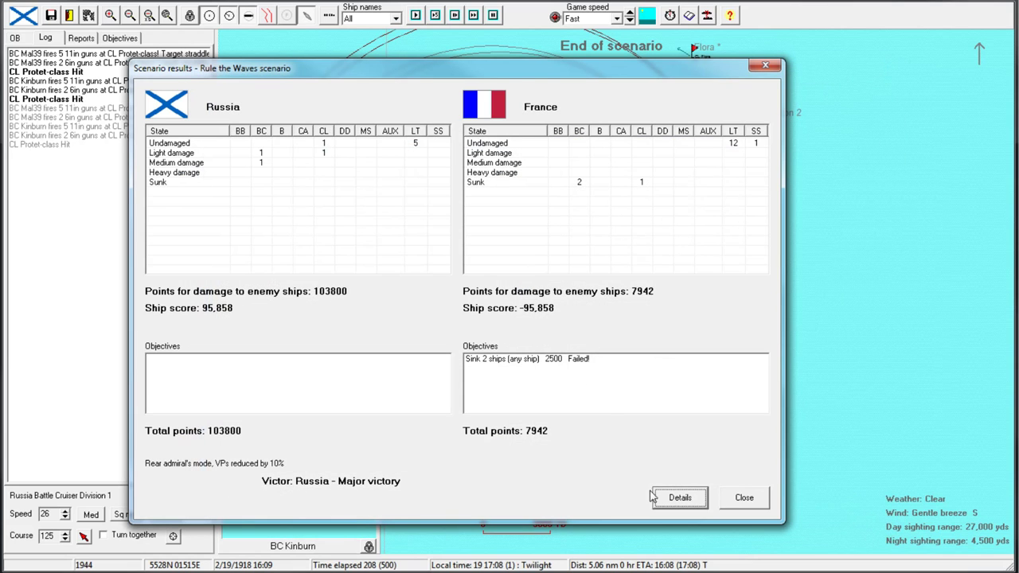
View the detailed per-ship battle statistics, then close them
click(679, 497)
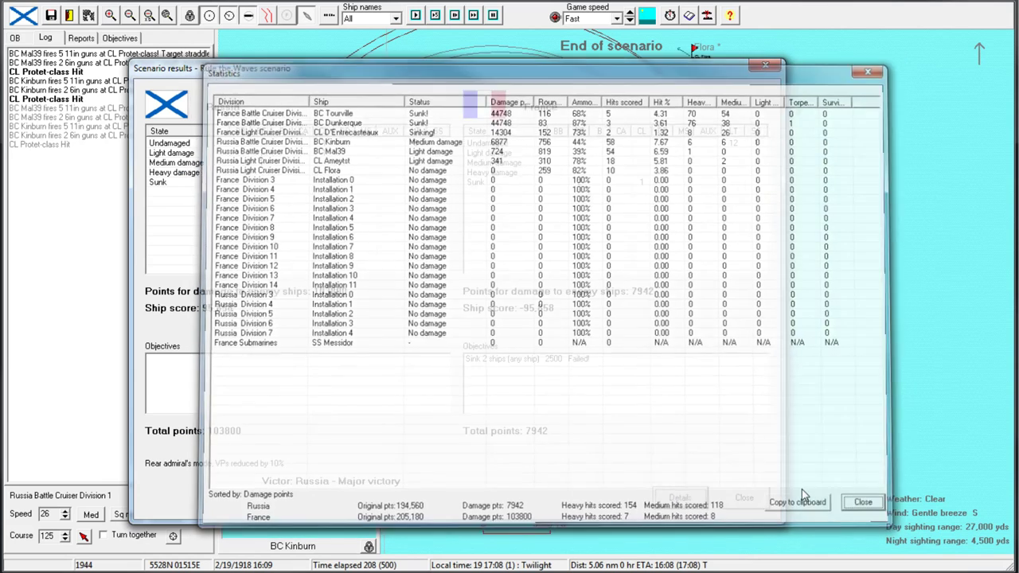
click(863, 502)
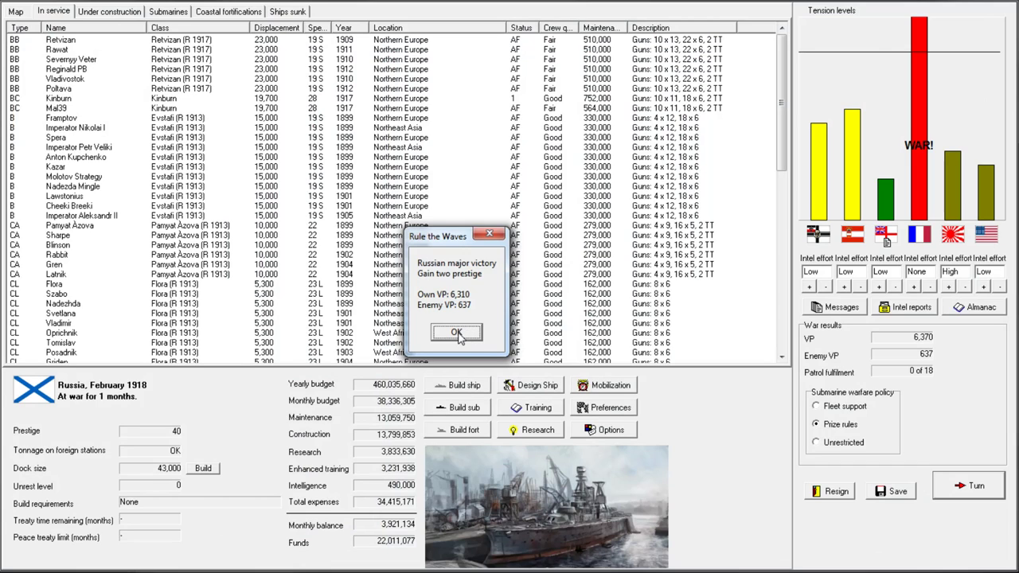
Acknowledge the victory and designate it decisive battle 'Battle of Southern Baltic (first BC)'
click(456, 332)
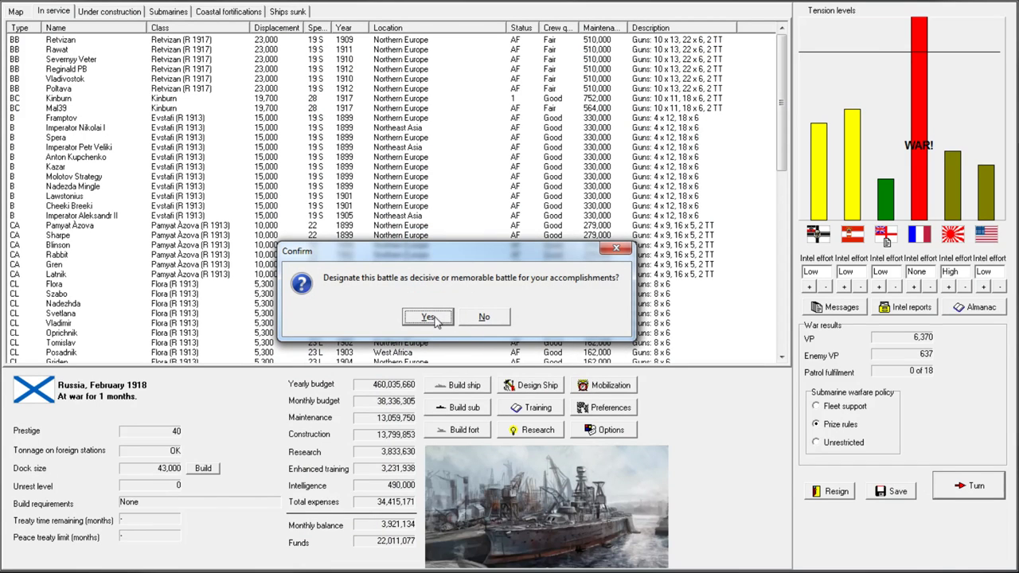
click(428, 317)
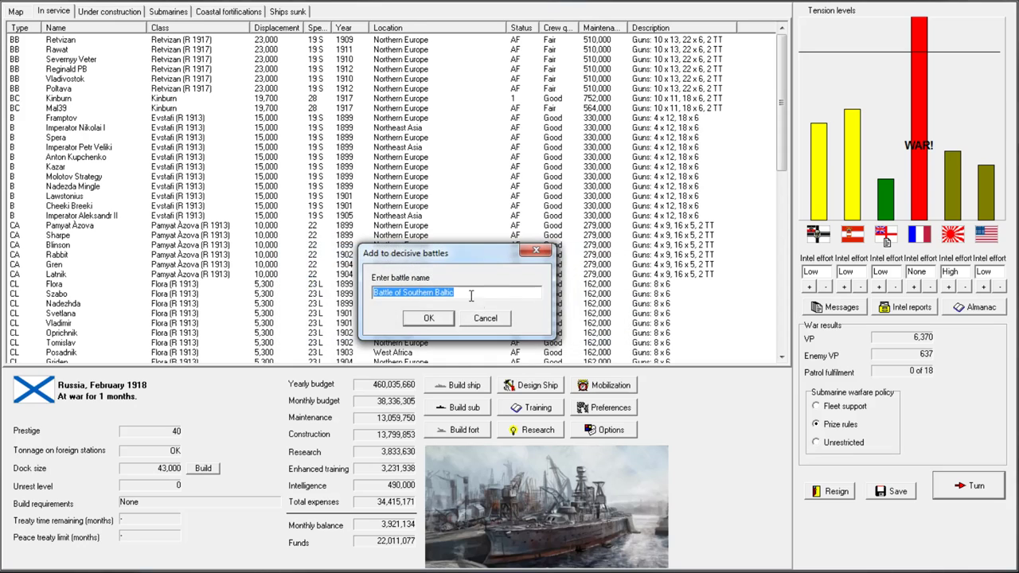
click(458, 292)
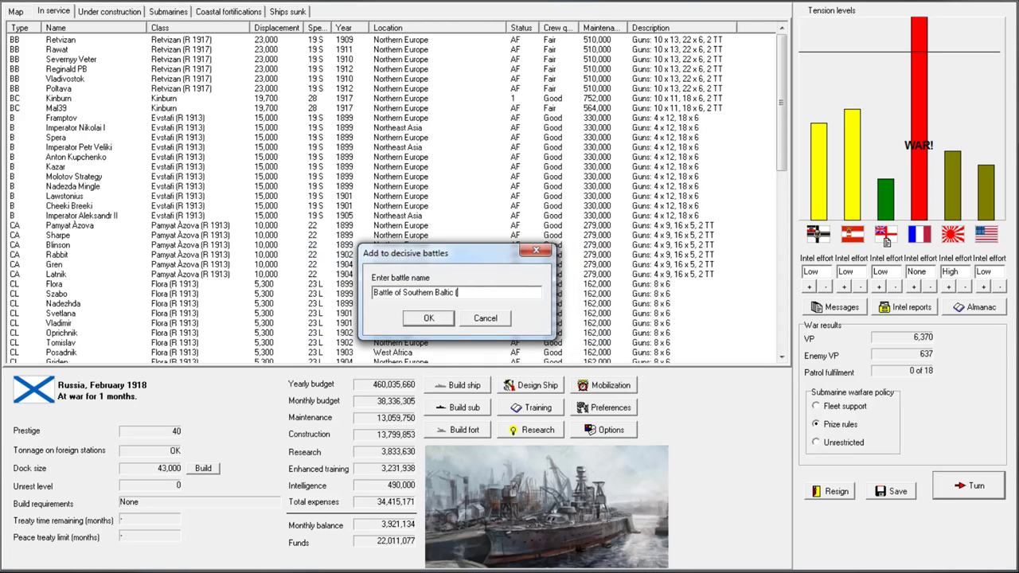
text((first BC)
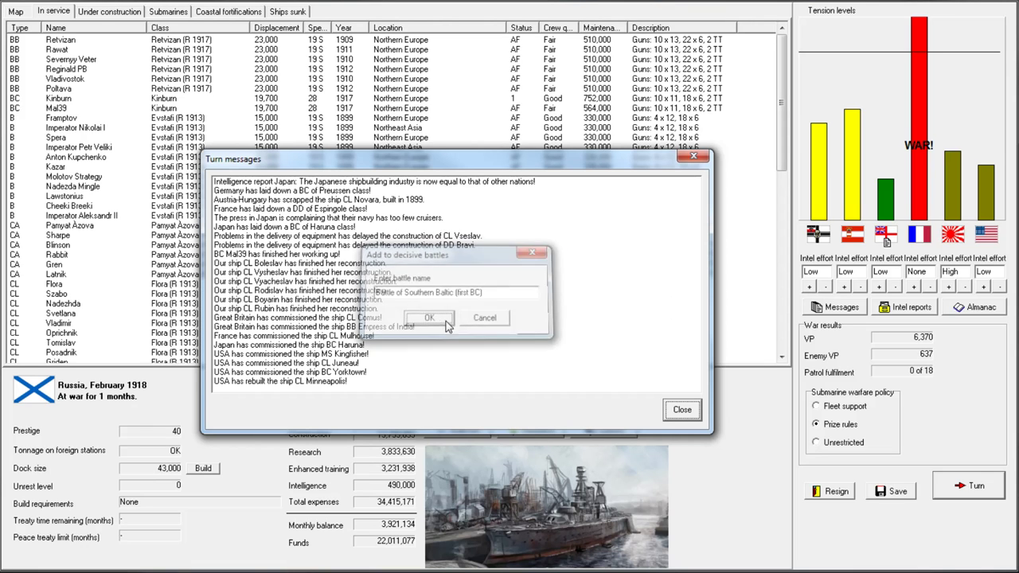
click(682, 409)
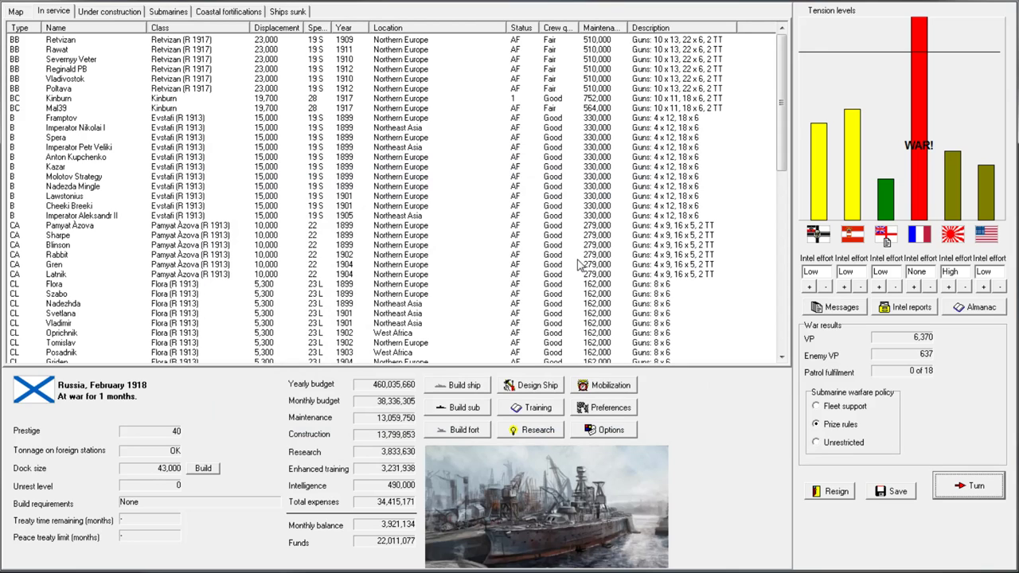
mouse_move(666, 247)
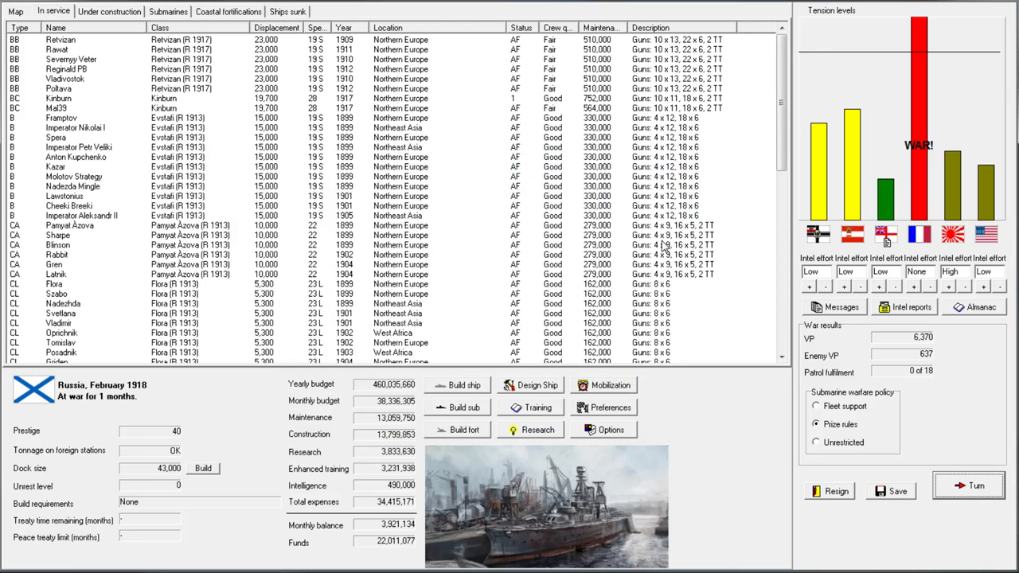
click(80, 156)
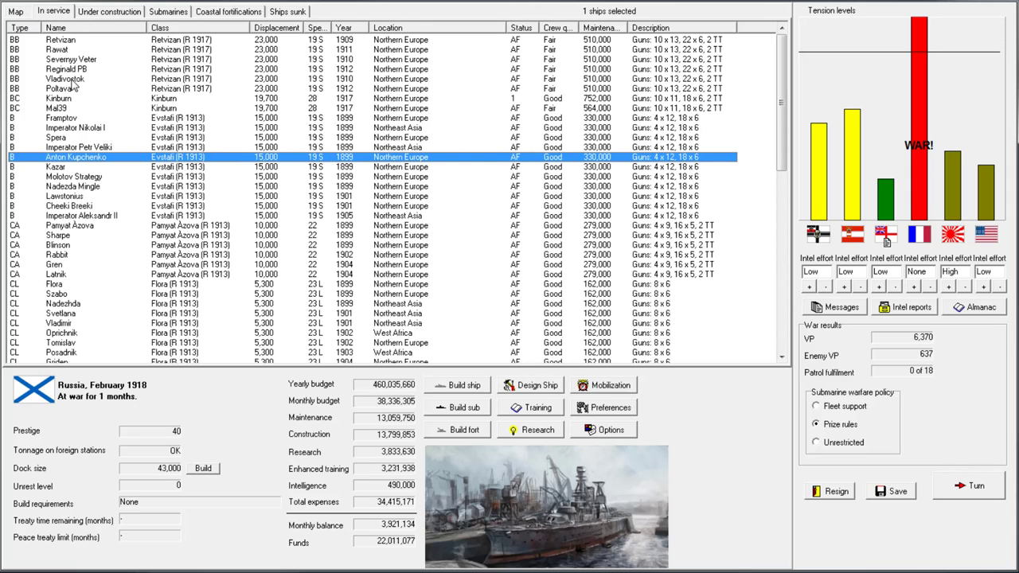
click(55, 107)
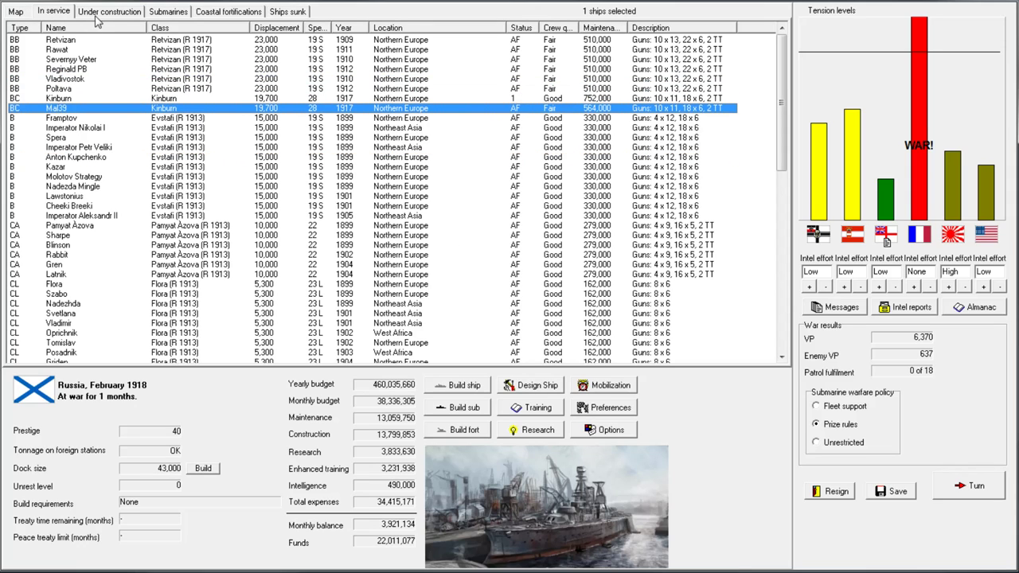
click(109, 12)
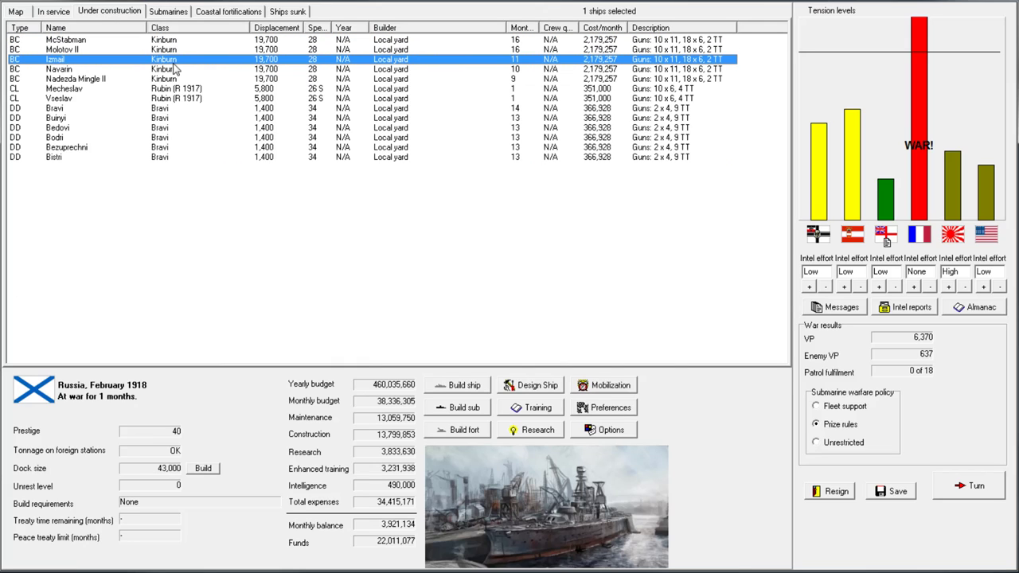
mouse_move(398, 534)
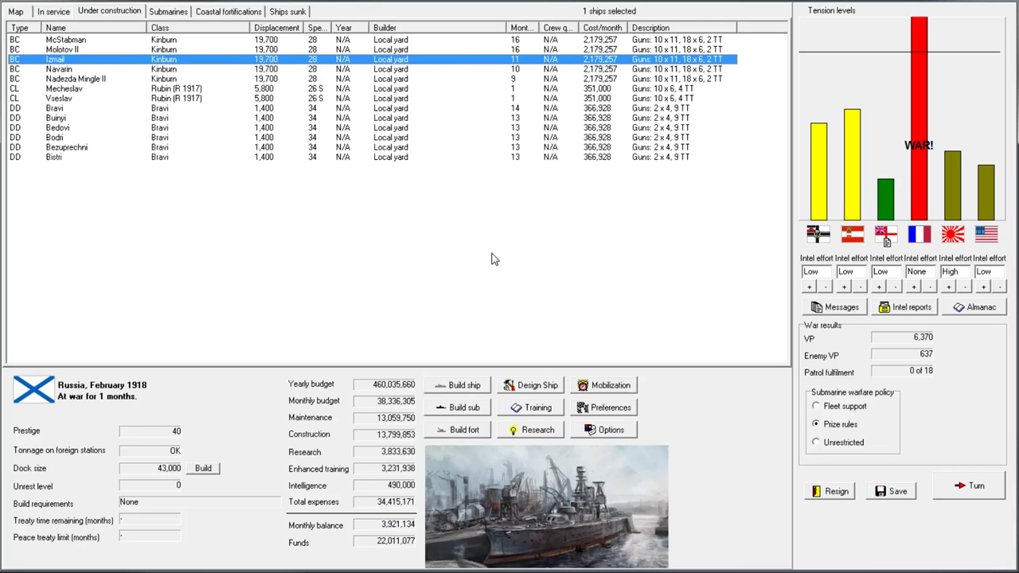
mouse_move(466, 415)
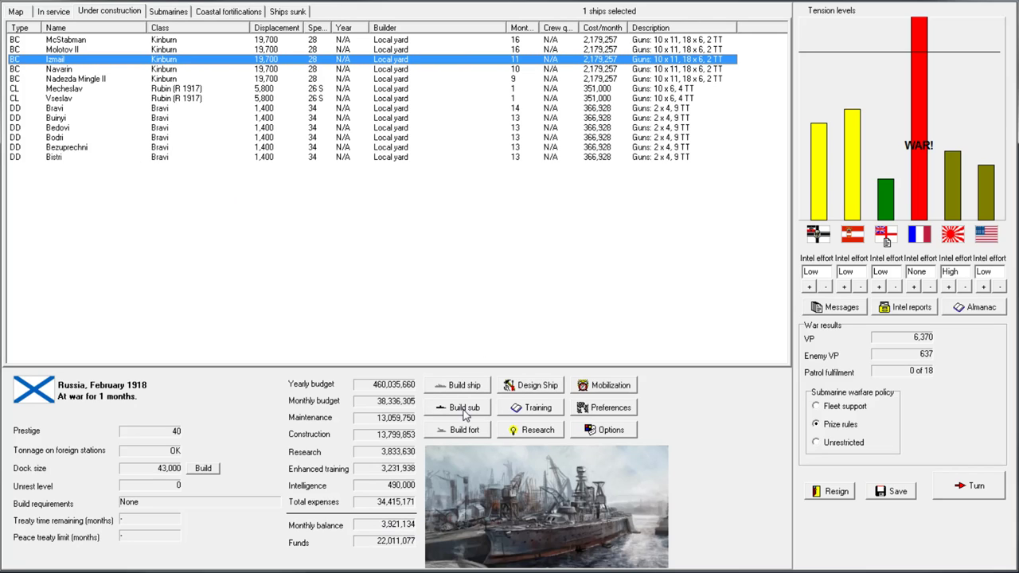
mouse_move(469, 397)
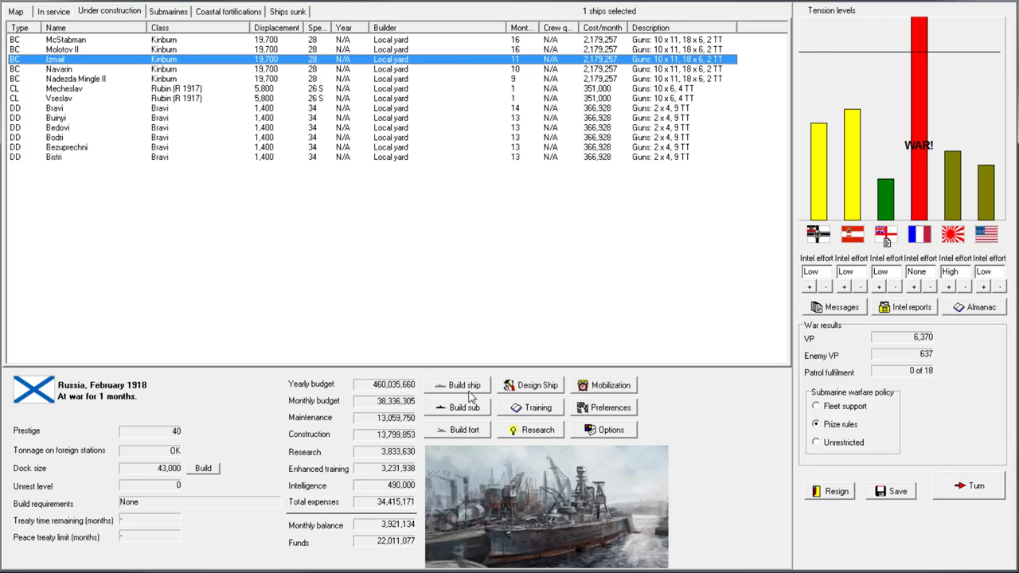
mouse_move(458, 269)
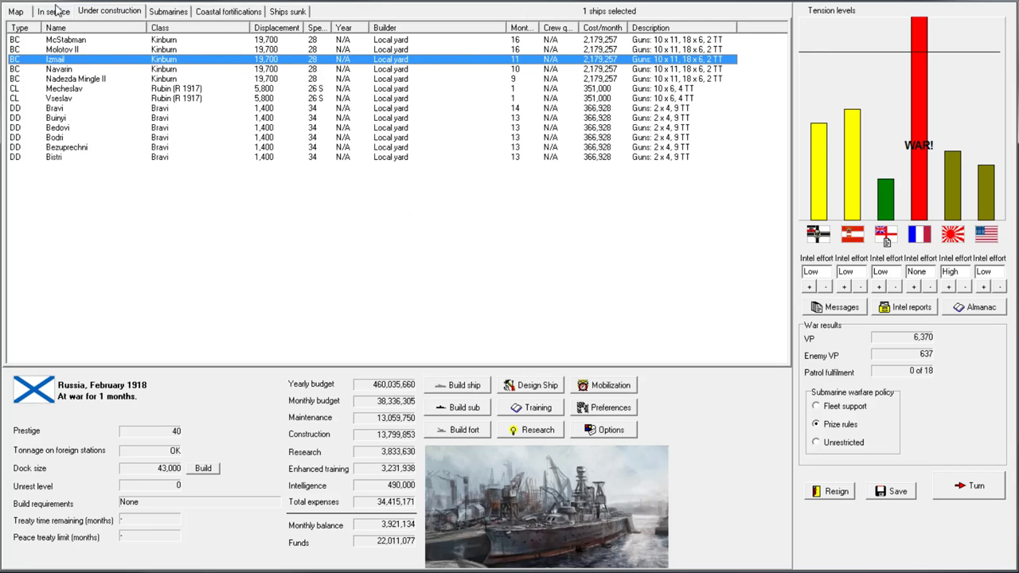
click(53, 11)
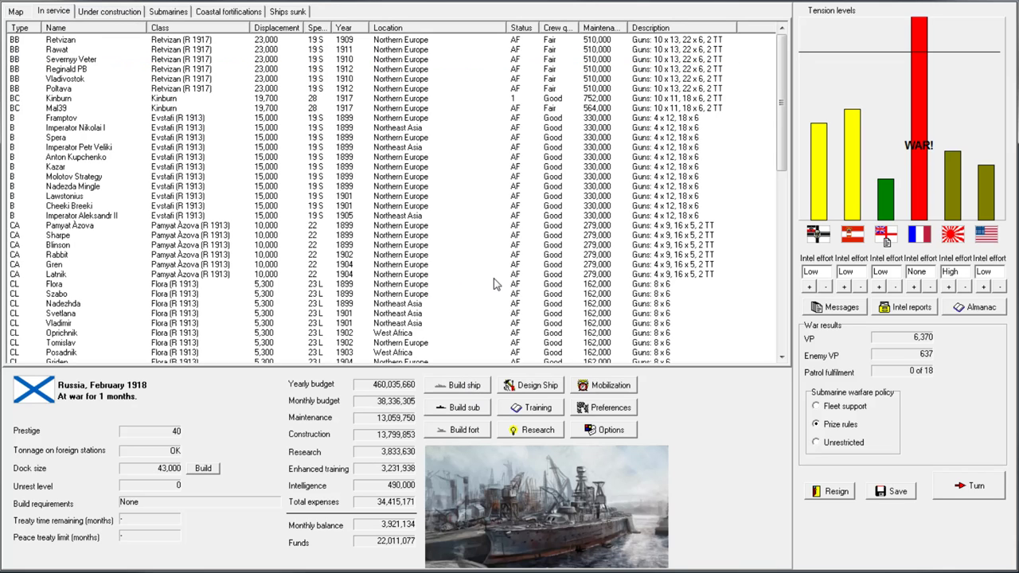